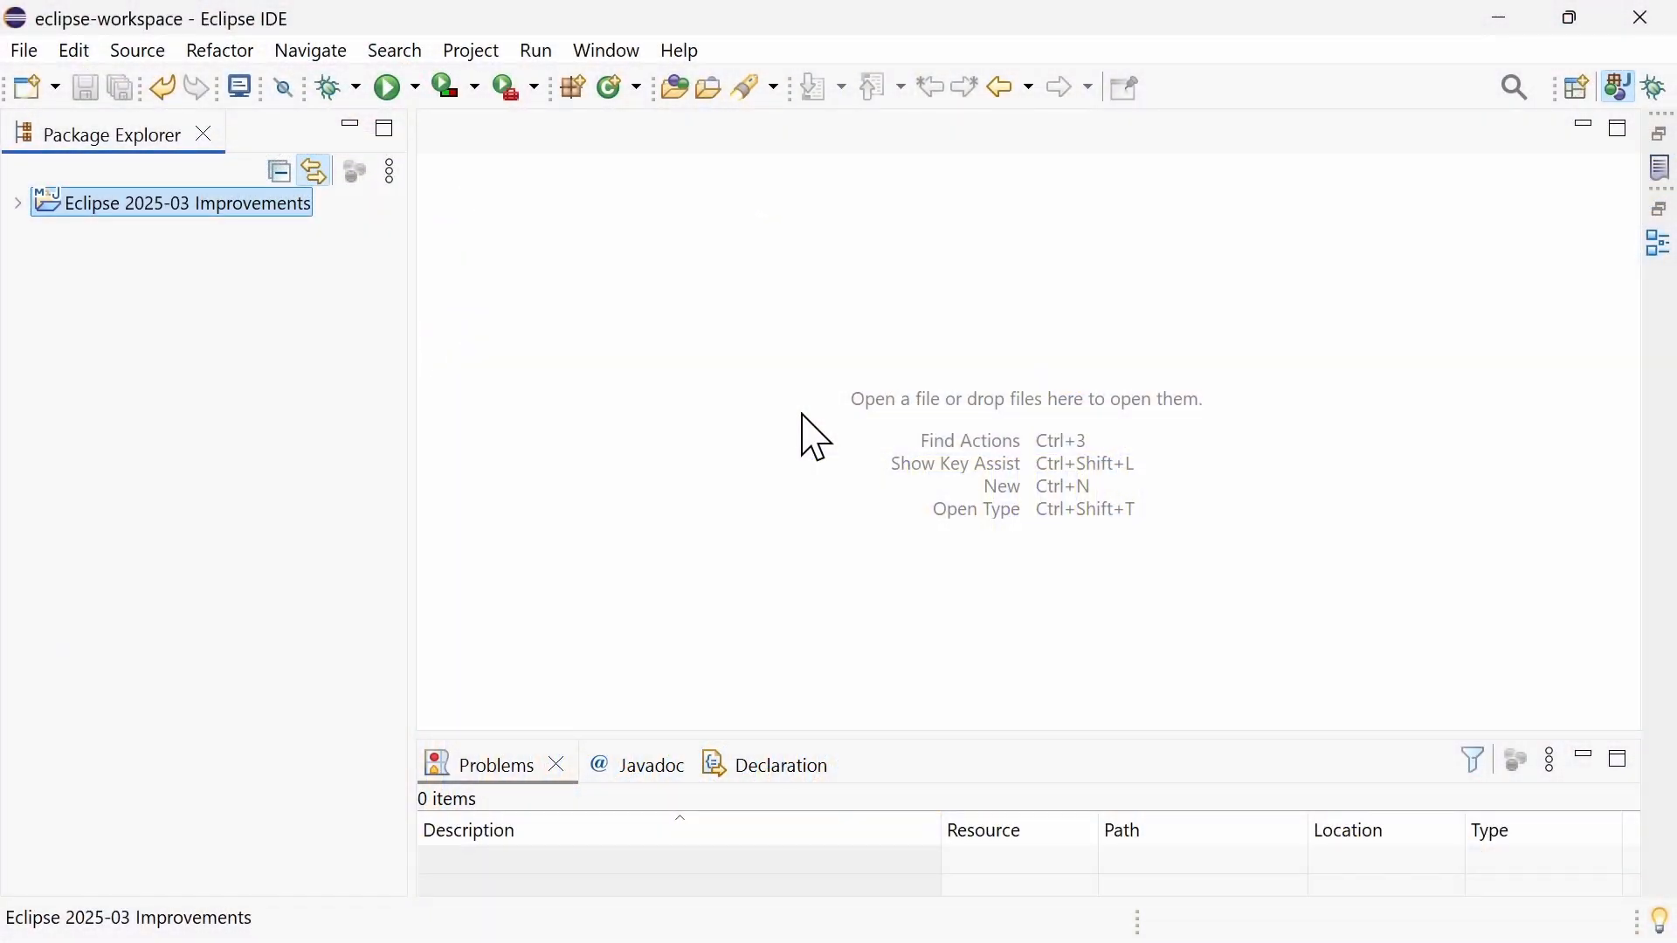
pyautogui.moveTo(184, 333)
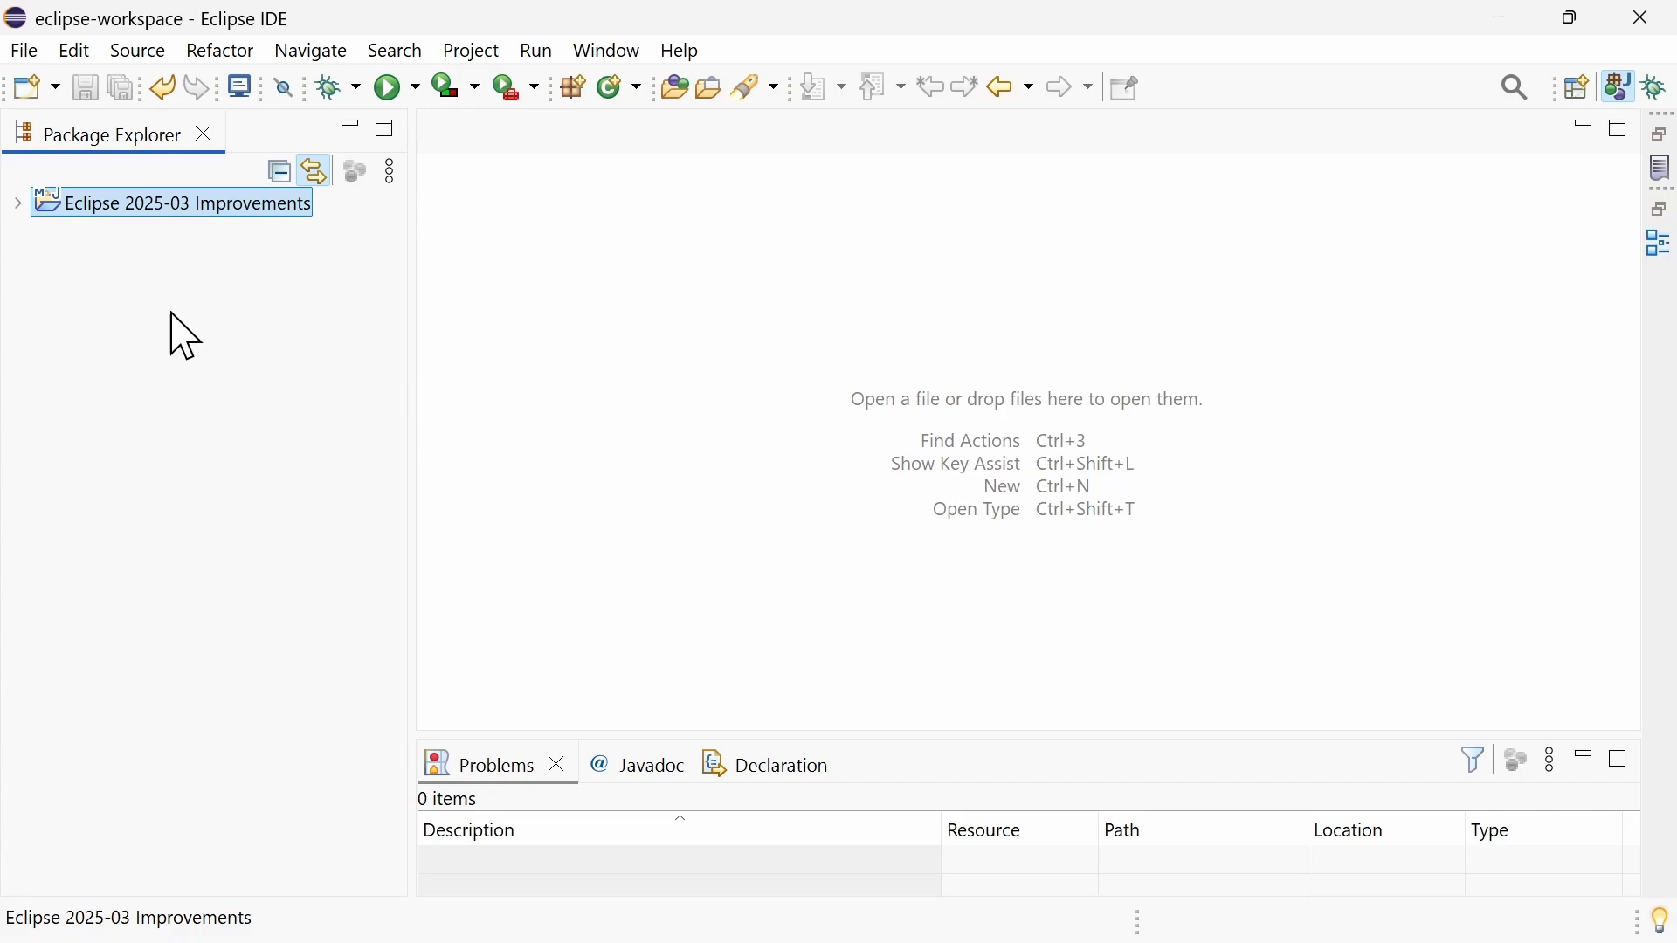
# - Expand the Eclipse 2025-03 Improvements project to show its source files and pom.xml
pyautogui.click(17, 202)
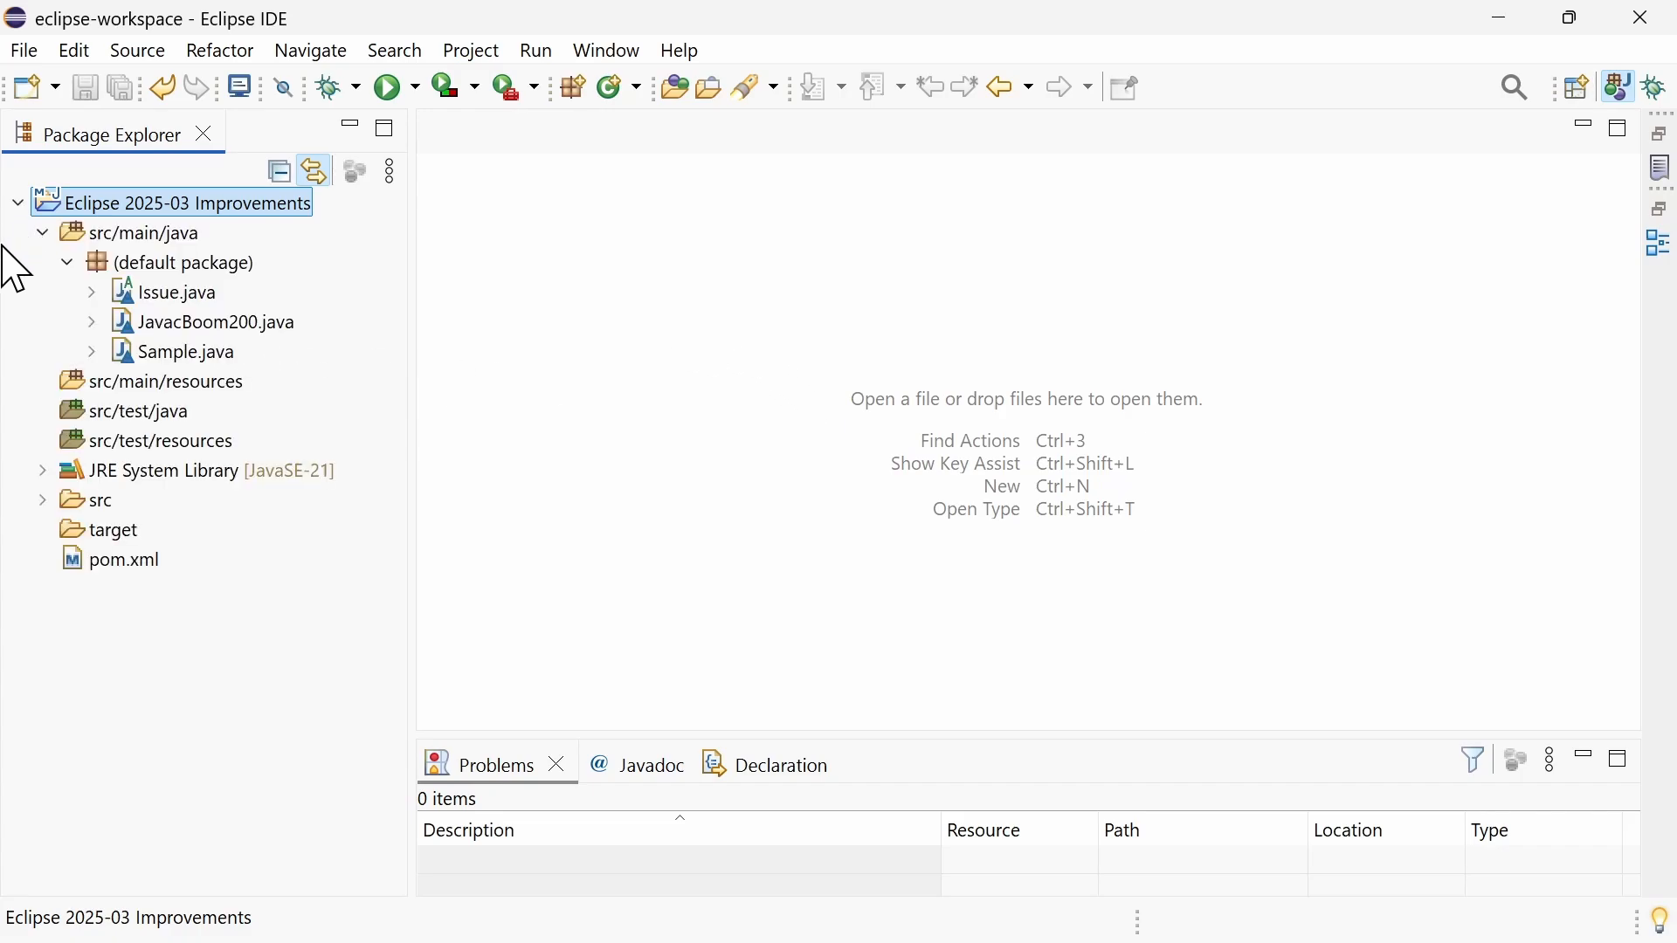
pyautogui.moveTo(307, 421)
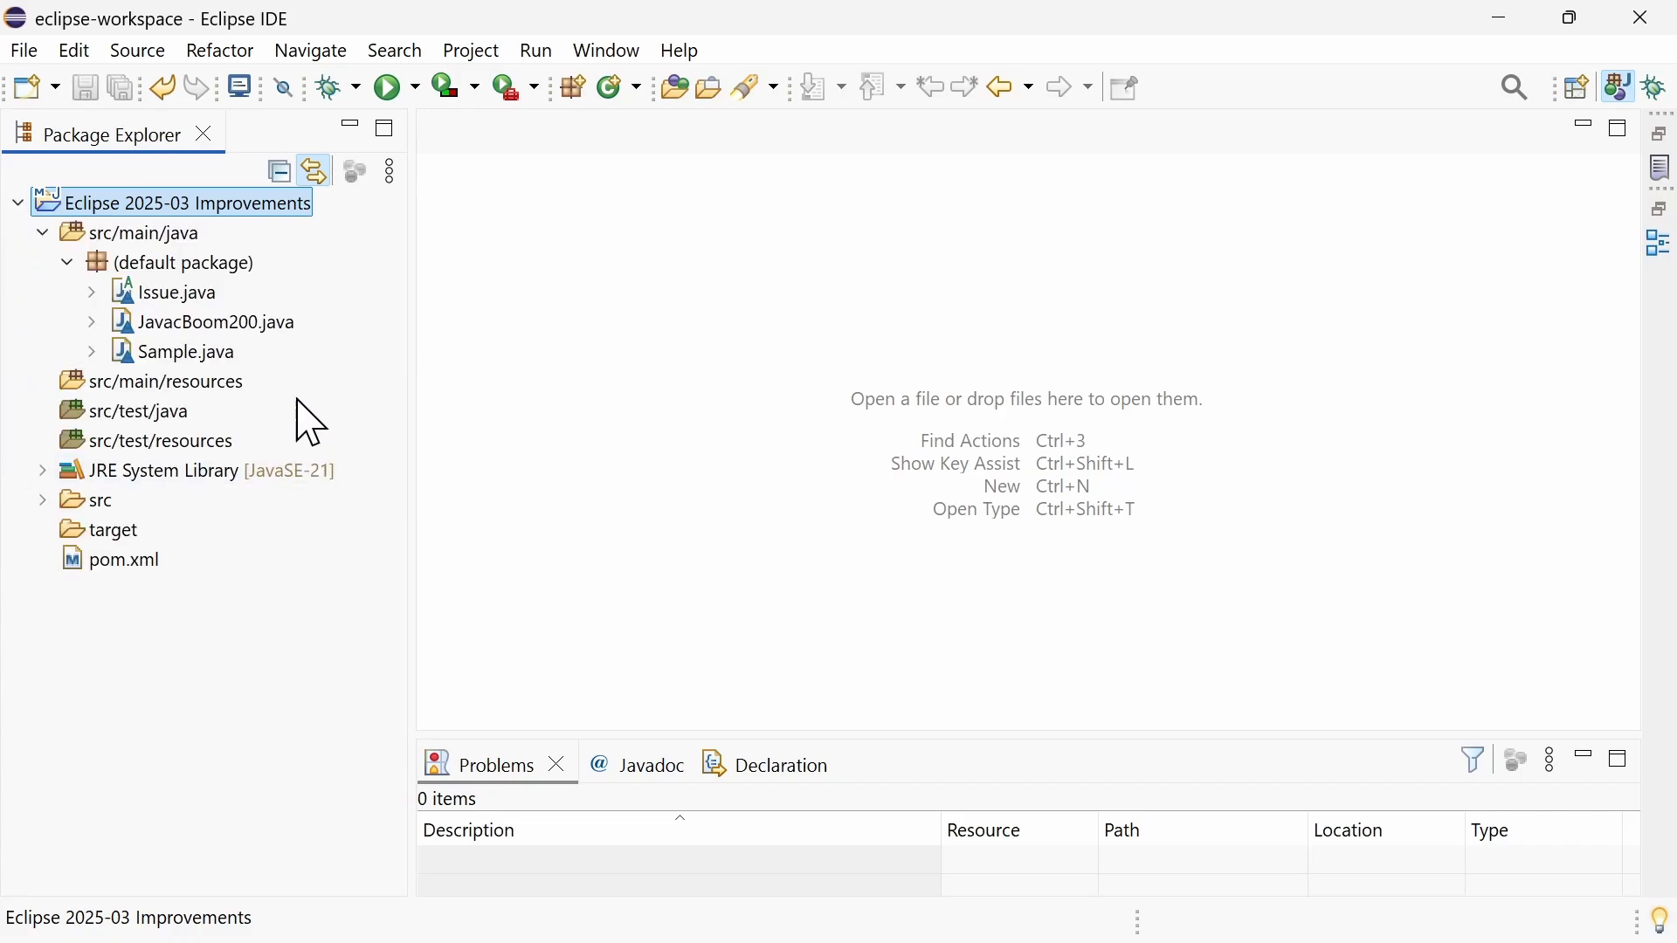
pyautogui.moveTo(601, 401)
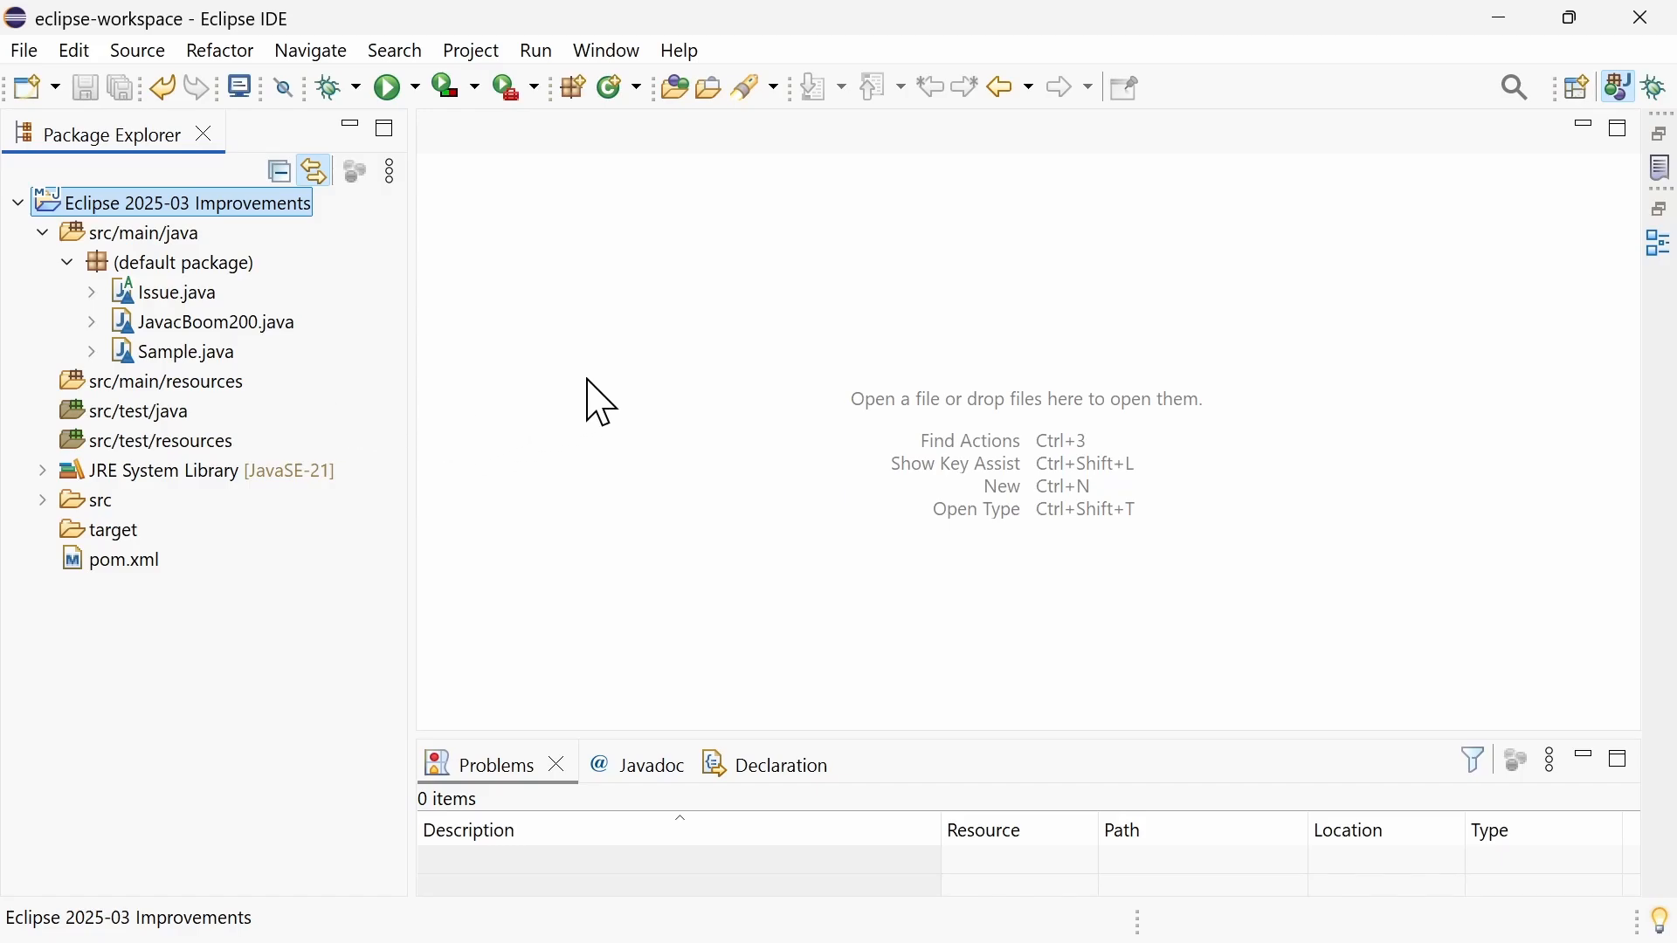
pyautogui.moveTo(708, 69)
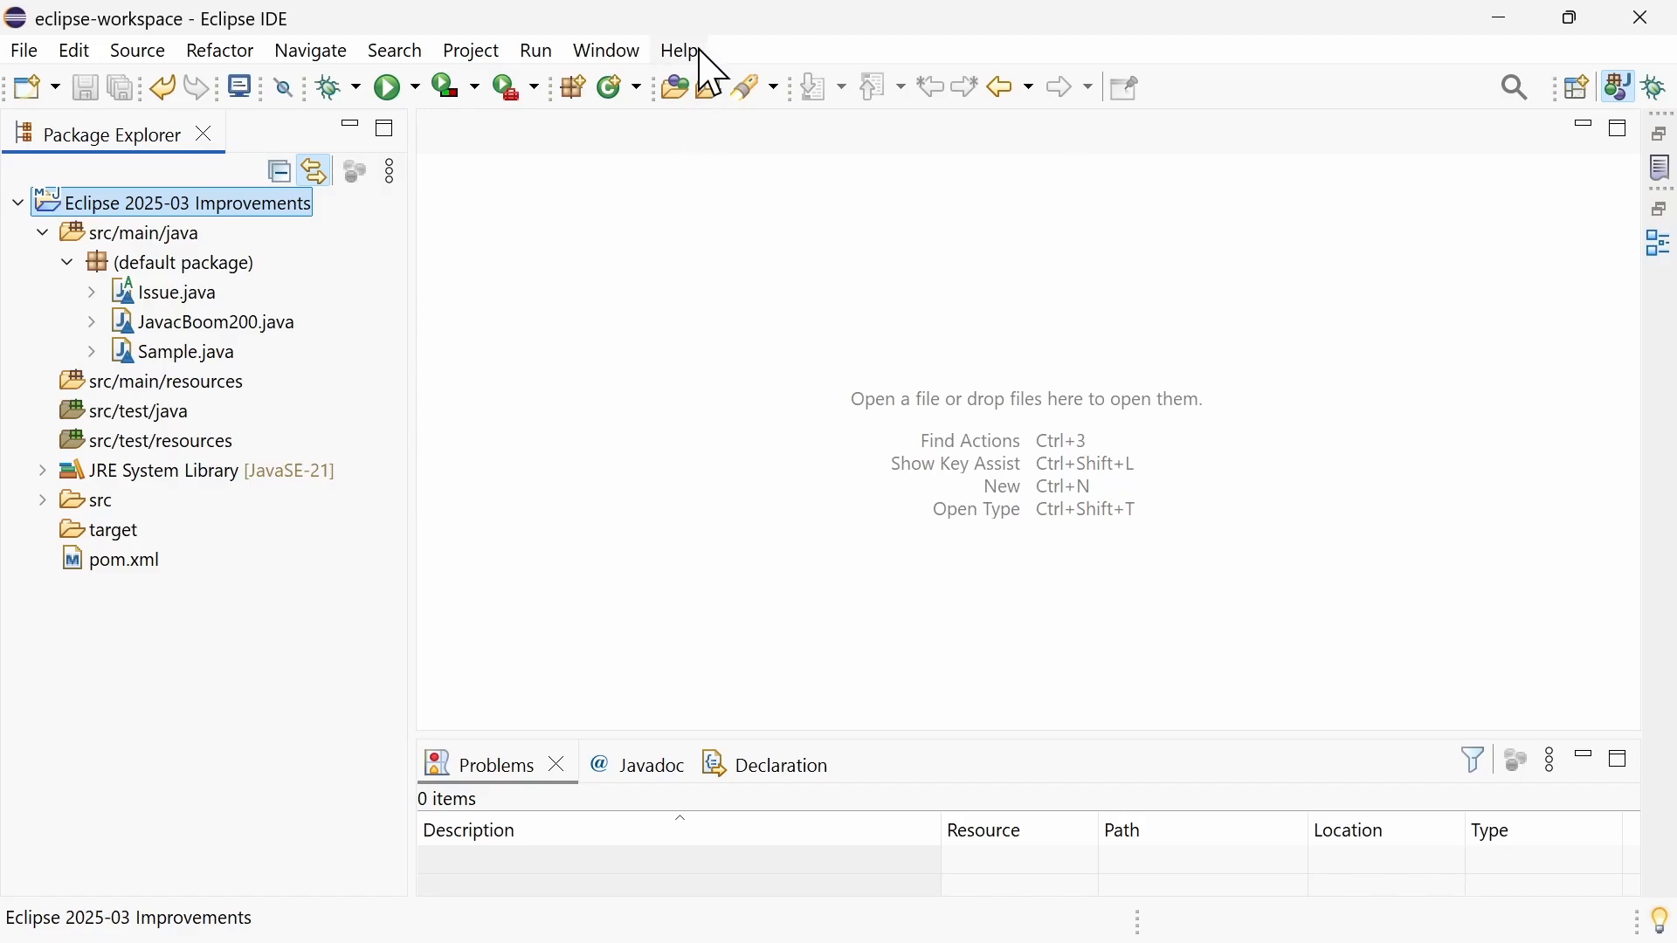
pyautogui.click(678, 49)
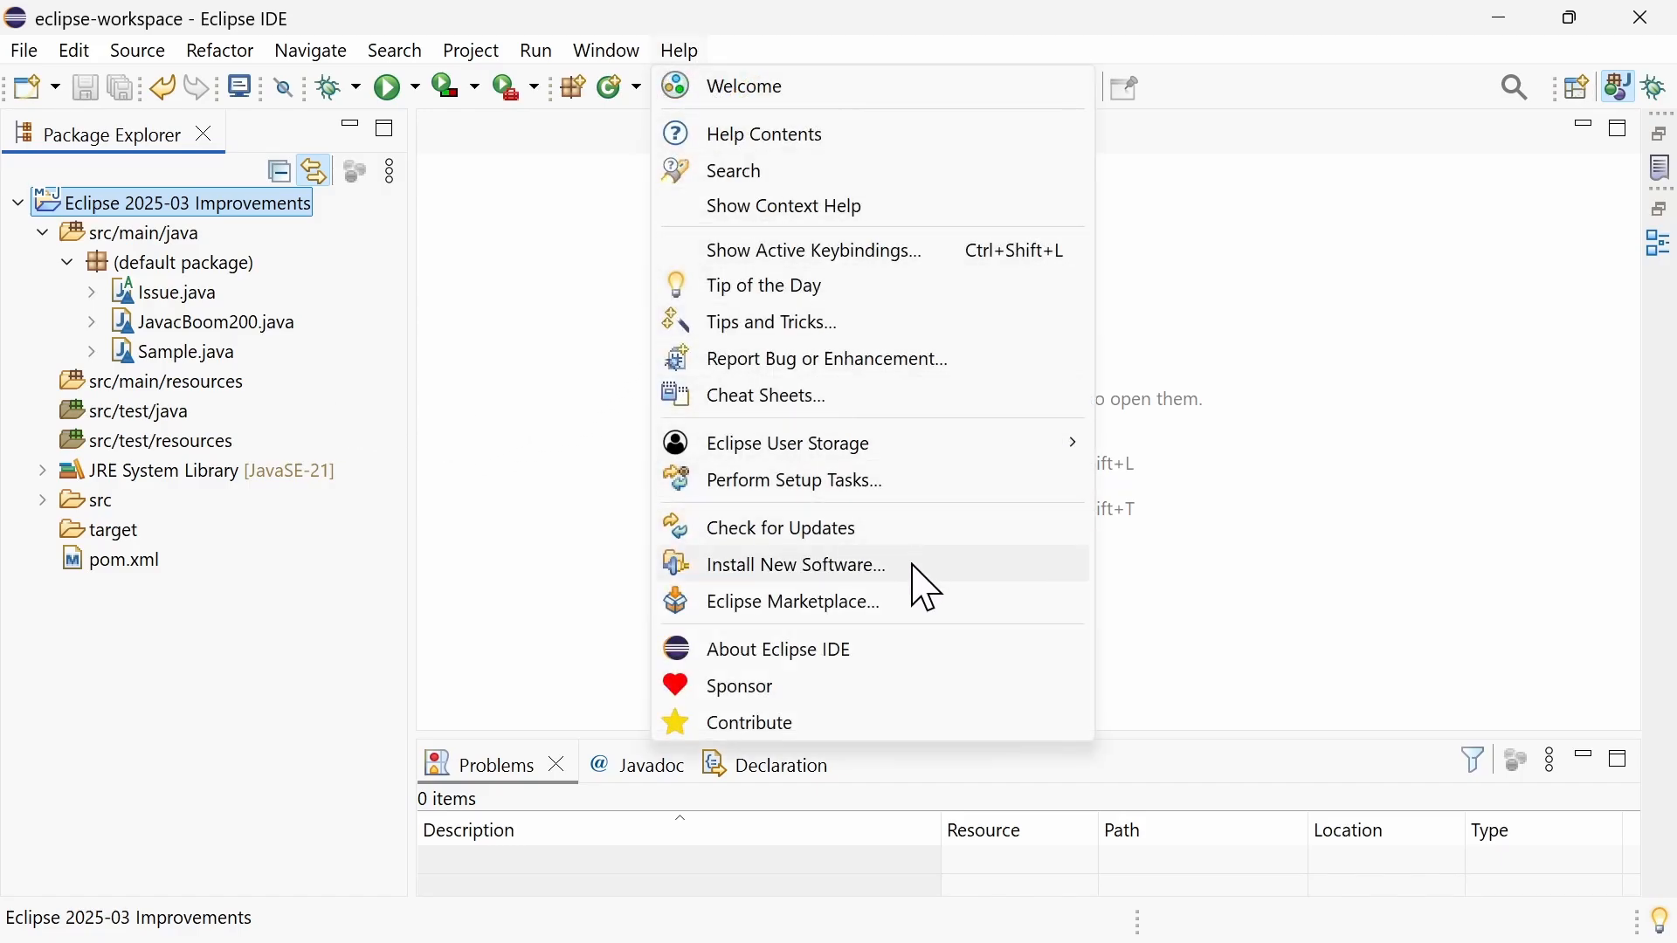
pyautogui.click(793, 601)
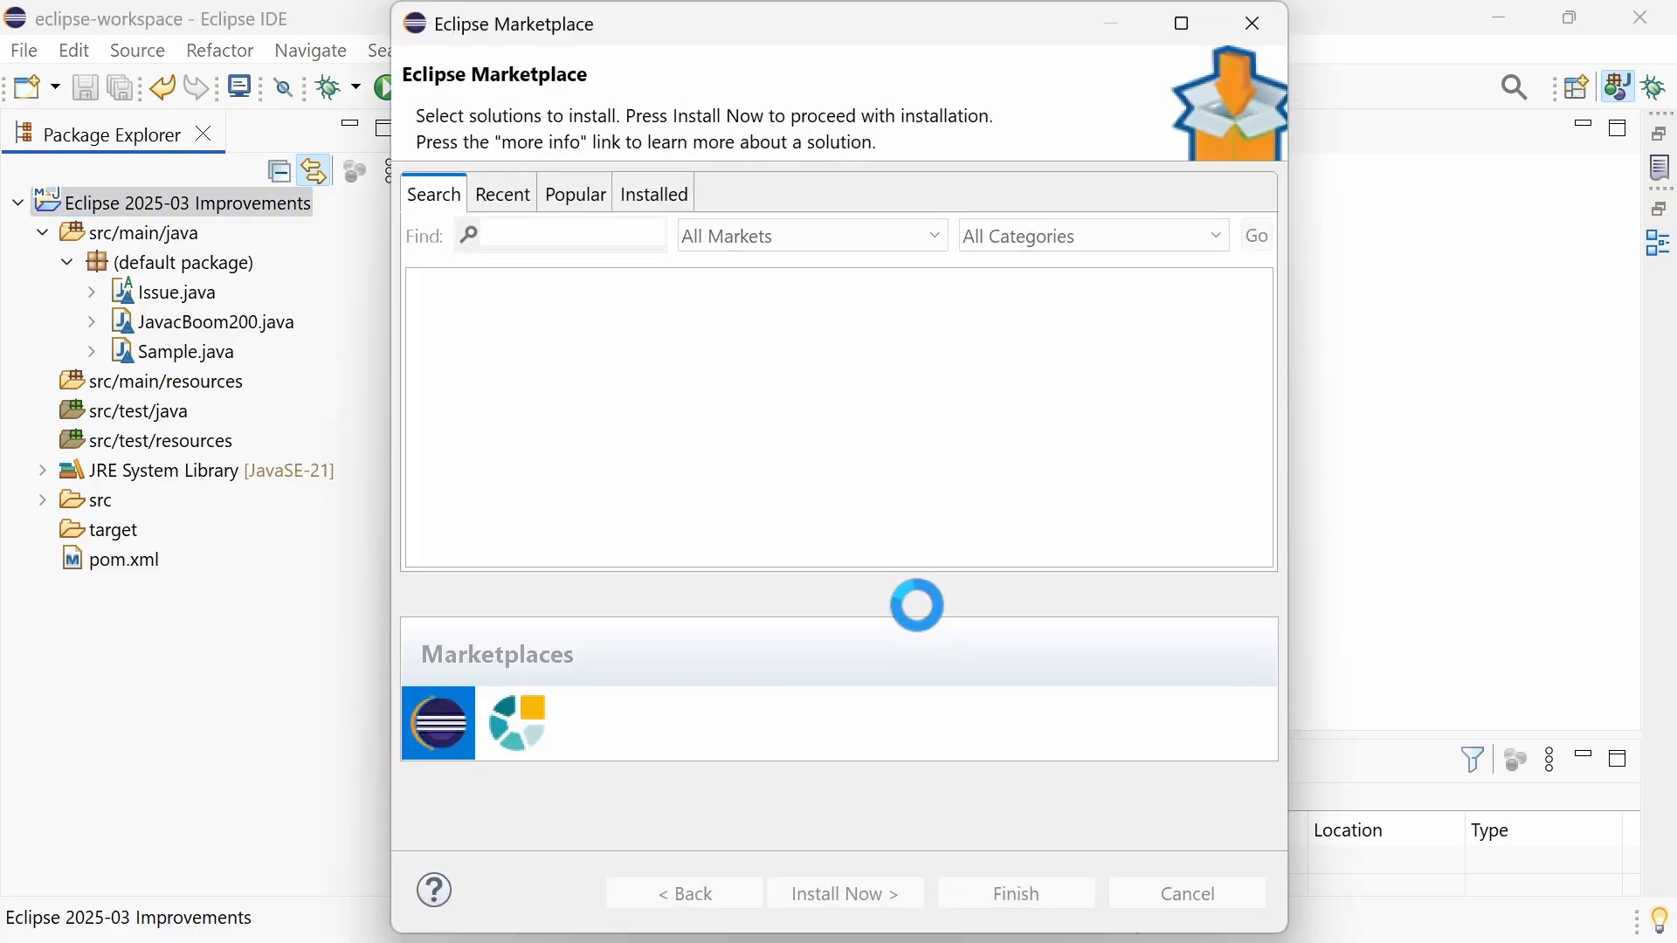
pyautogui.write('Java 24')
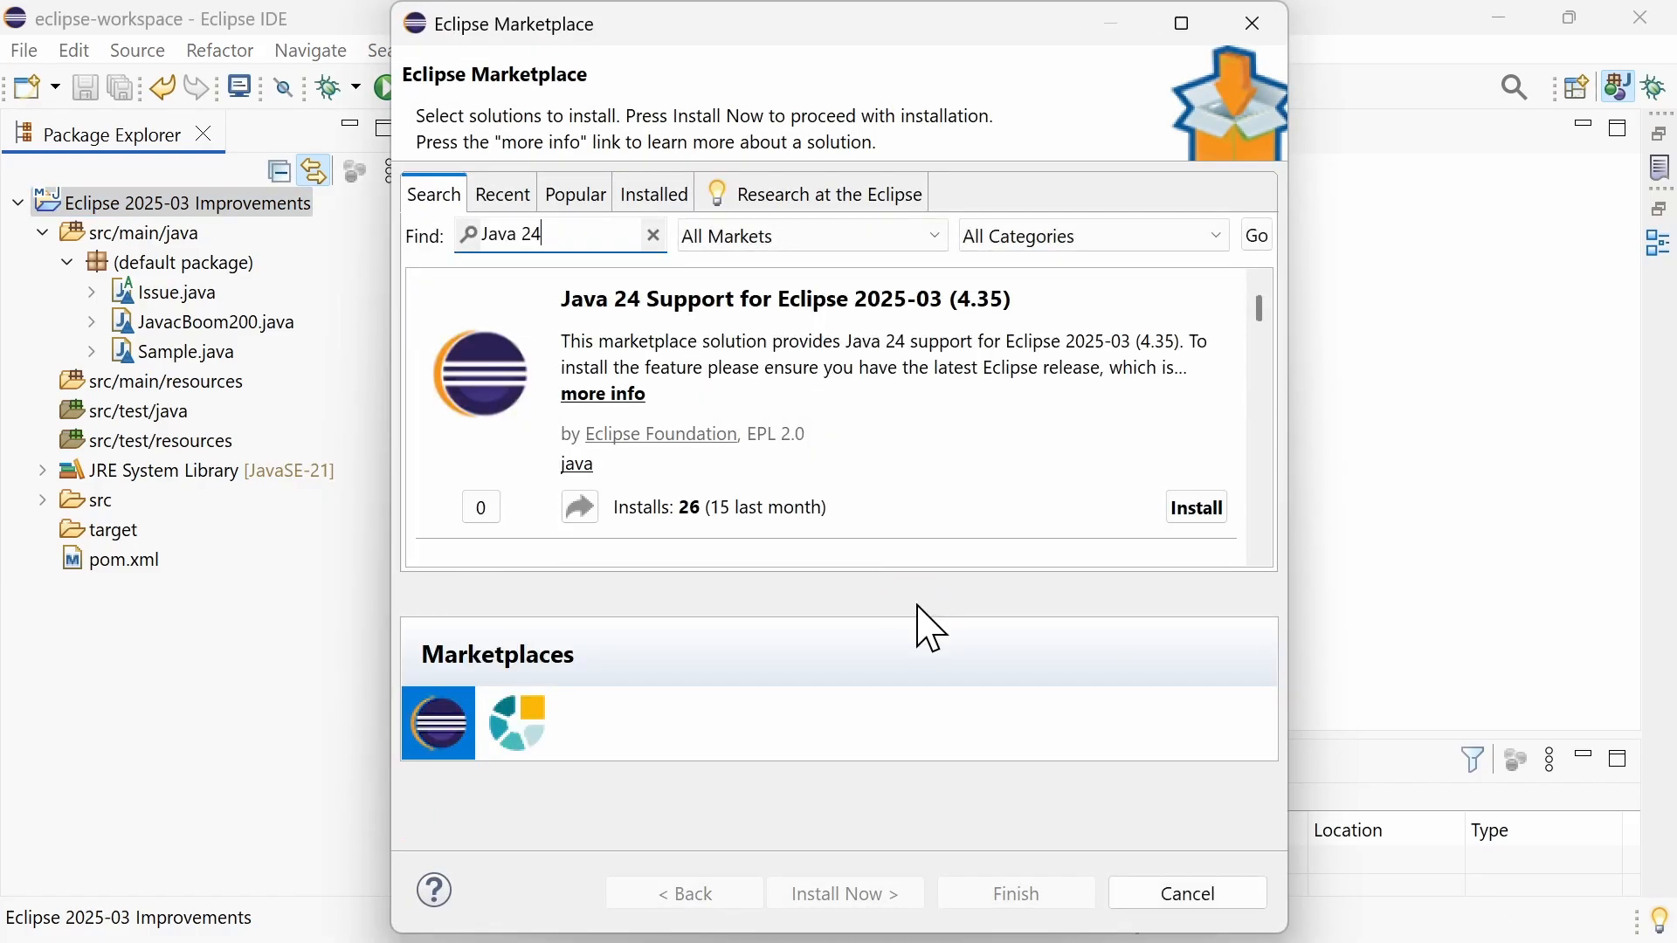
pyautogui.moveTo(1043, 626)
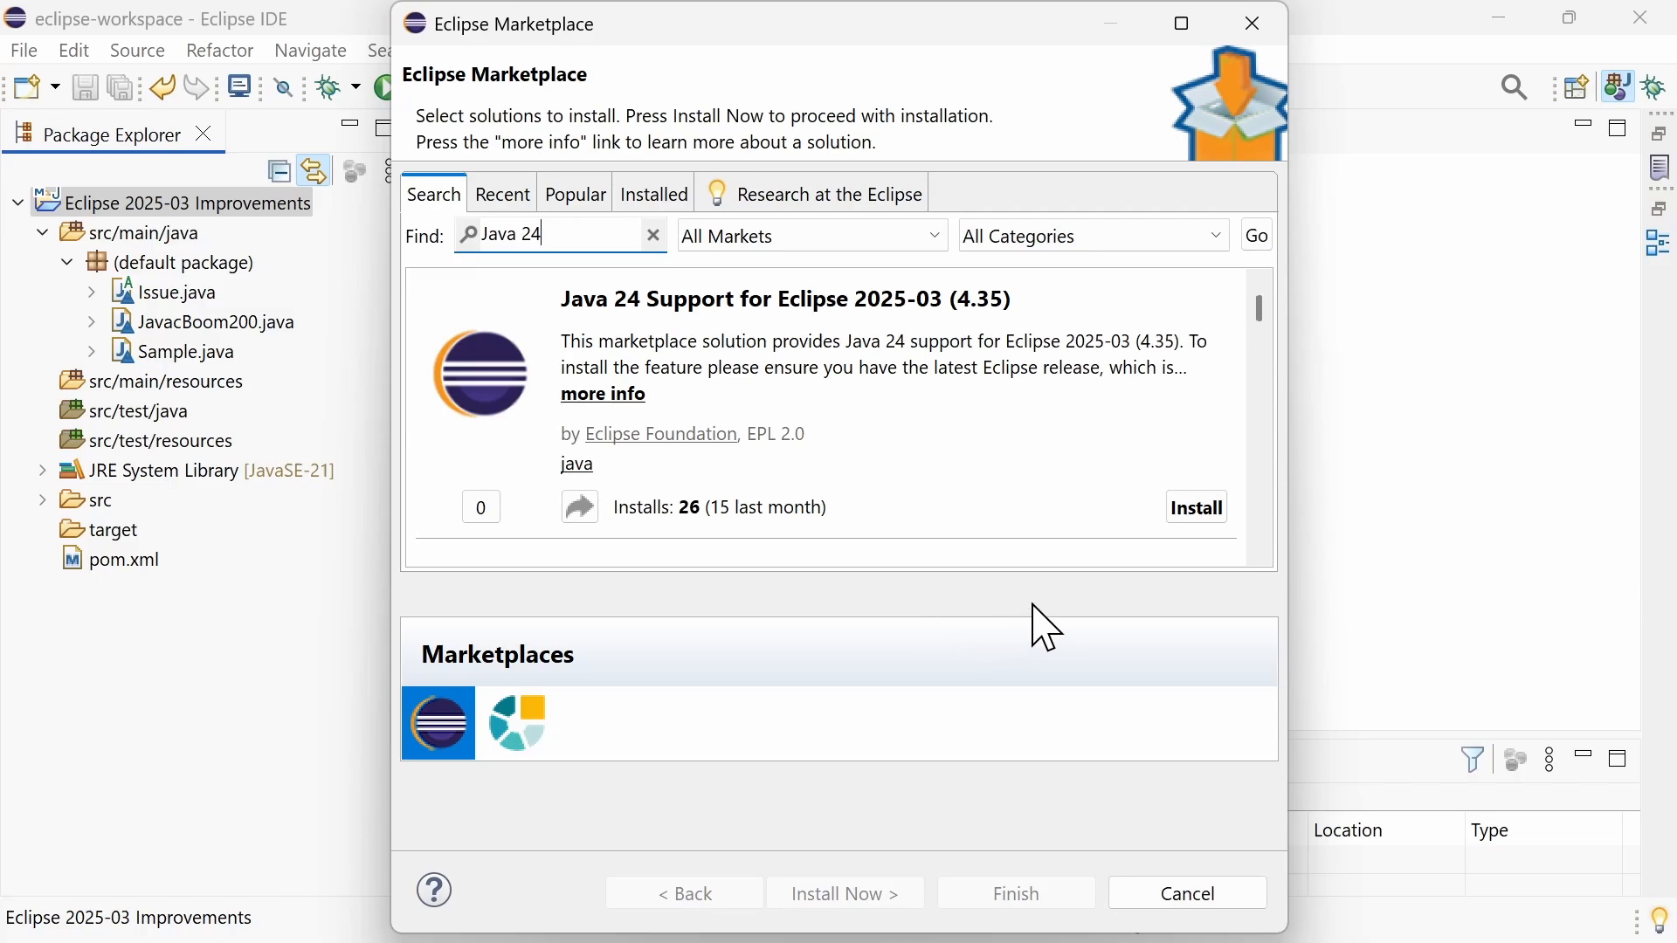
pyautogui.moveTo(1195, 507)
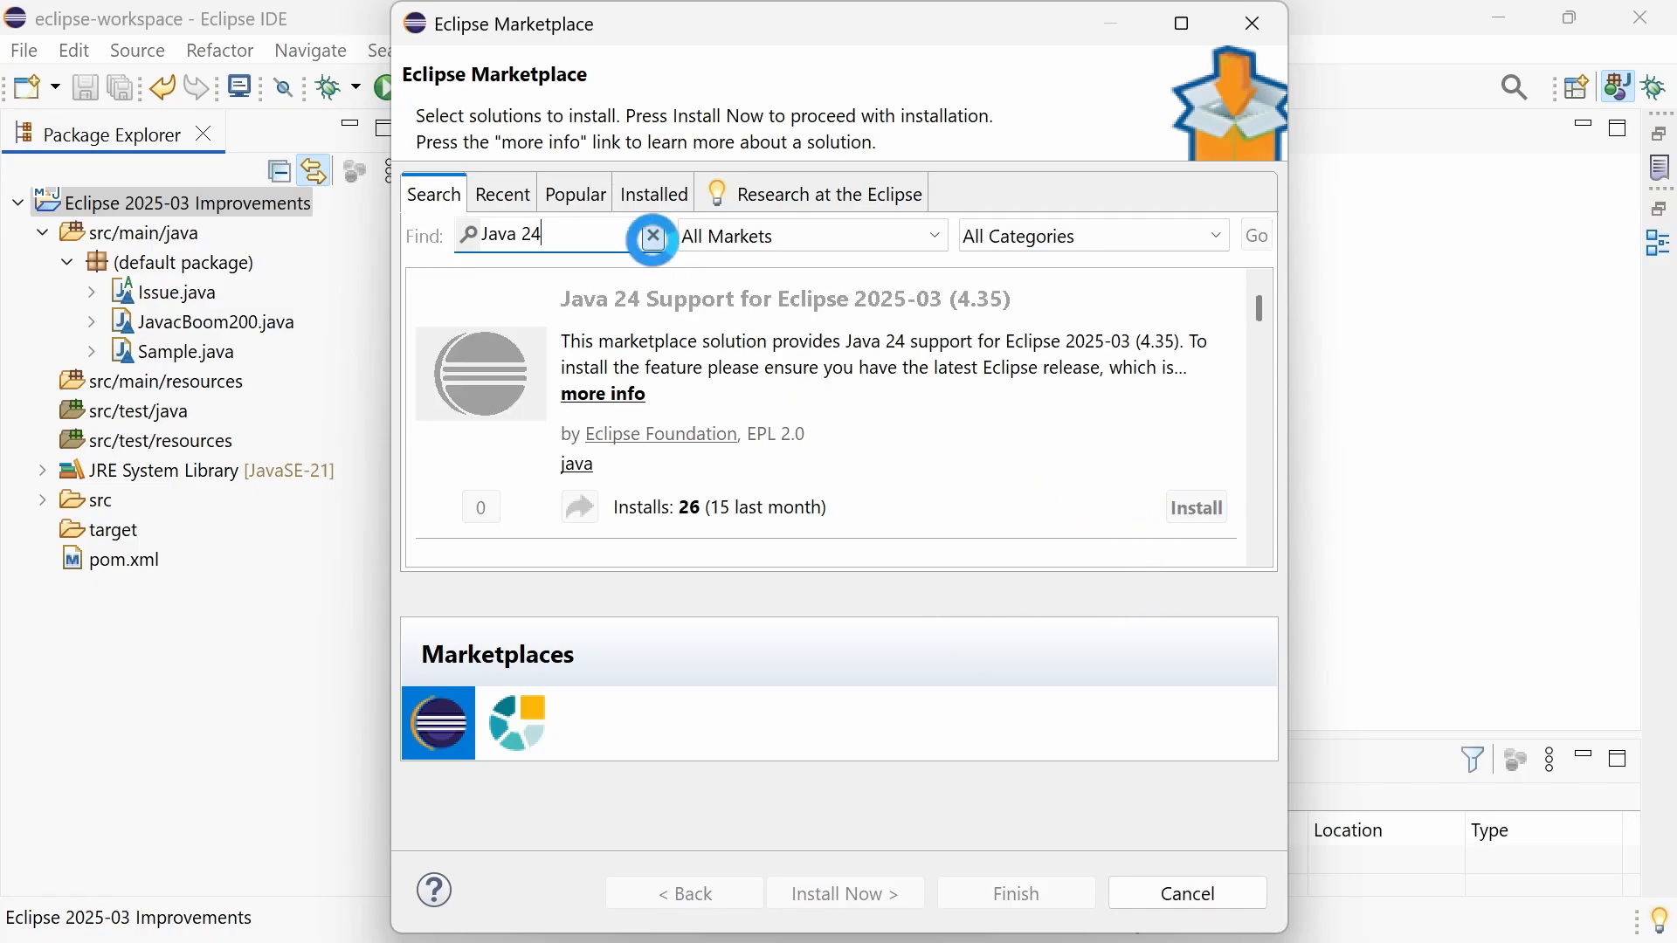
pyautogui.click(651, 235)
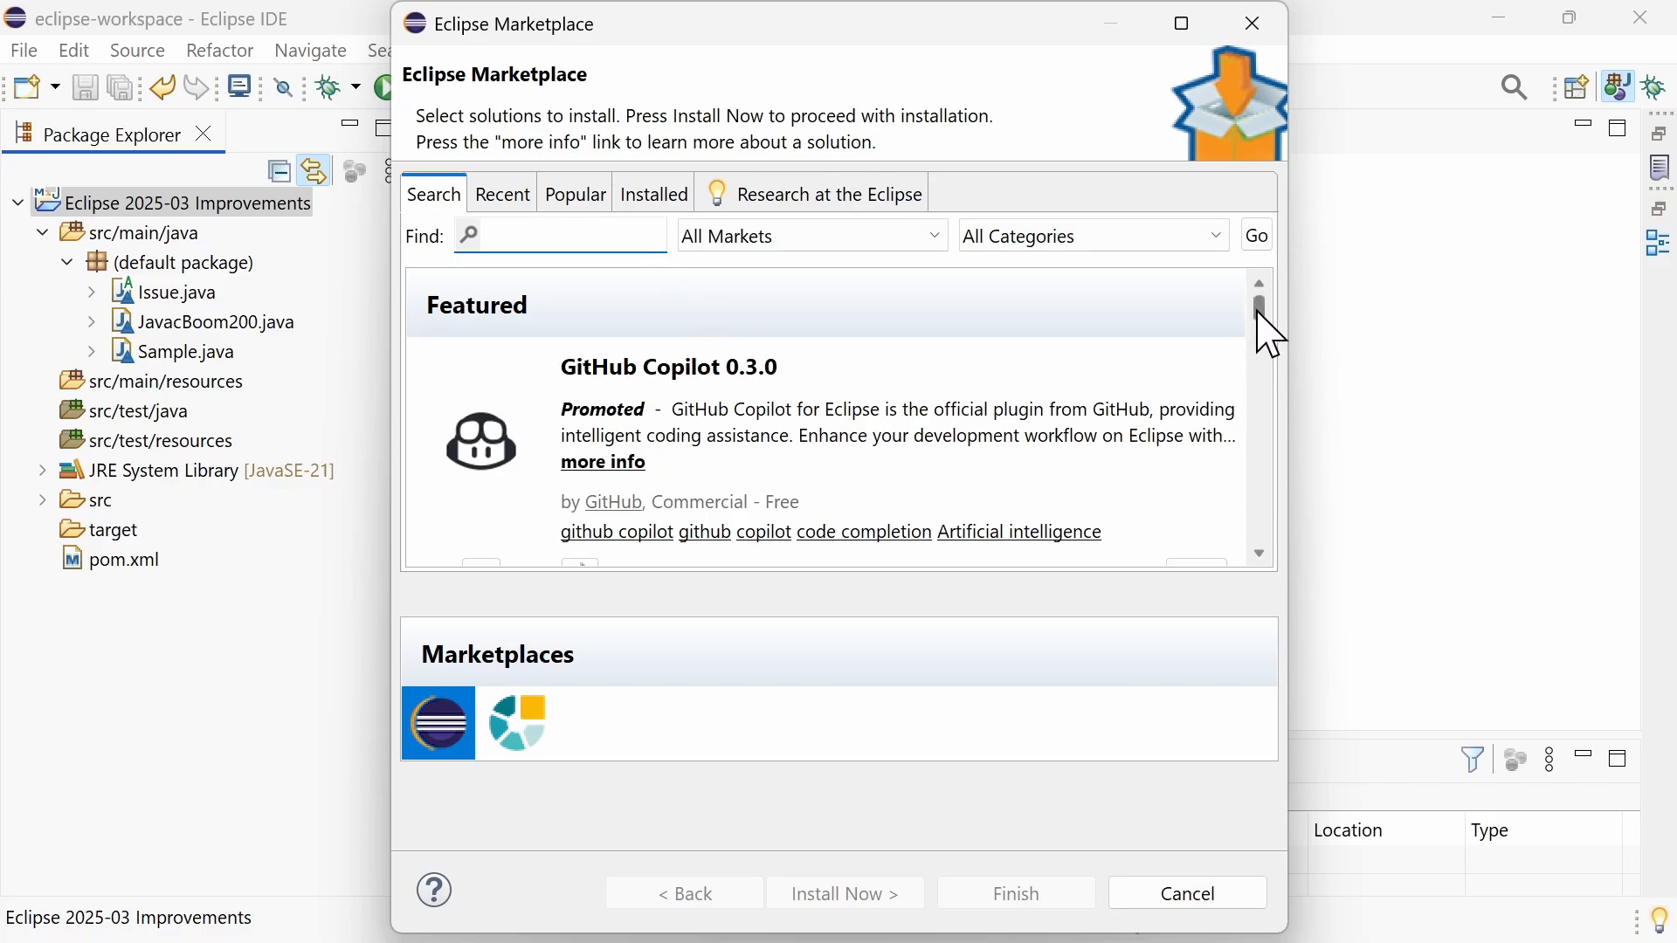
pyautogui.scroll(-3)
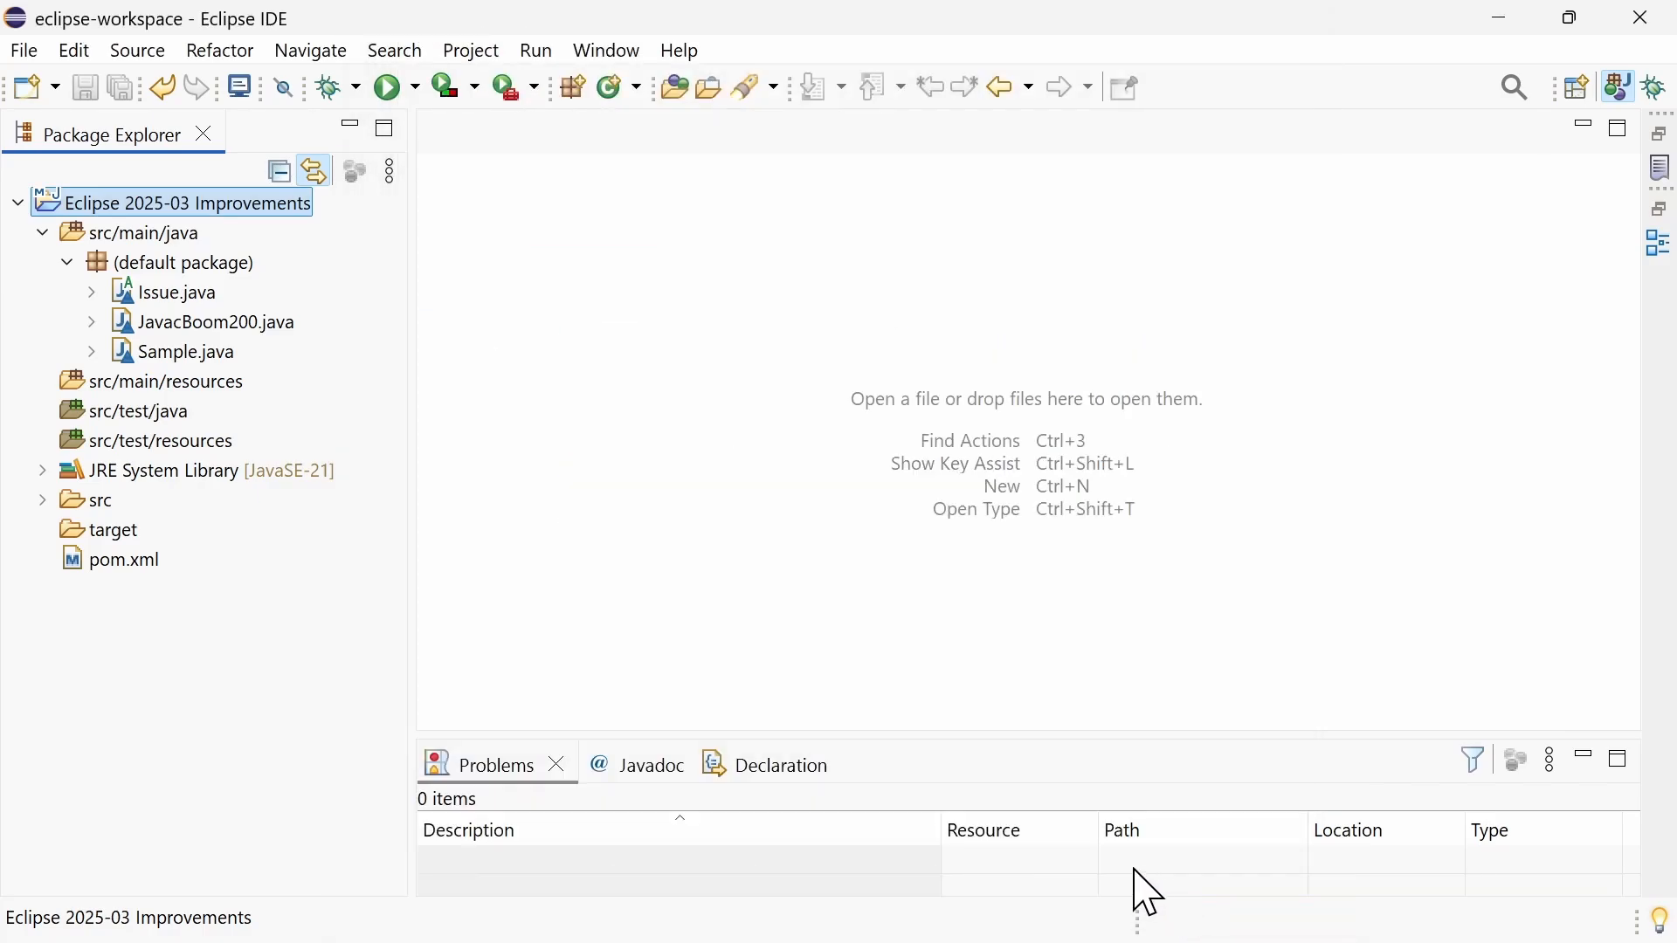
# - In Sample.java's report method add a switch on issue with Bug, FeatureRequest, null and default cases via Quick Assist, and save
pyautogui.doubleClick(187, 351)
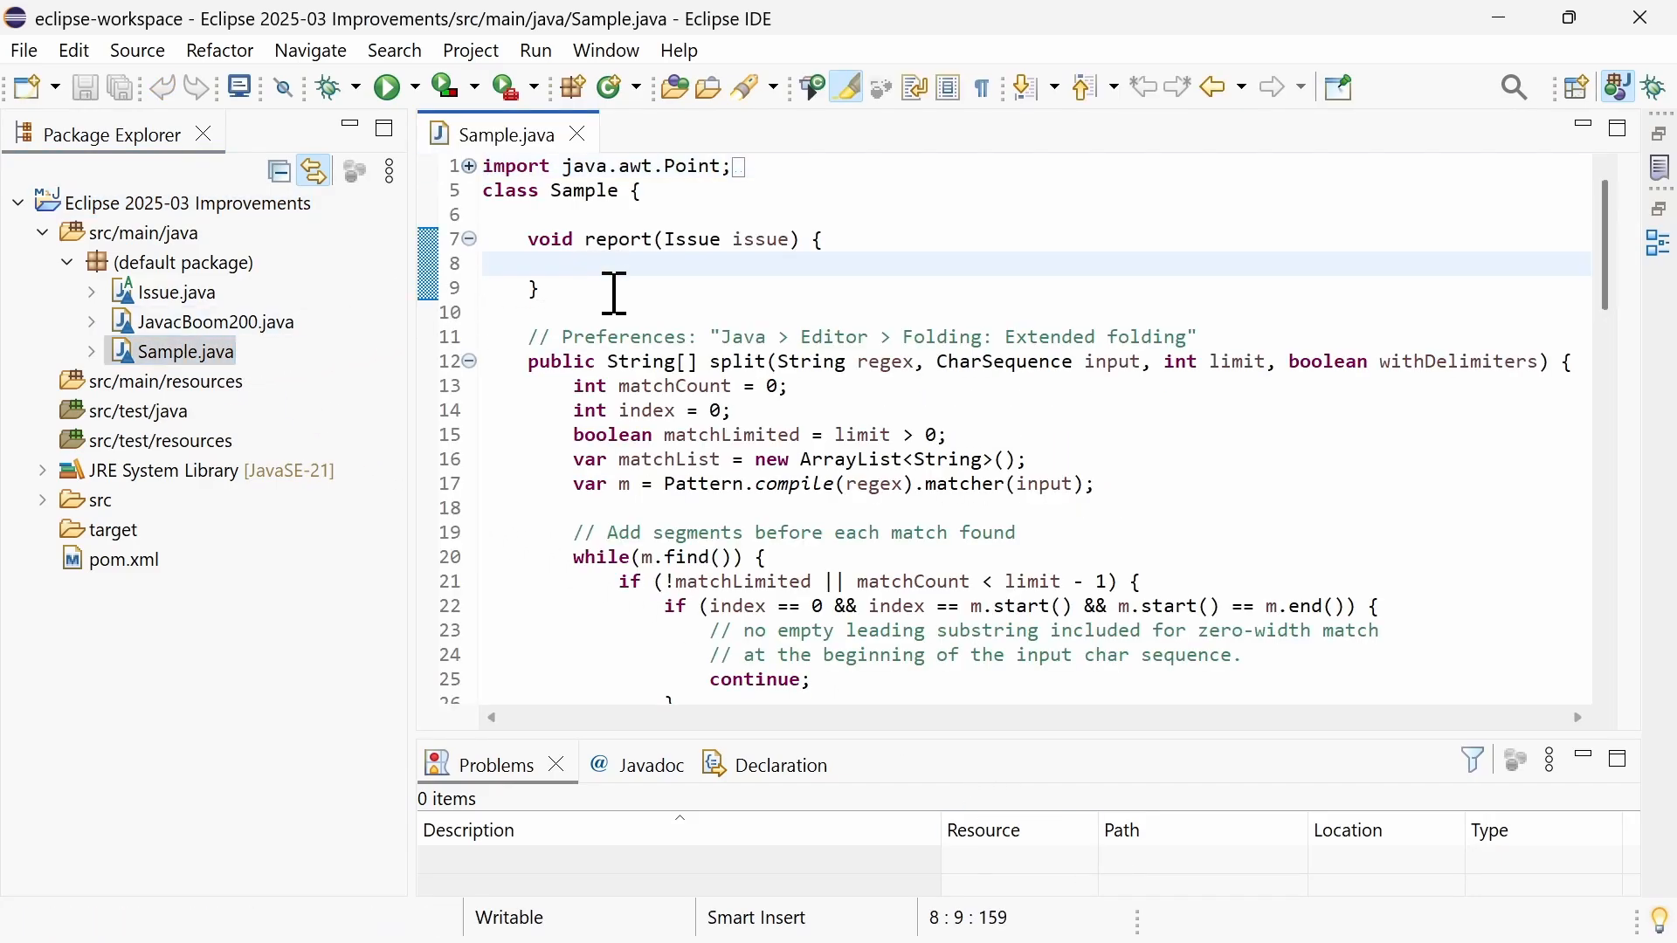
pyautogui.write('switch (issue) {')
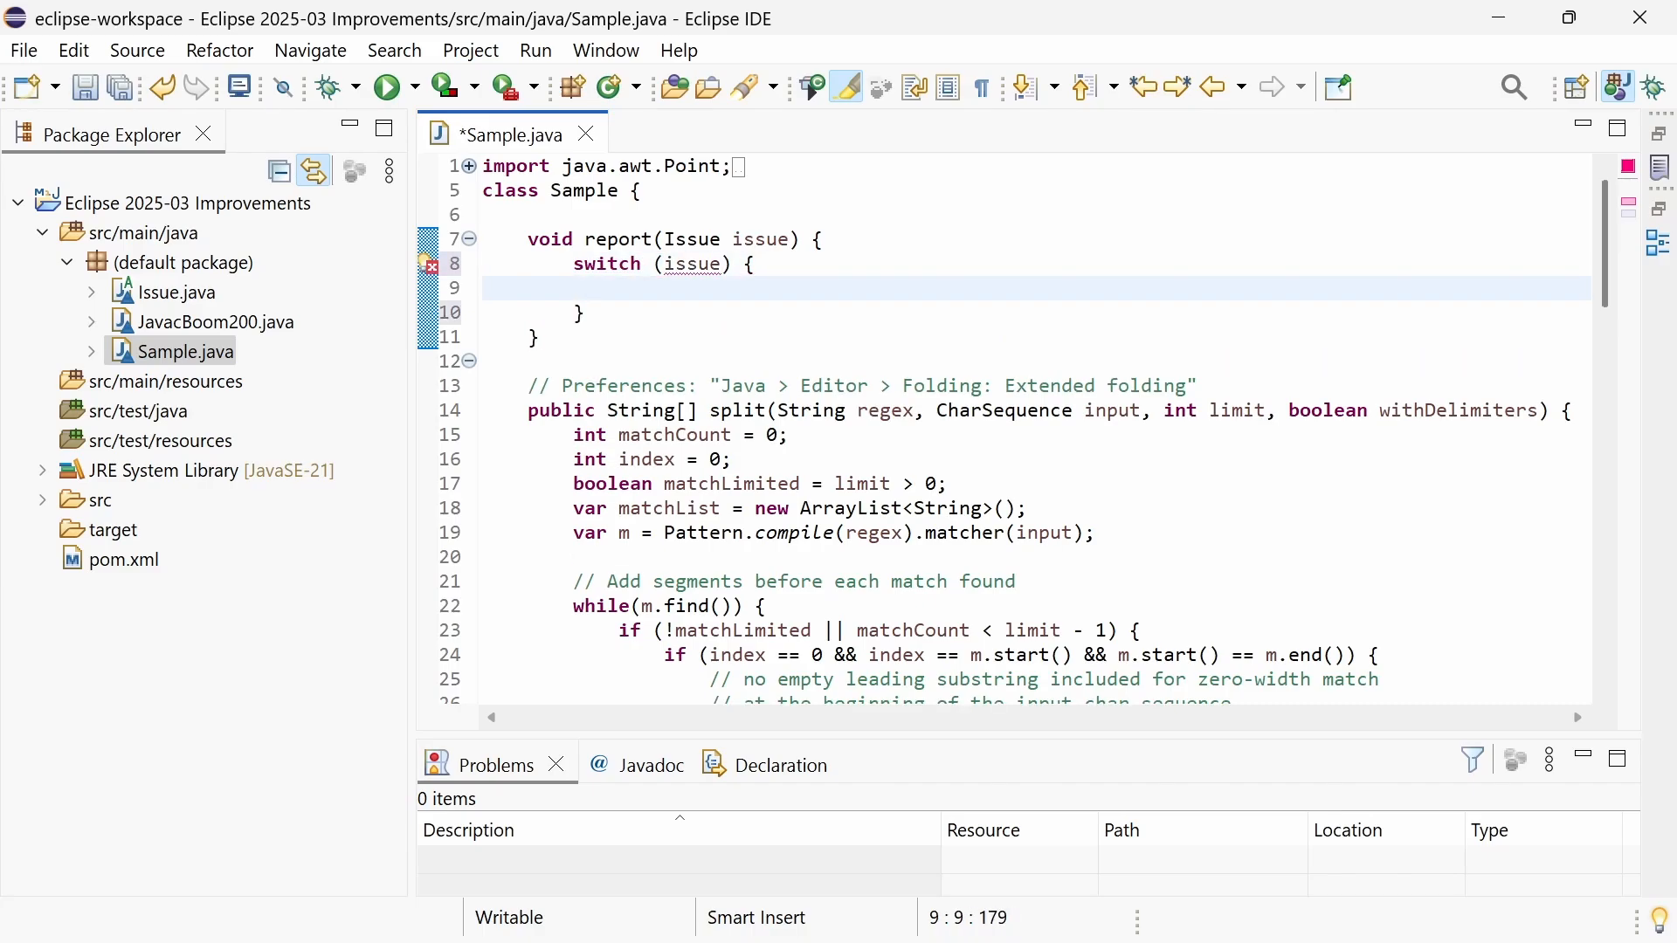
pyautogui.press('ctrl+1')
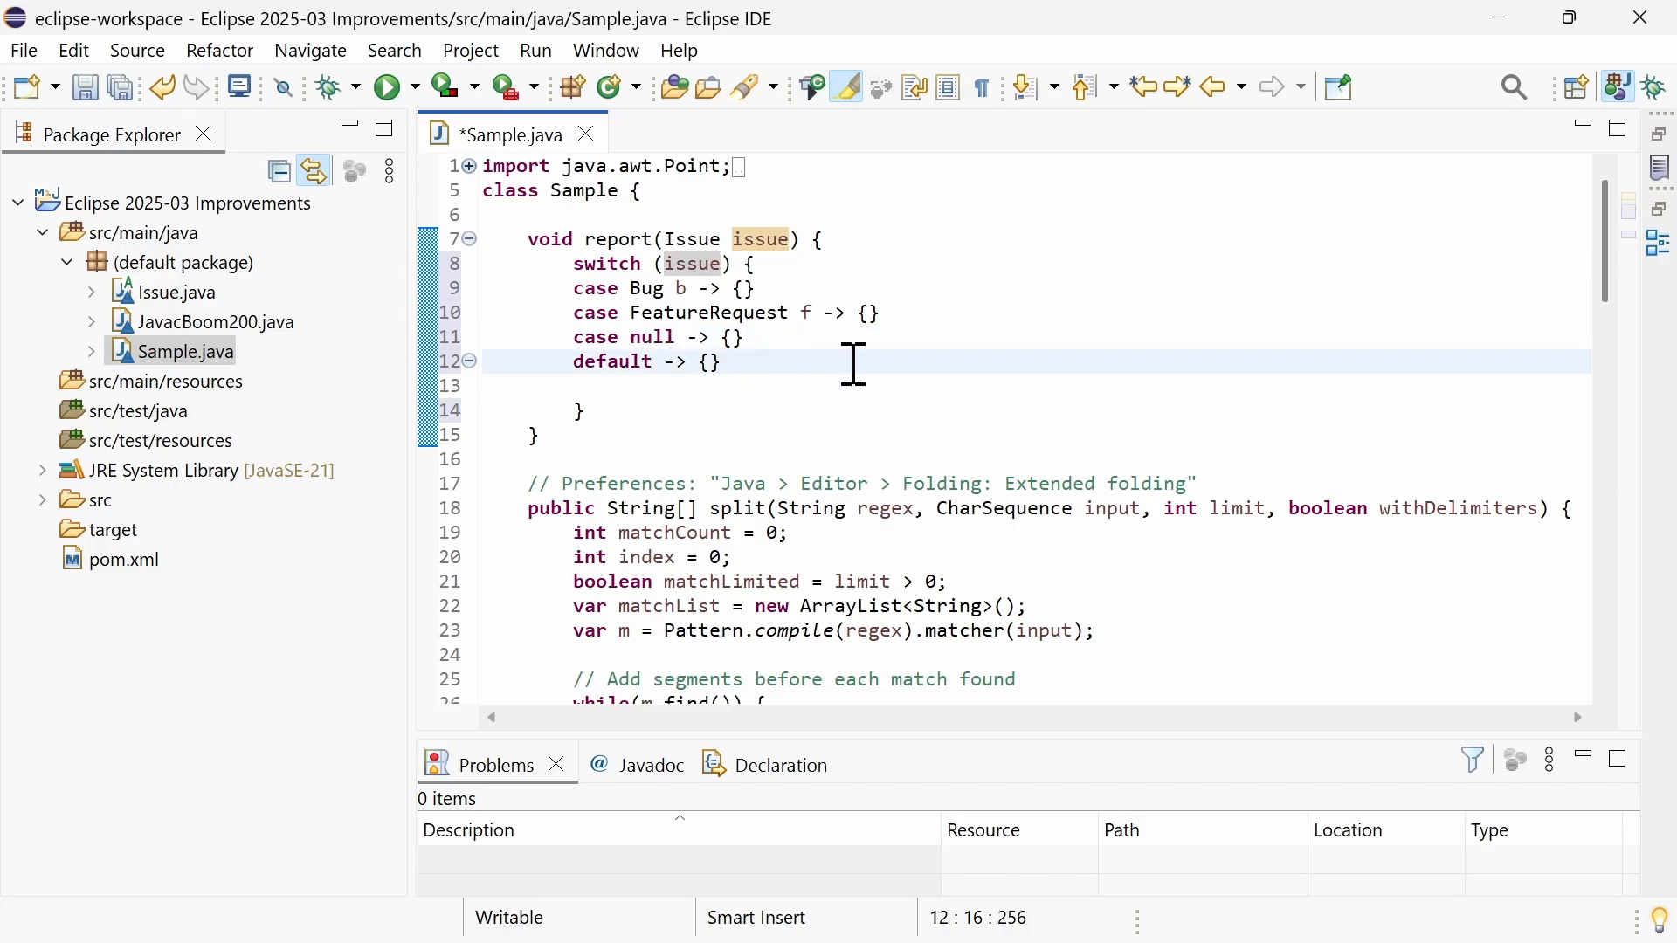
pyautogui.press('ctrl+s')
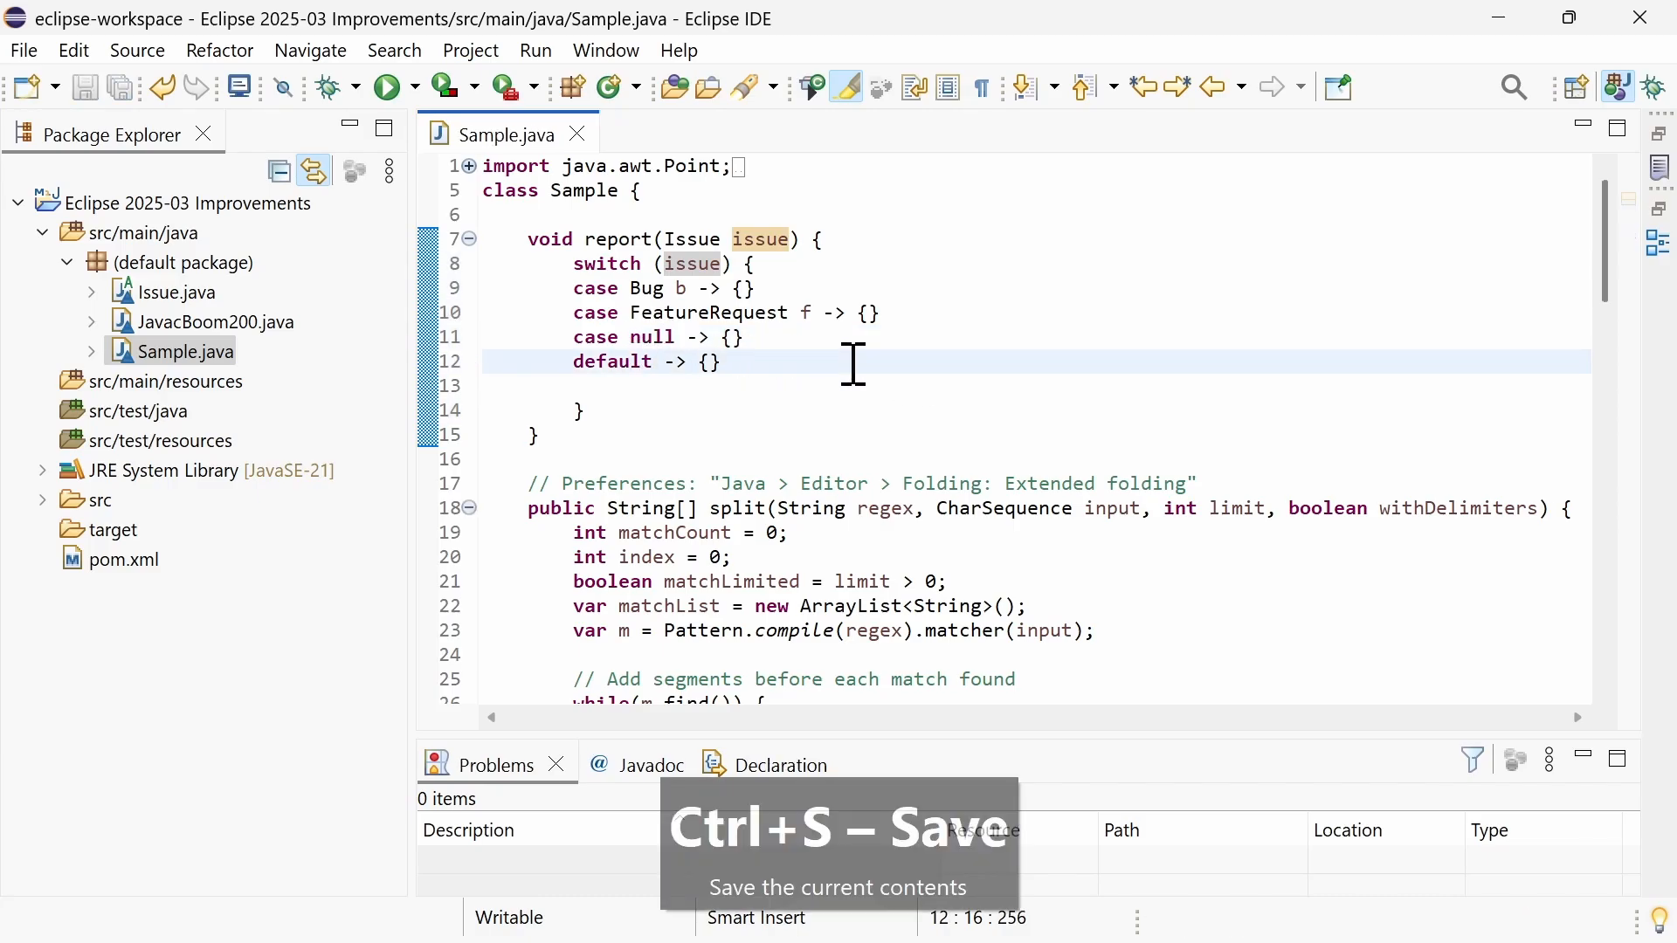
pyautogui.press('ctrl+s')
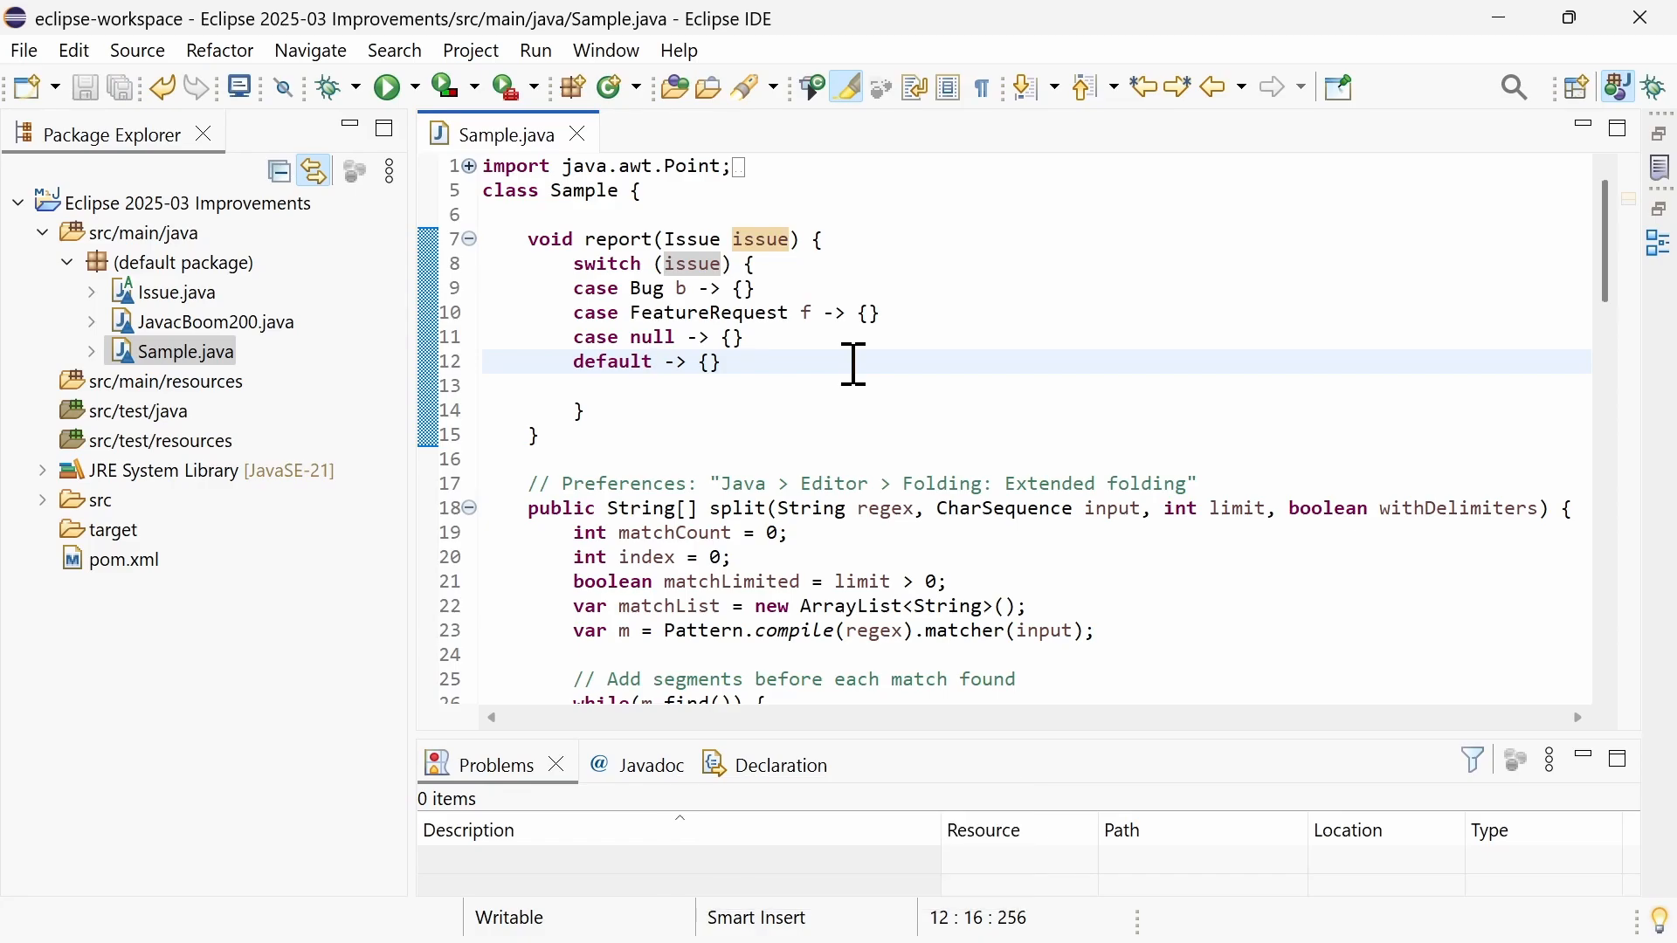
# - Activate experimental extended folding under Java > Editor > Folding and apply the preferences
pyautogui.rightClick(854, 363)
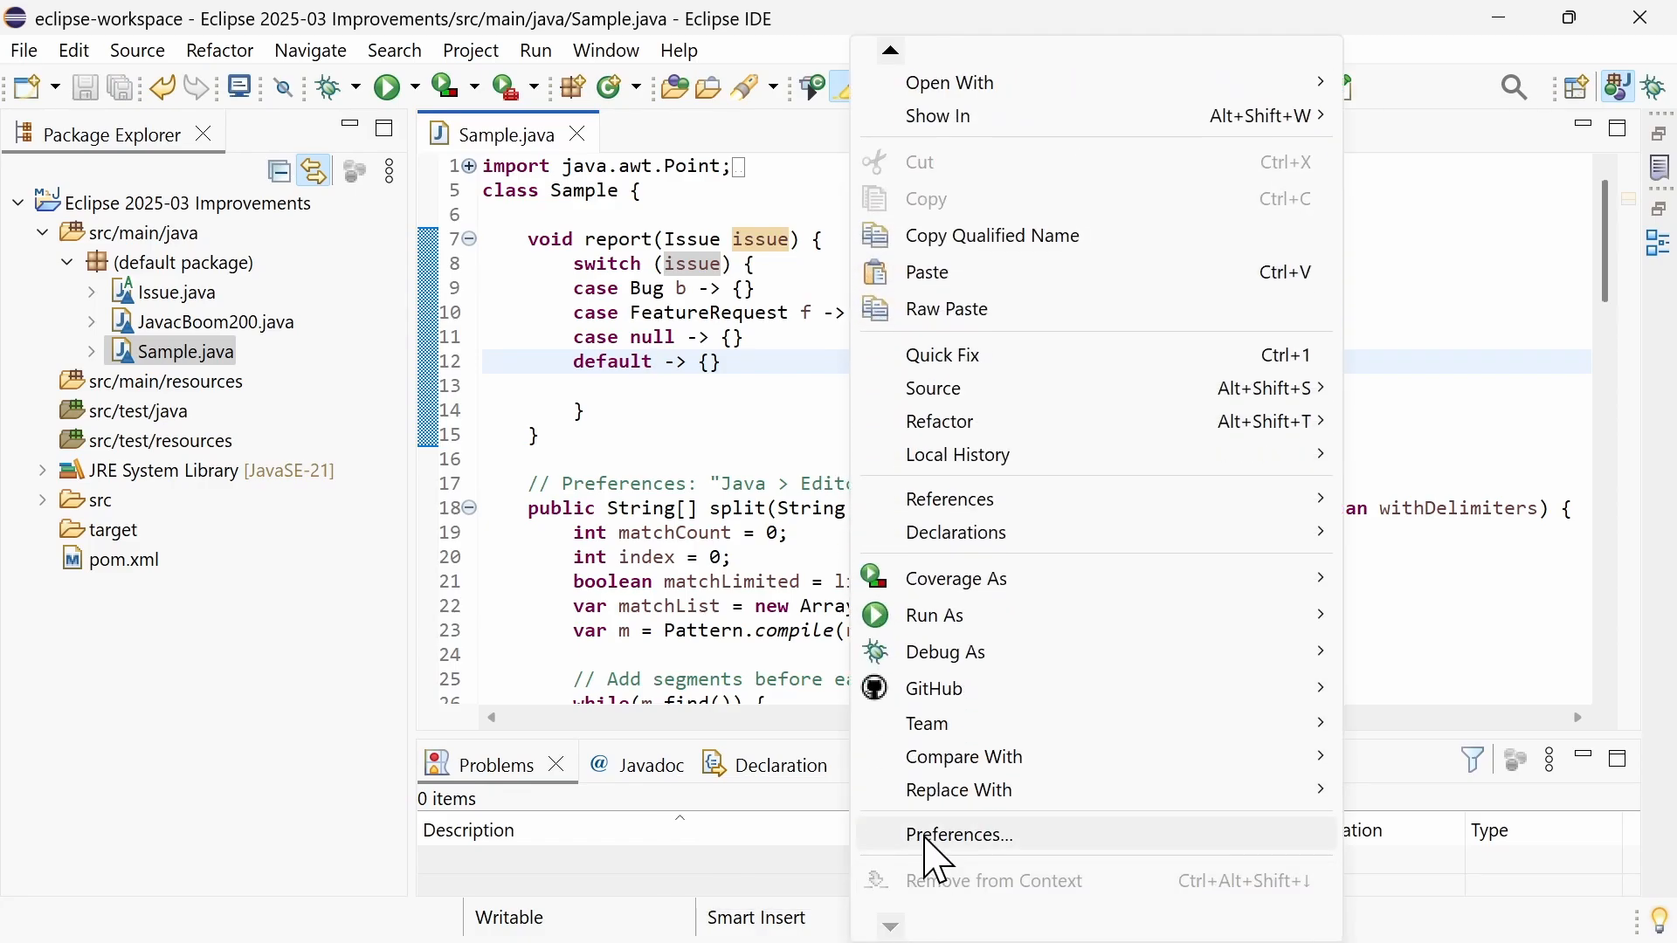
pyautogui.click(955, 835)
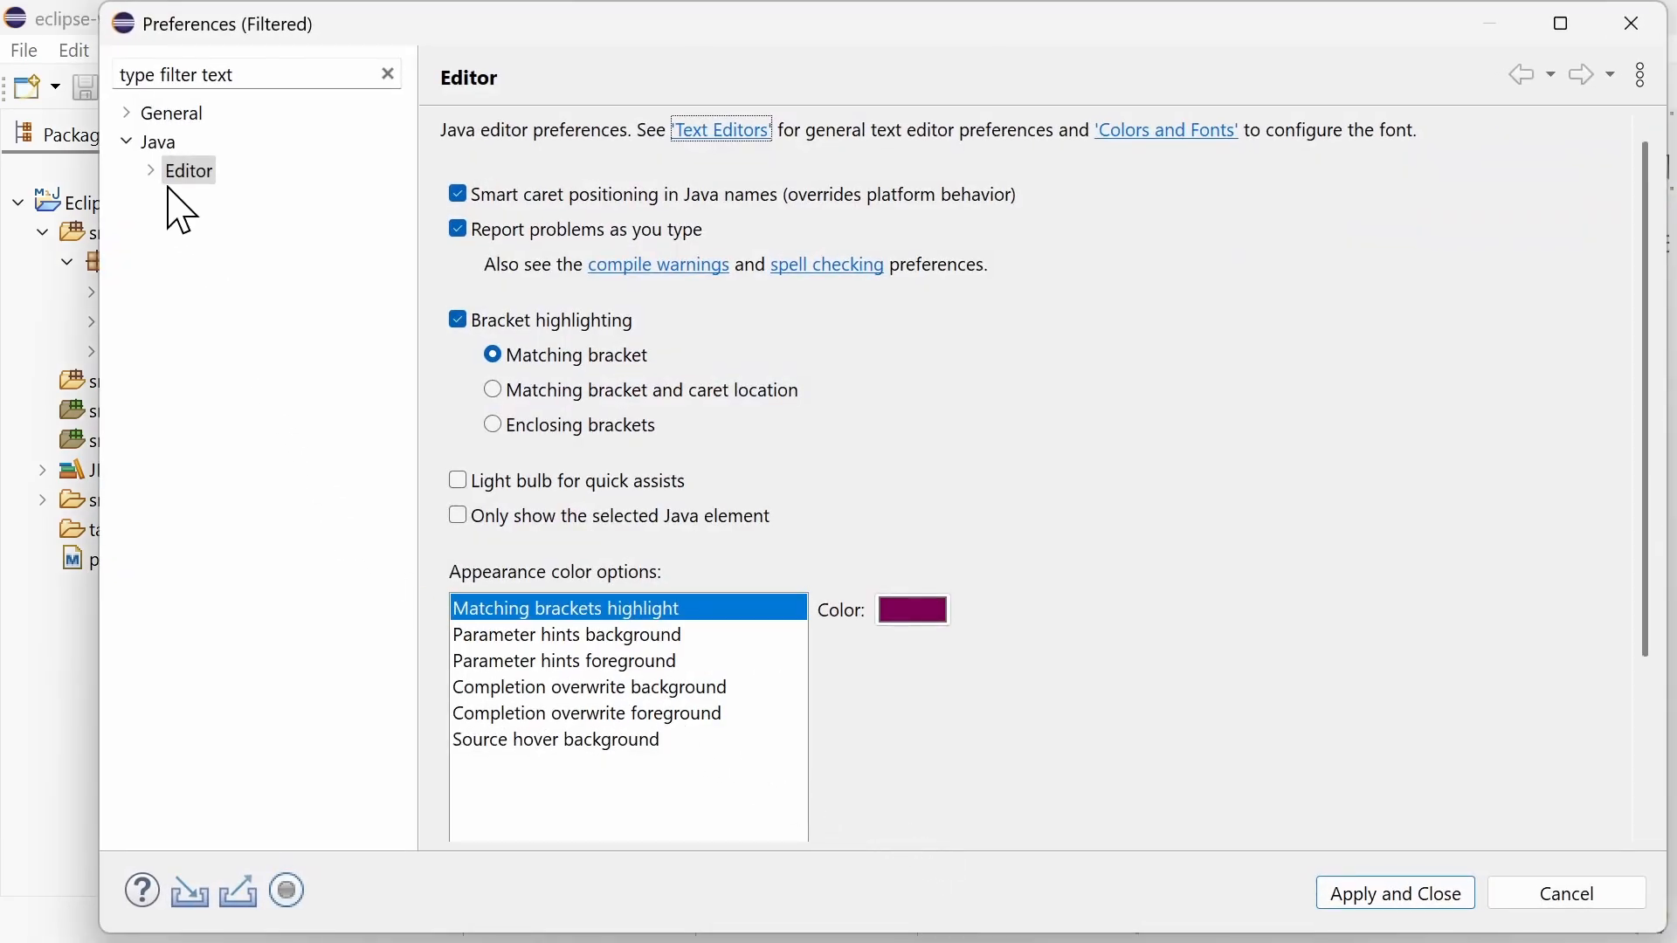
pyautogui.click(218, 227)
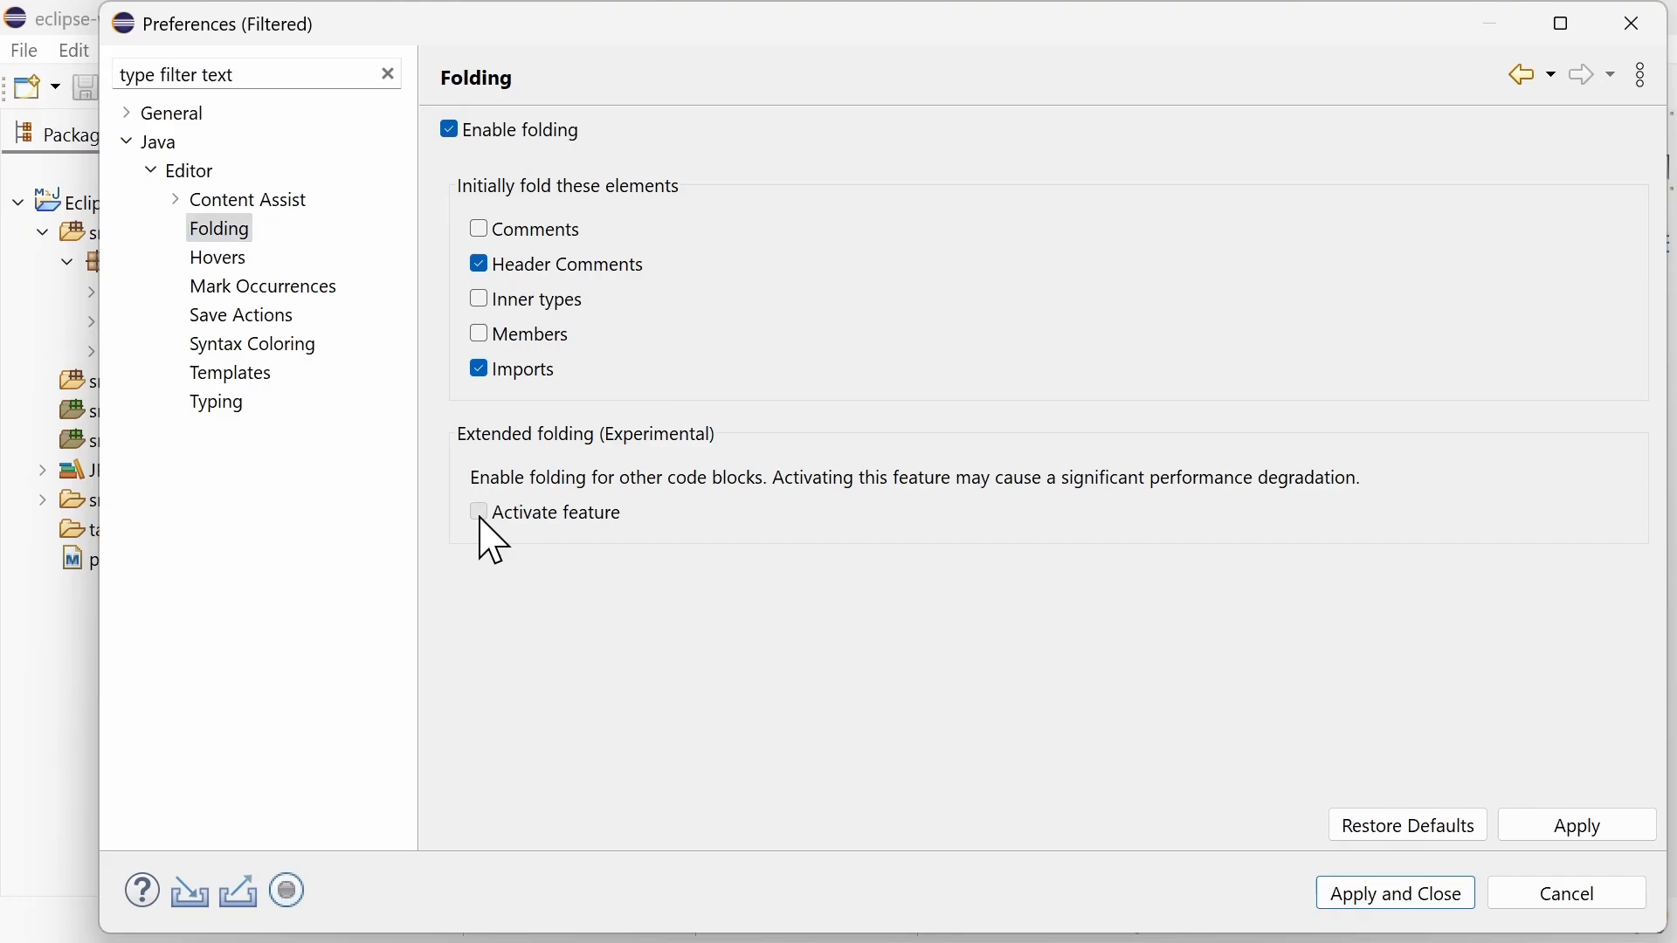
pyautogui.click(479, 512)
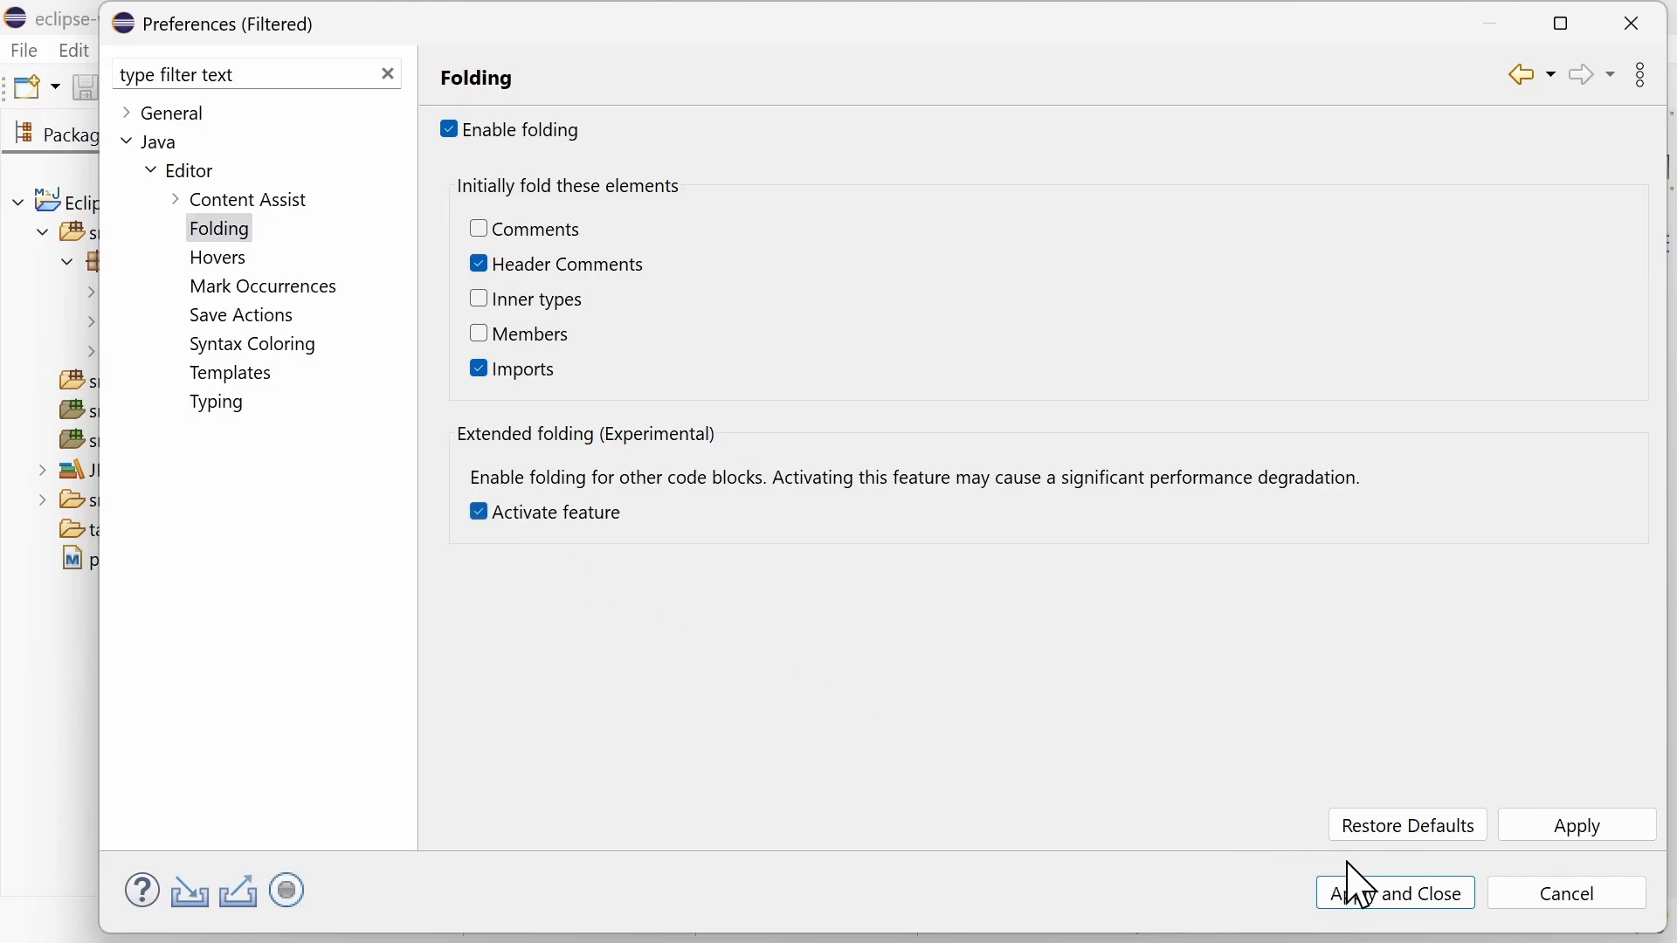
pyautogui.click(1394, 893)
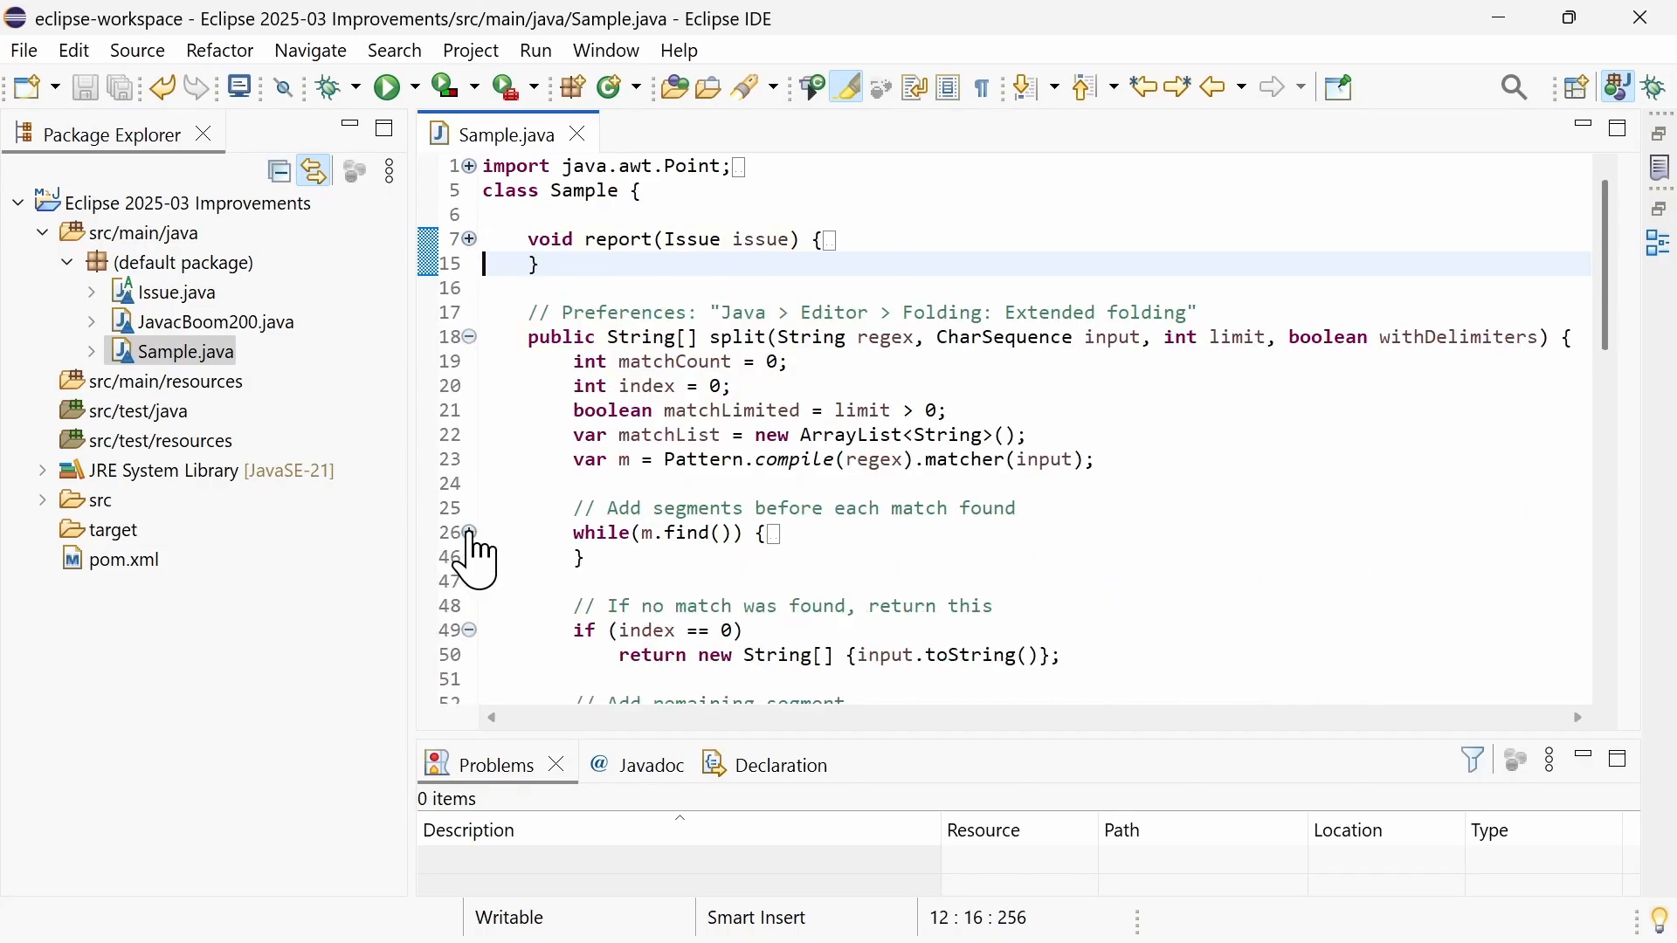
# - Expand the folded while loop, collapse the split method, and move down through Sample.java
pyautogui.click(469, 533)
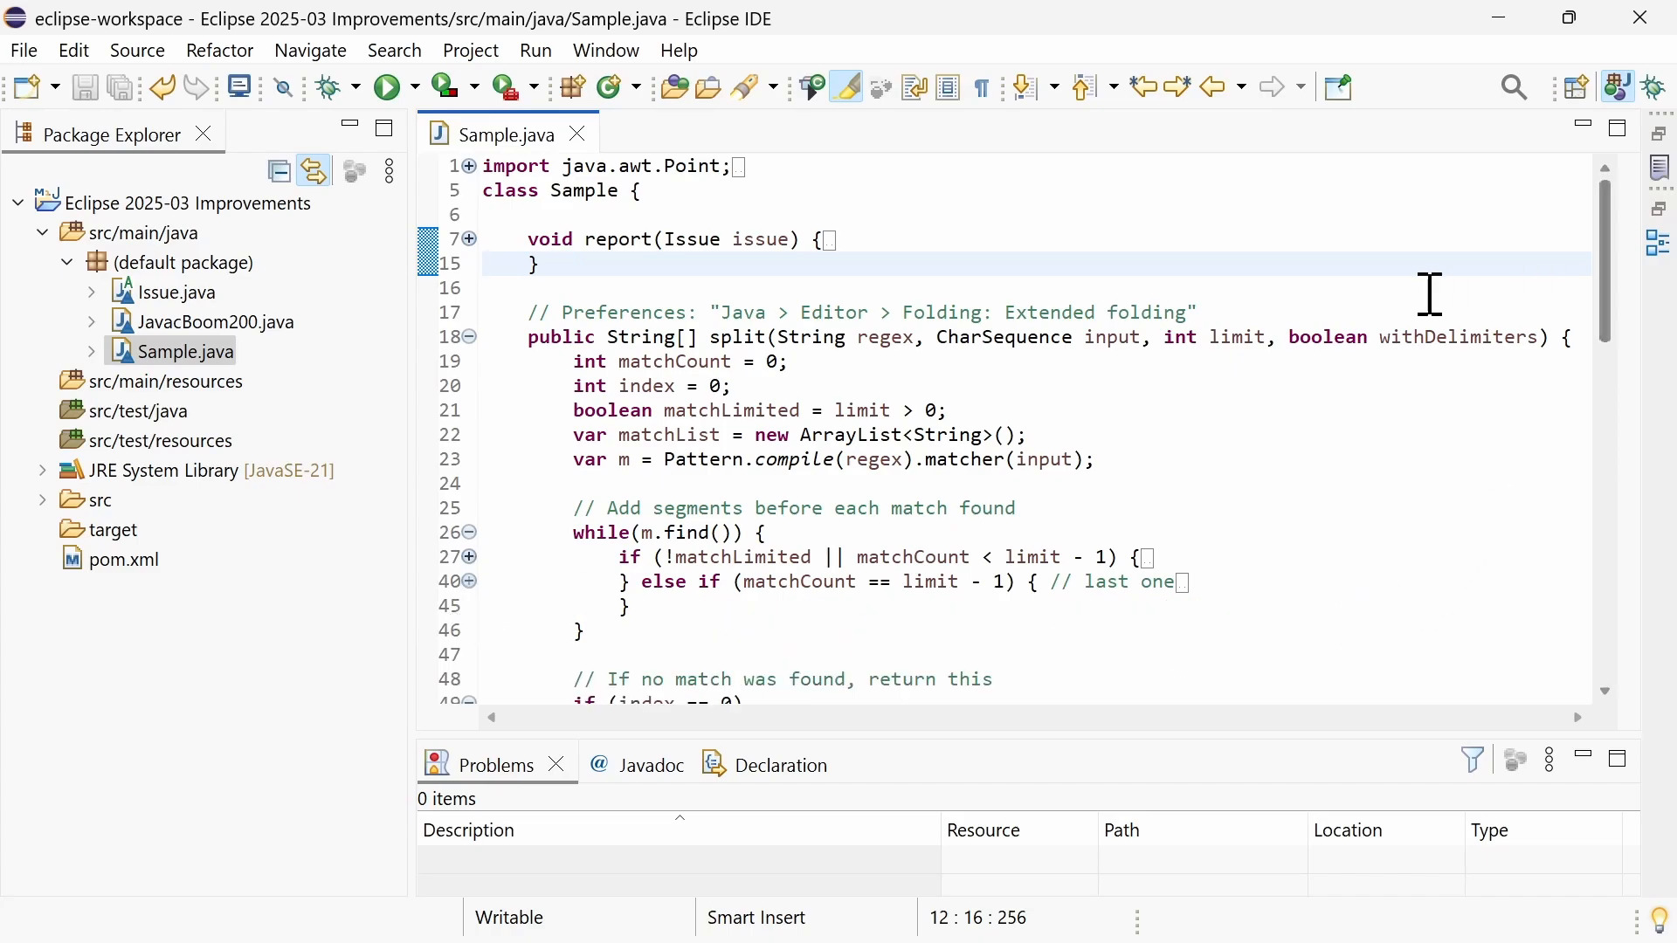
pyautogui.click(468, 337)
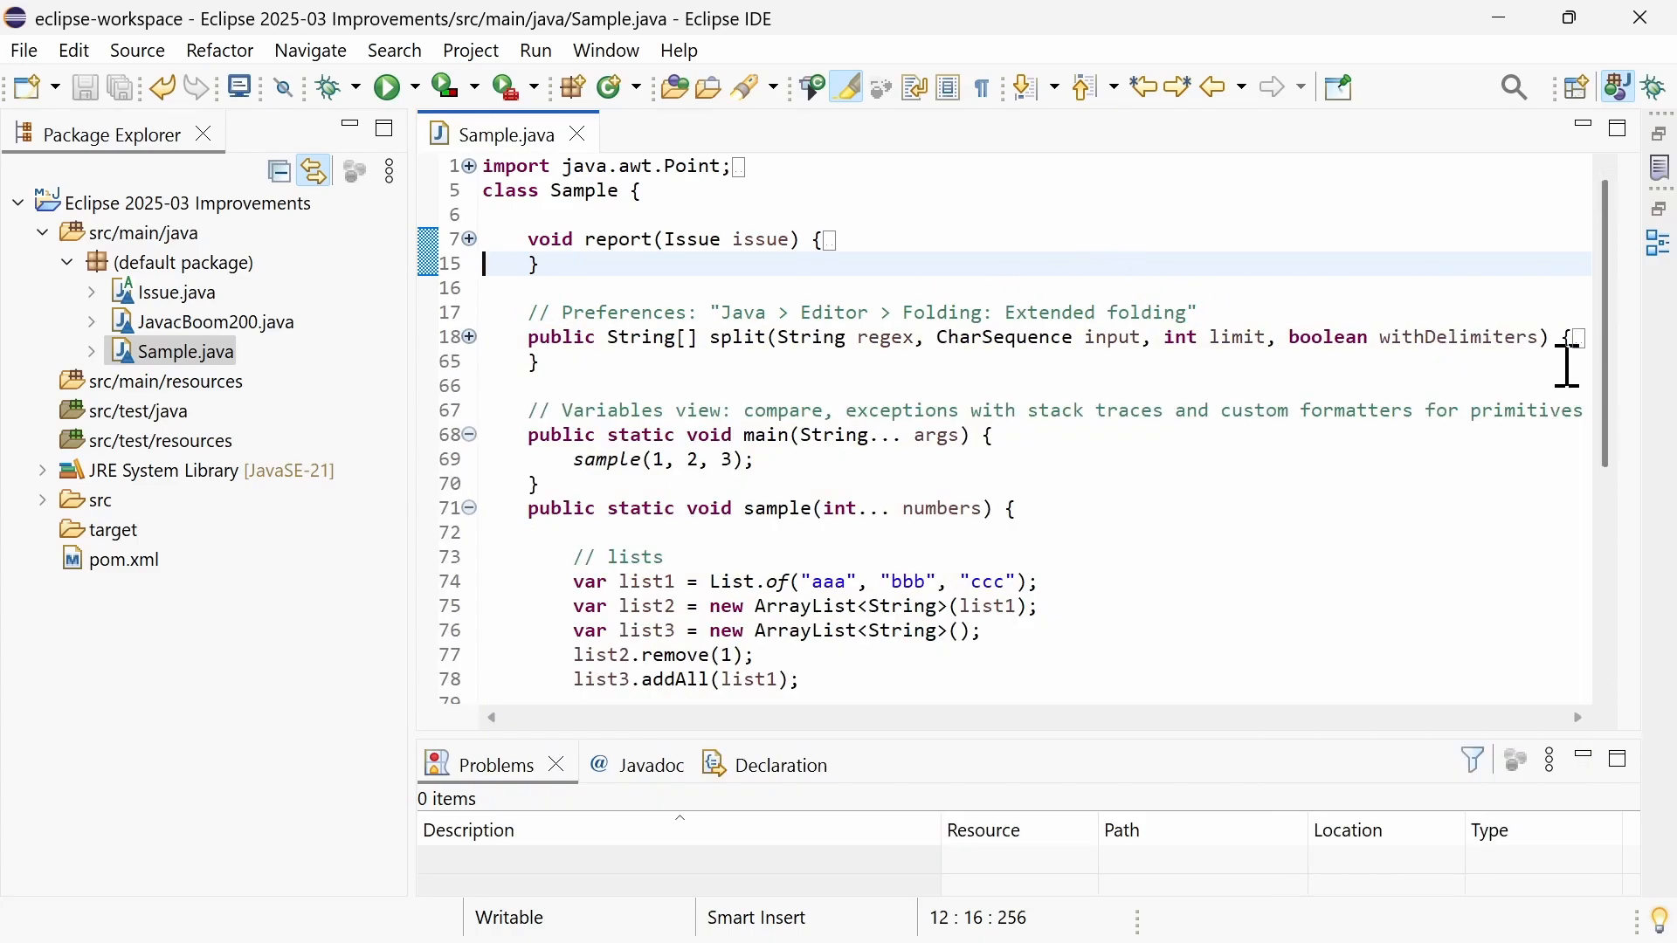
pyautogui.scroll(-3)
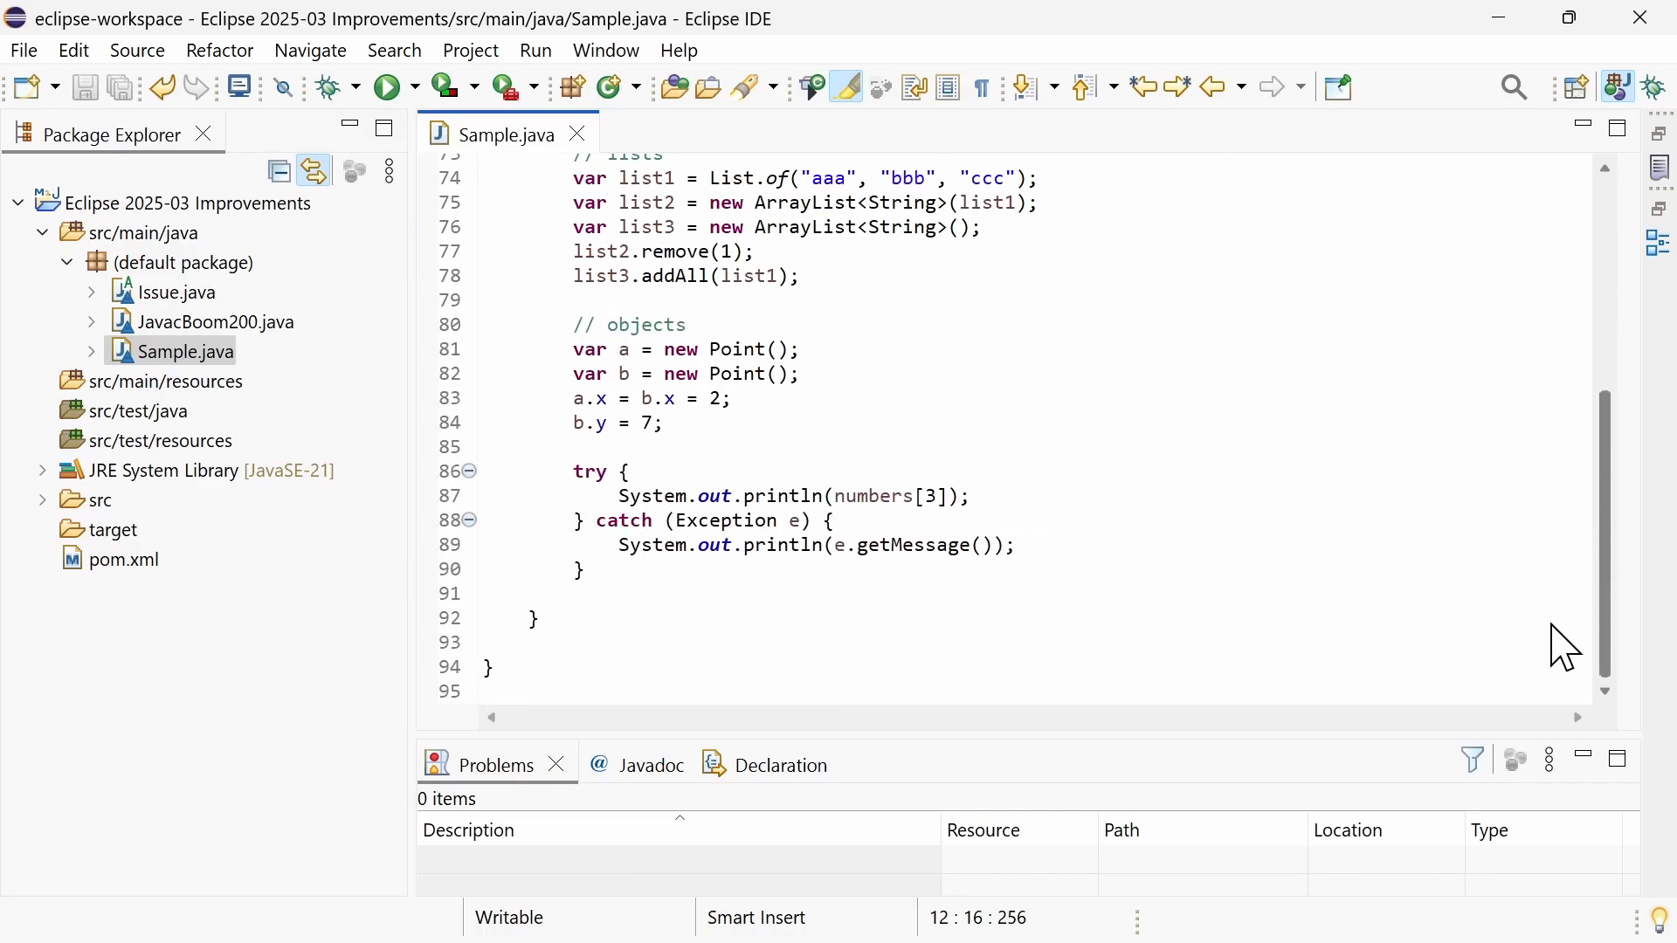
pyautogui.moveTo(465, 492)
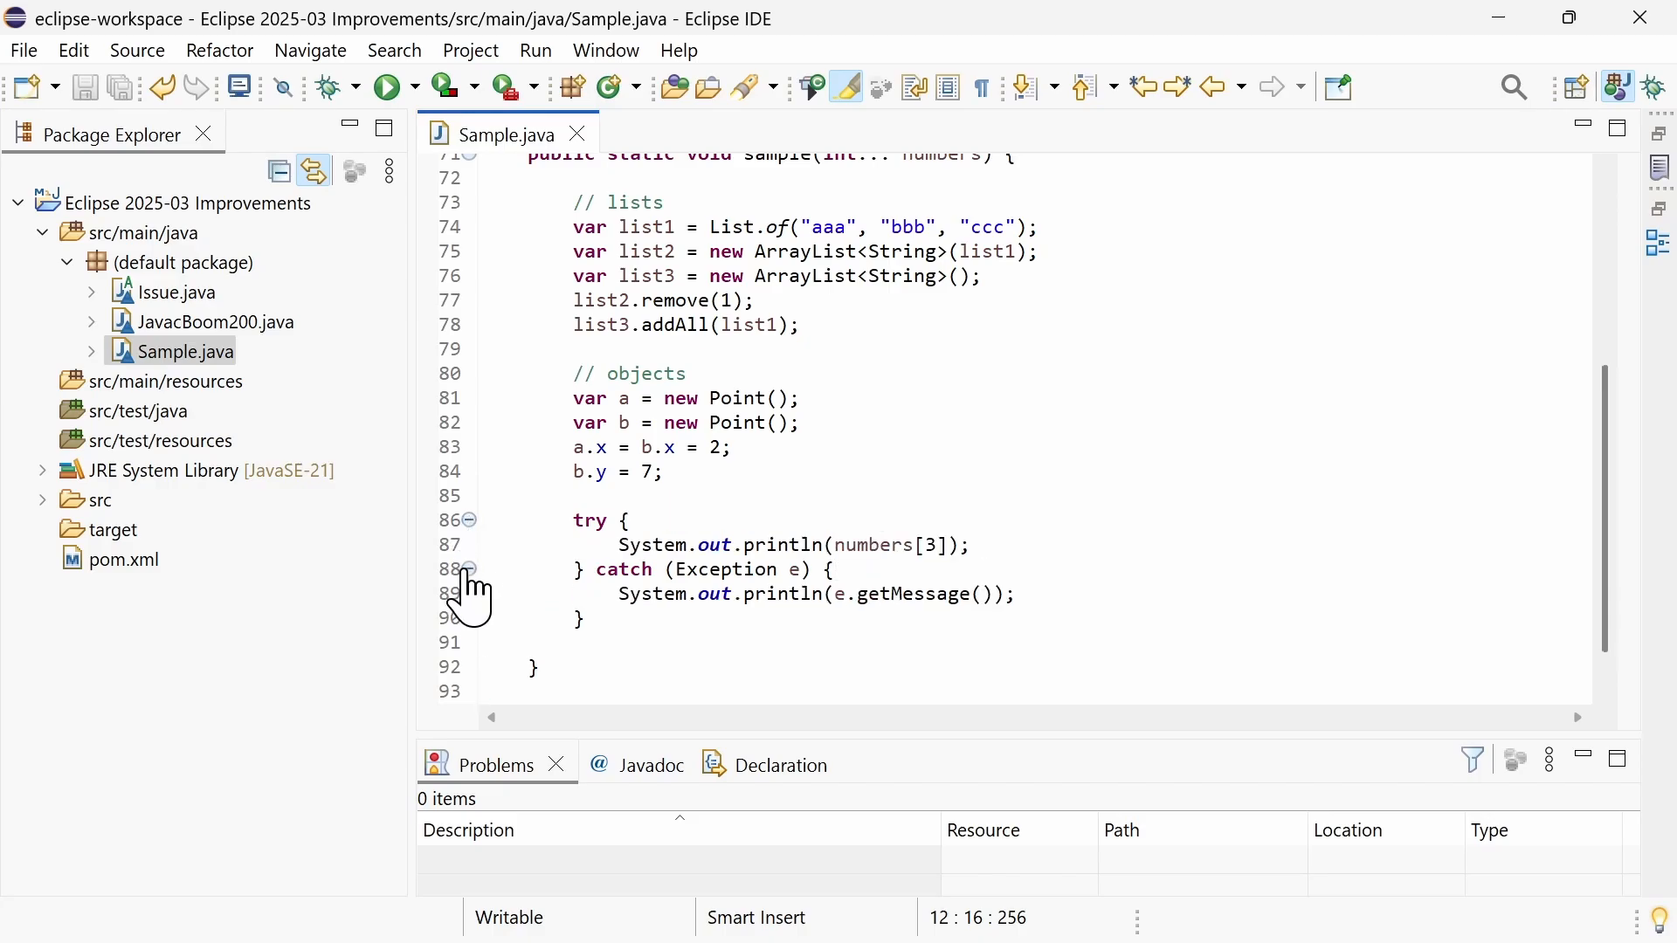
pyautogui.click(436, 594)
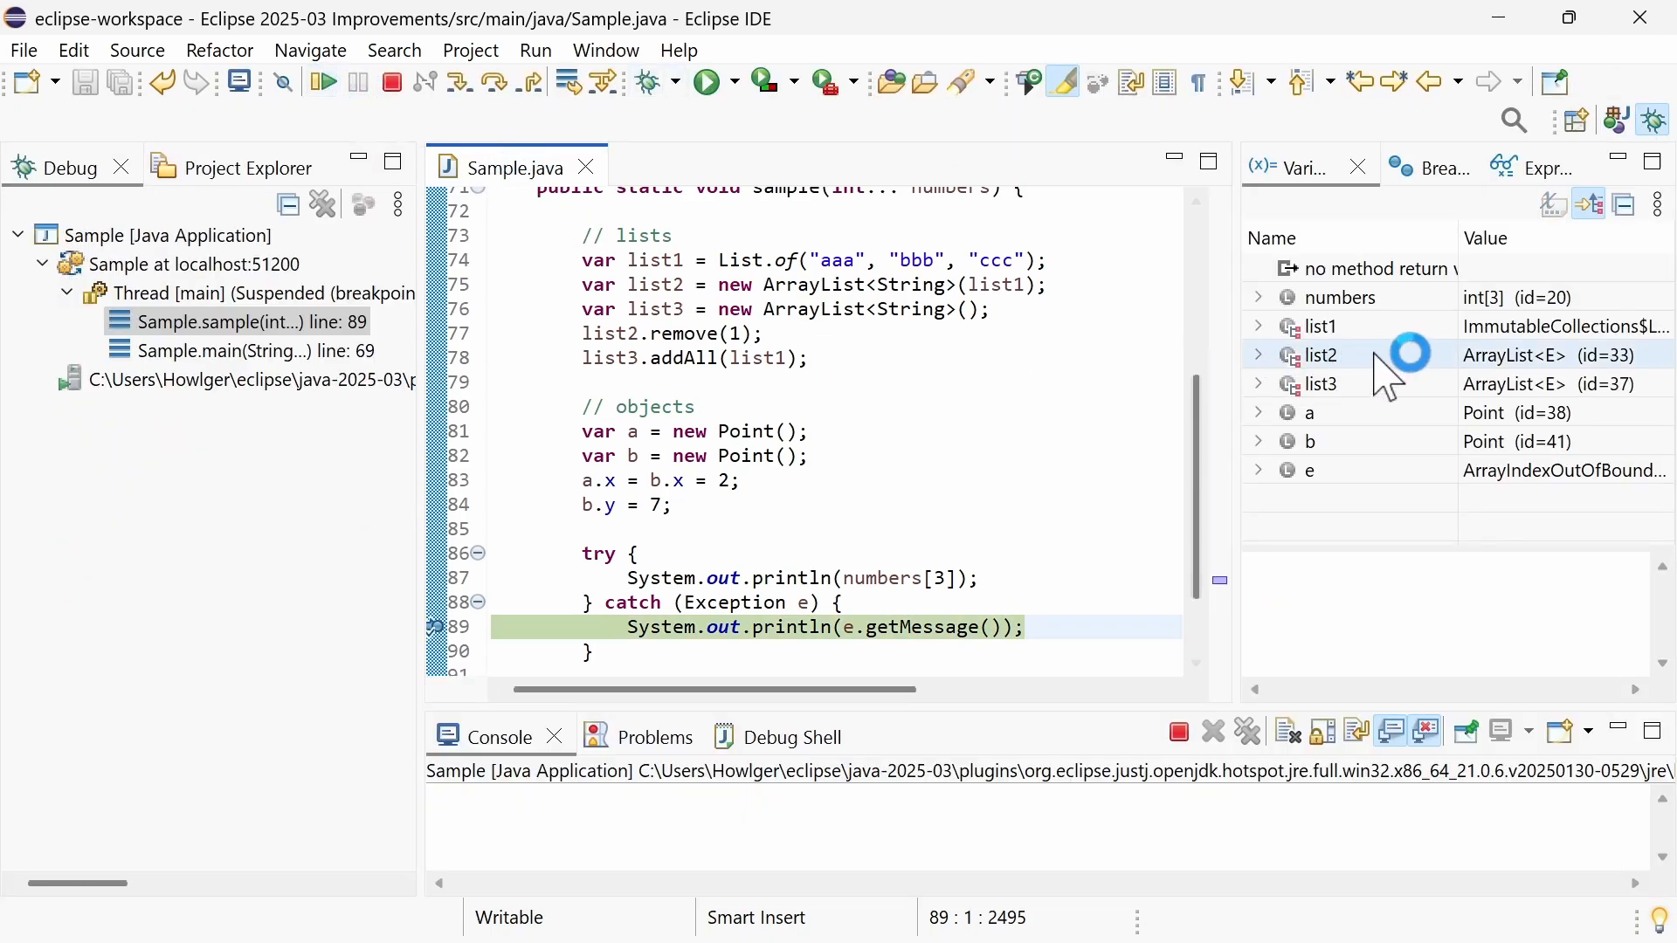
# - Compare list1 and list3 from the Variables view and dismiss the result summary
pyautogui.click(1322, 327)
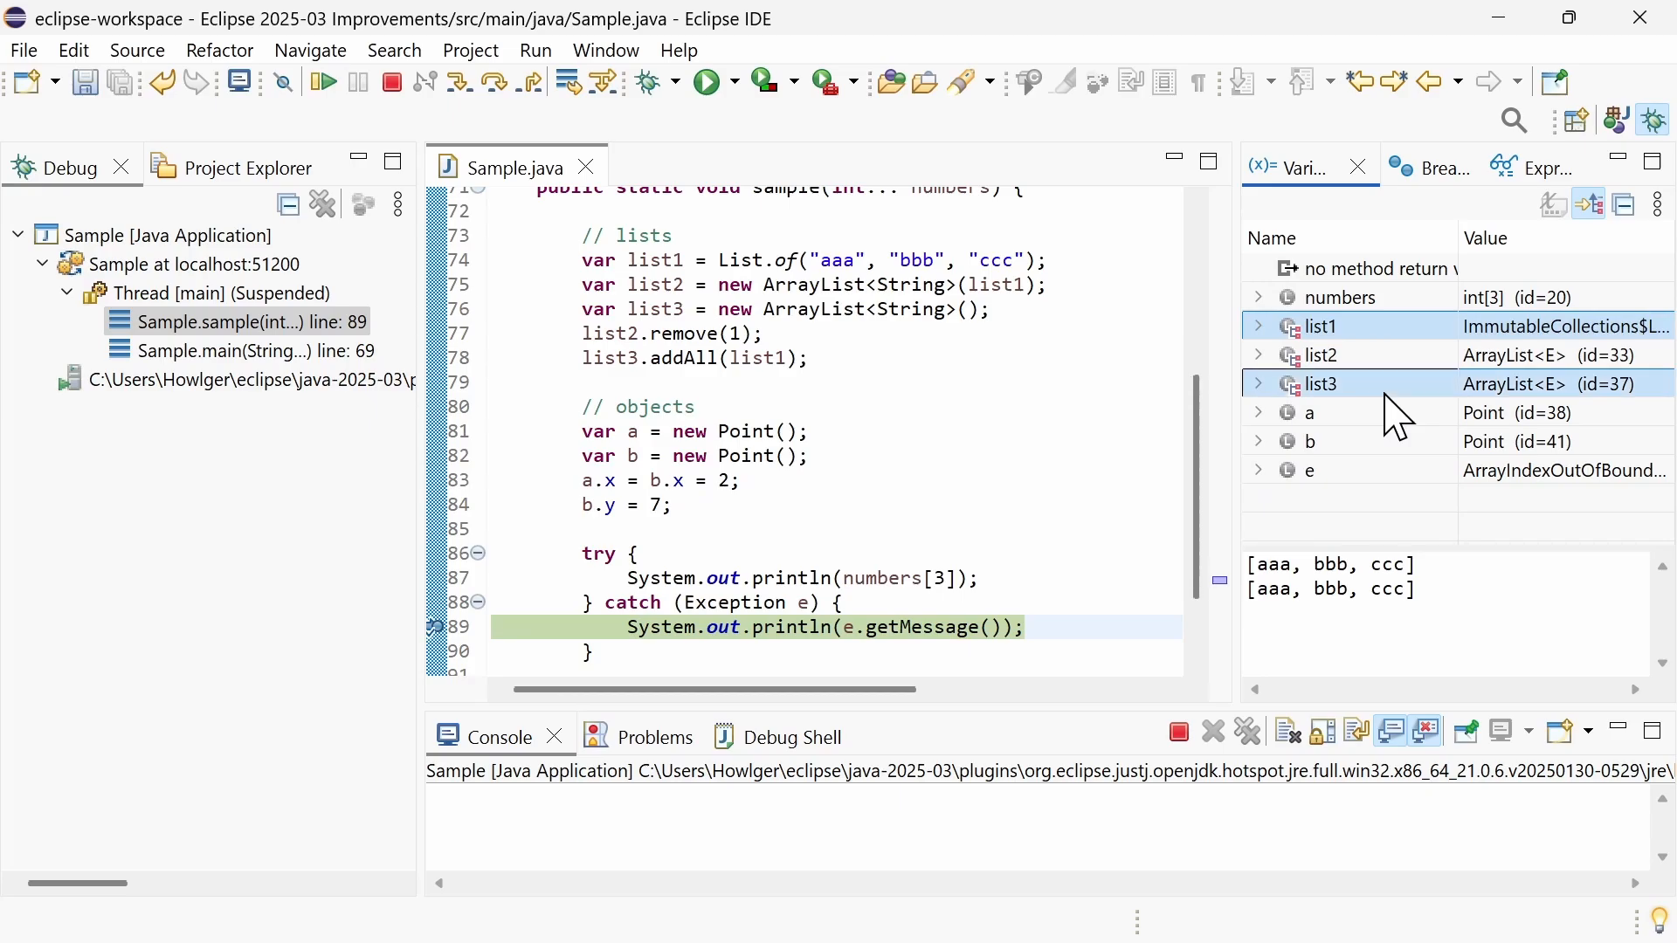
pyautogui.rightClick(1321, 383)
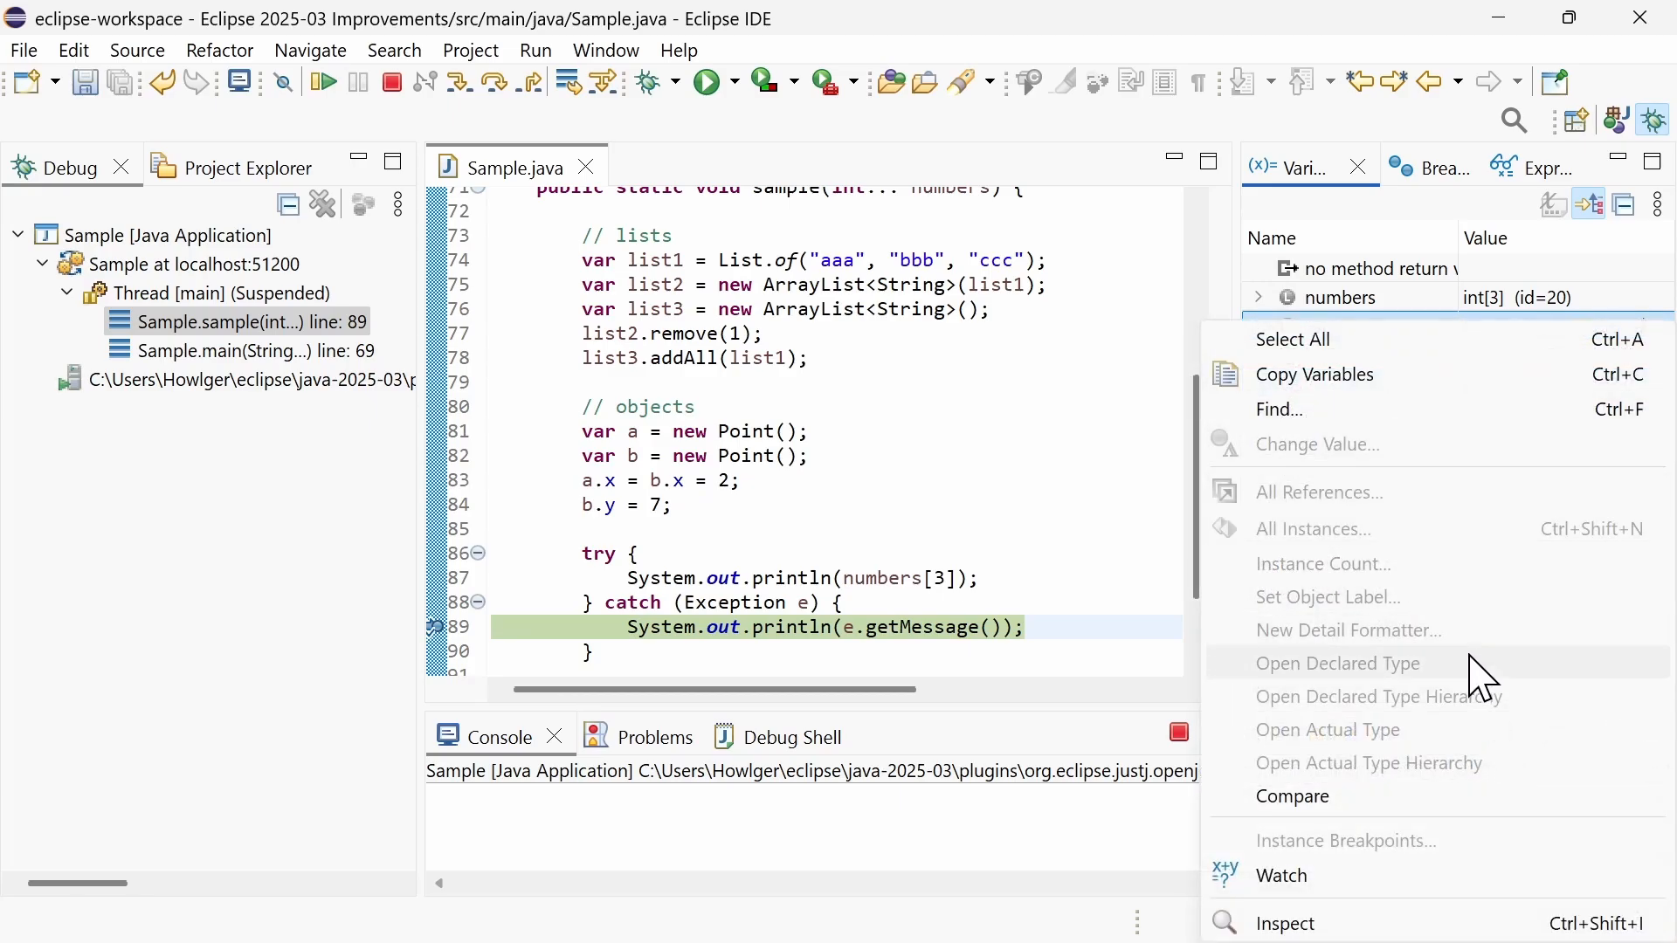
pyautogui.click(1291, 797)
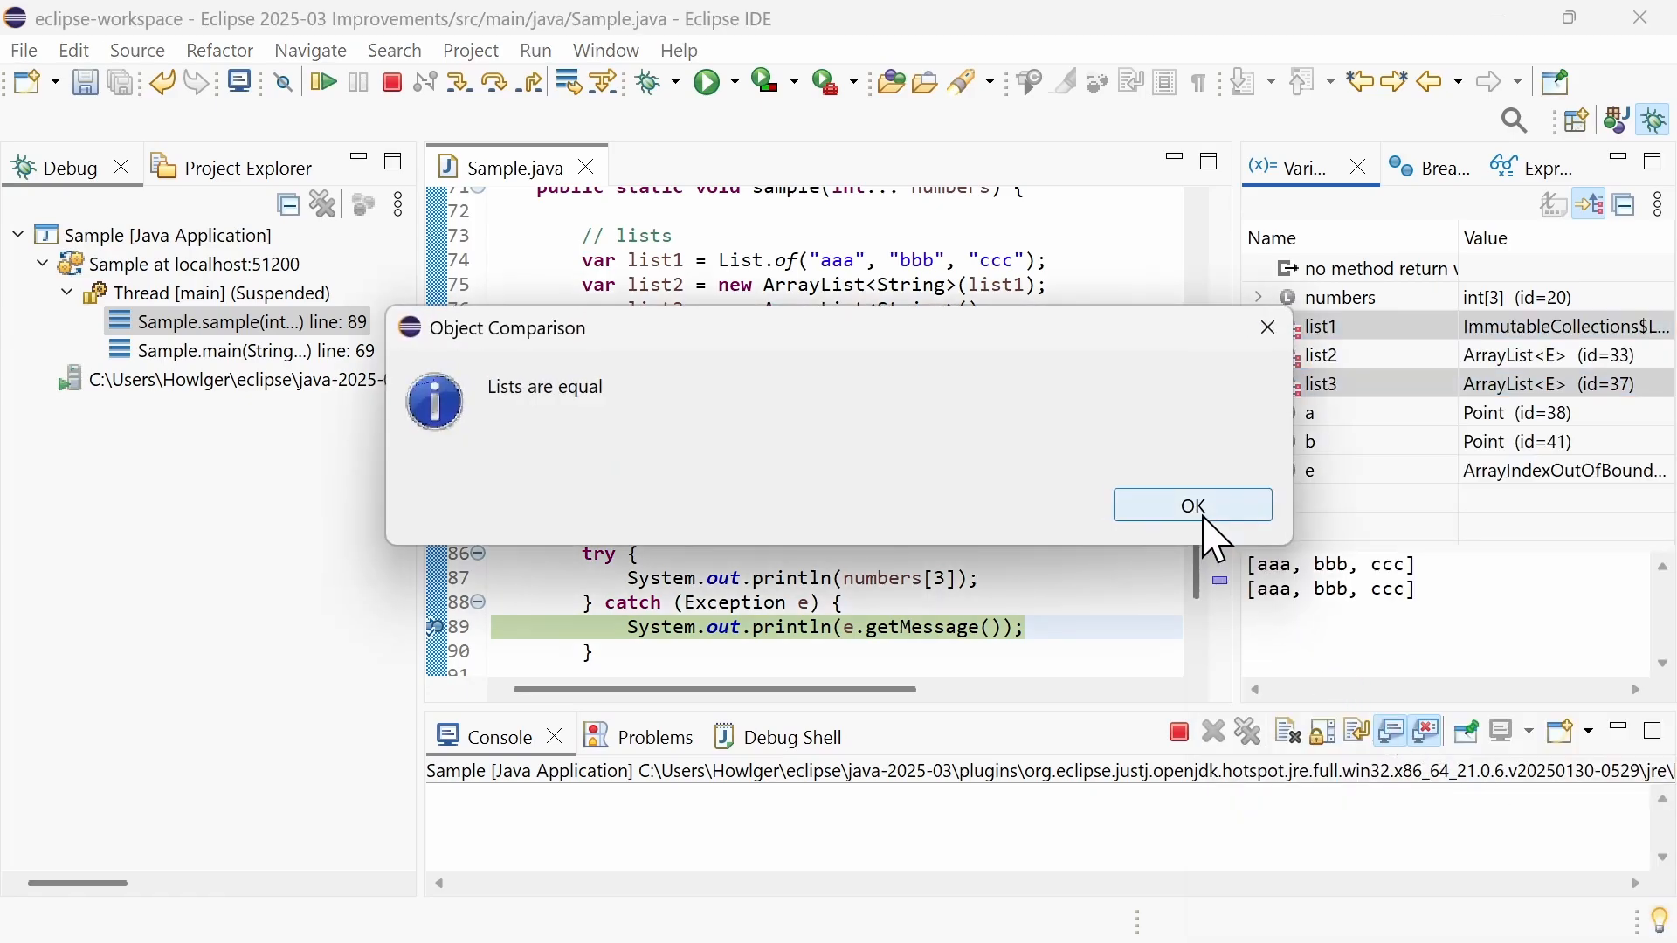
pyautogui.click(1191, 505)
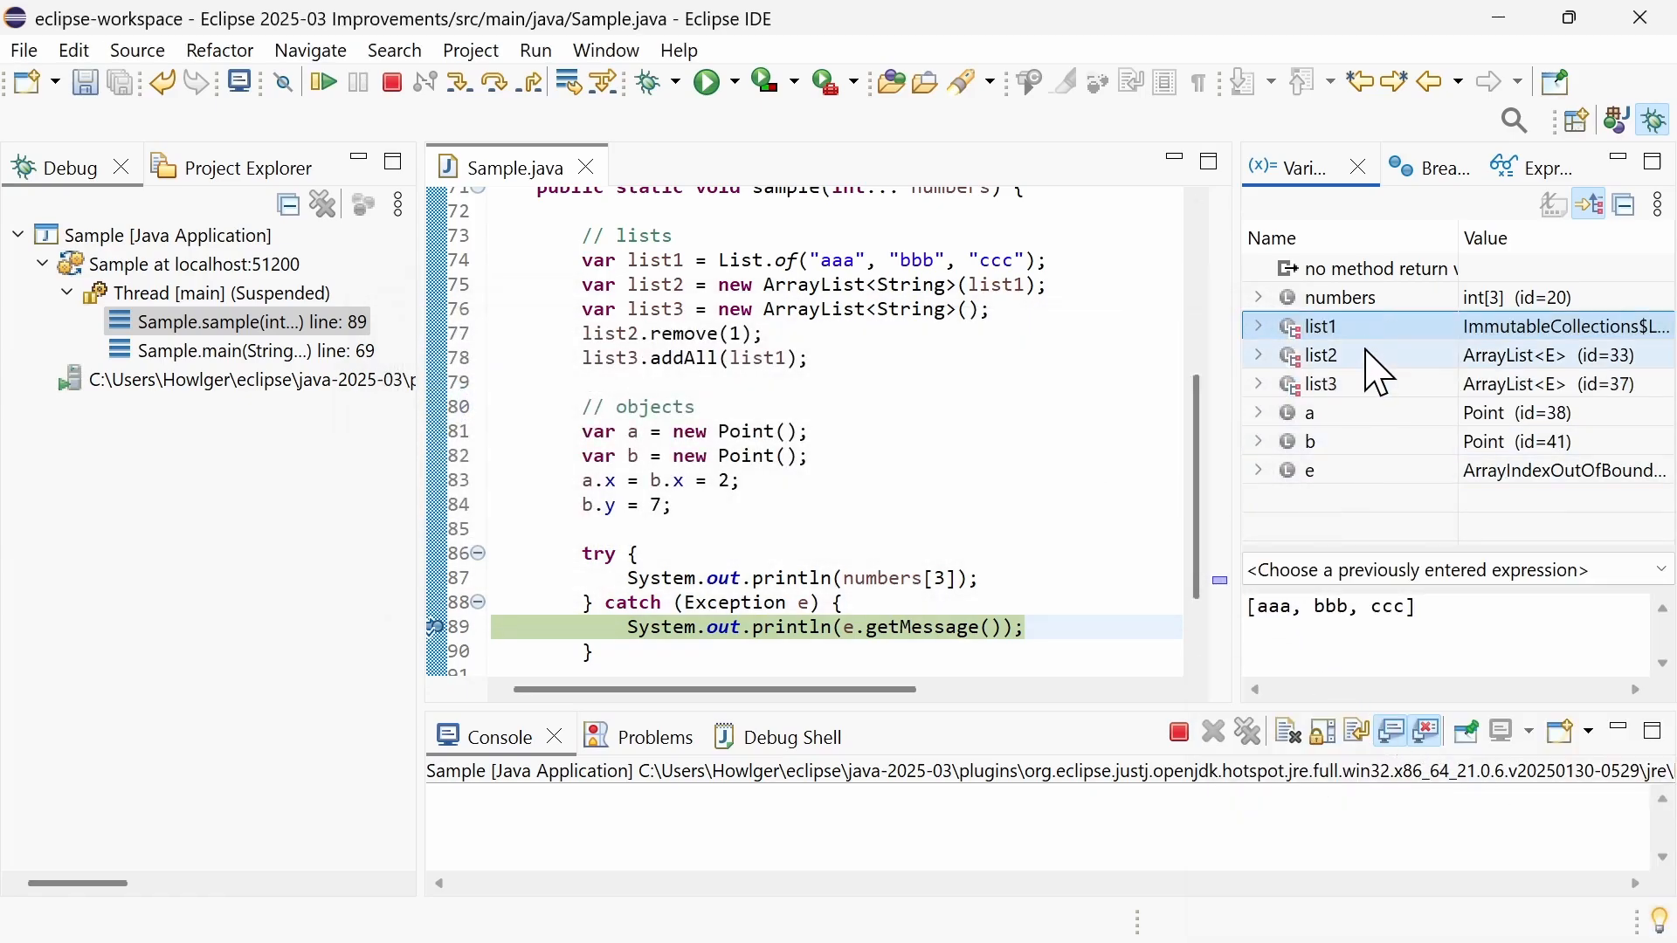
# - Compare the selected lists again, showing list2 lacks bbb, and dismiss the summary
pyautogui.rightClick(1322, 354)
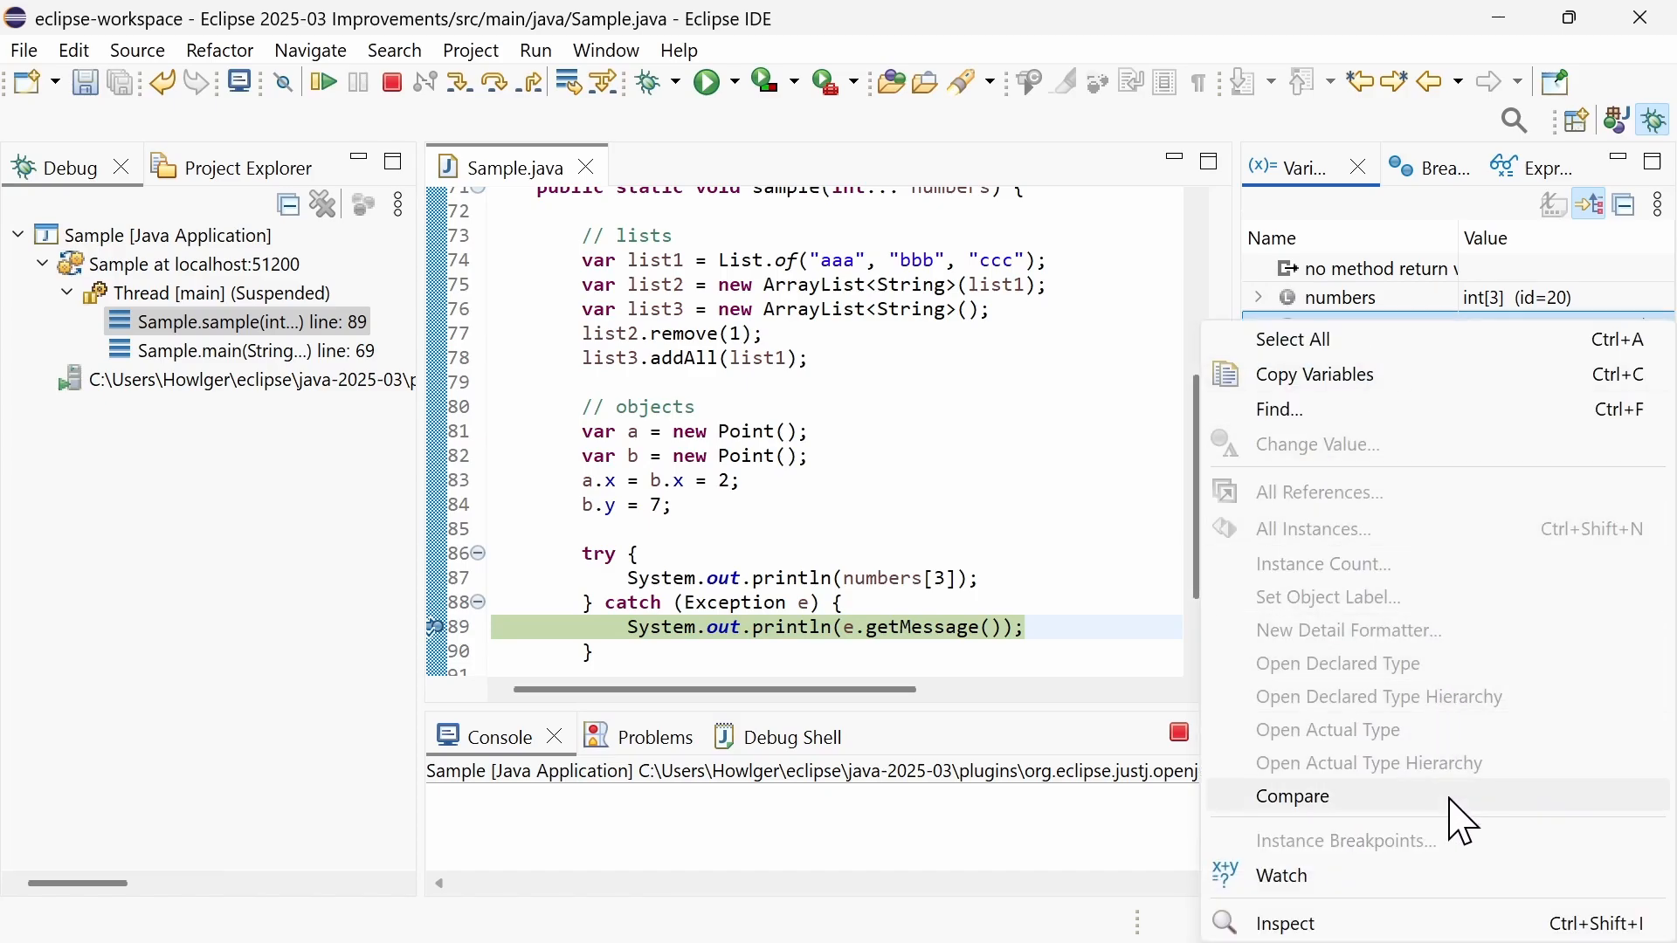
pyautogui.click(1293, 797)
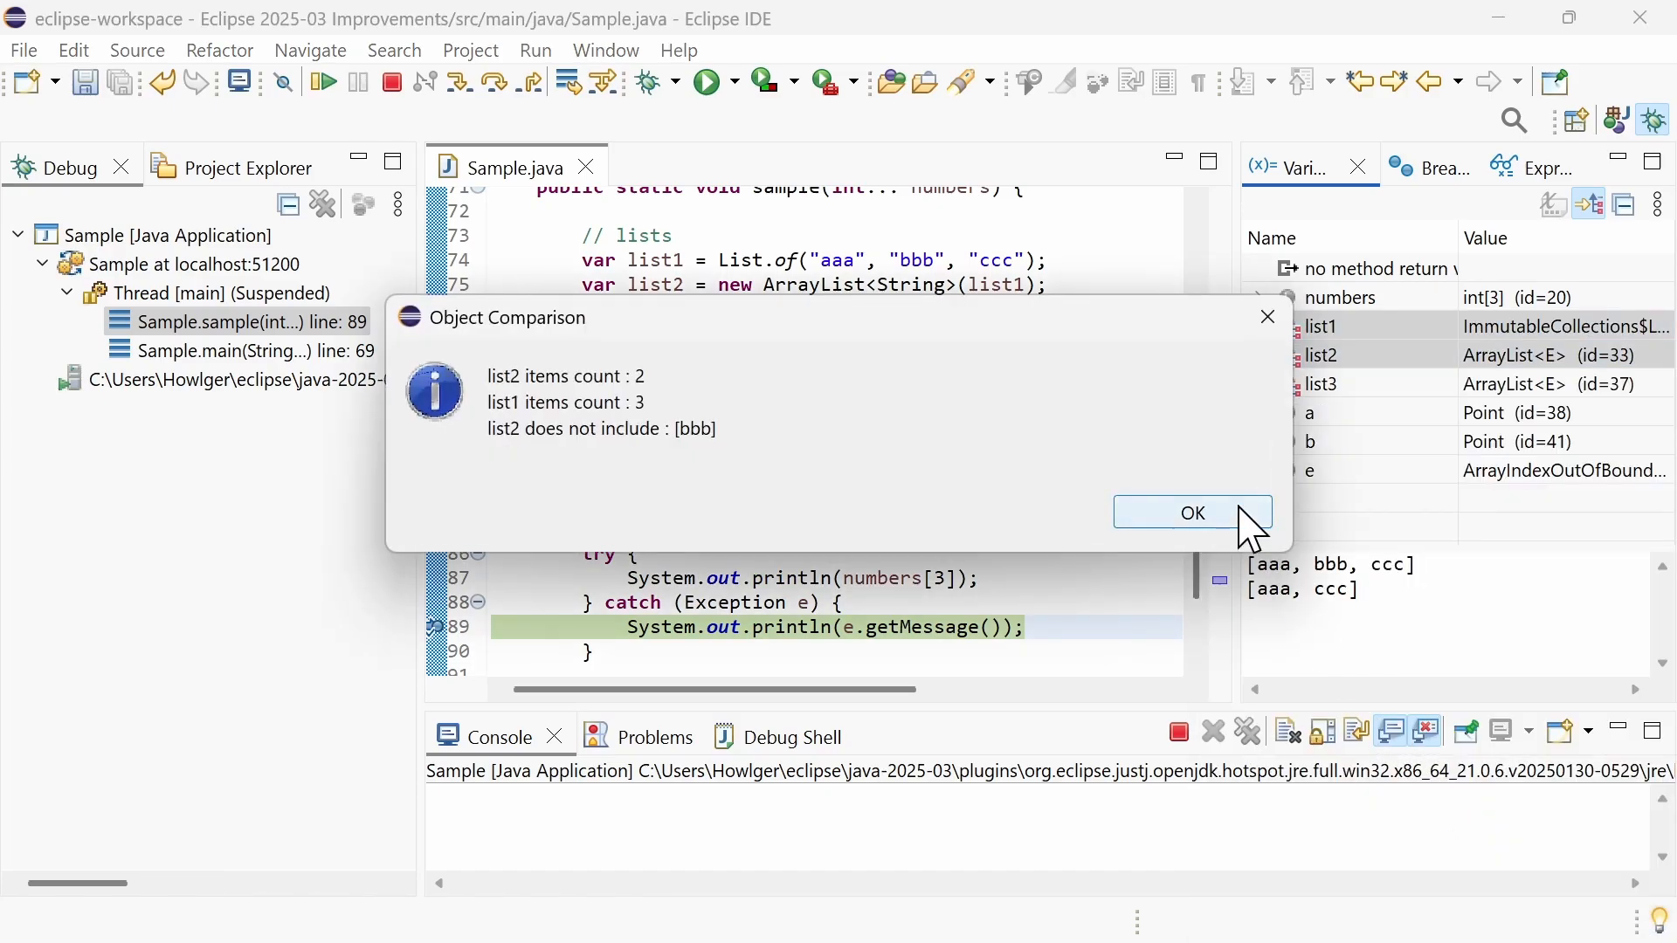
pyautogui.click(1191, 512)
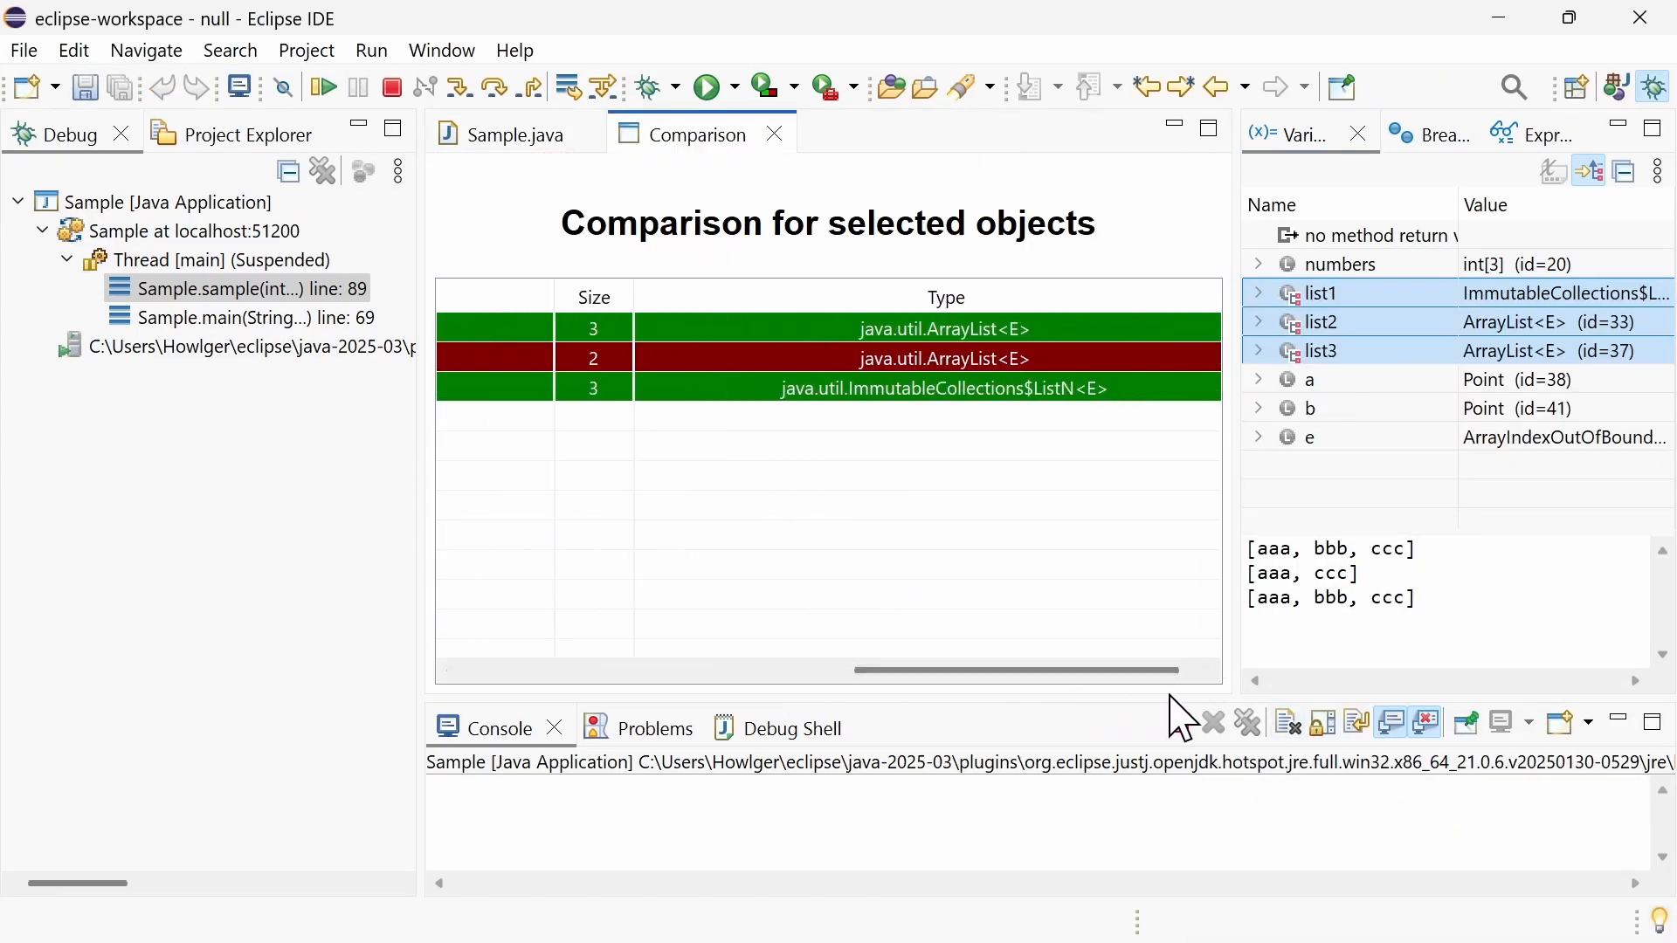
# - Compare point variables a and b, showing x matches while y differs
pyautogui.click(1308, 437)
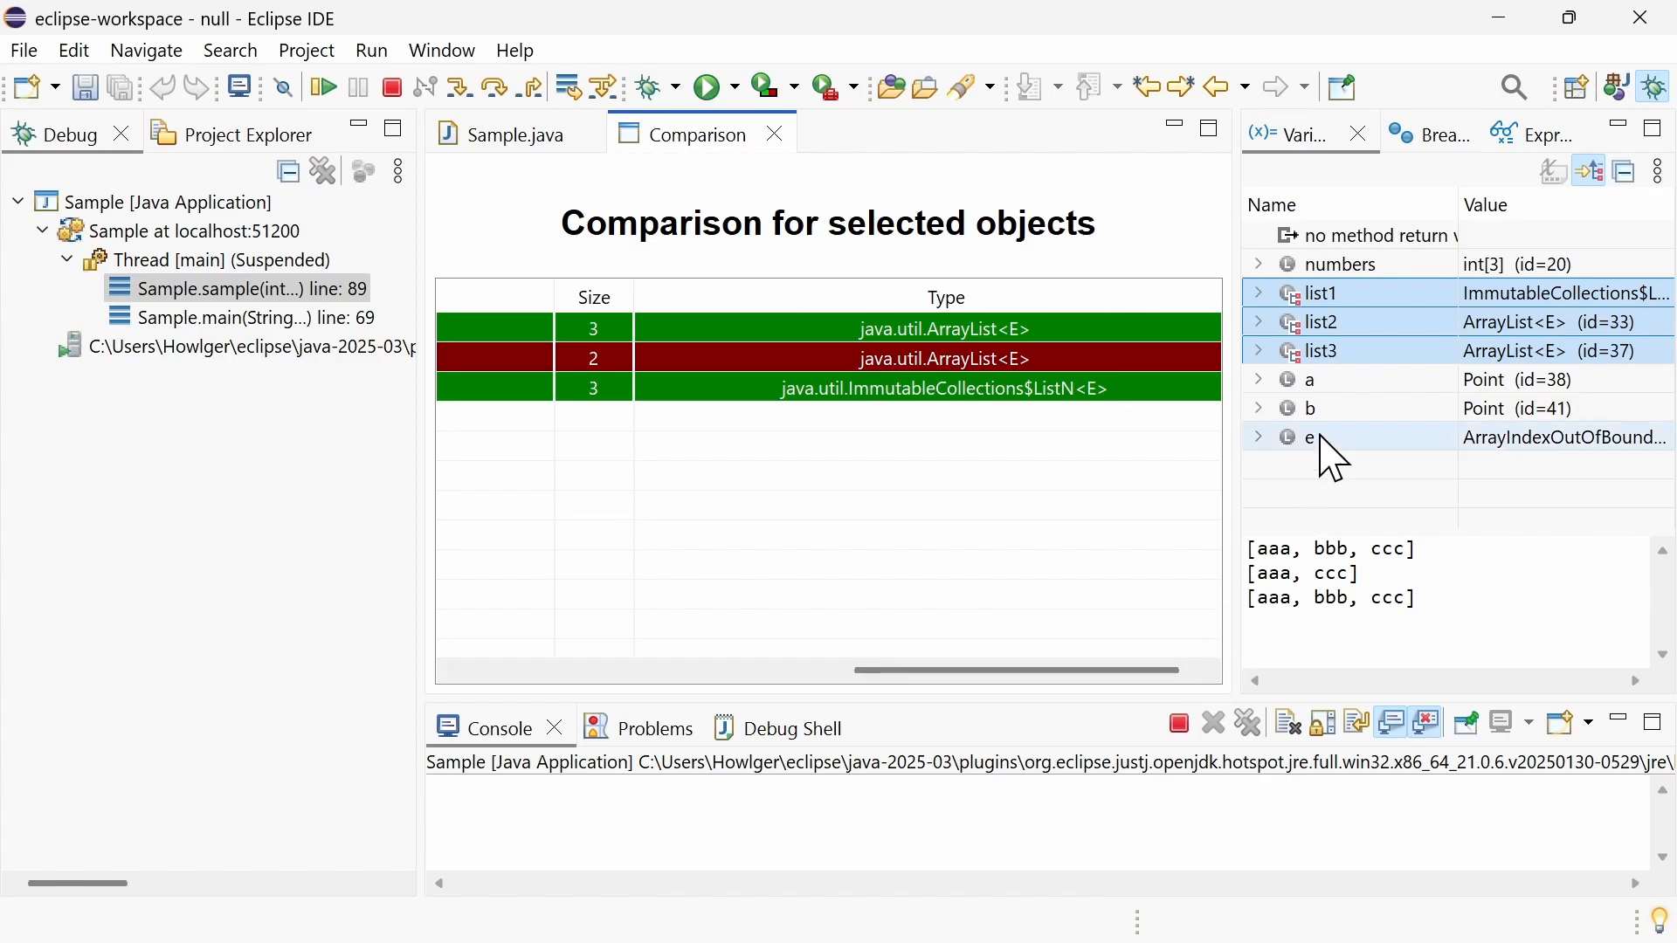
pyautogui.click(1308, 407)
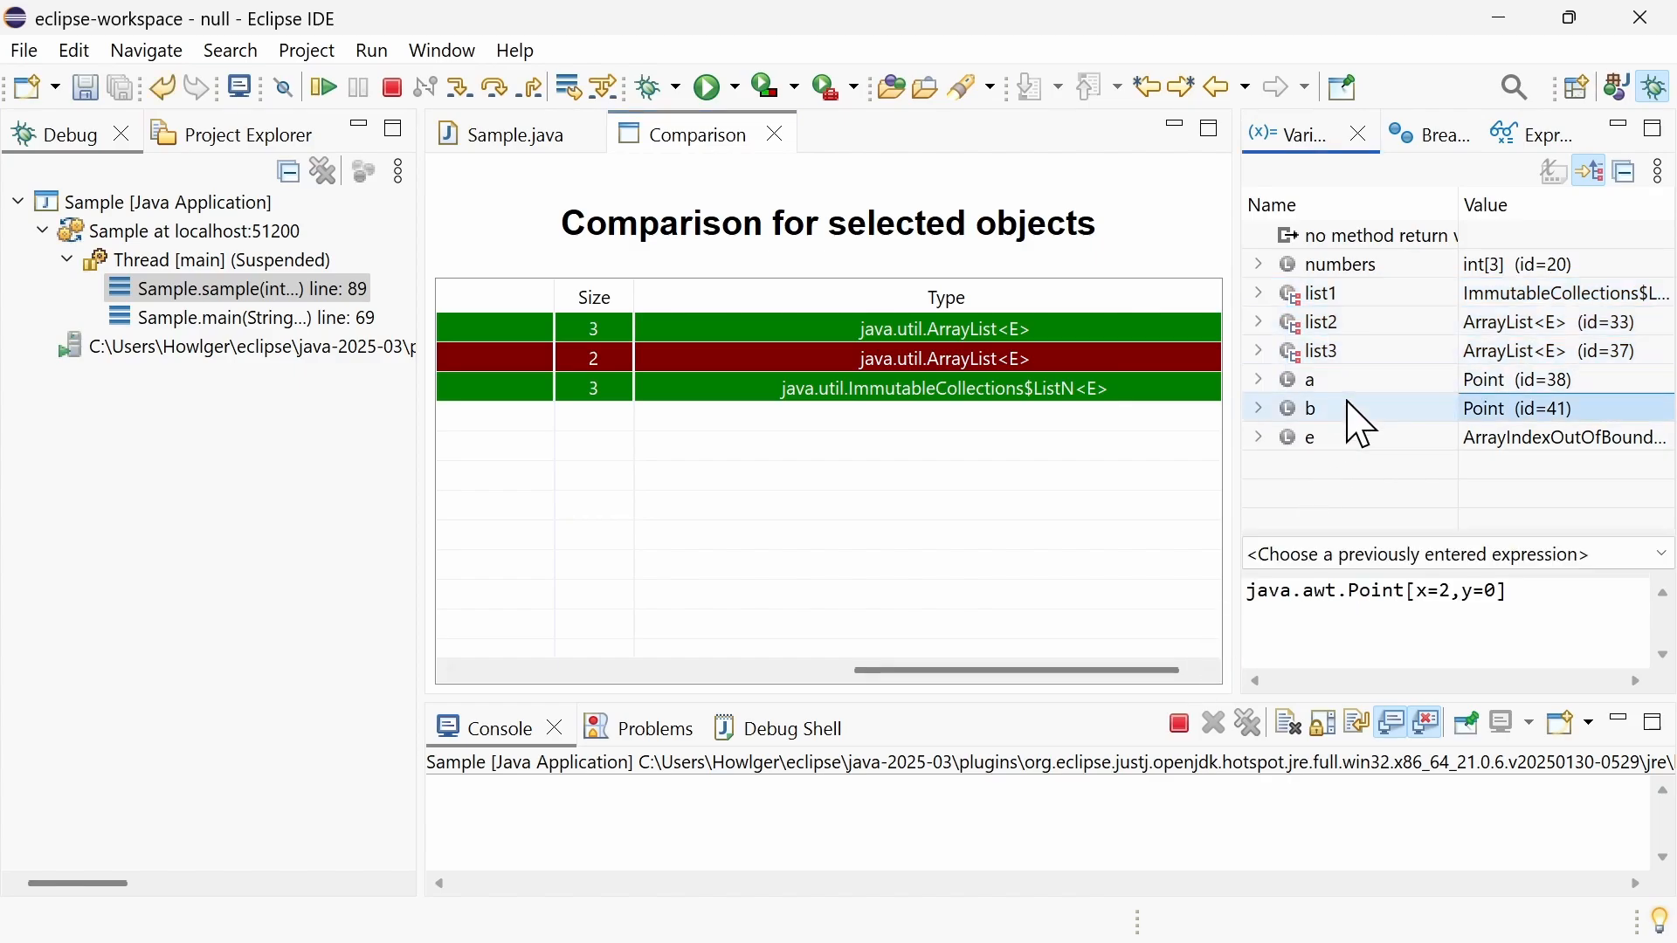
pyautogui.rightClick(1308, 379)
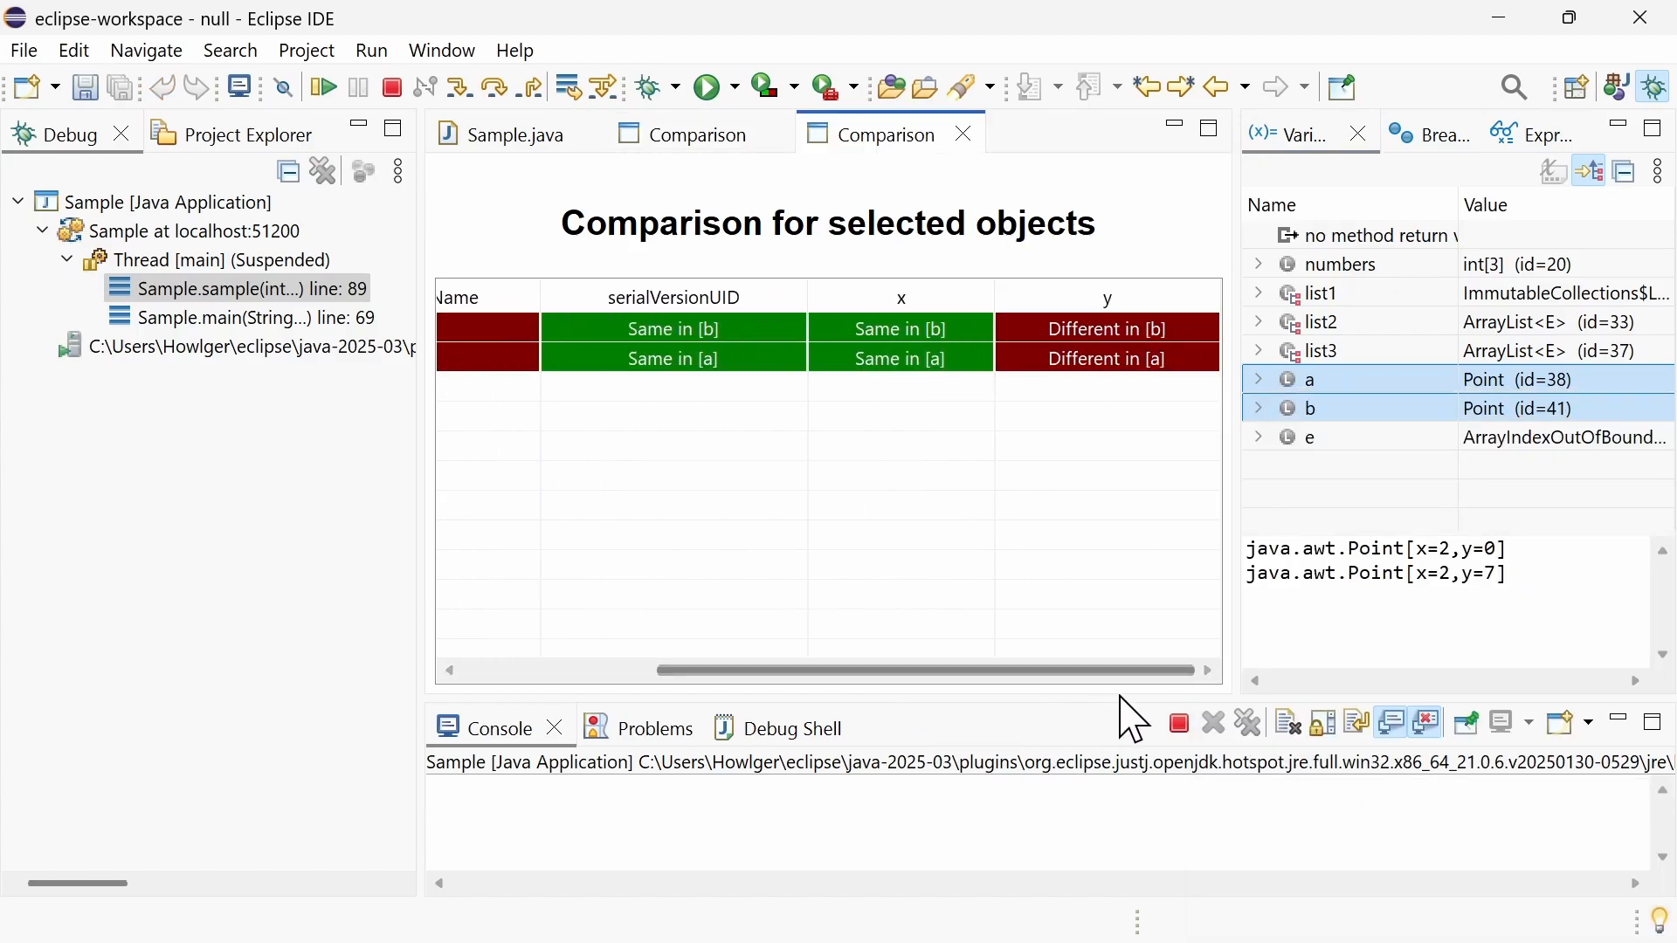
pyautogui.click(1308, 436)
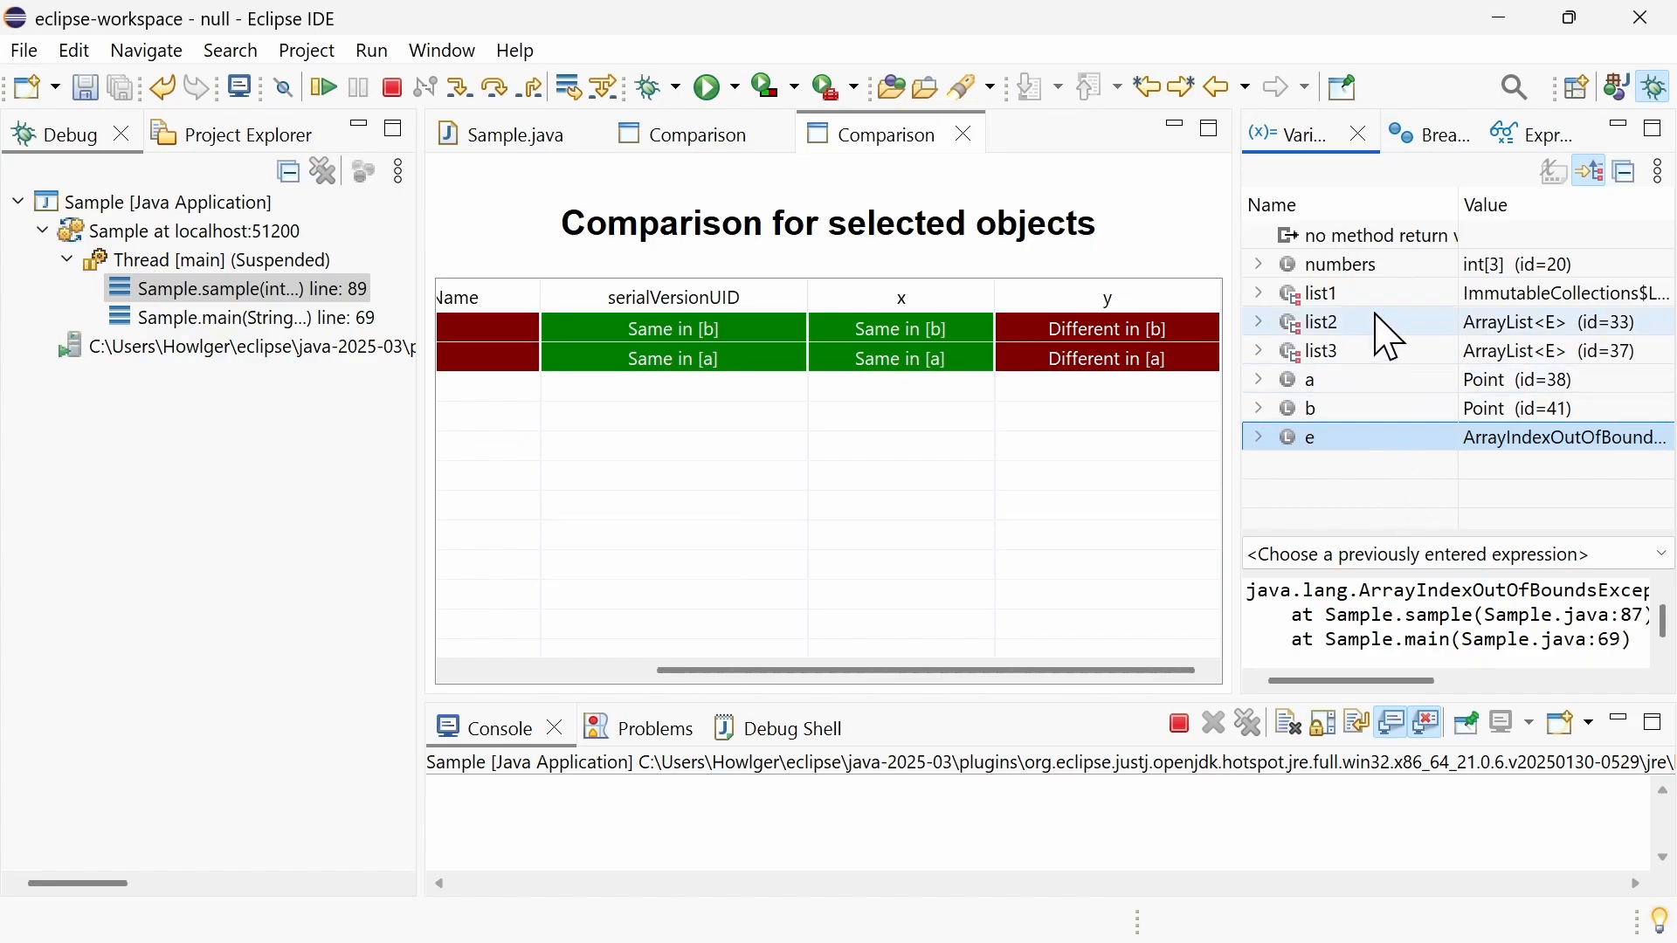
# - Show the numbers array's details as [1, 2, 3] and bring up the Variables view's Java display options
pyautogui.click(1340, 263)
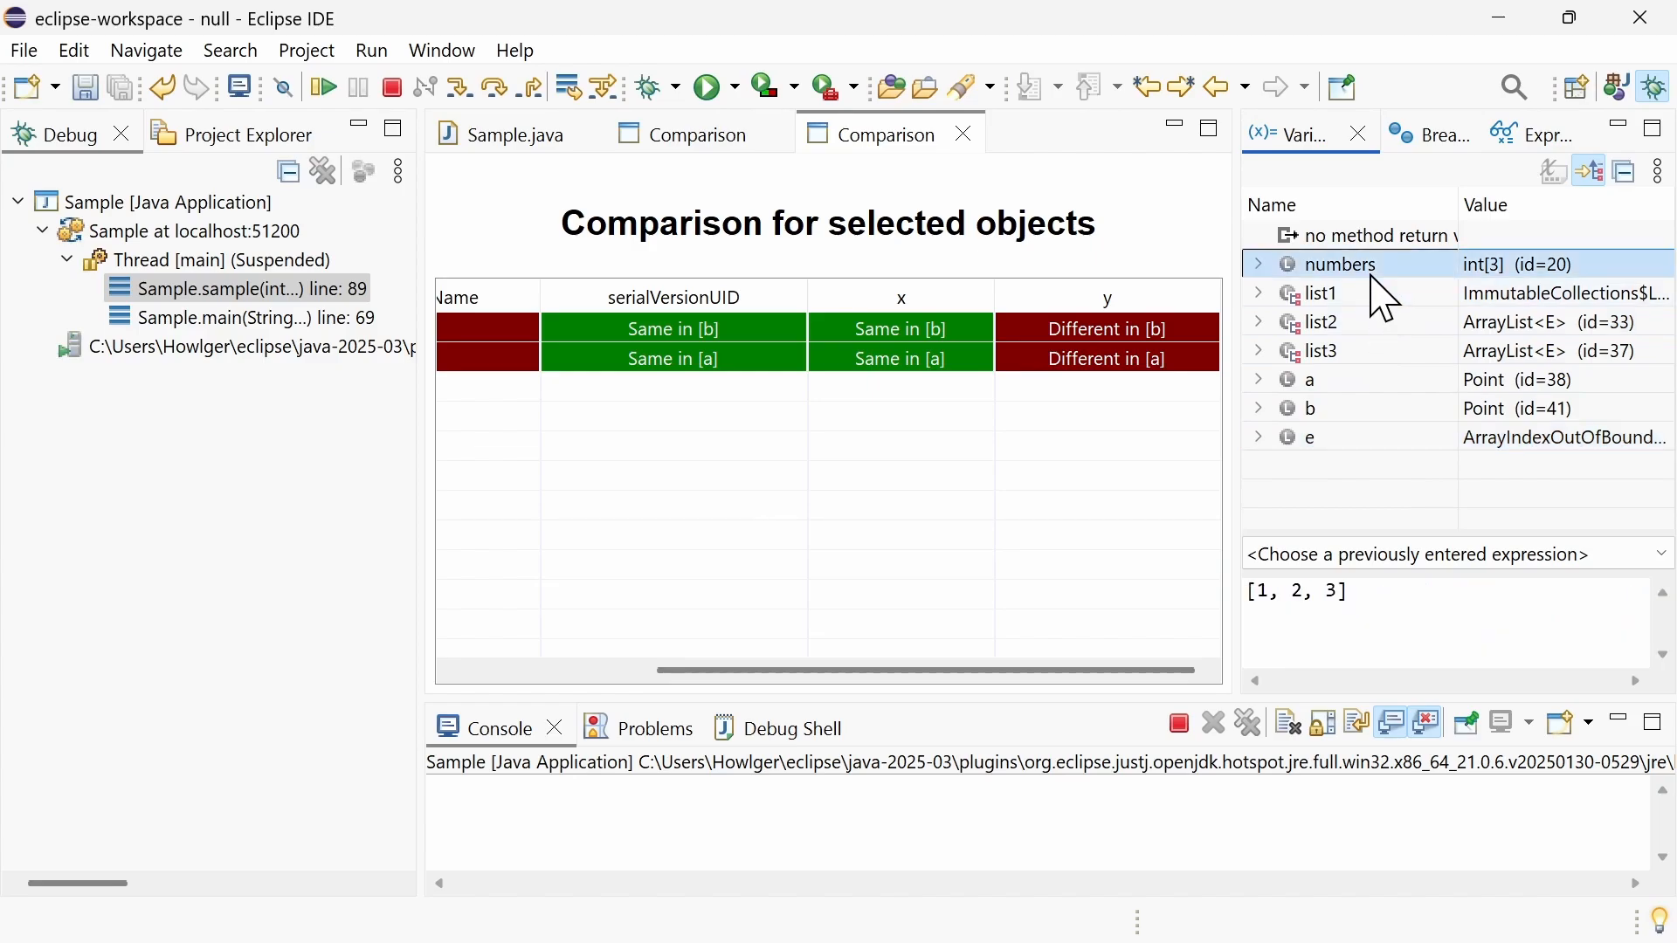
pyautogui.click(1378, 590)
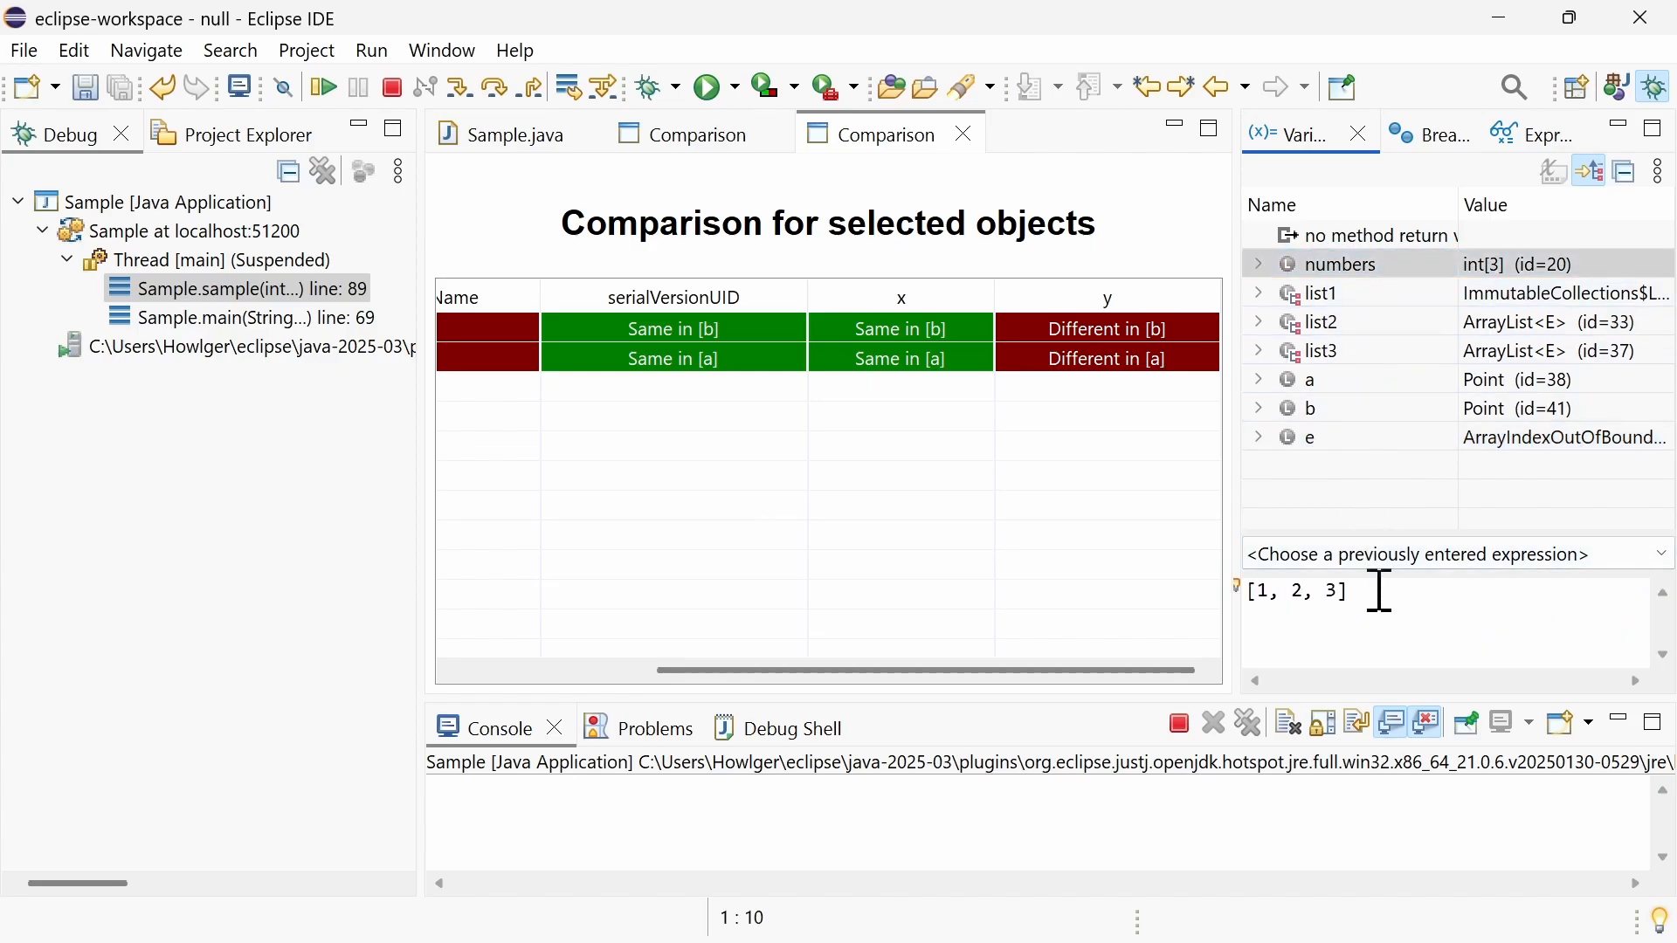
pyautogui.click(1656, 172)
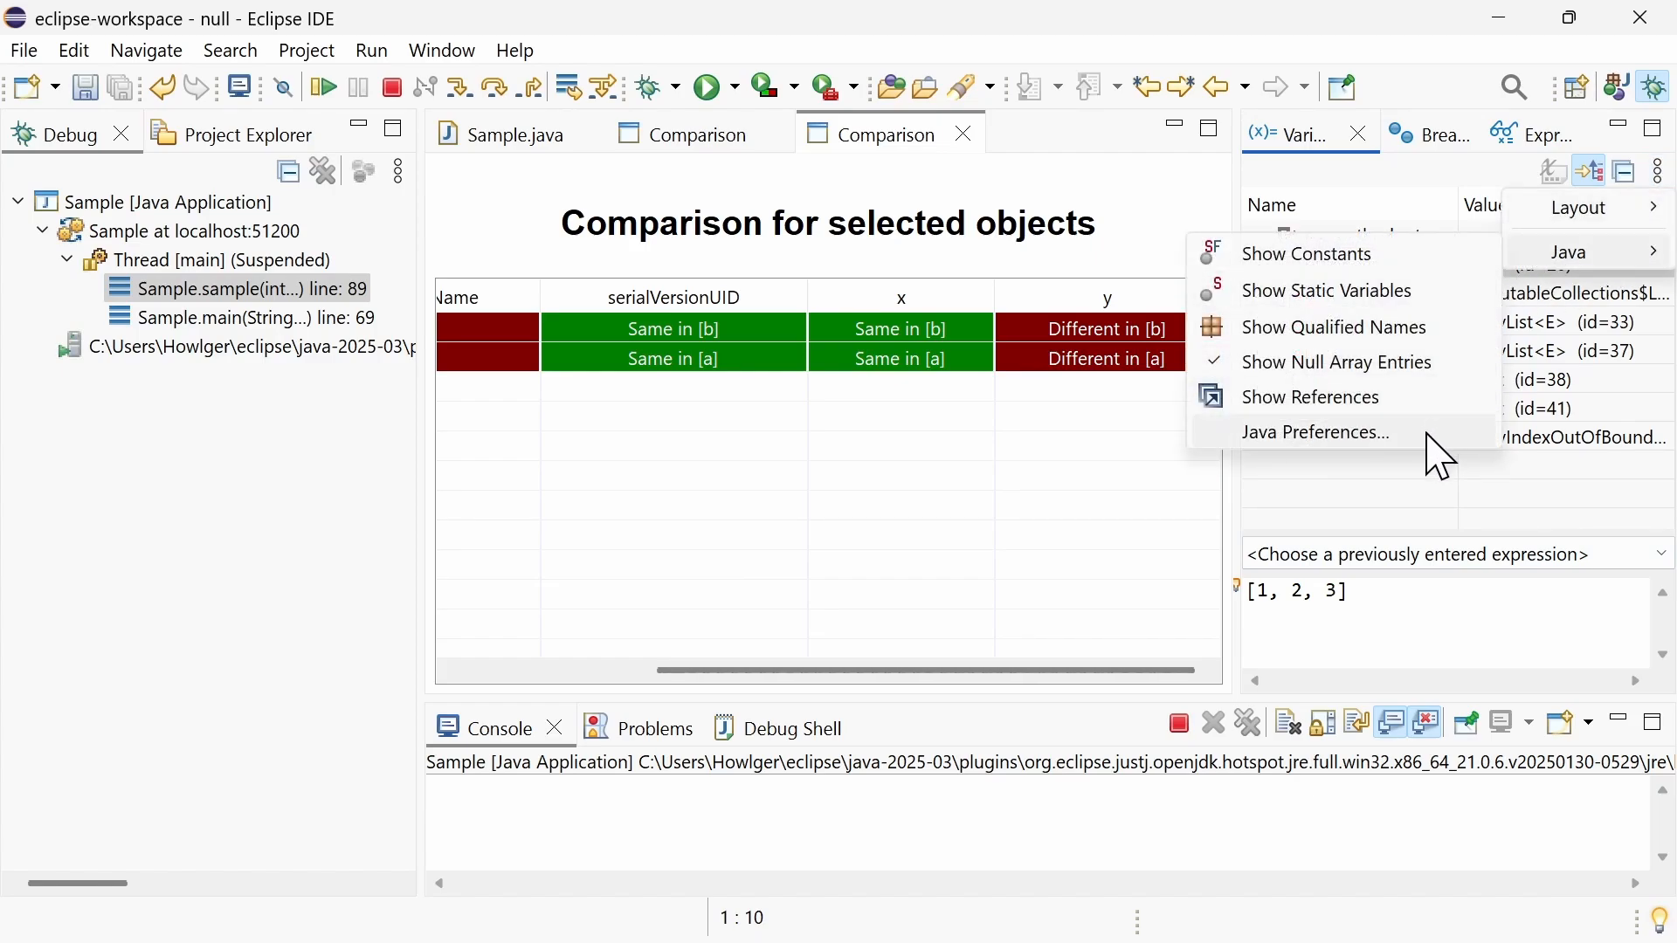
# - In Java debug preferences start adding a detail formatter and choose a primitive type for it
pyautogui.click(1313, 432)
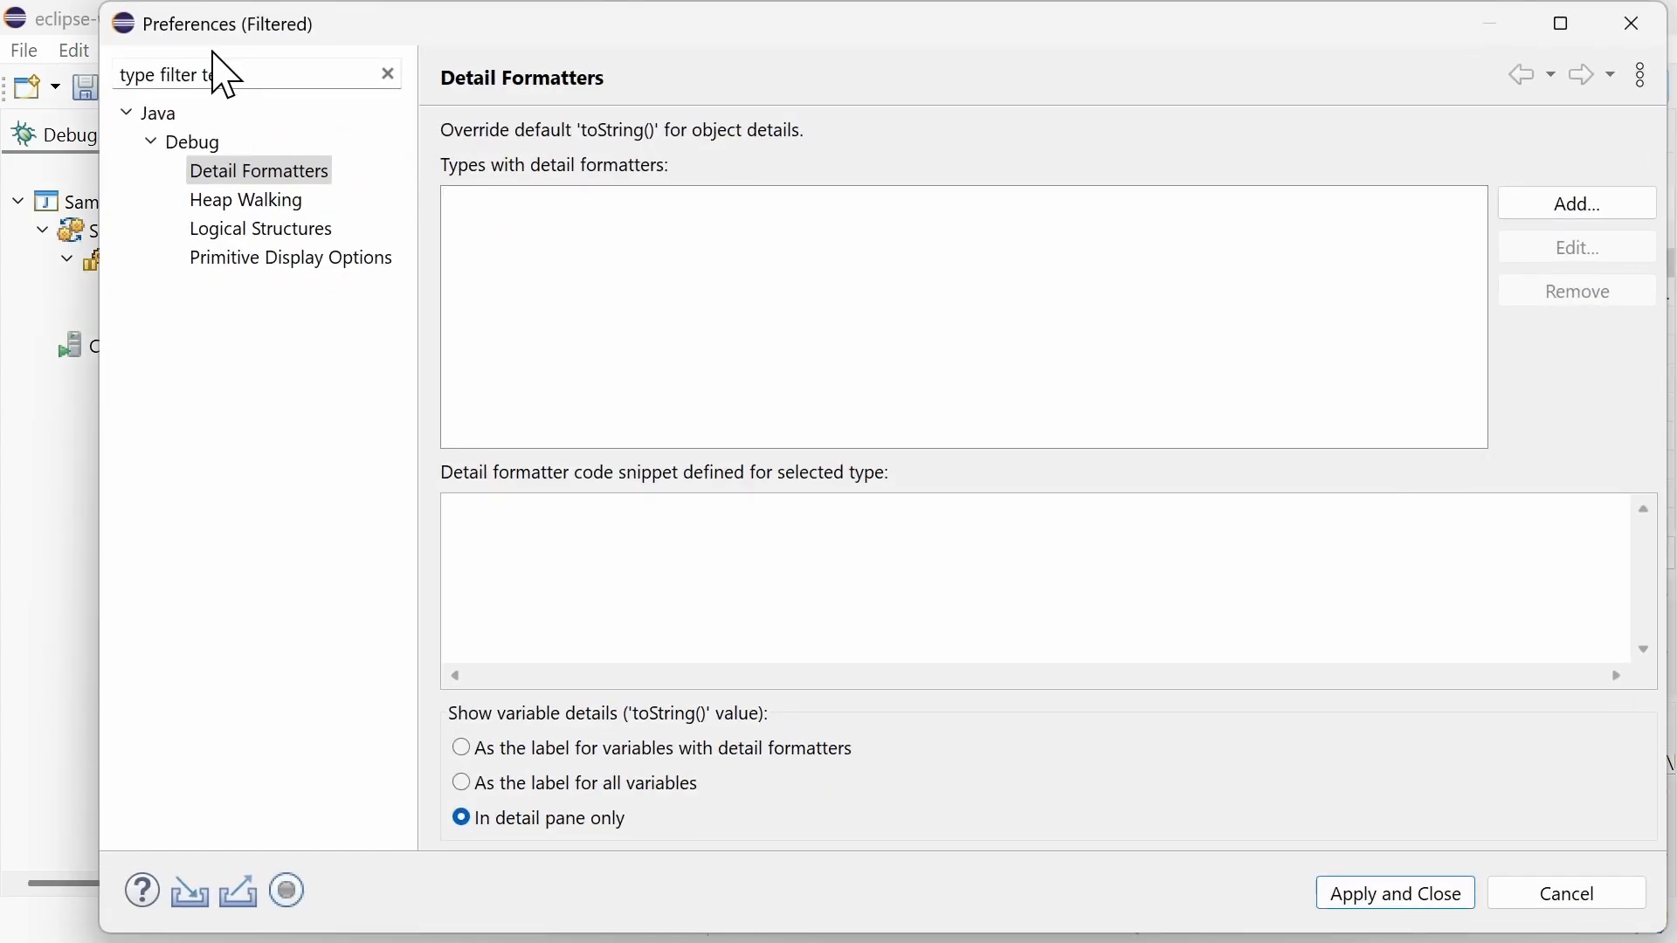
pyautogui.click(258, 170)
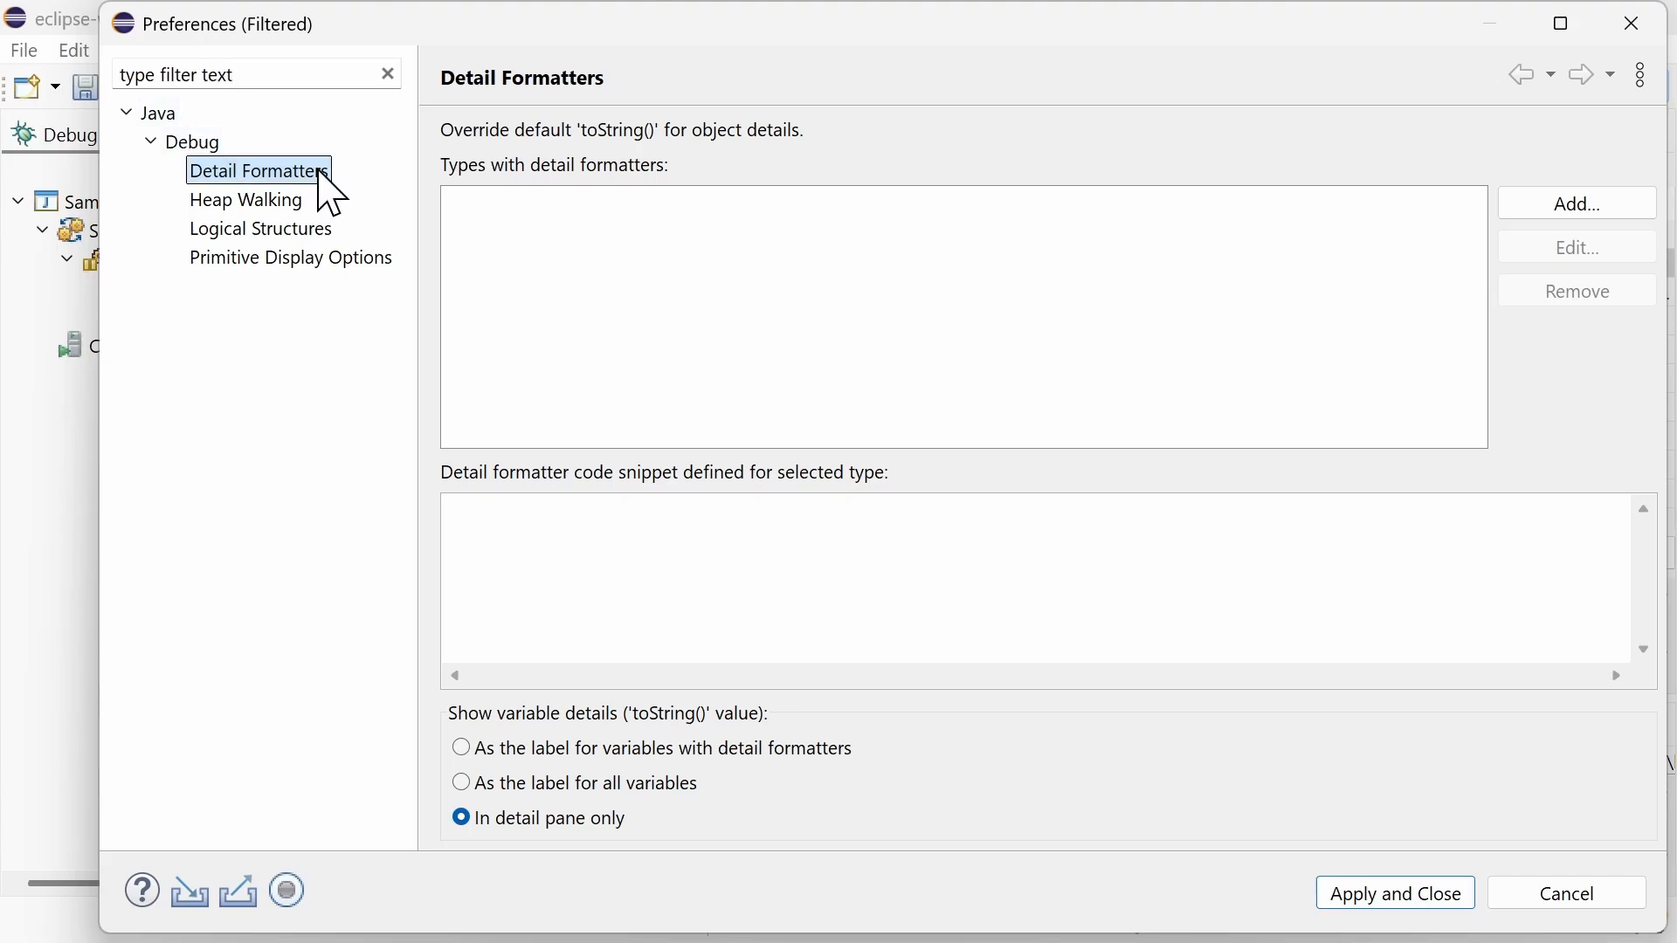
pyautogui.click(1574, 202)
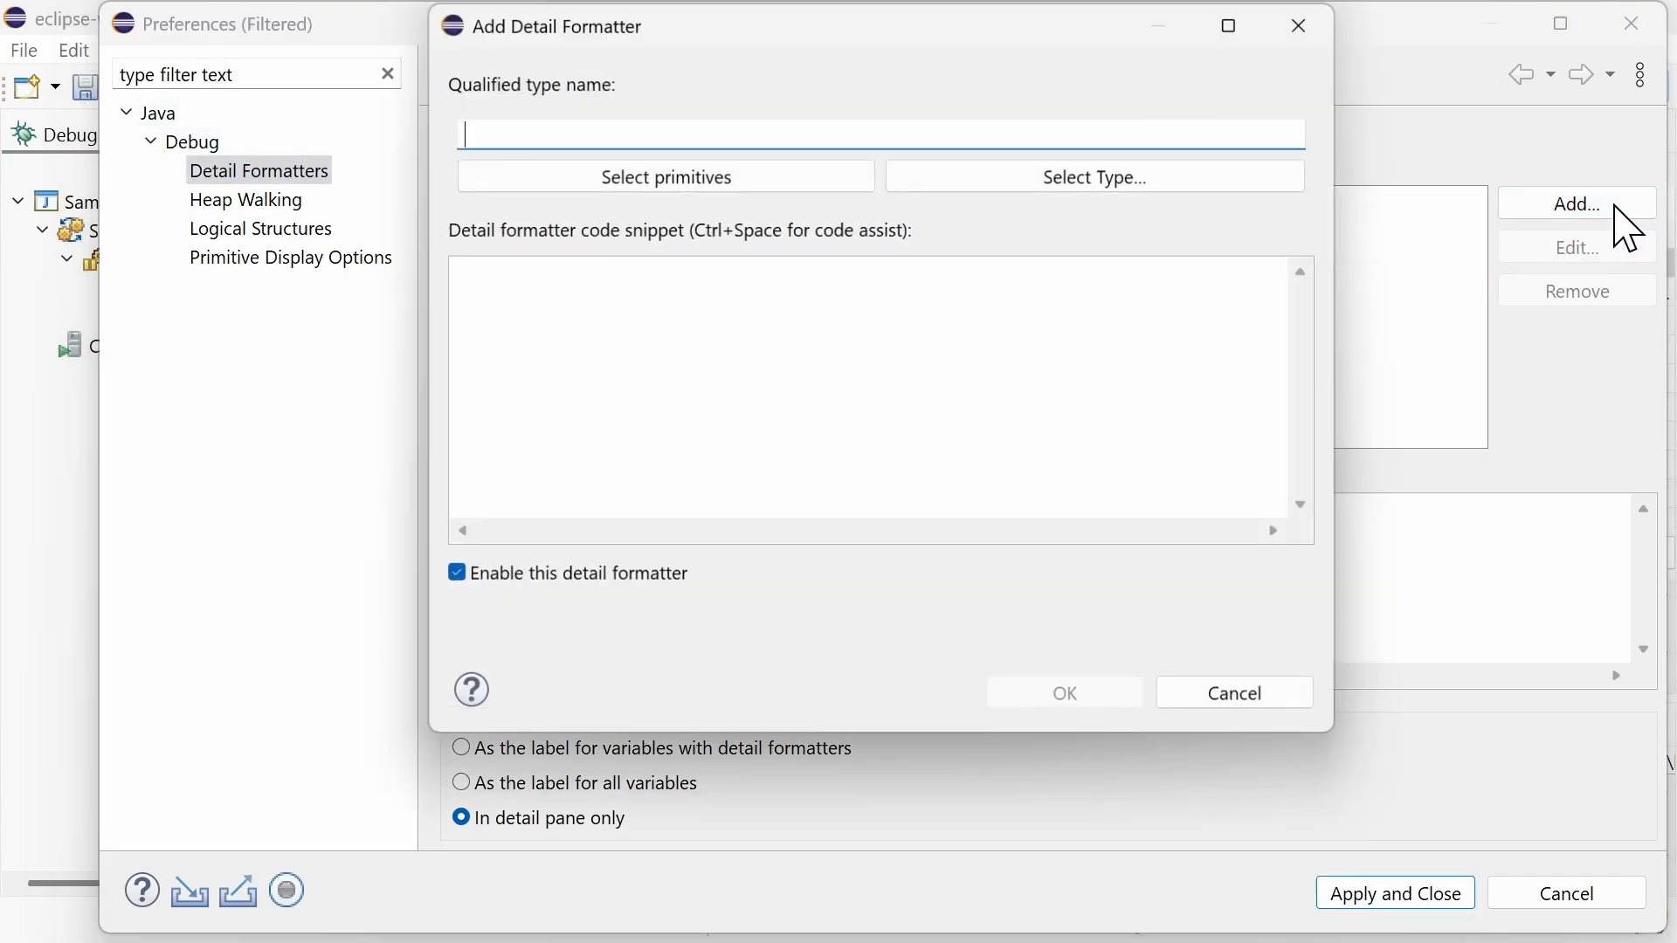
pyautogui.moveTo(664, 175)
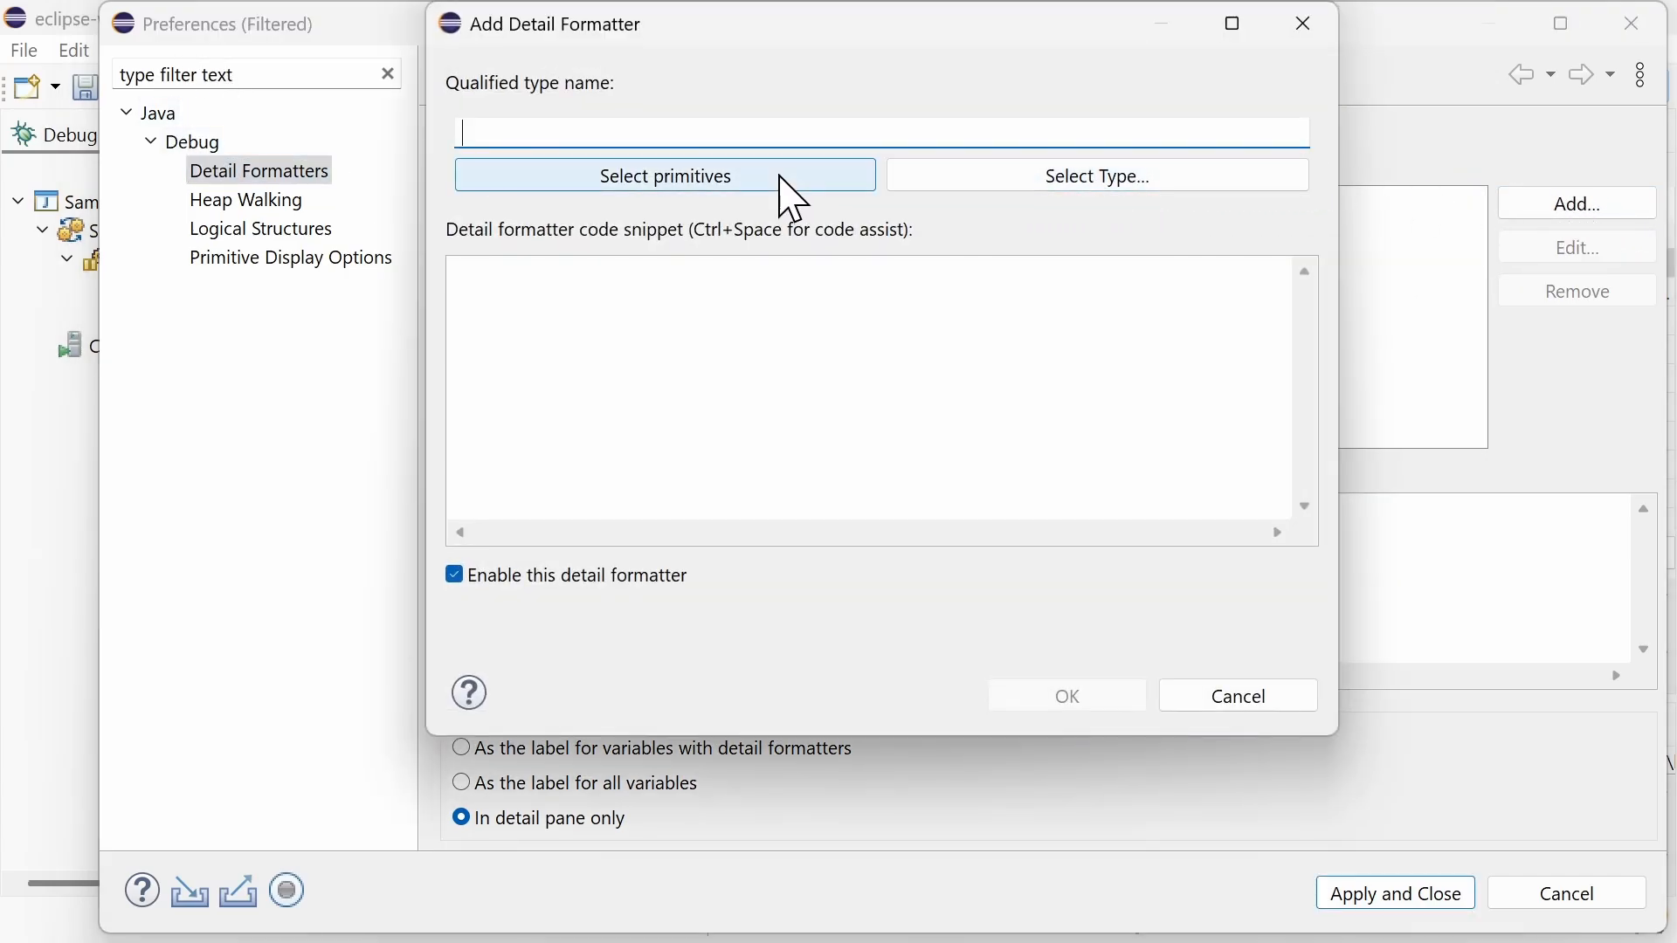
pyautogui.click(664, 175)
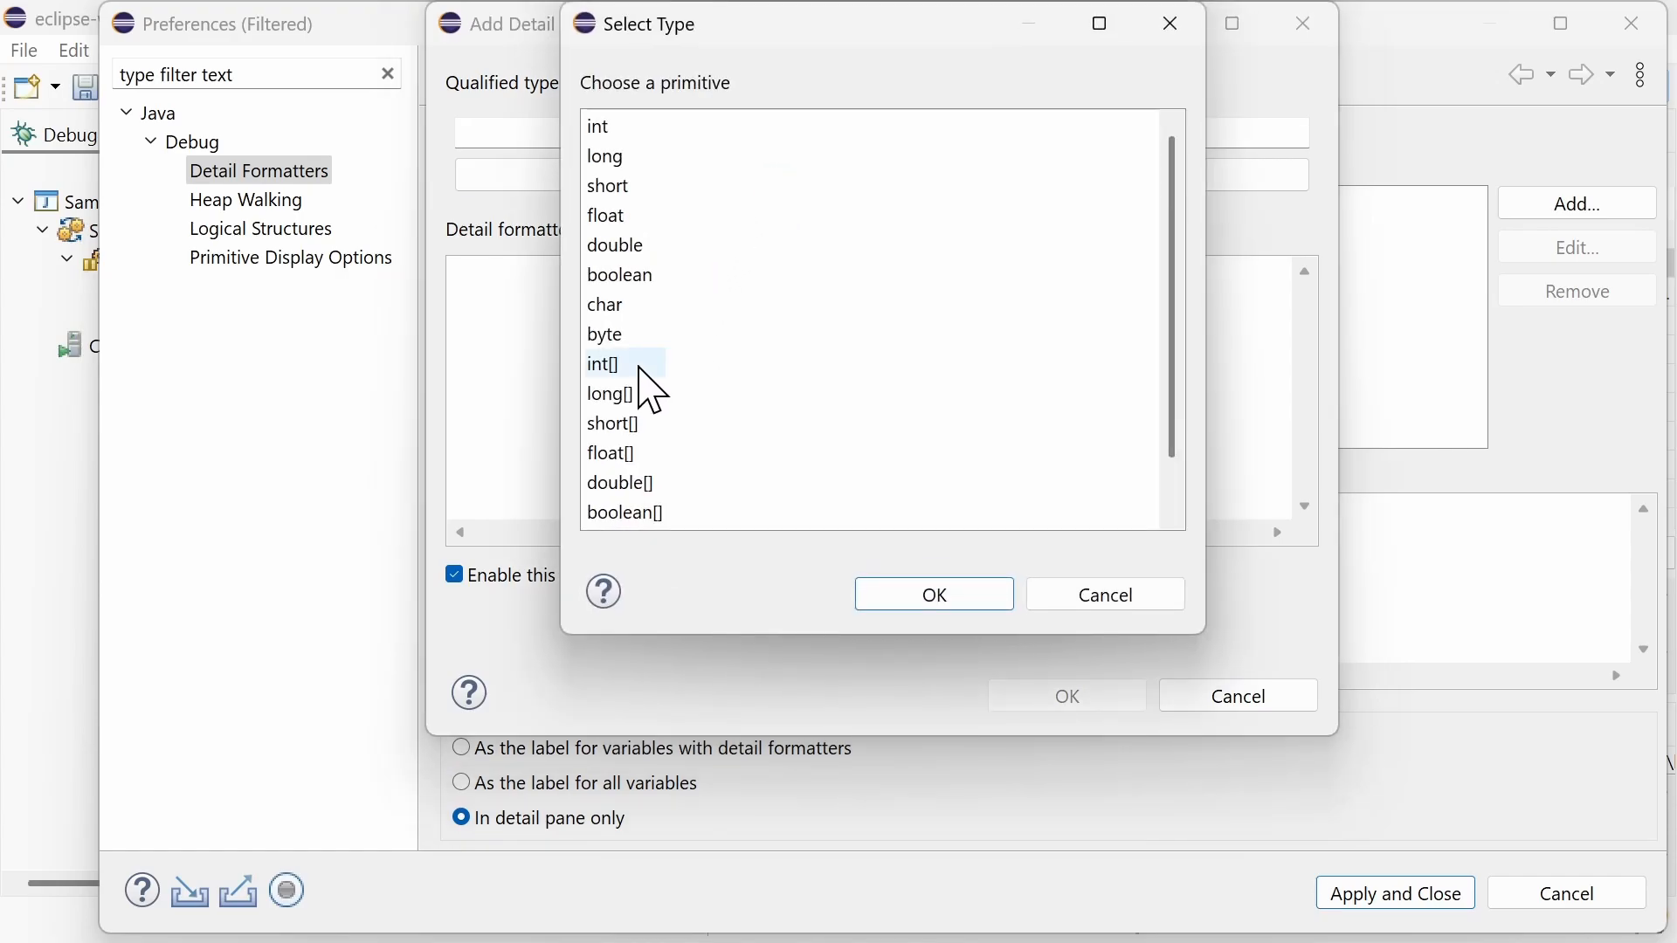
# - Define an int[] detail formatter with the pasted snippet so numbers shows indexed lines [0]: 1, [1]: 2, [2]: 3
pyautogui.click(618, 363)
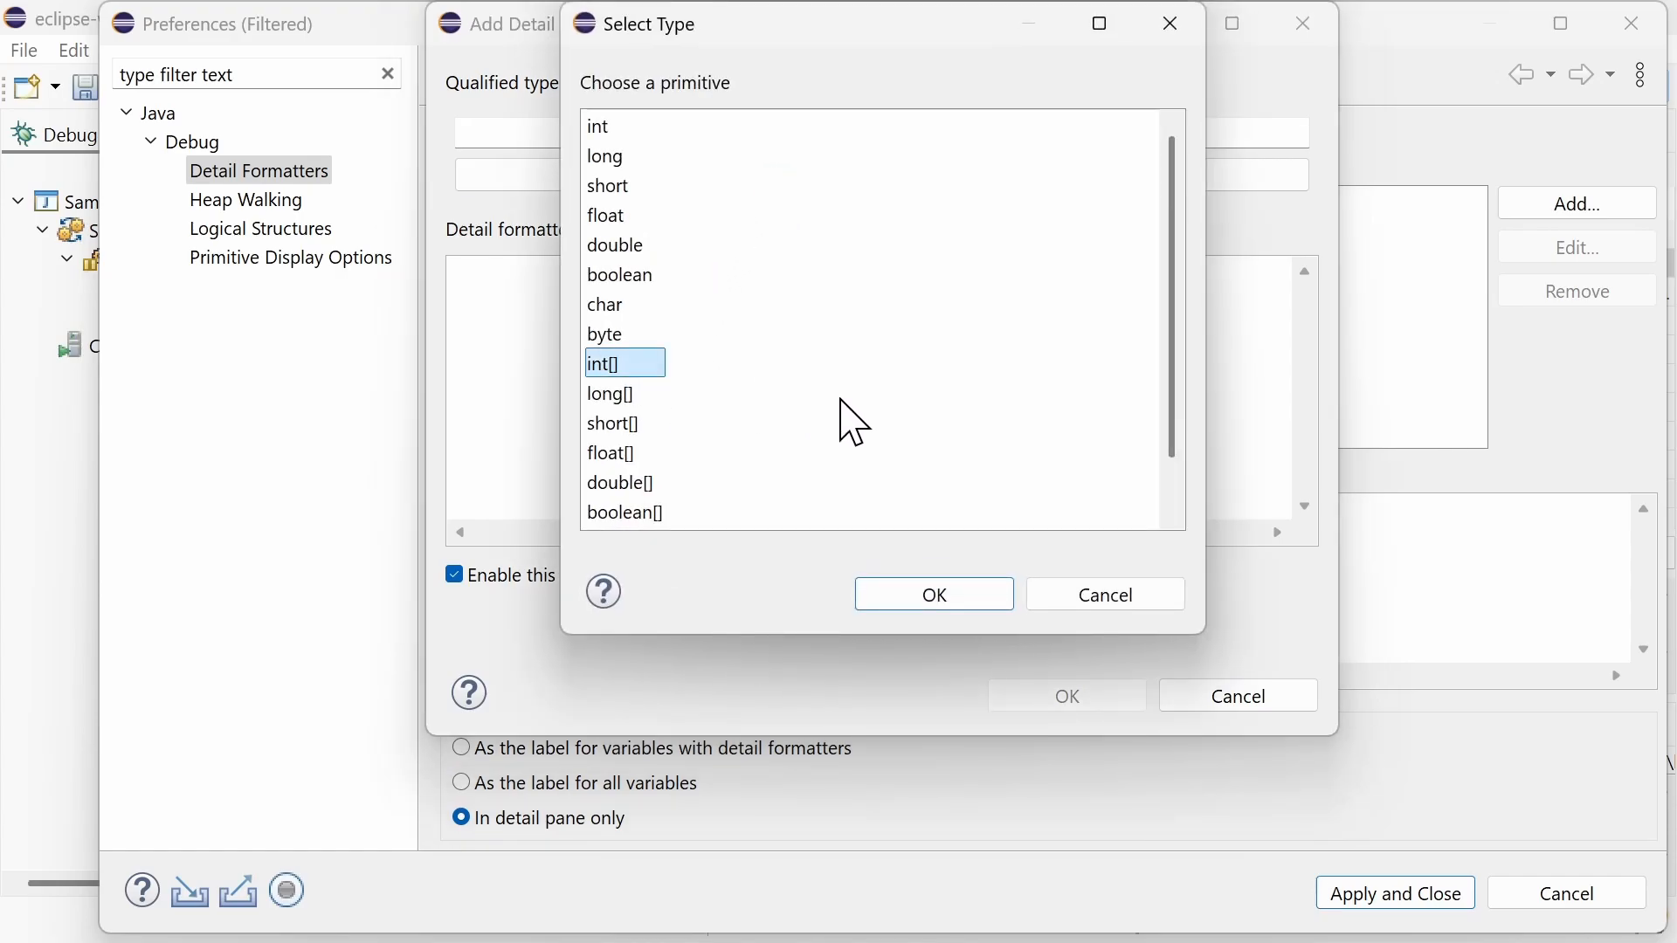
pyautogui.click(931, 594)
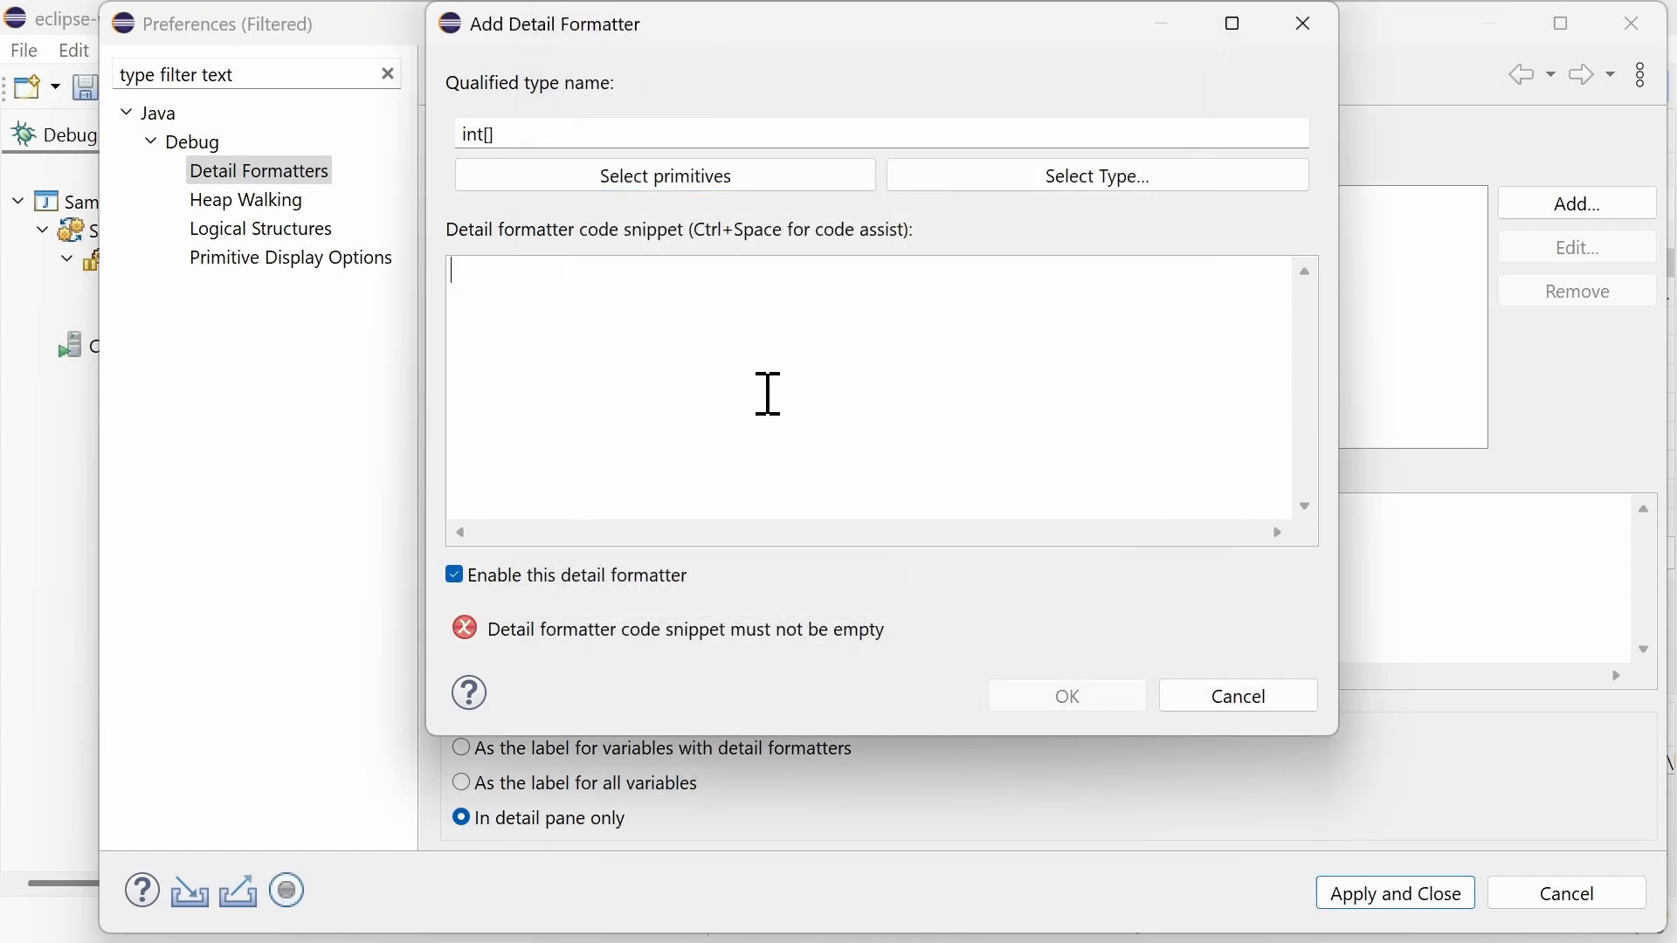
pyautogui.press('ctrl+v')
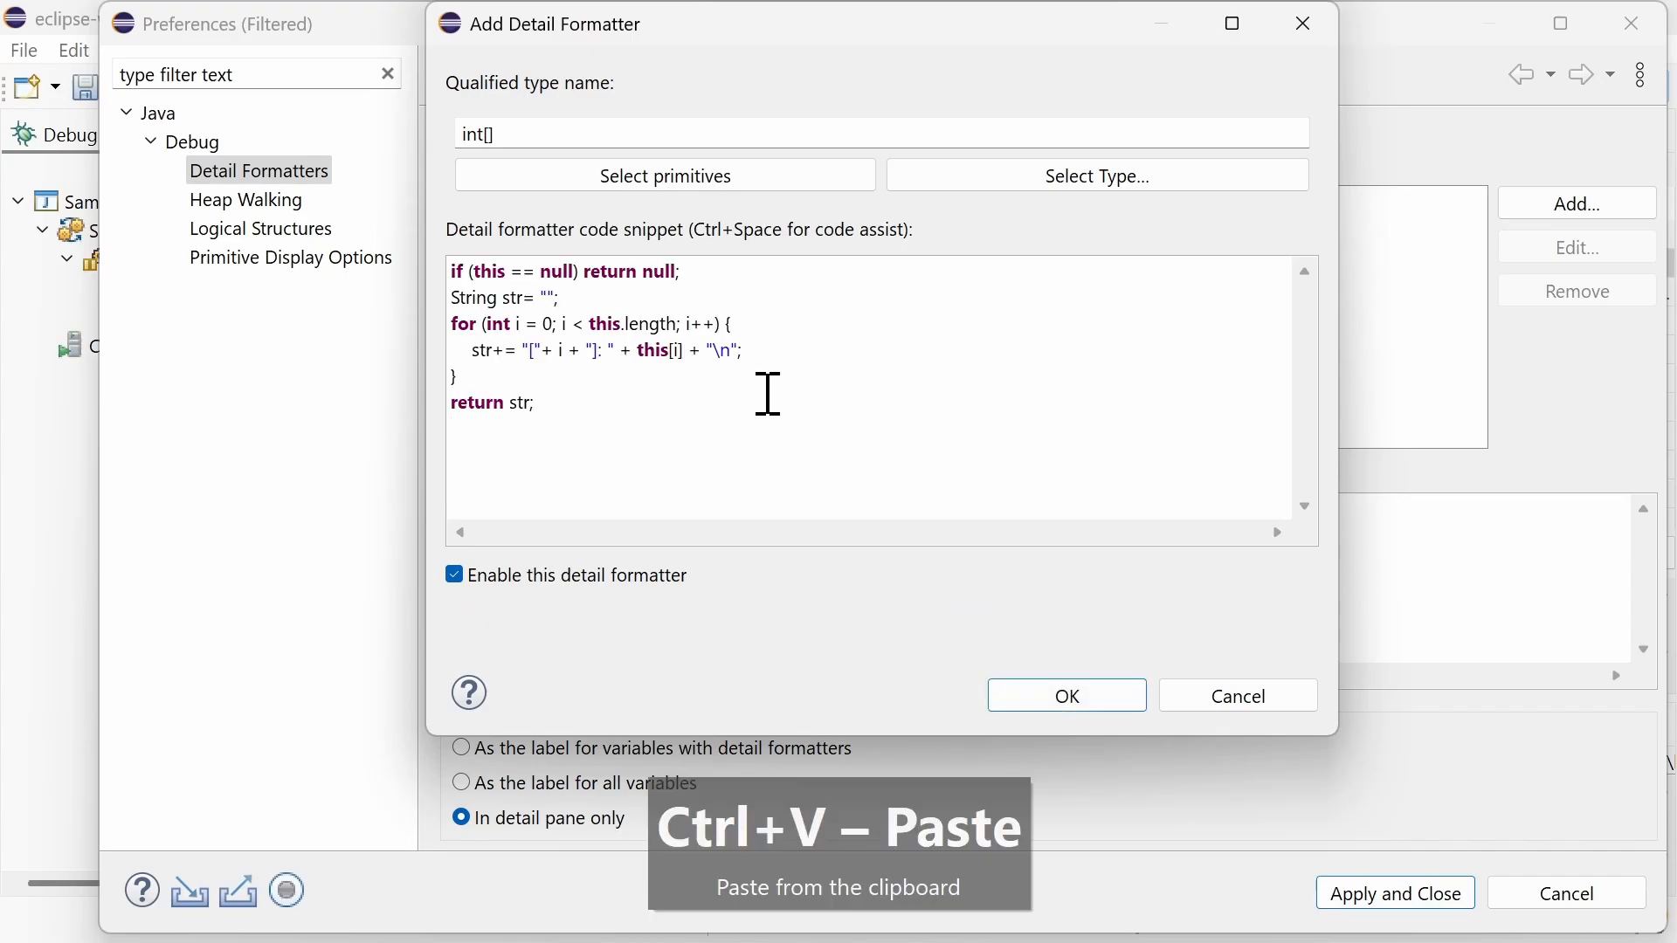
pyautogui.click(1064, 695)
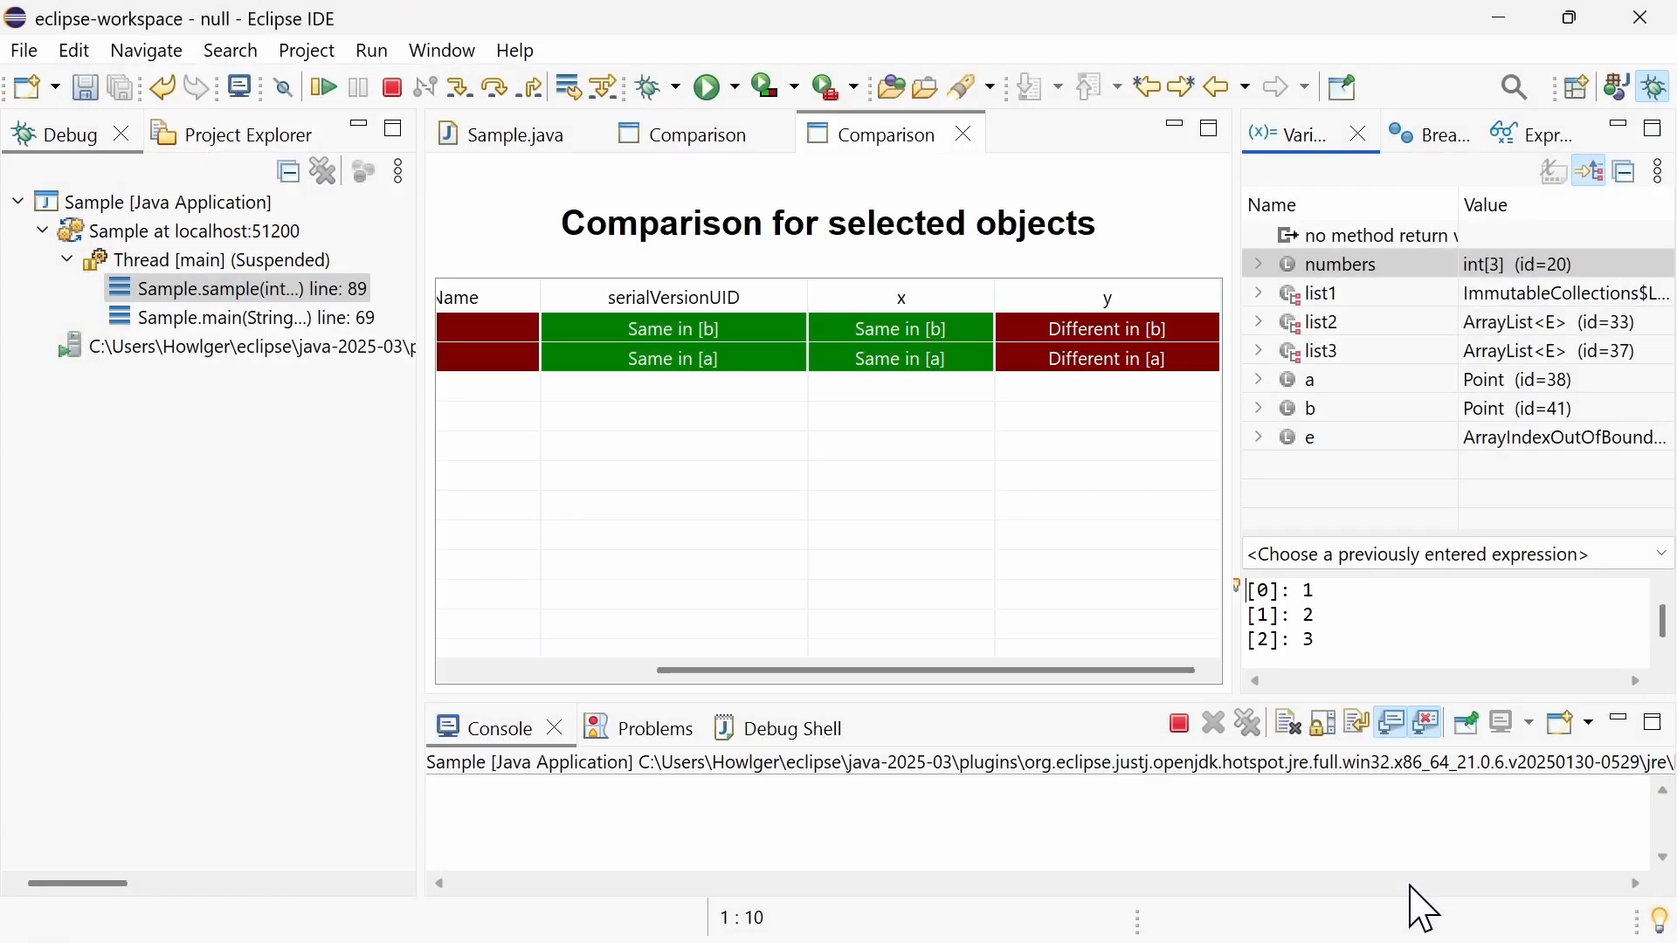
# - Return to the Java perspective and close the comparison and Sample.java editors
pyautogui.click(1369, 636)
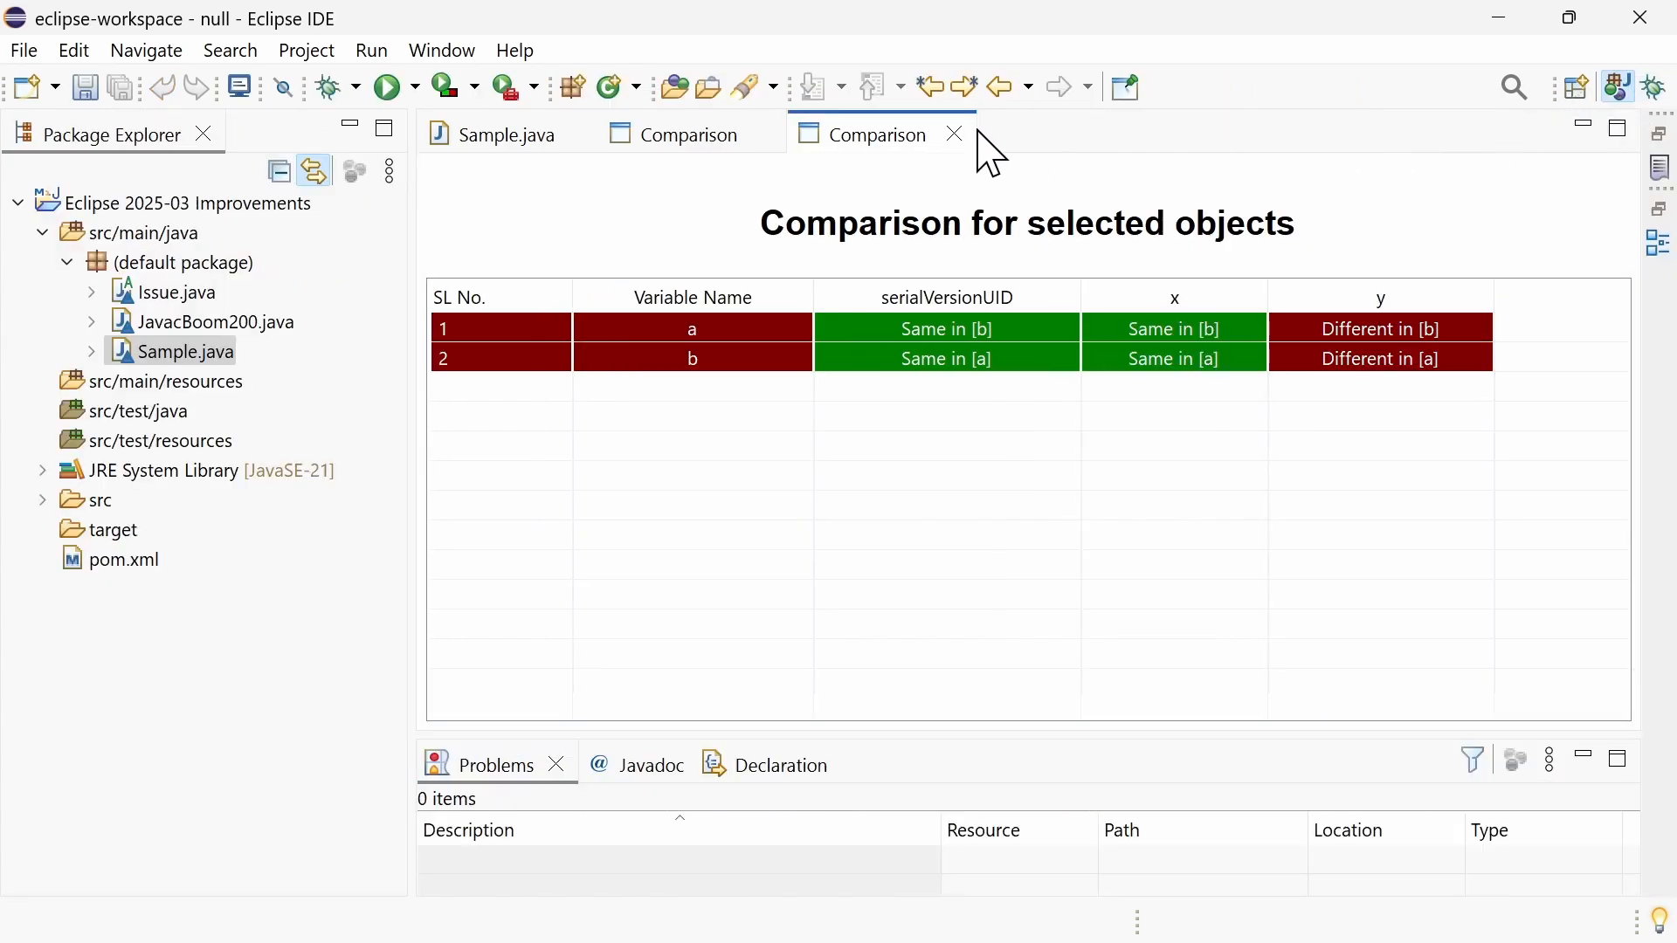
pyautogui.click(952, 134)
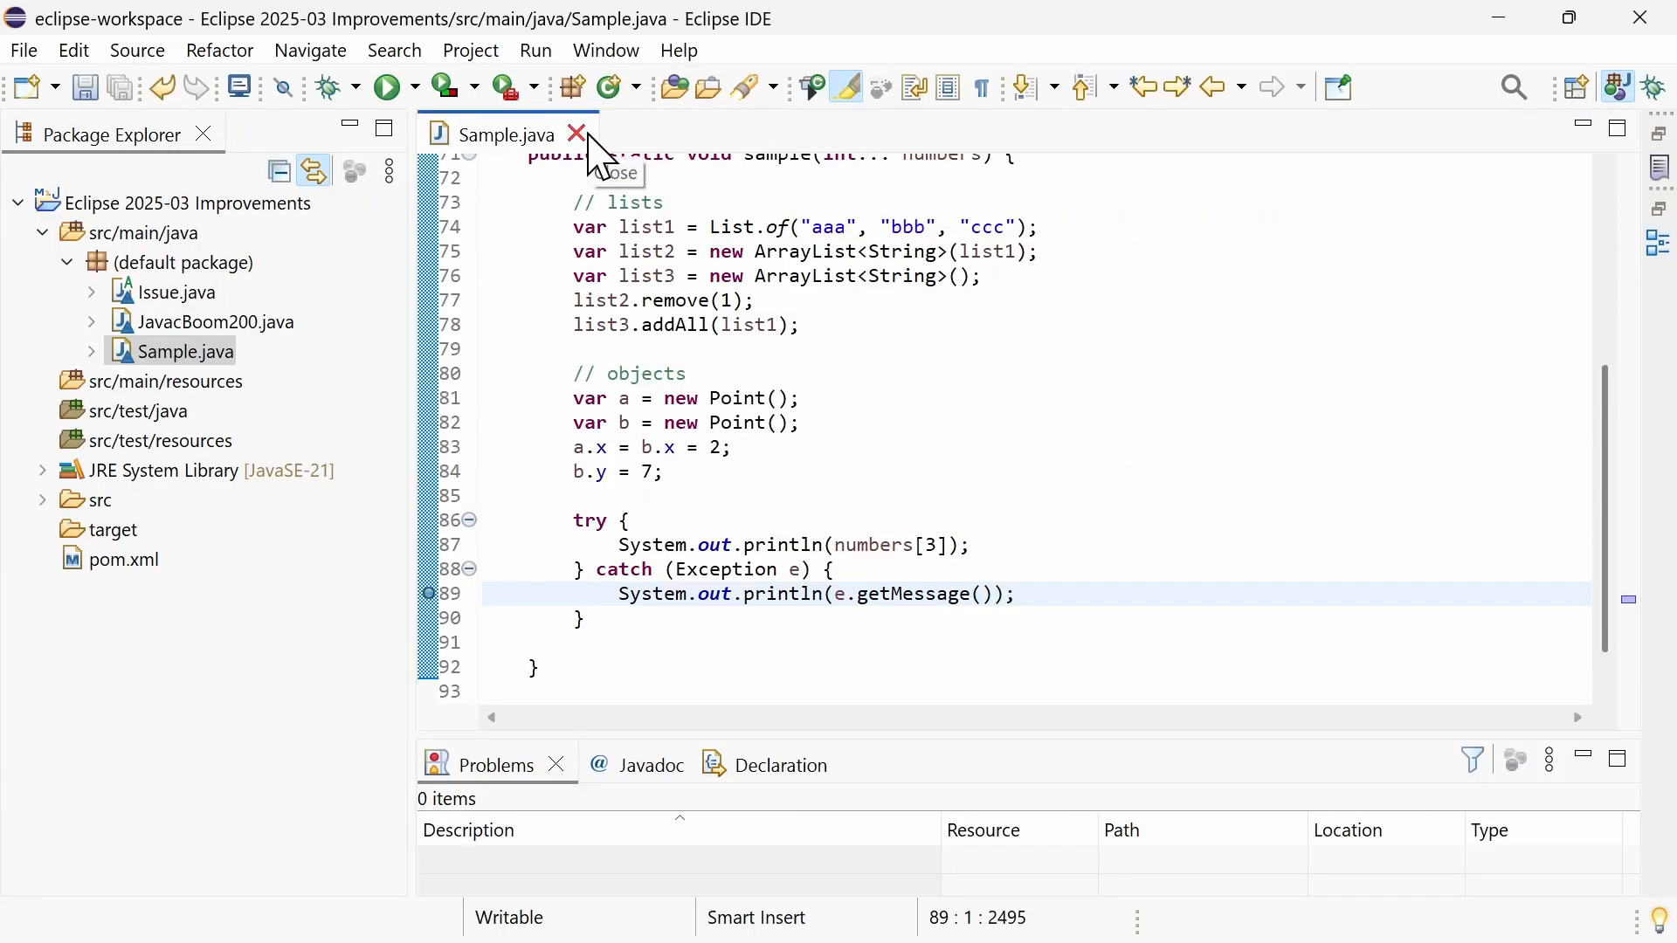
pyautogui.click(575, 135)
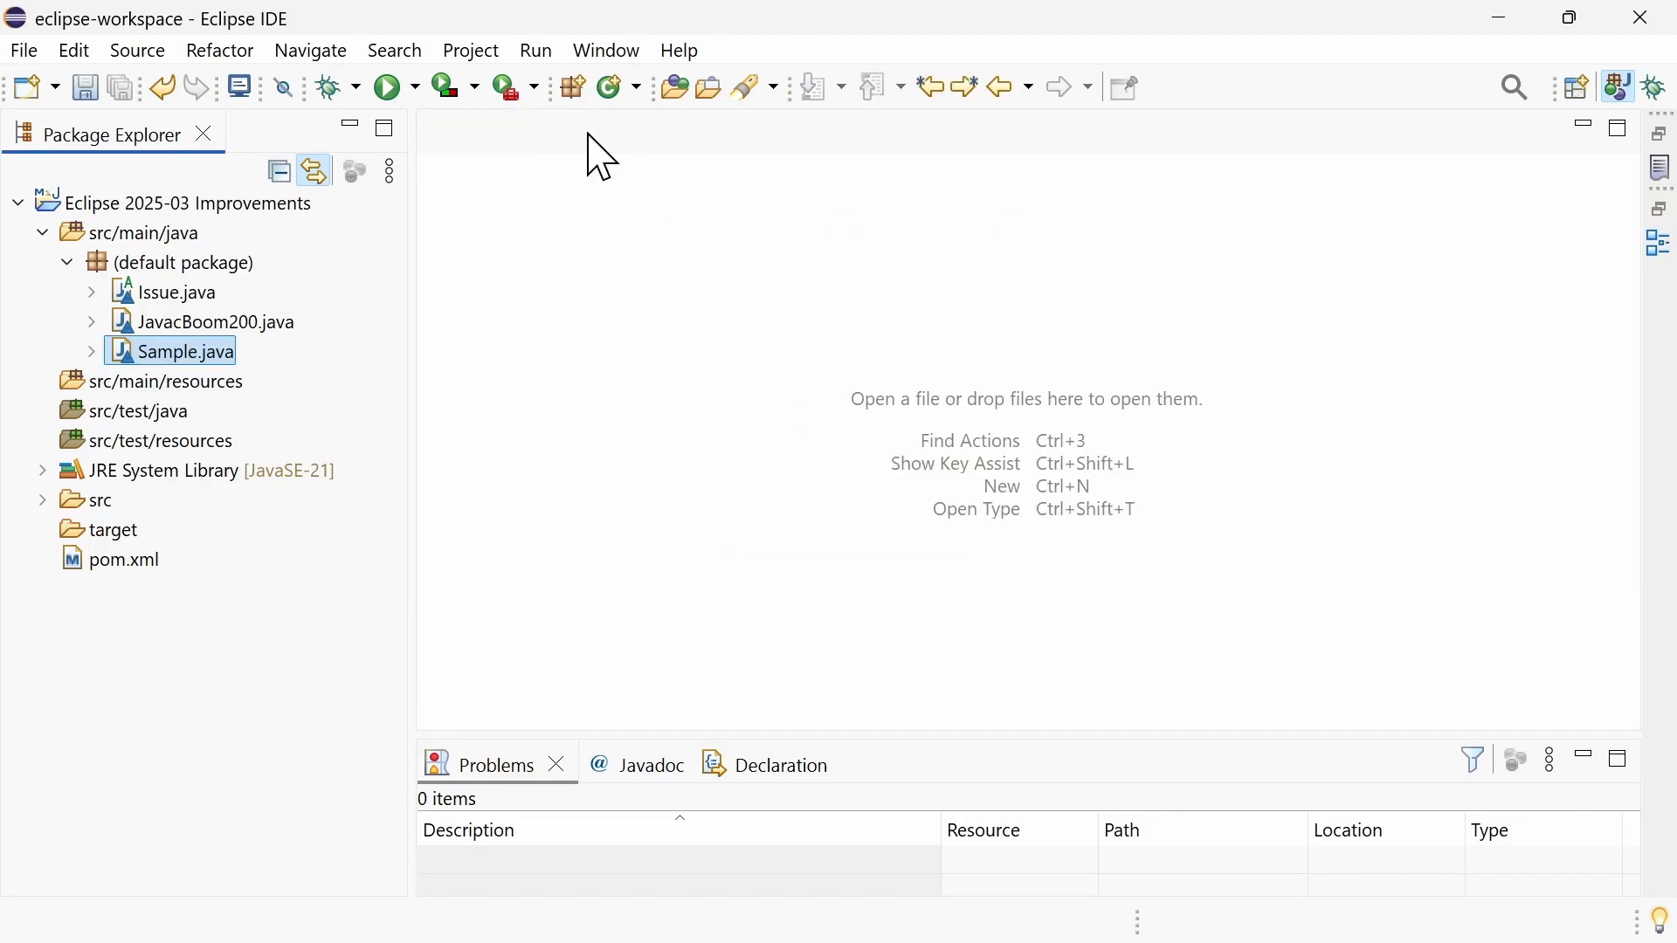
# - Clean and rebuild all projects via Project > Clean
pyautogui.click(469, 51)
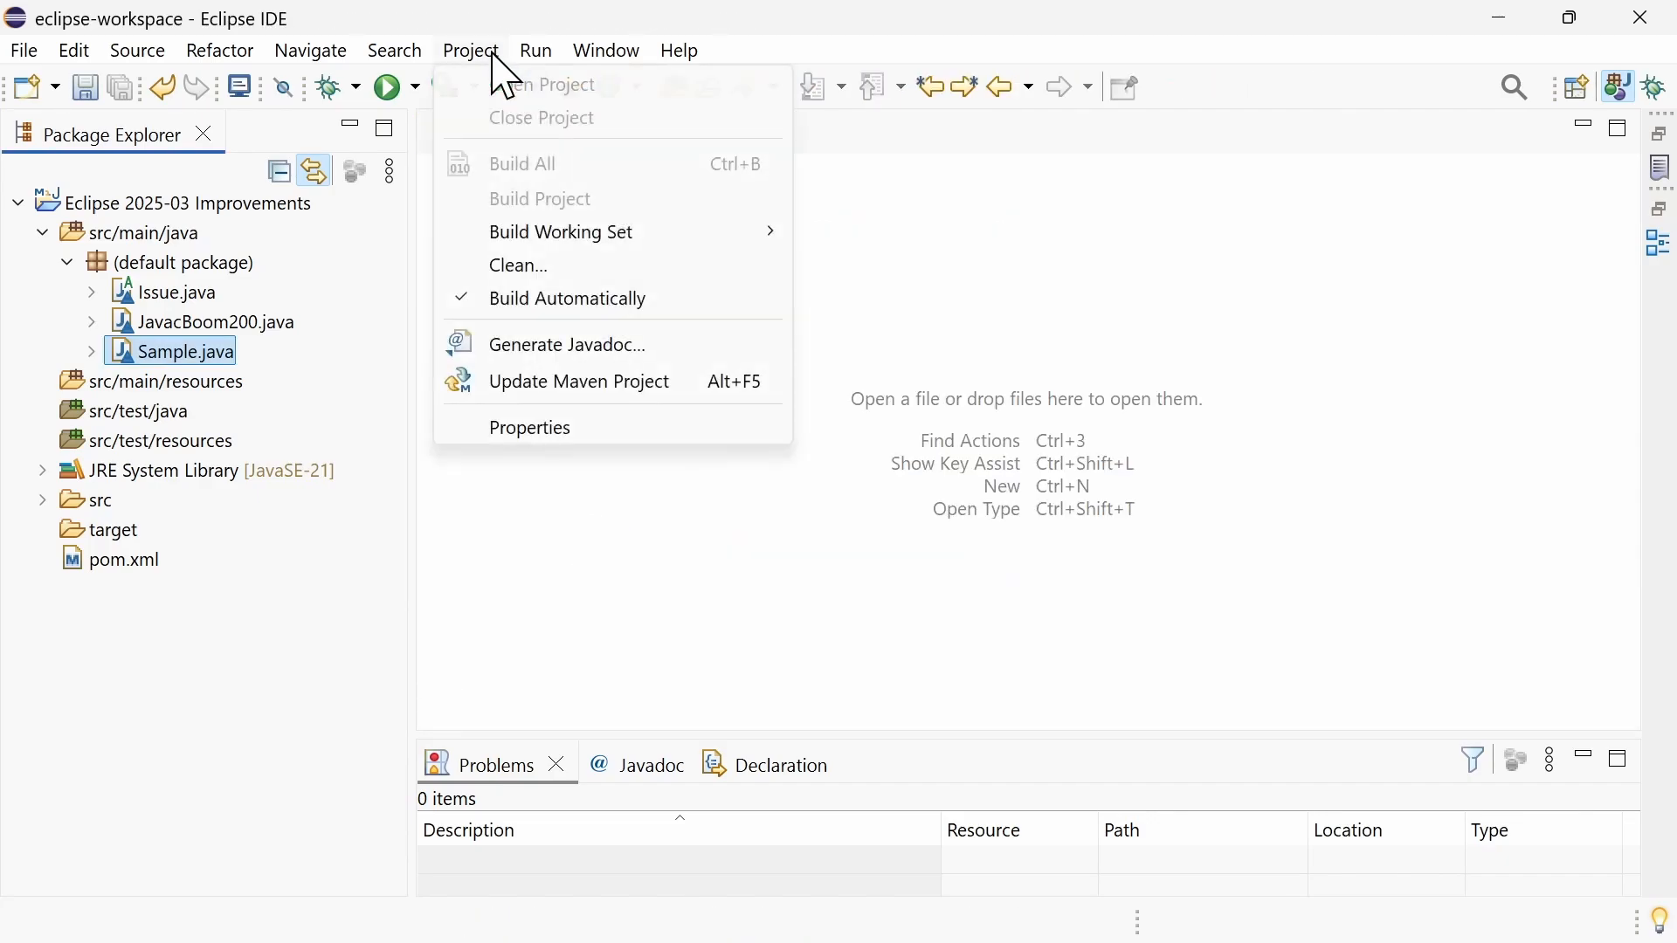
pyautogui.click(517, 265)
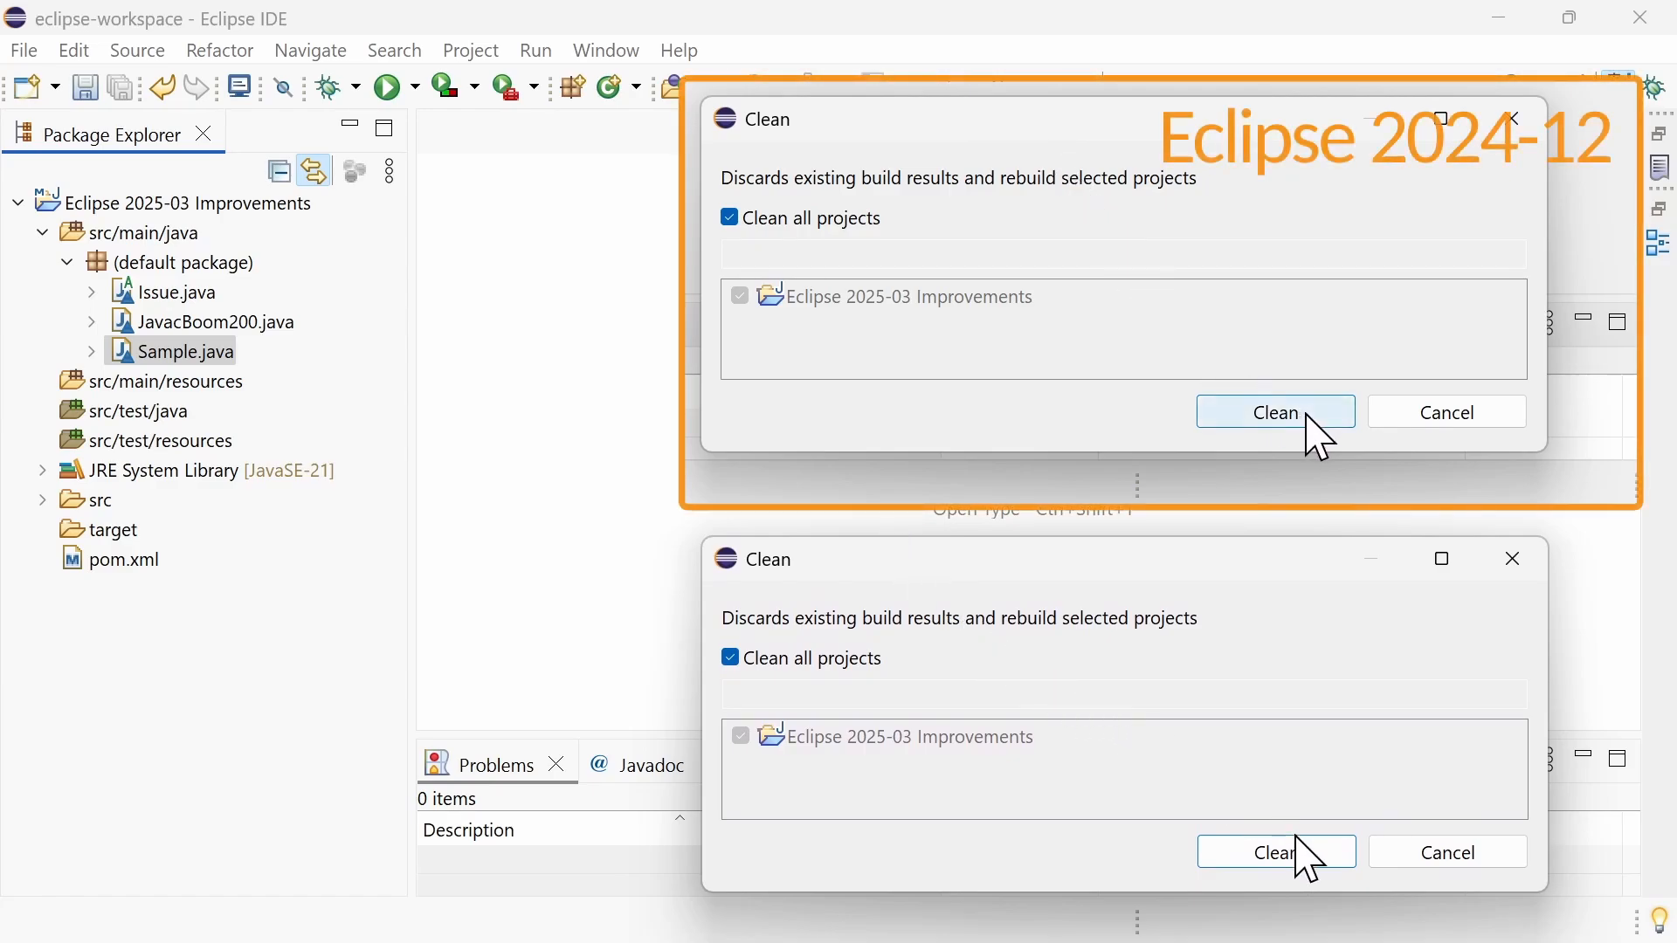
pyautogui.click(1274, 412)
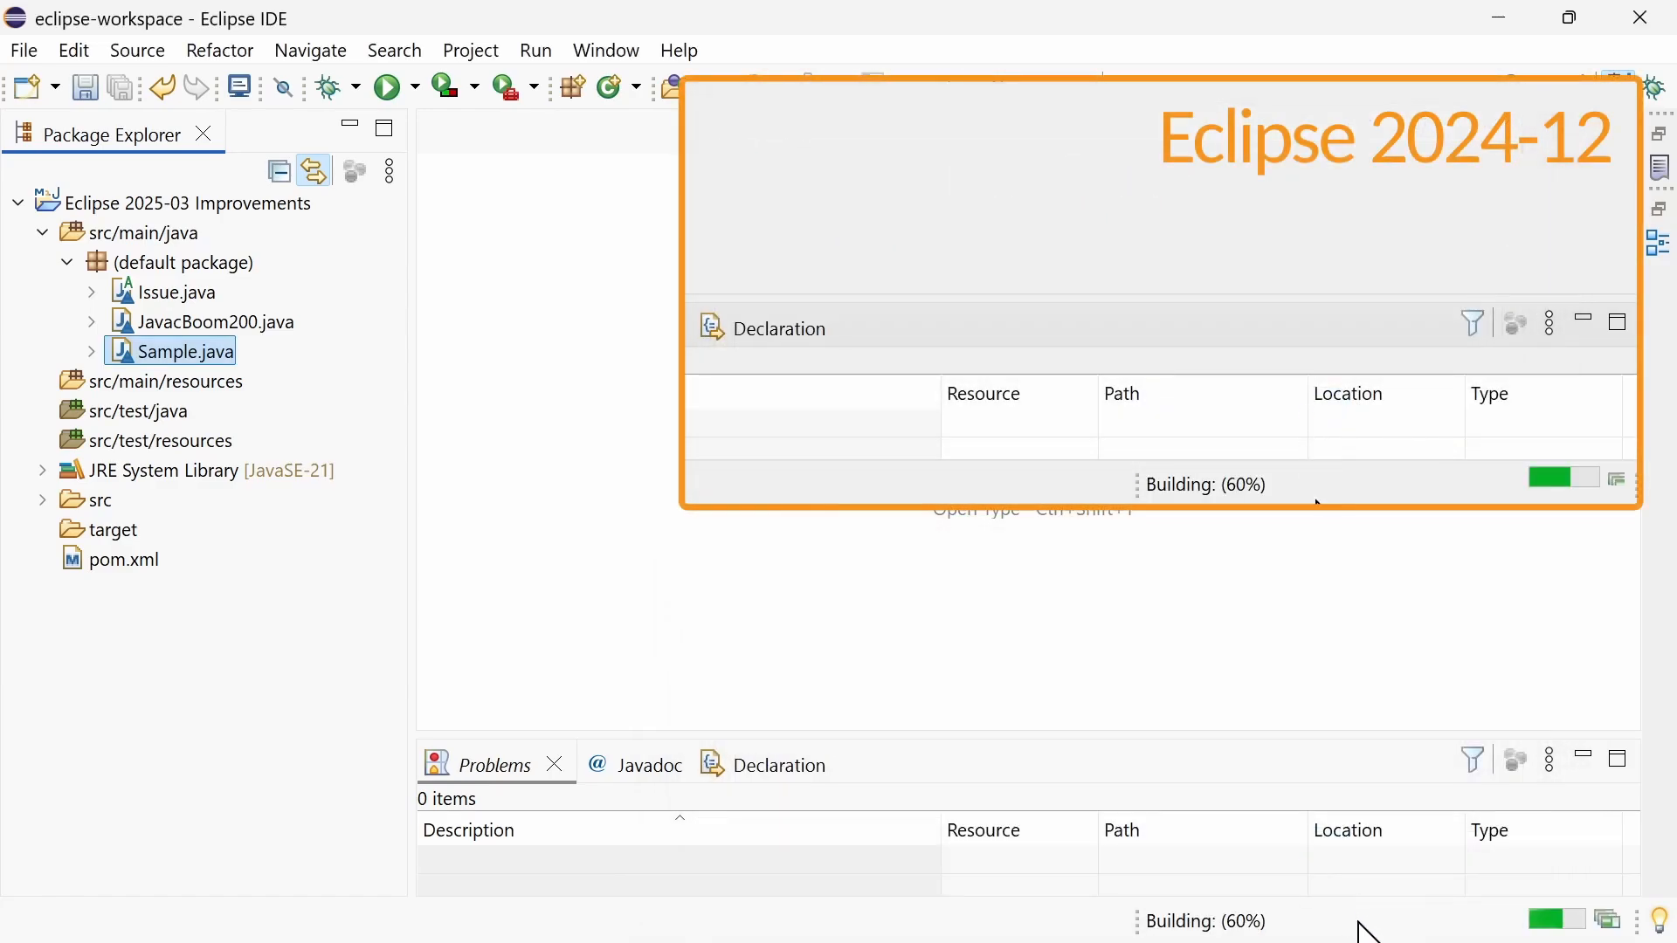
pyautogui.moveTo(1323, 494)
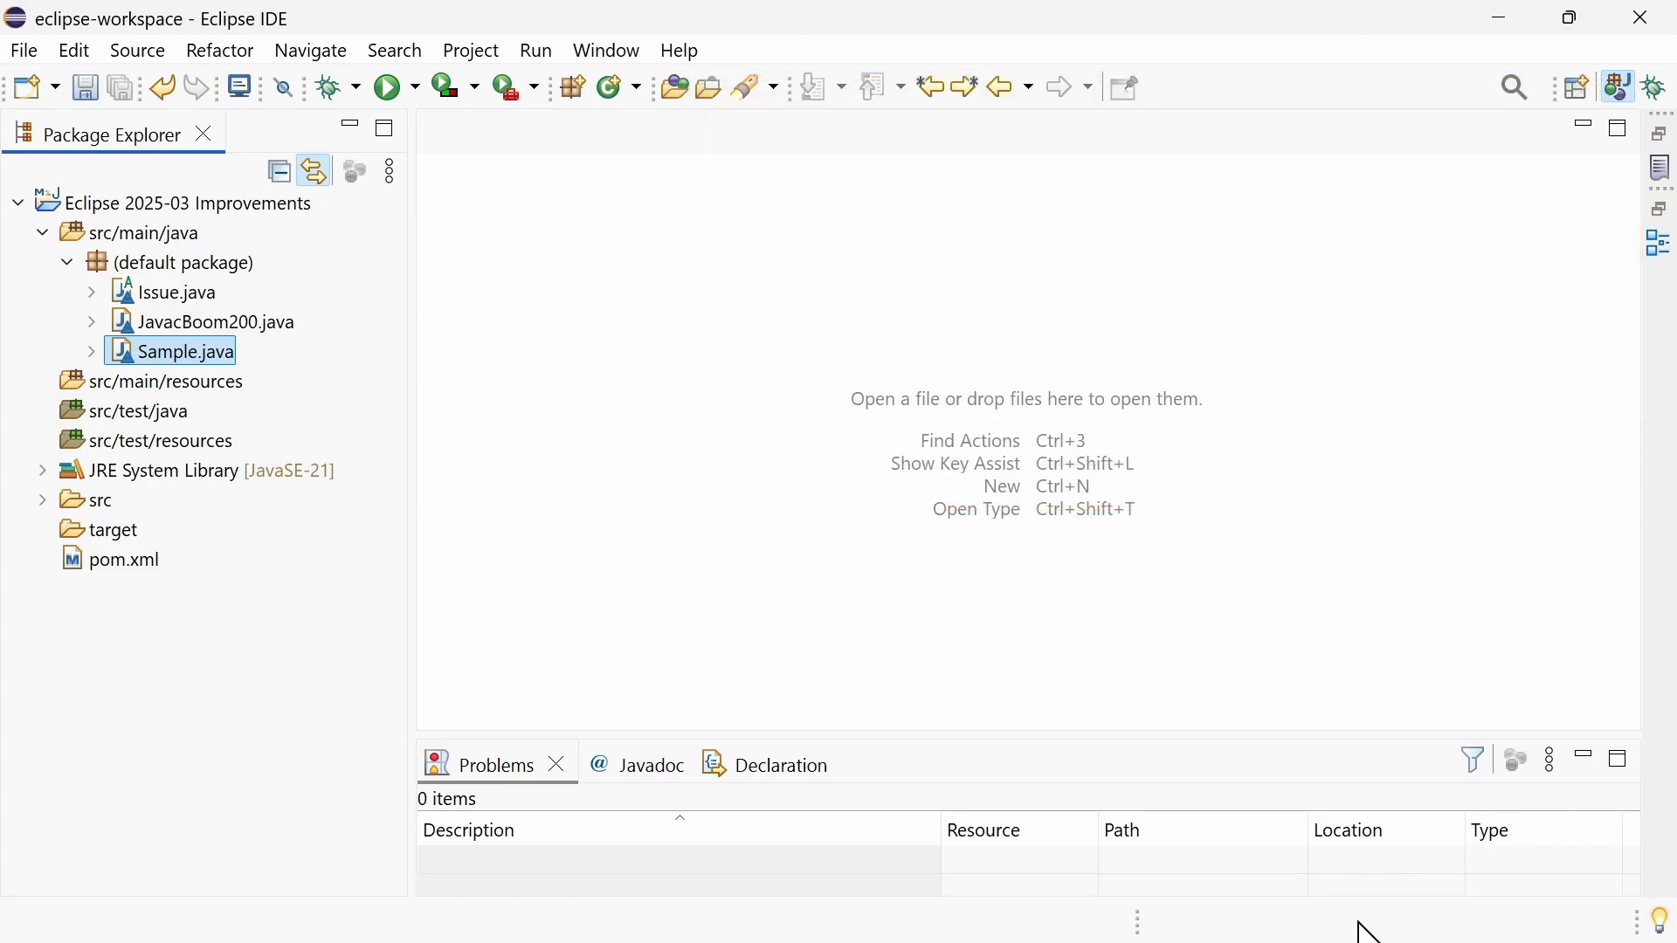
pyautogui.moveTo(208, 610)
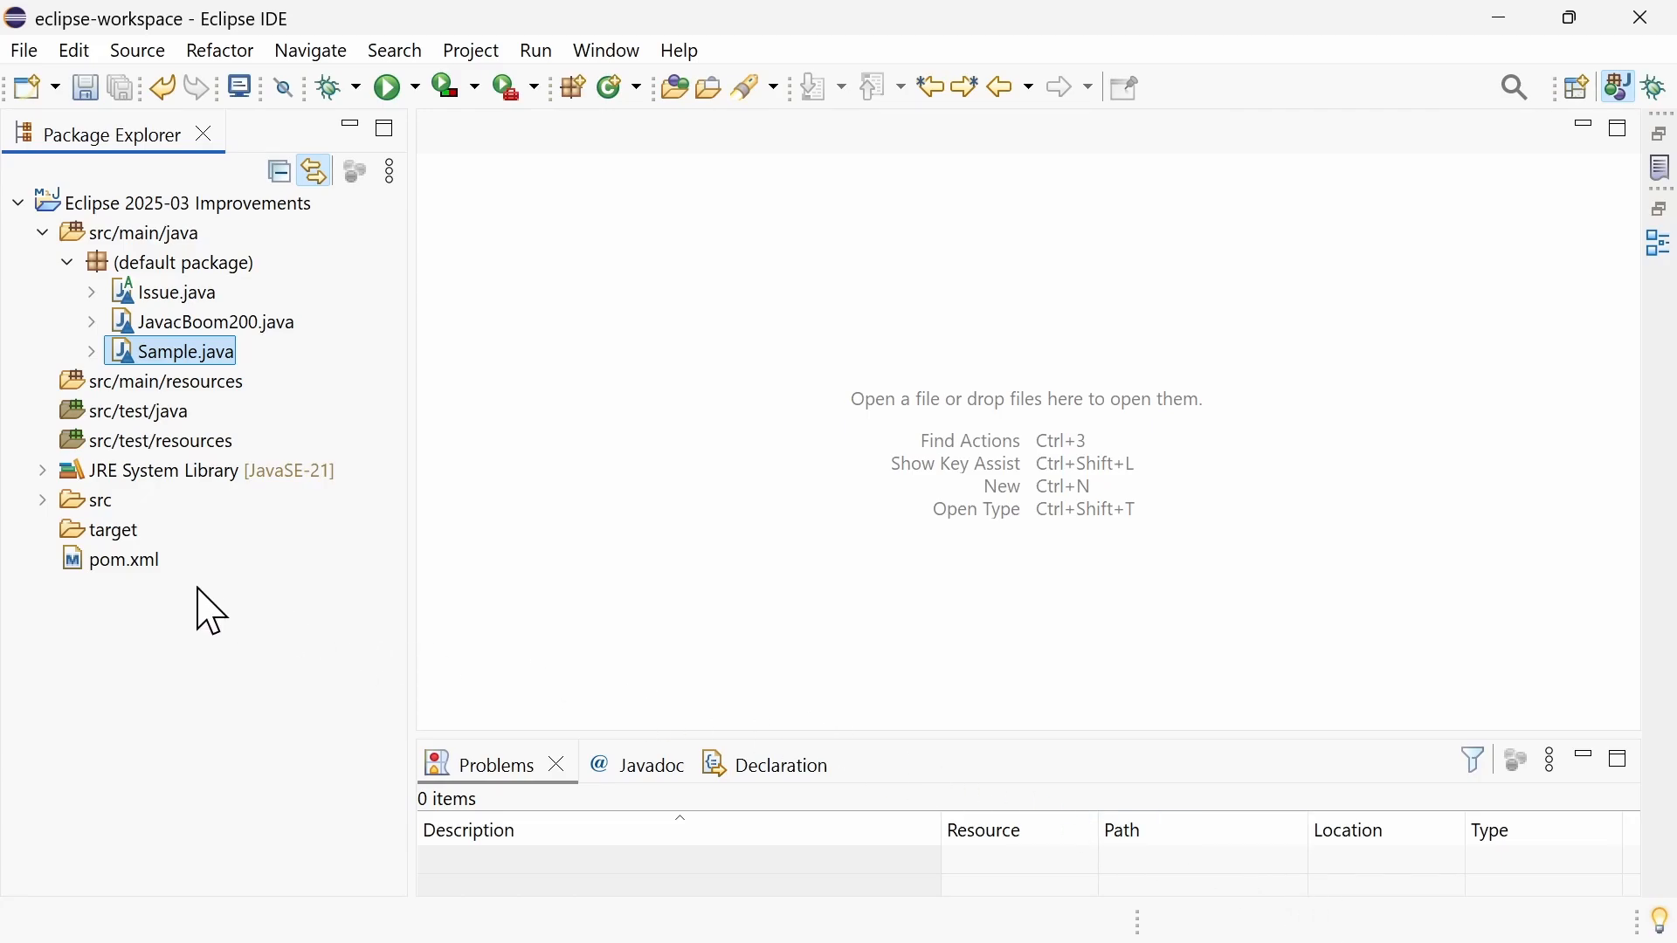
# - With pom.xml open, go to the Maven installations preferences and start adding a new installation
pyautogui.doubleClick(120, 559)
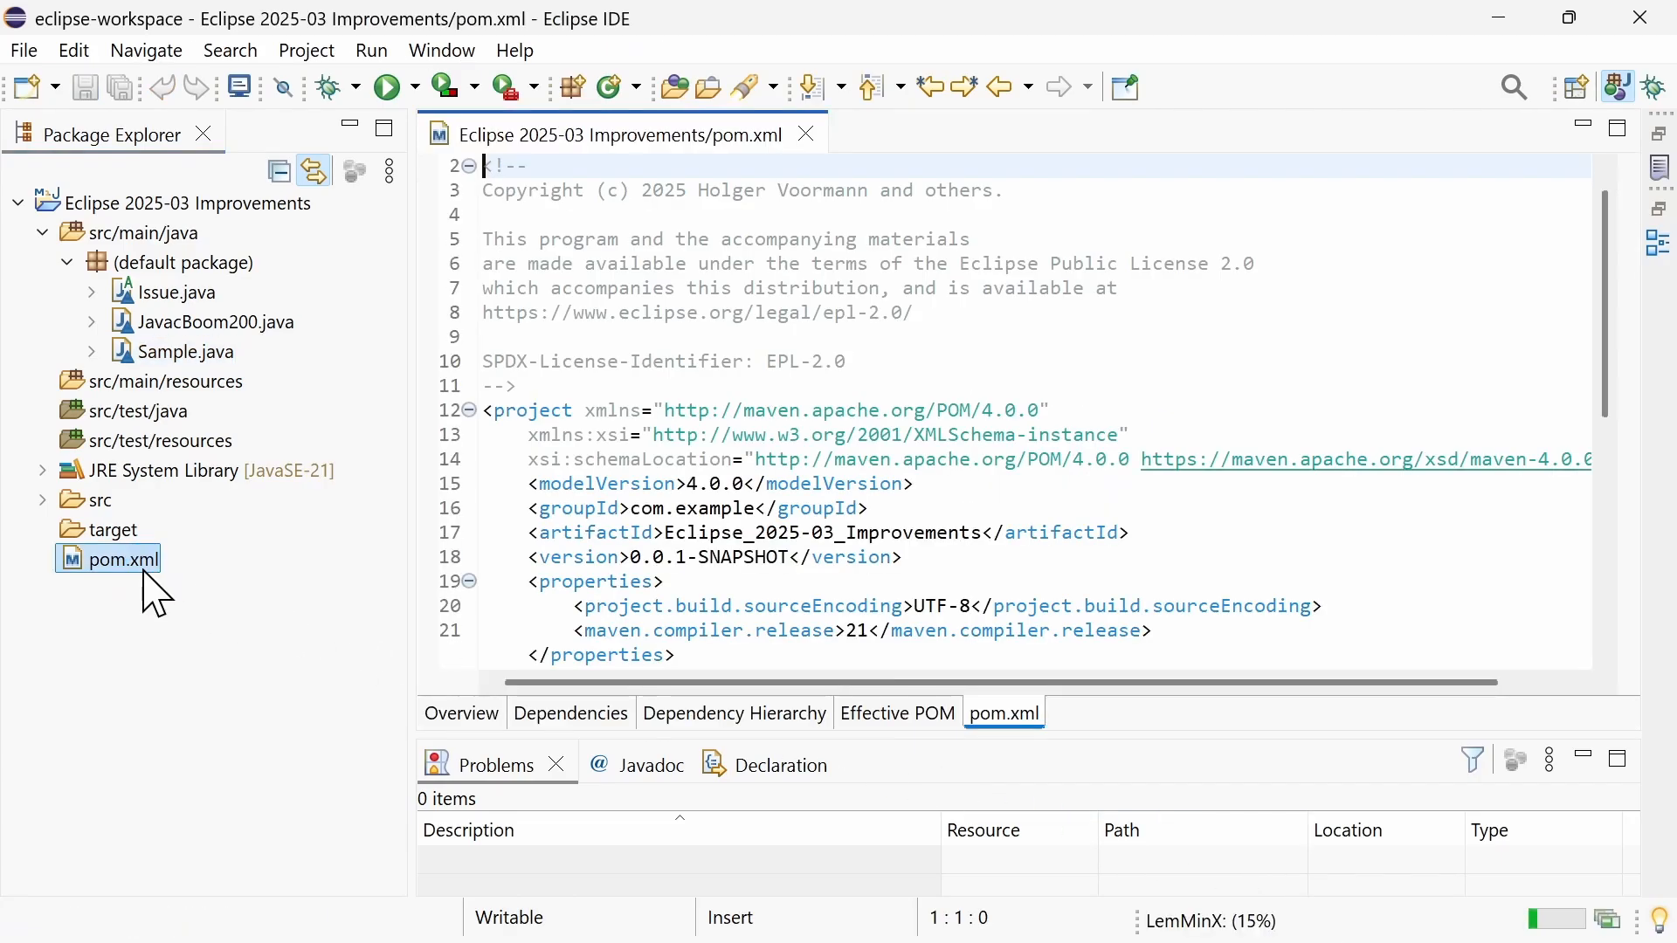
pyautogui.click(440, 49)
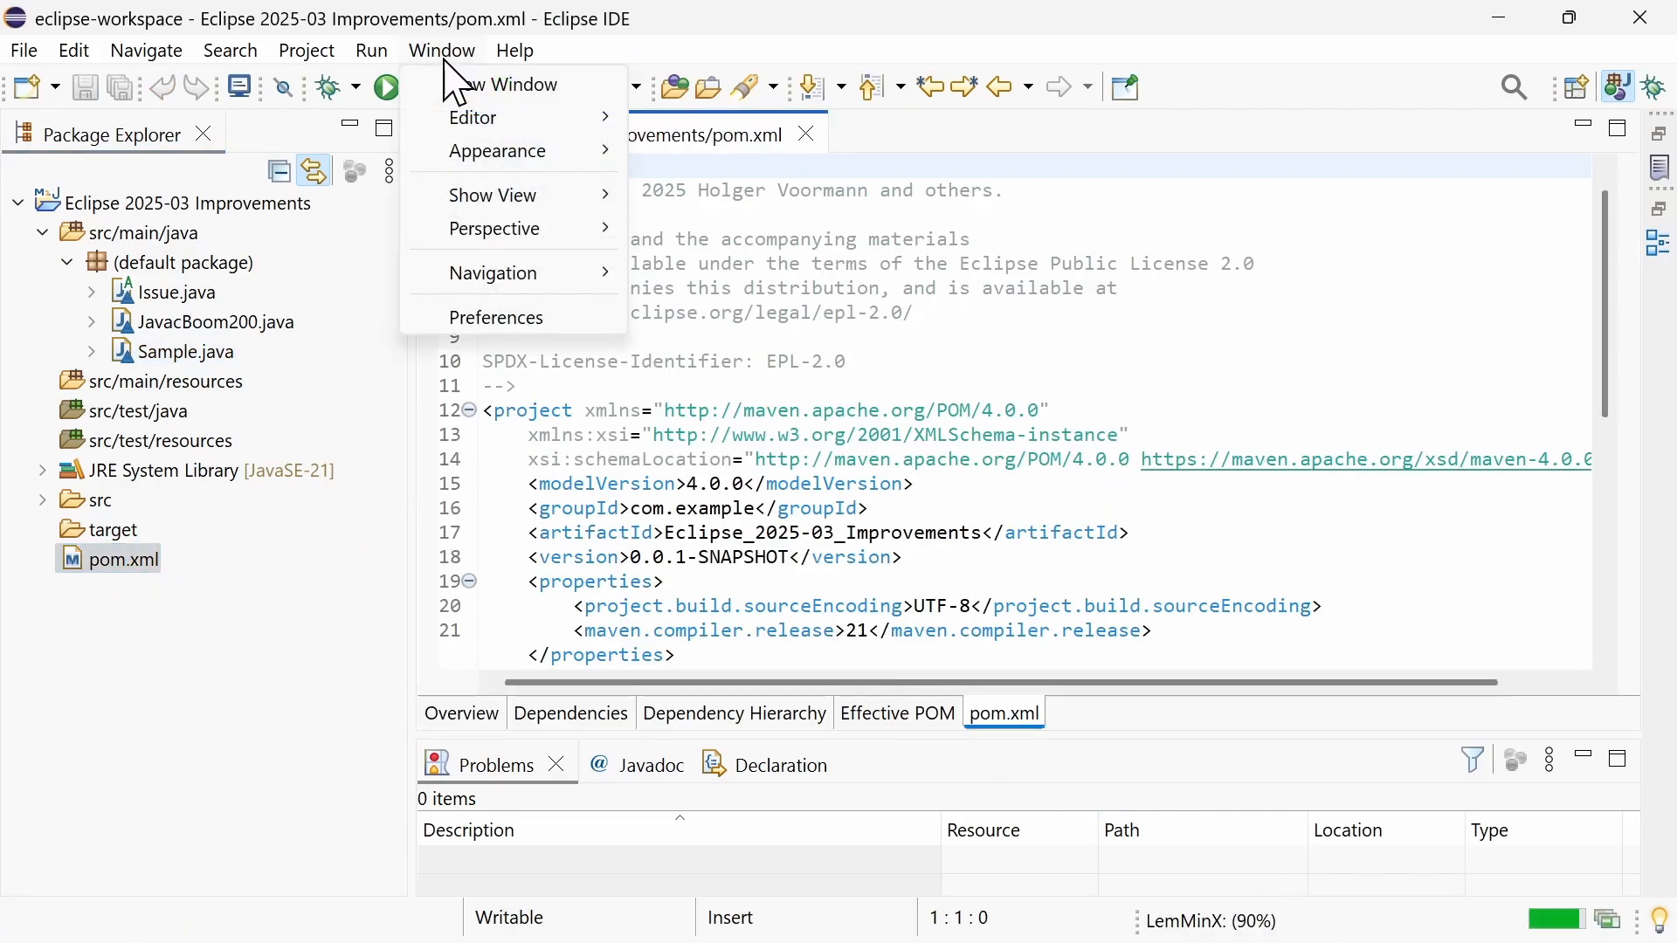
pyautogui.click(496, 316)
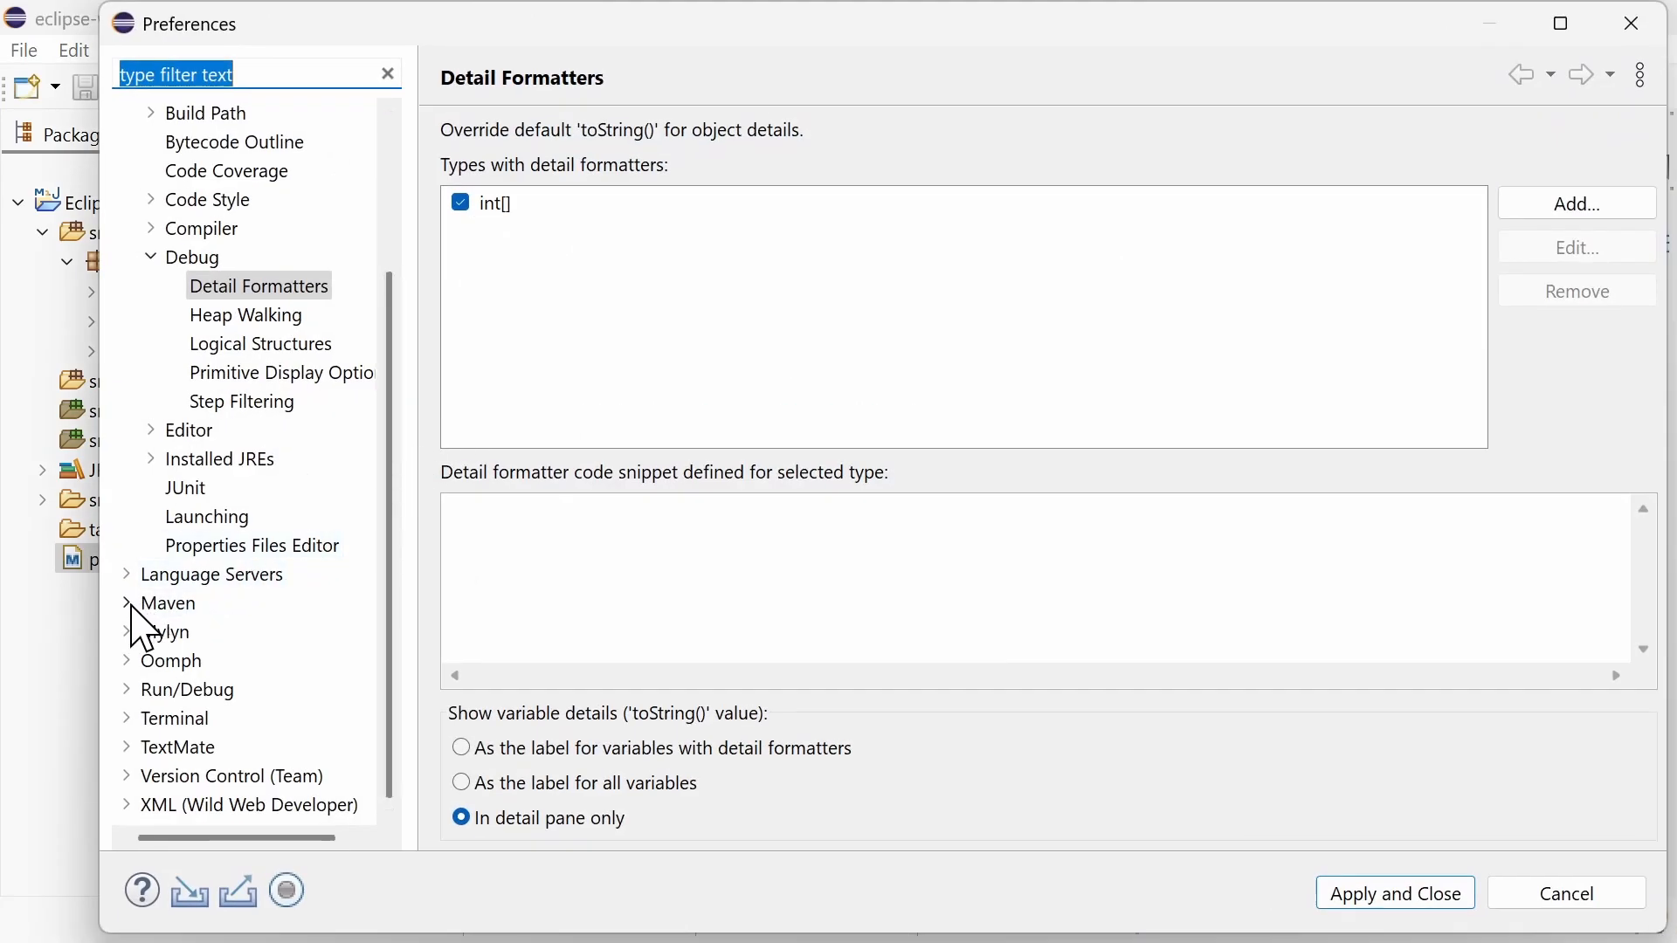
pyautogui.click(213, 660)
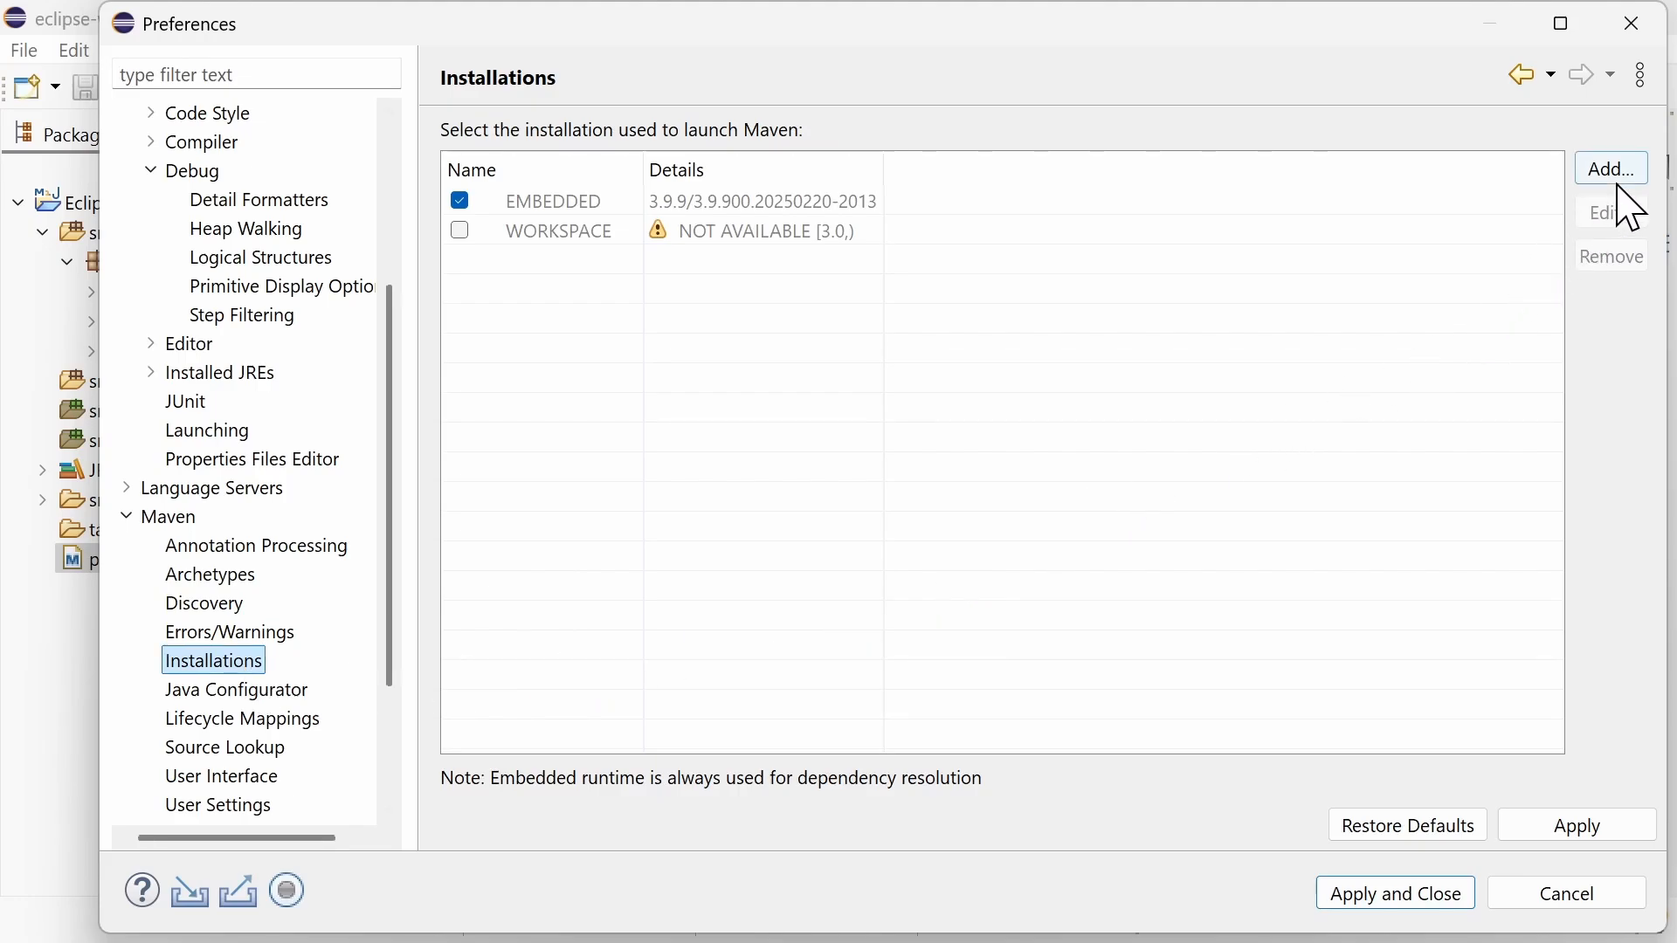
pyautogui.click(1609, 169)
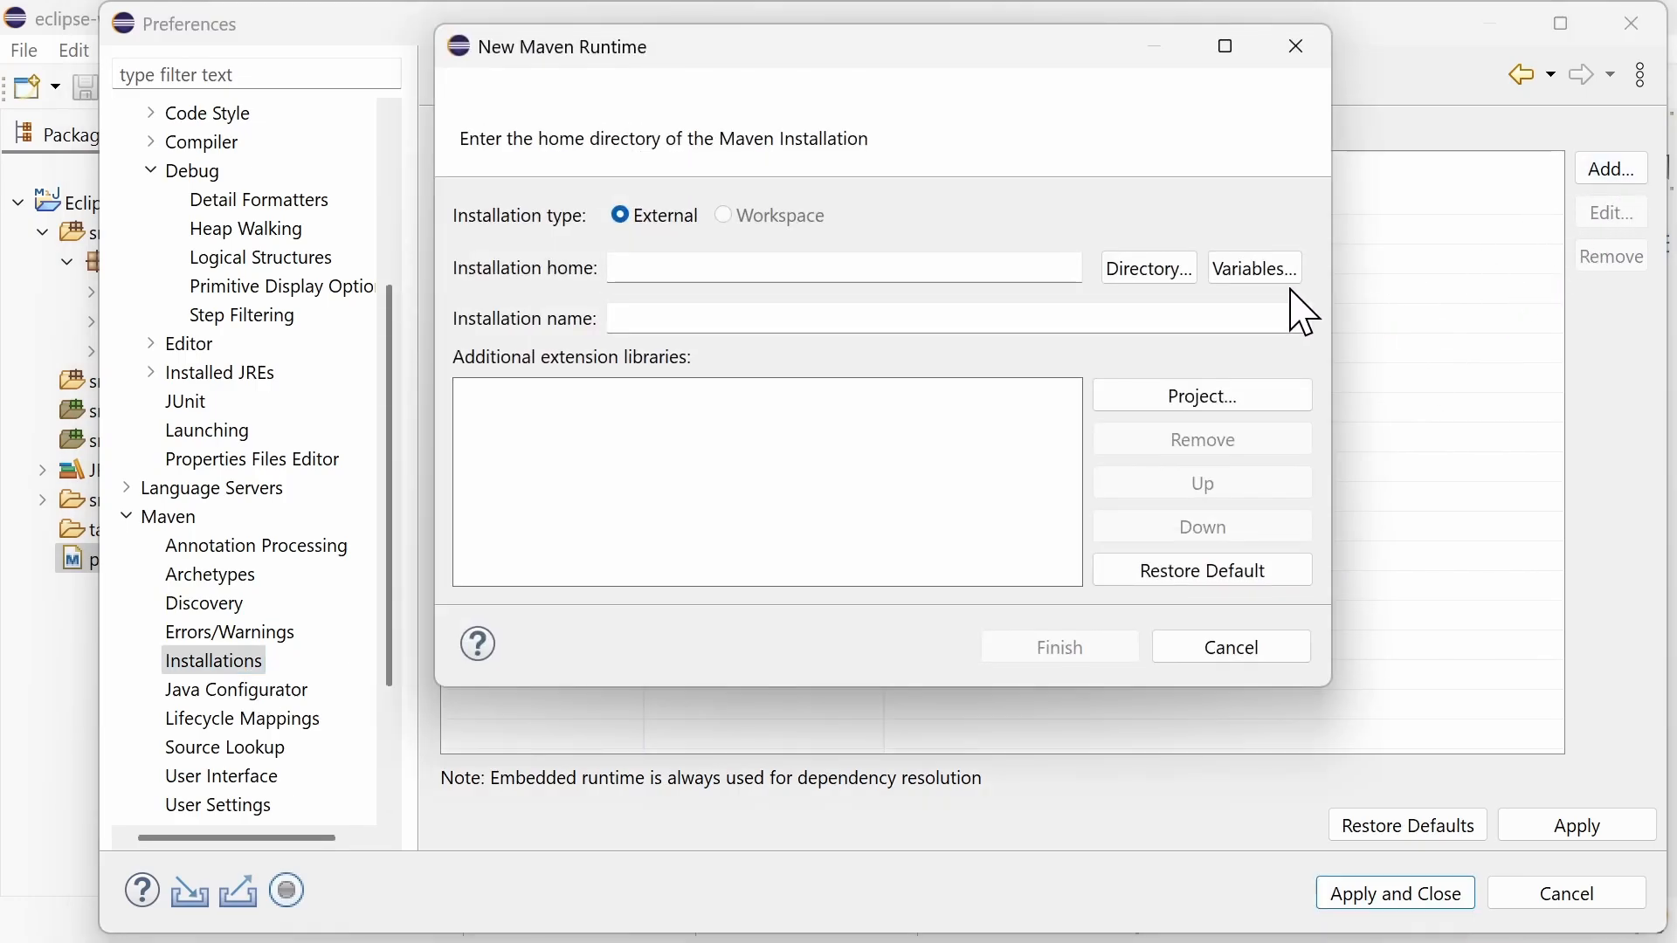
# - Register a Maven installation named MVN3 with home ${env_var:MVN3}
pyautogui.click(1252, 267)
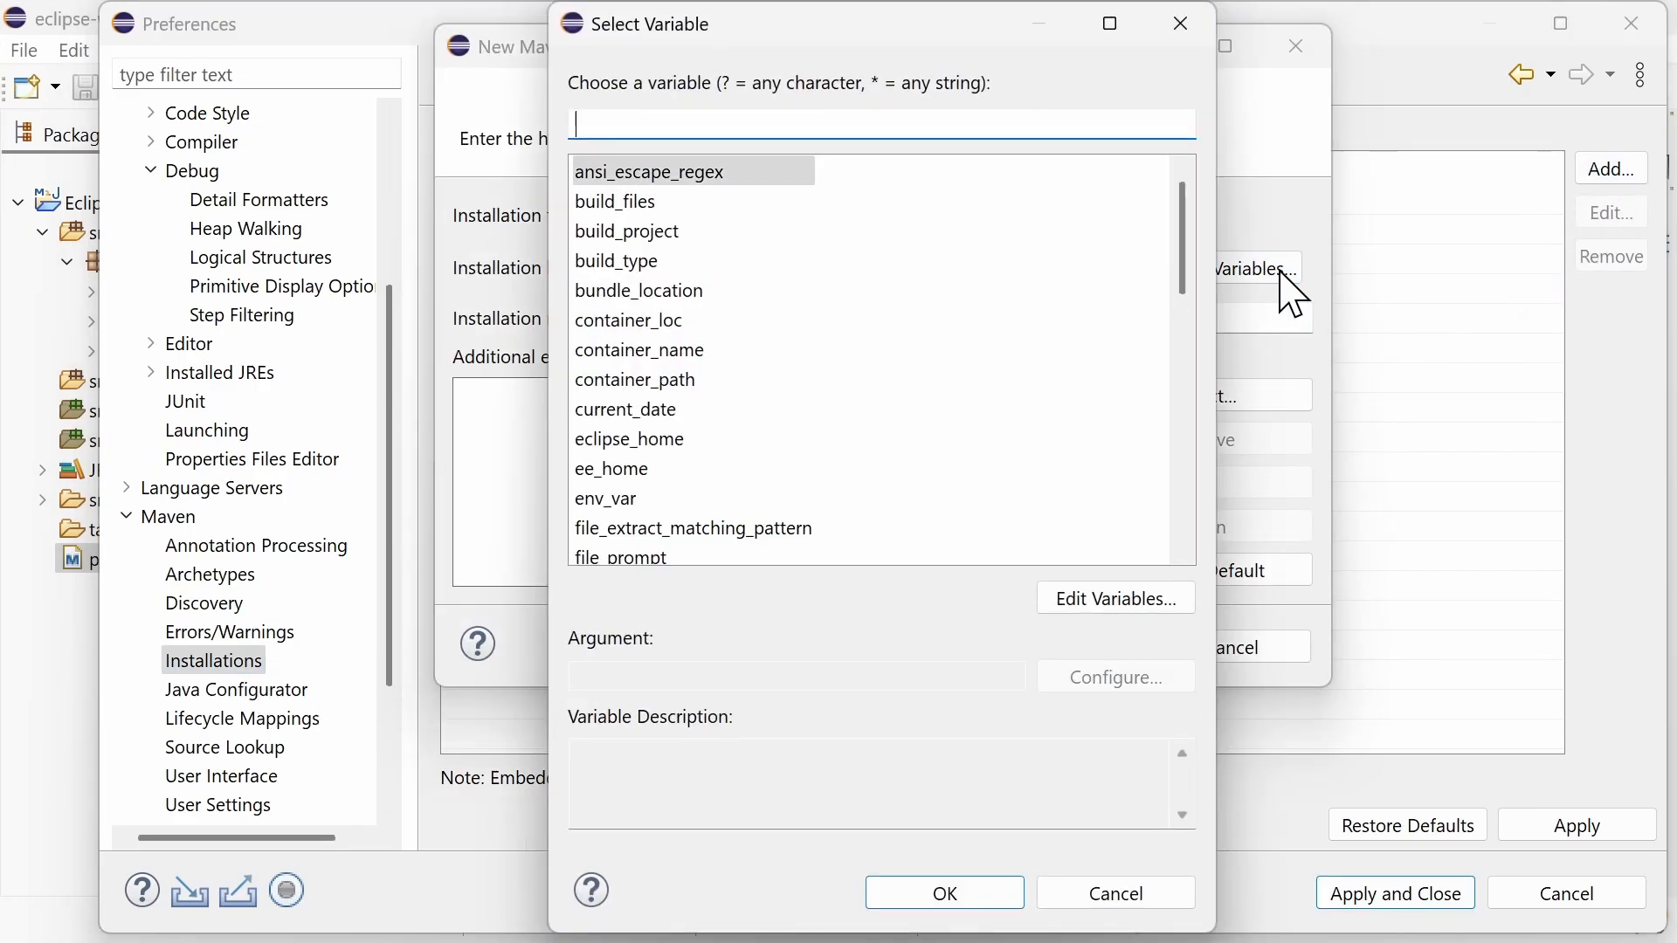
pyautogui.write('env')
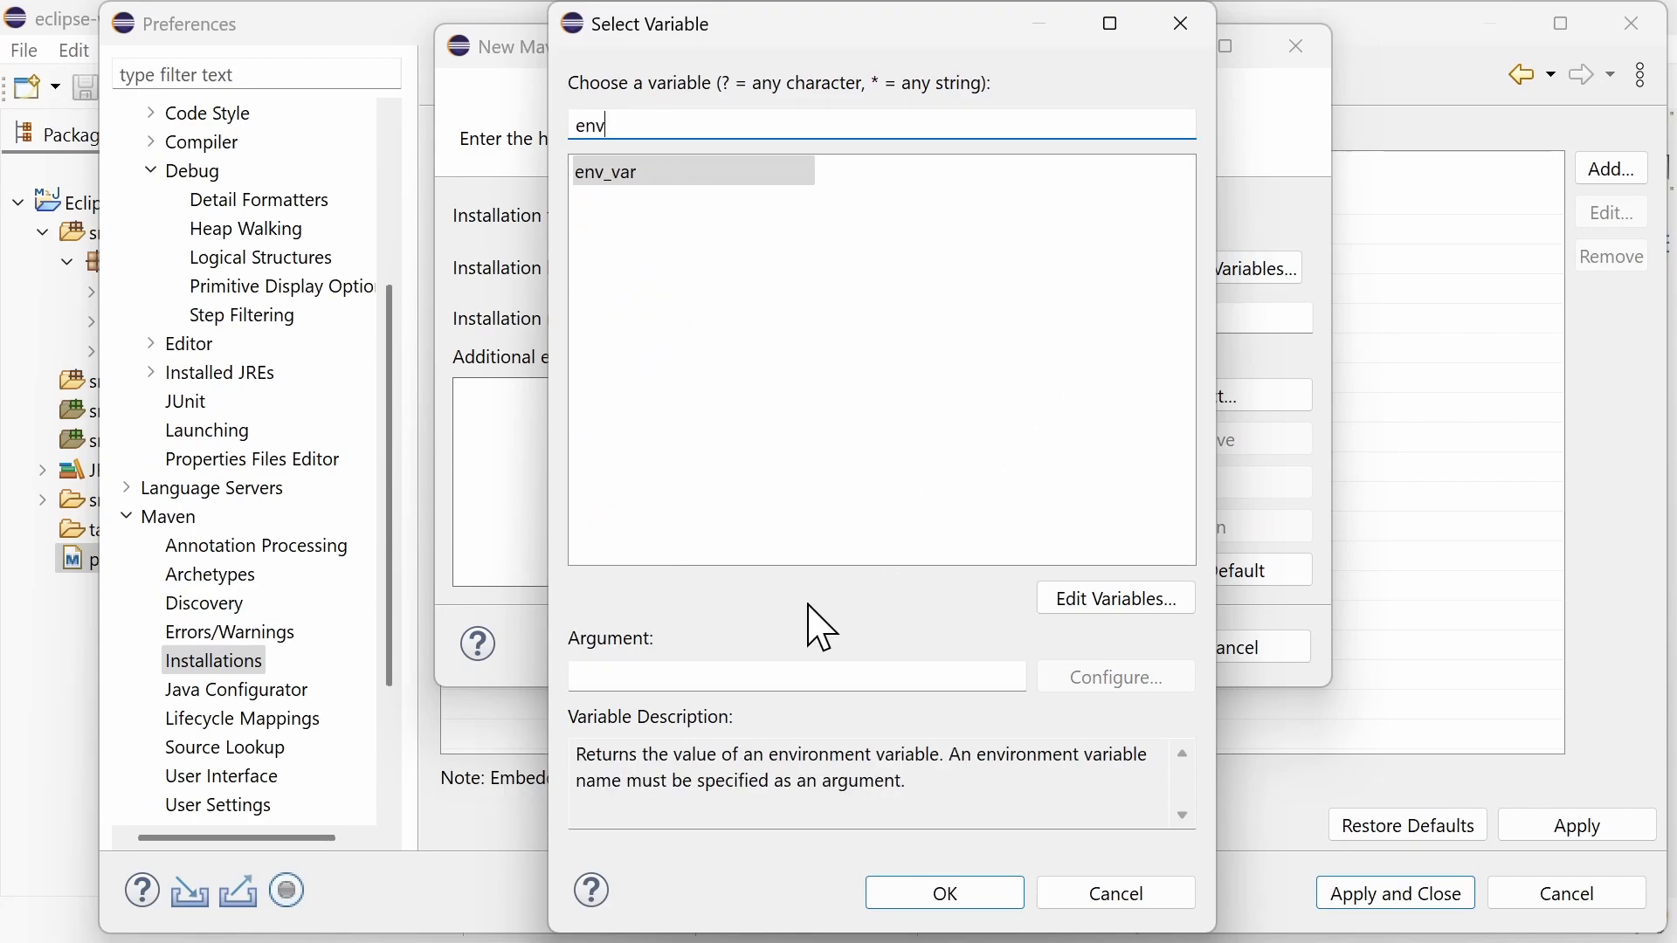
pyautogui.write('MVN3')
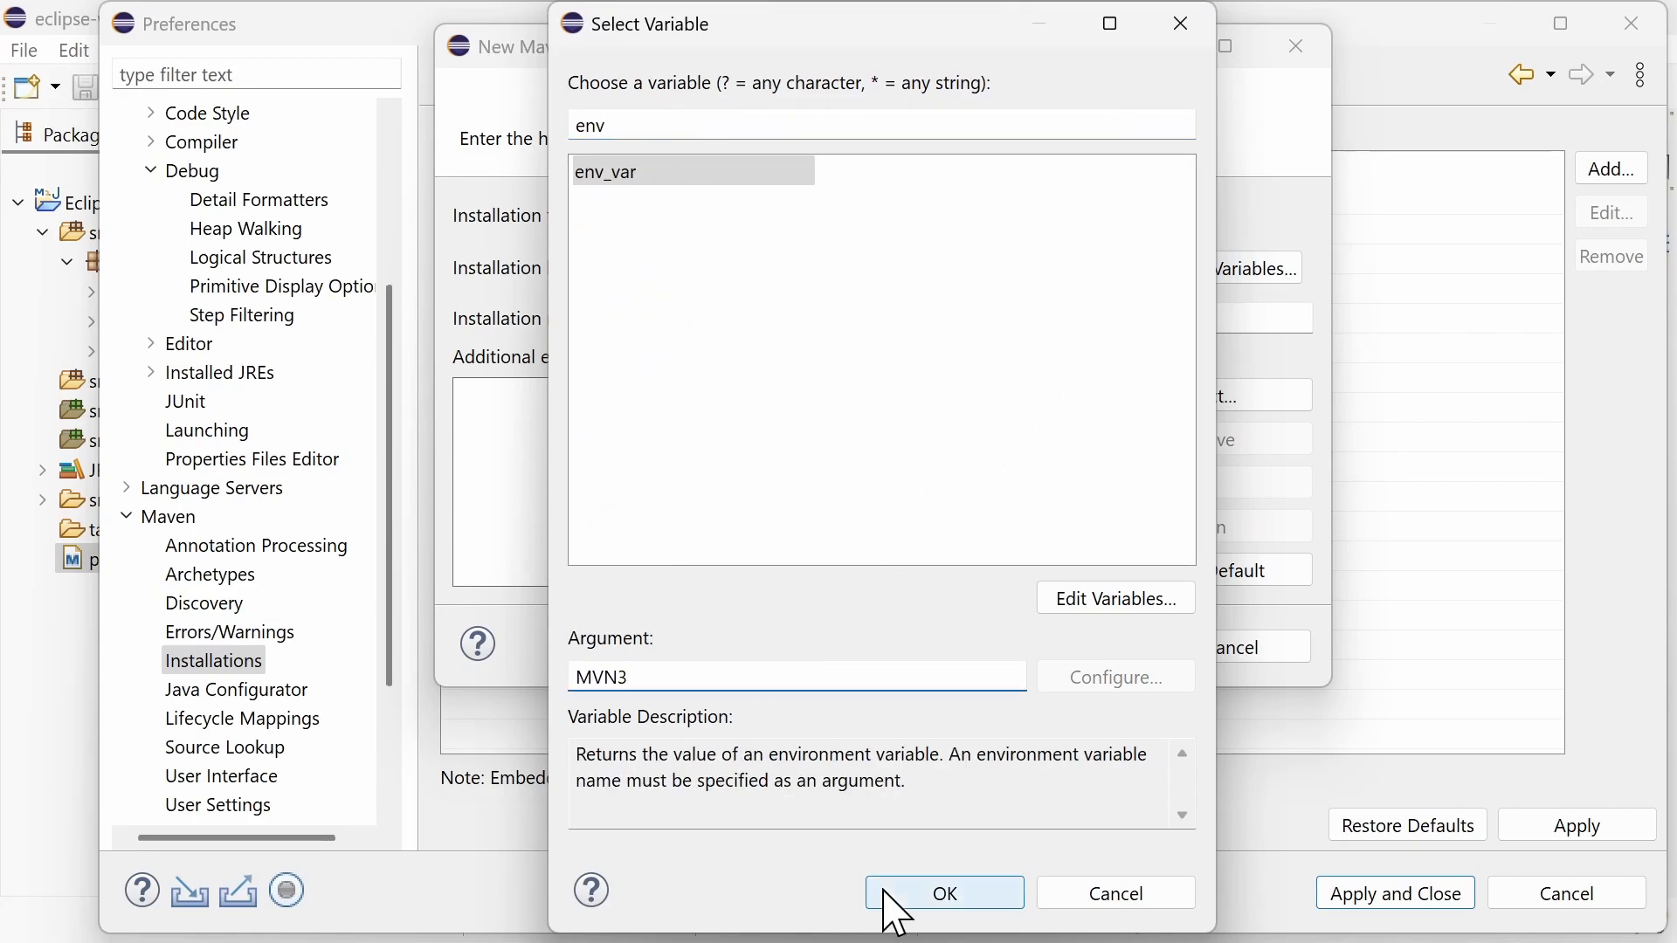
pyautogui.click(941, 893)
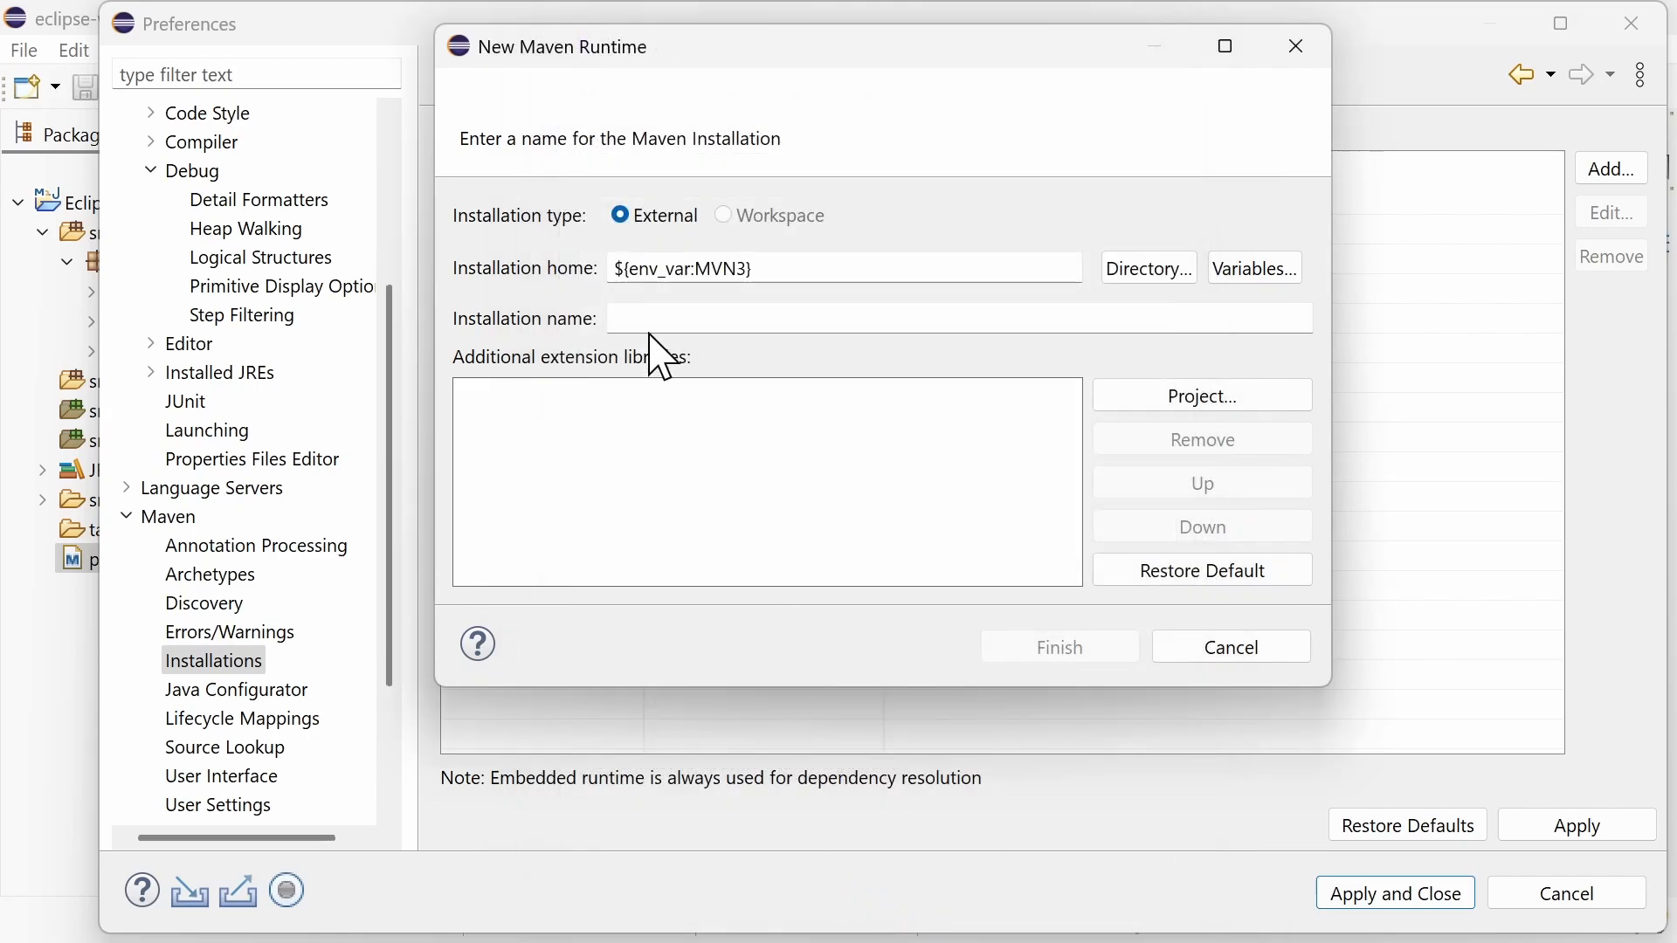
pyautogui.write('MVN3')
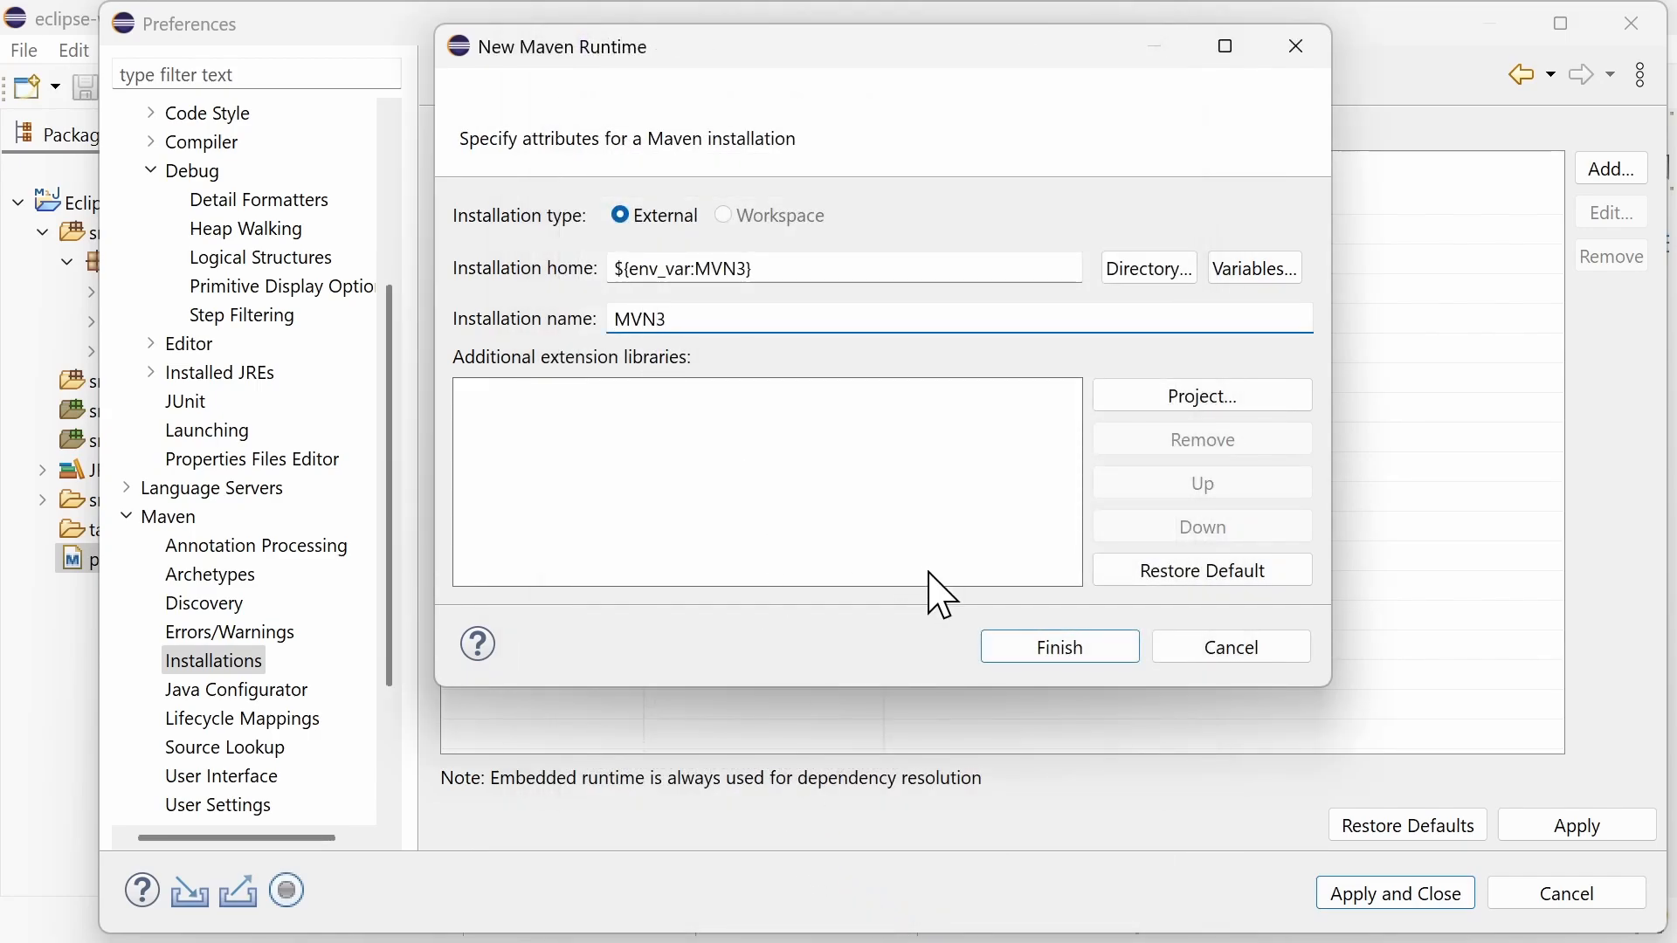
pyautogui.click(1058, 647)
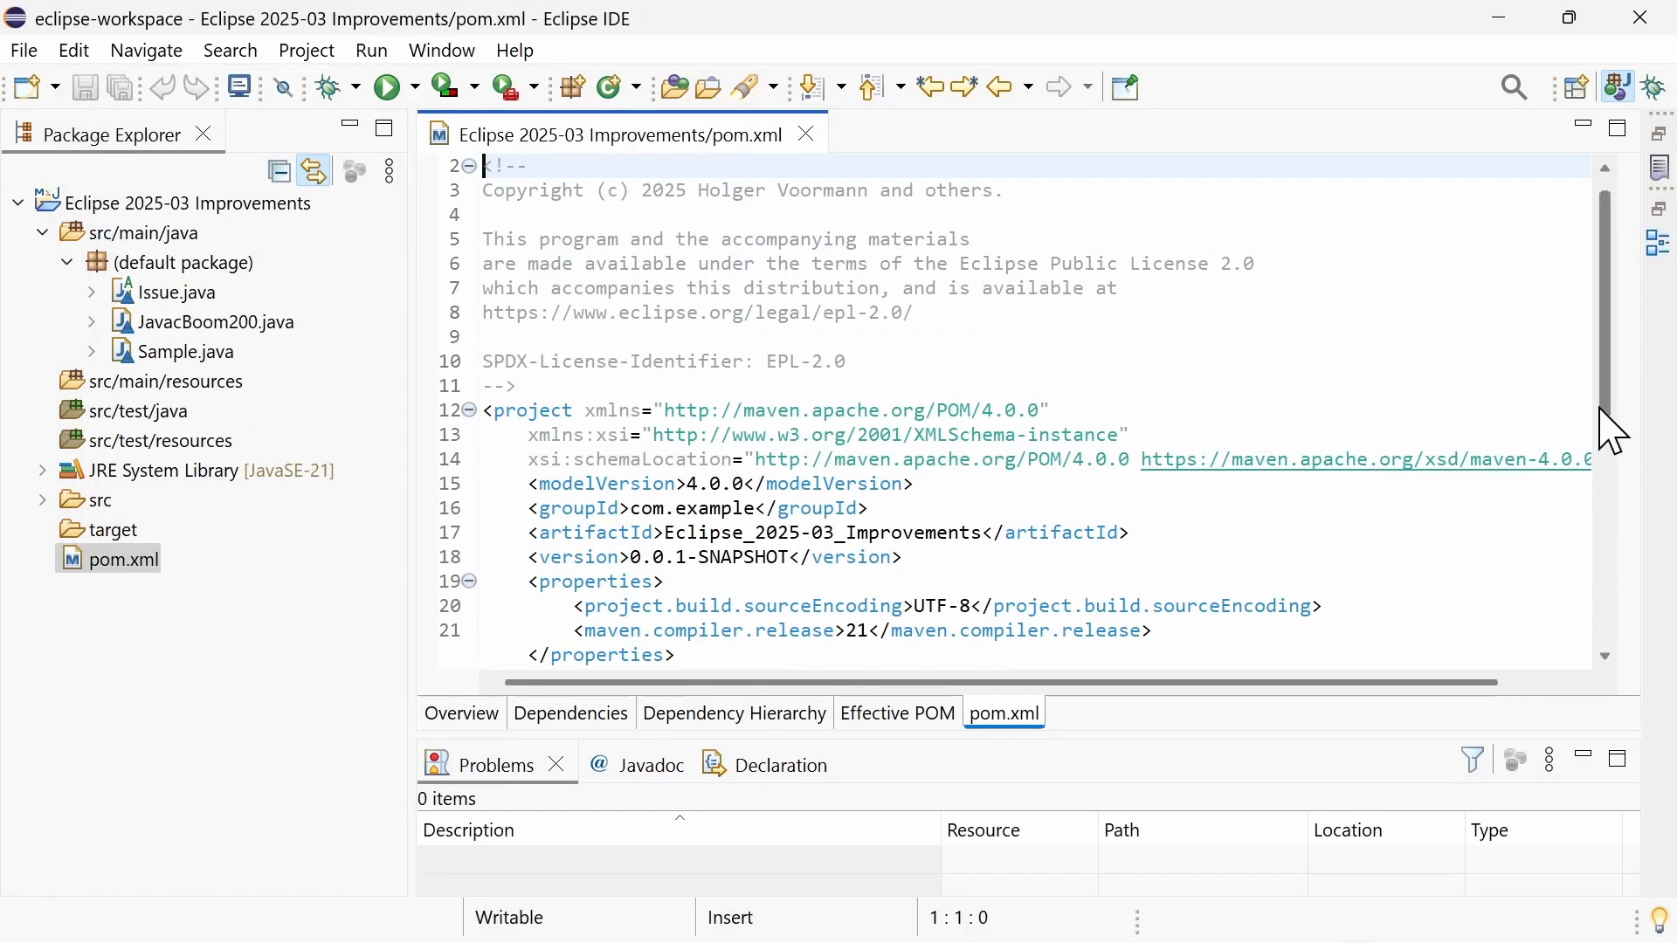
# - Use POM completion to add a Bundle-Vendor header inside the maven-bundle-plugin instructions
pyautogui.scroll(-3)
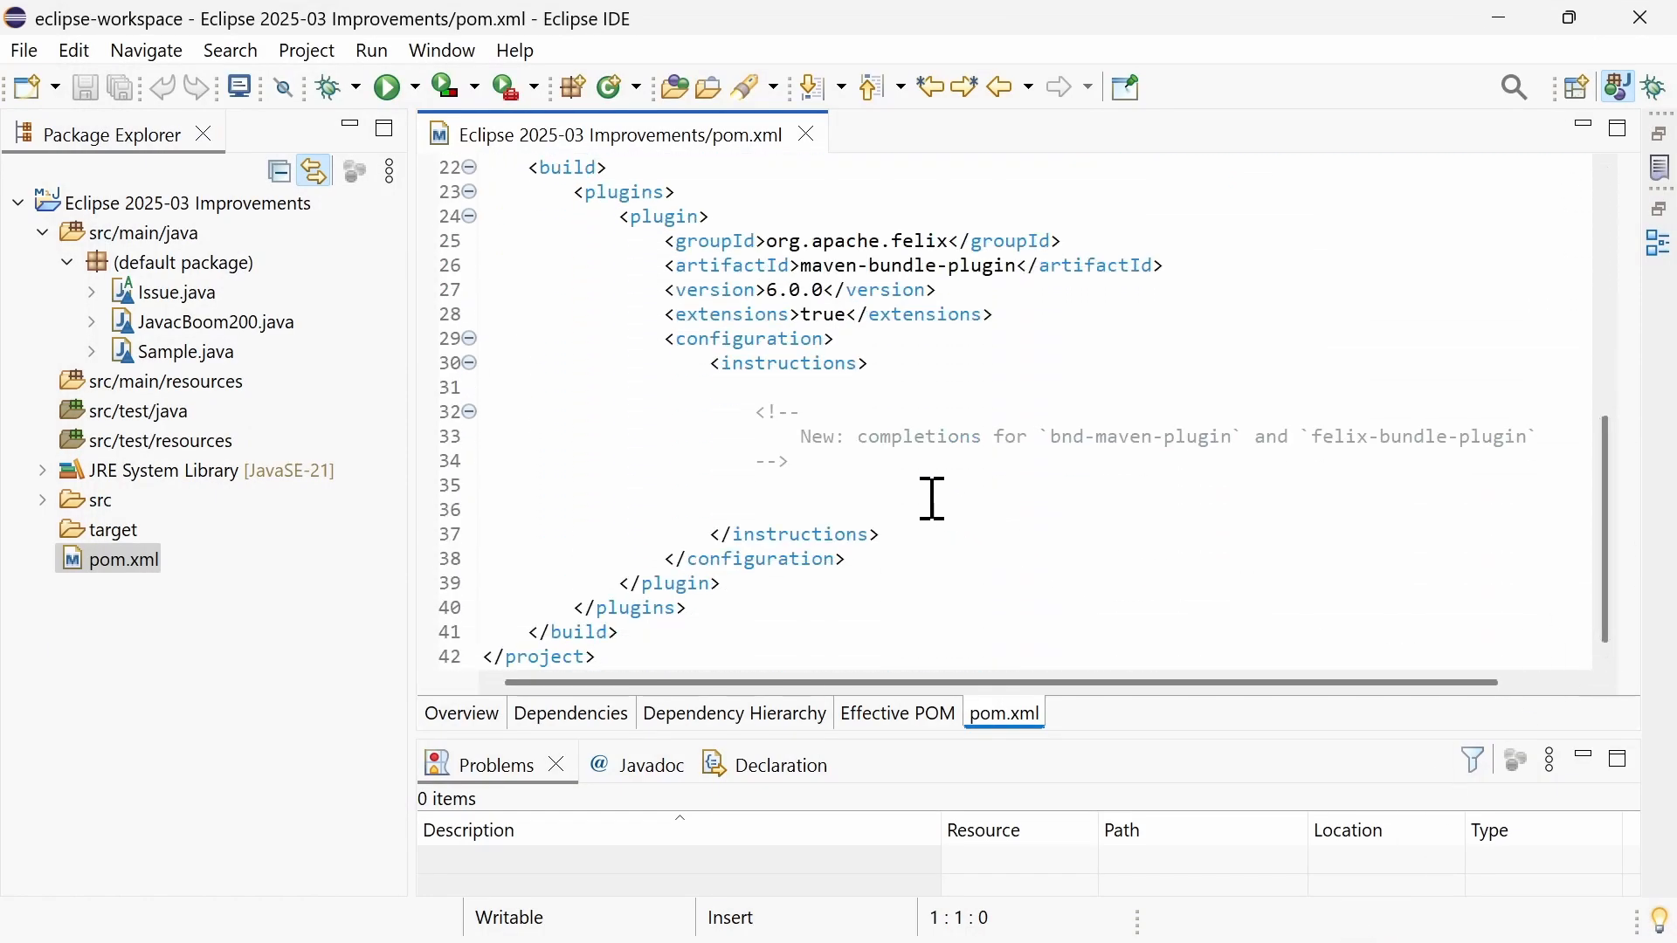
pyautogui.press('ctrl+space')
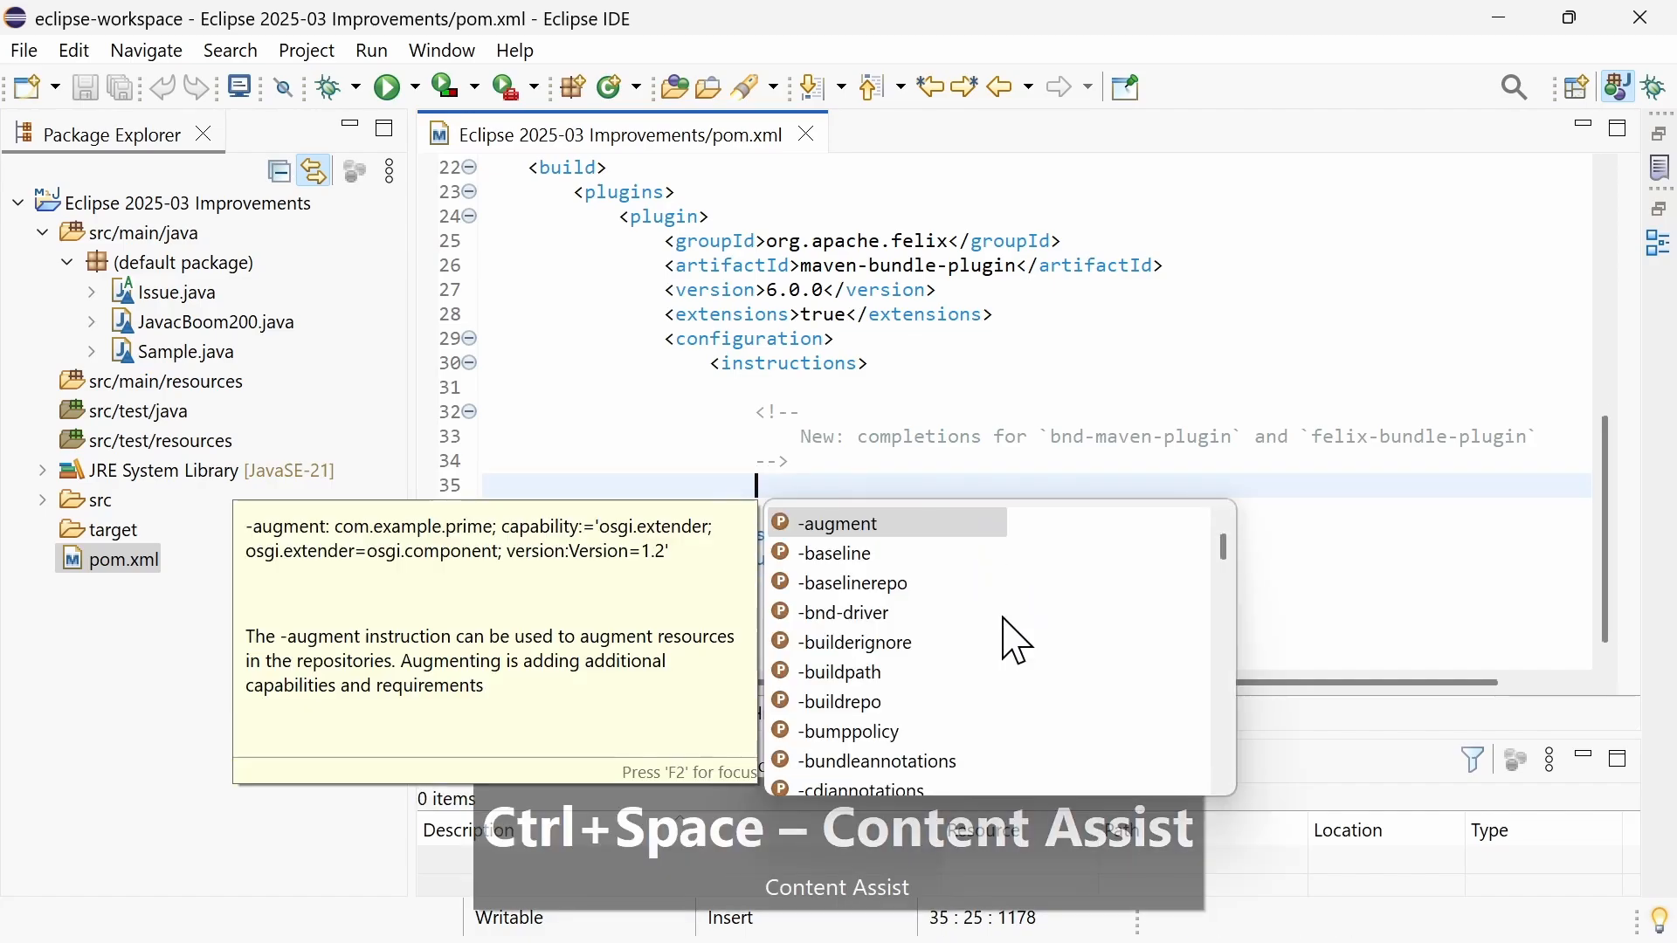
pyautogui.write('Bundle-')
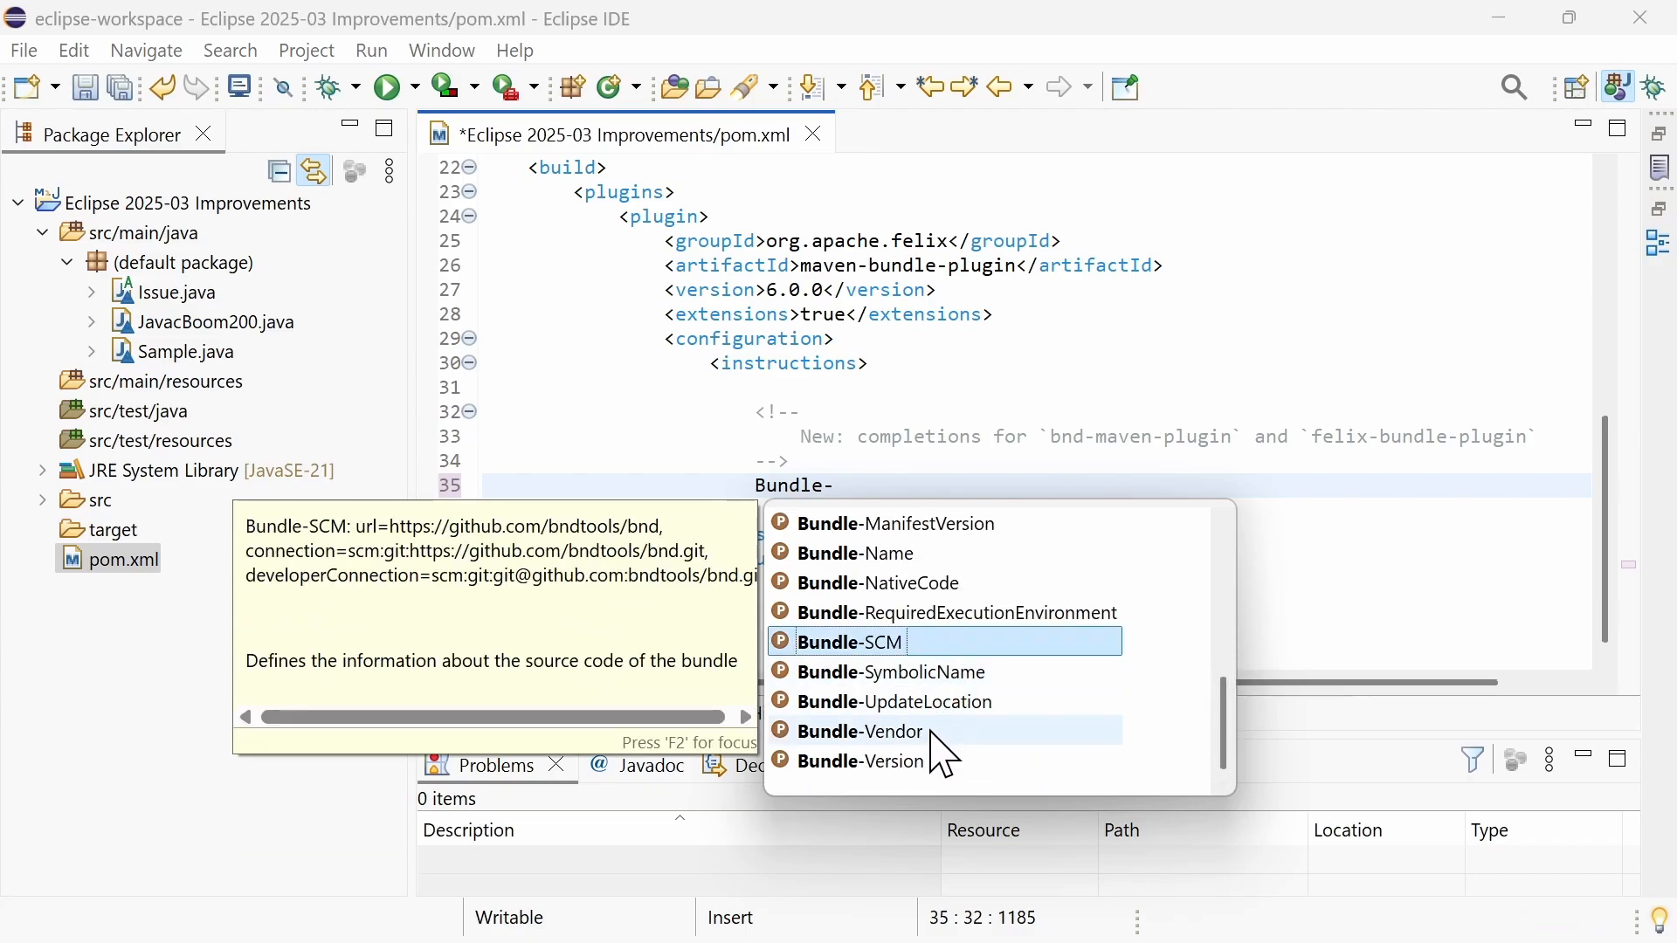
pyautogui.moveTo(859, 732)
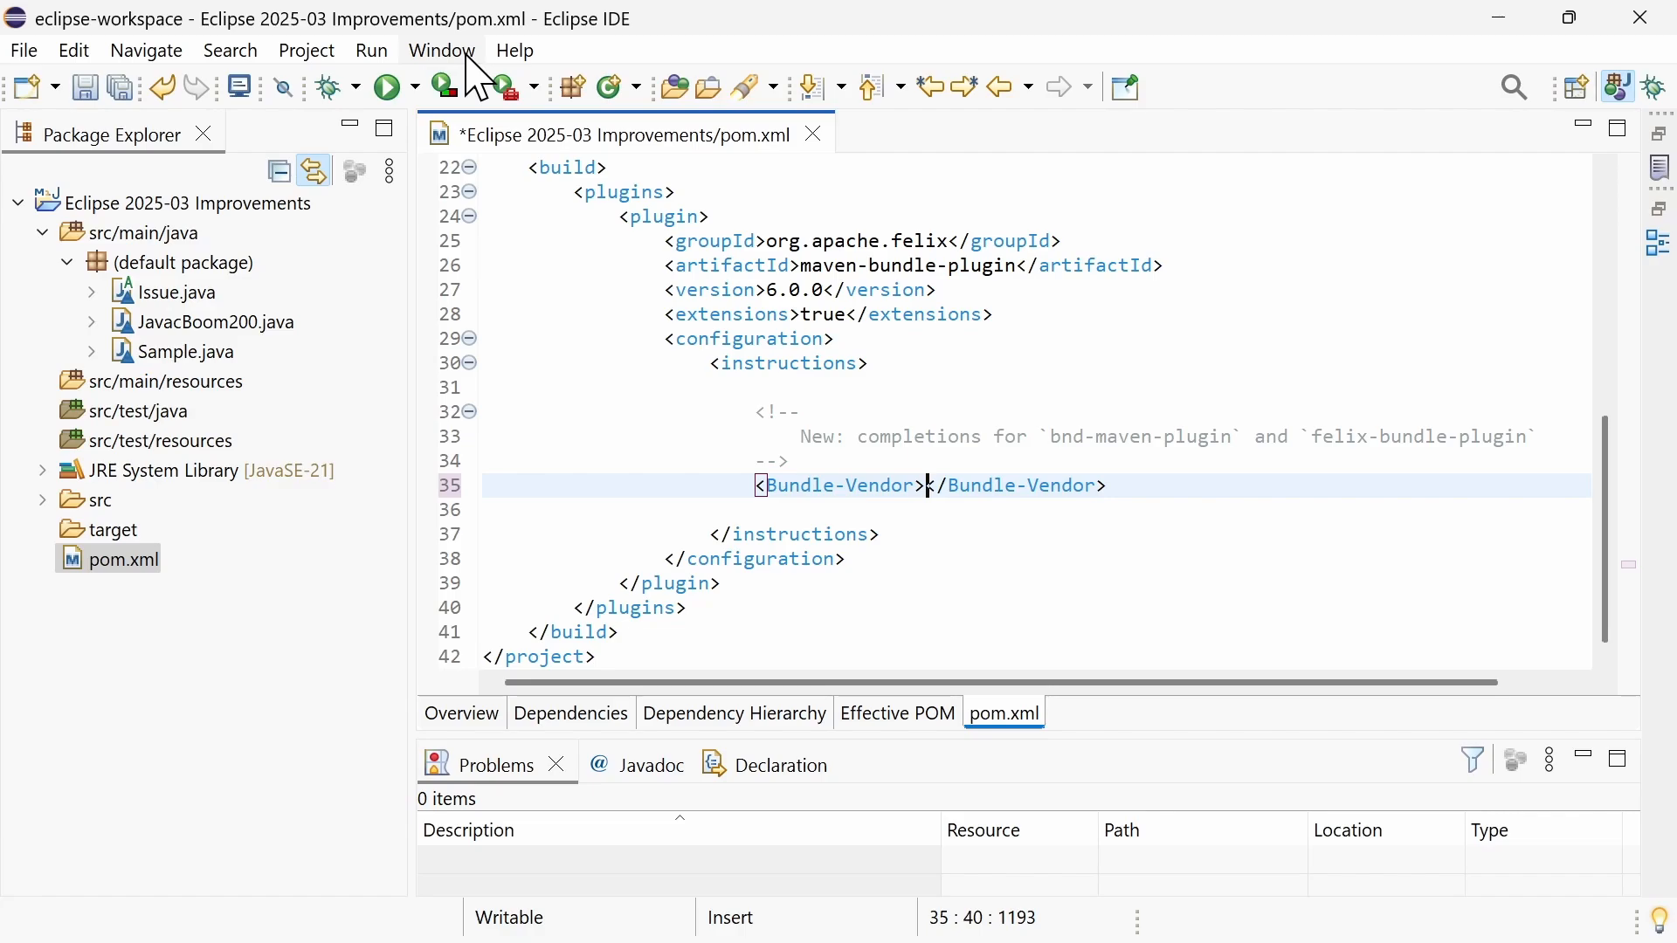
# - Enable initial folding of License Header Comments in Language Servers > Folding preferences and apply
pyautogui.click(440, 49)
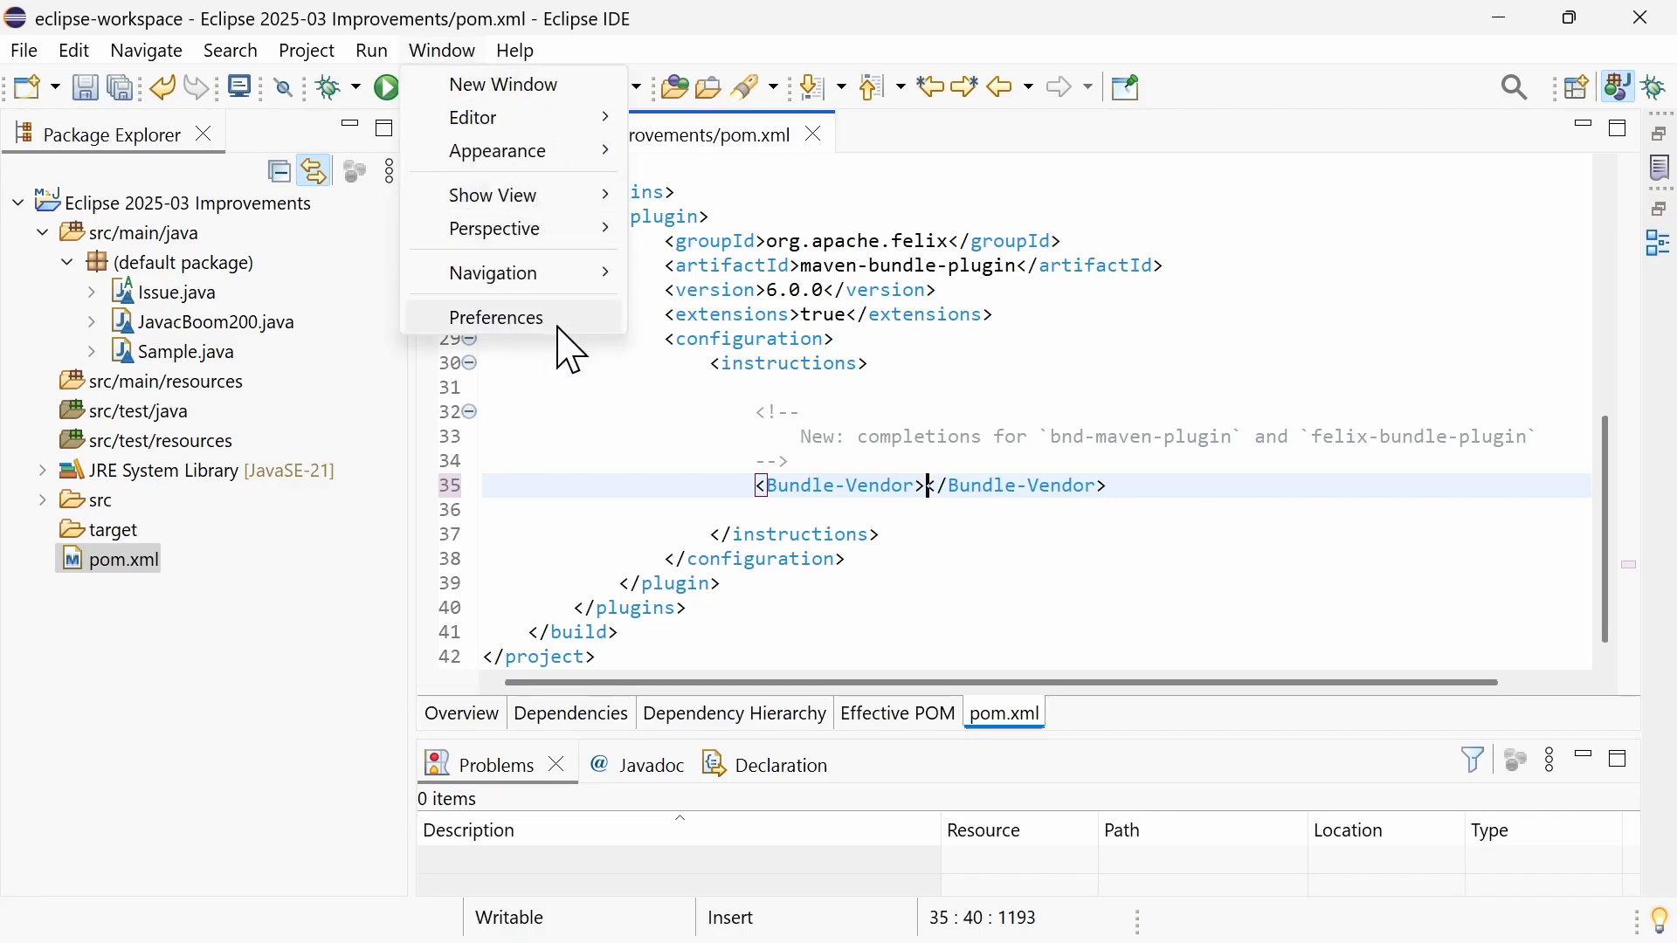
pyautogui.click(496, 318)
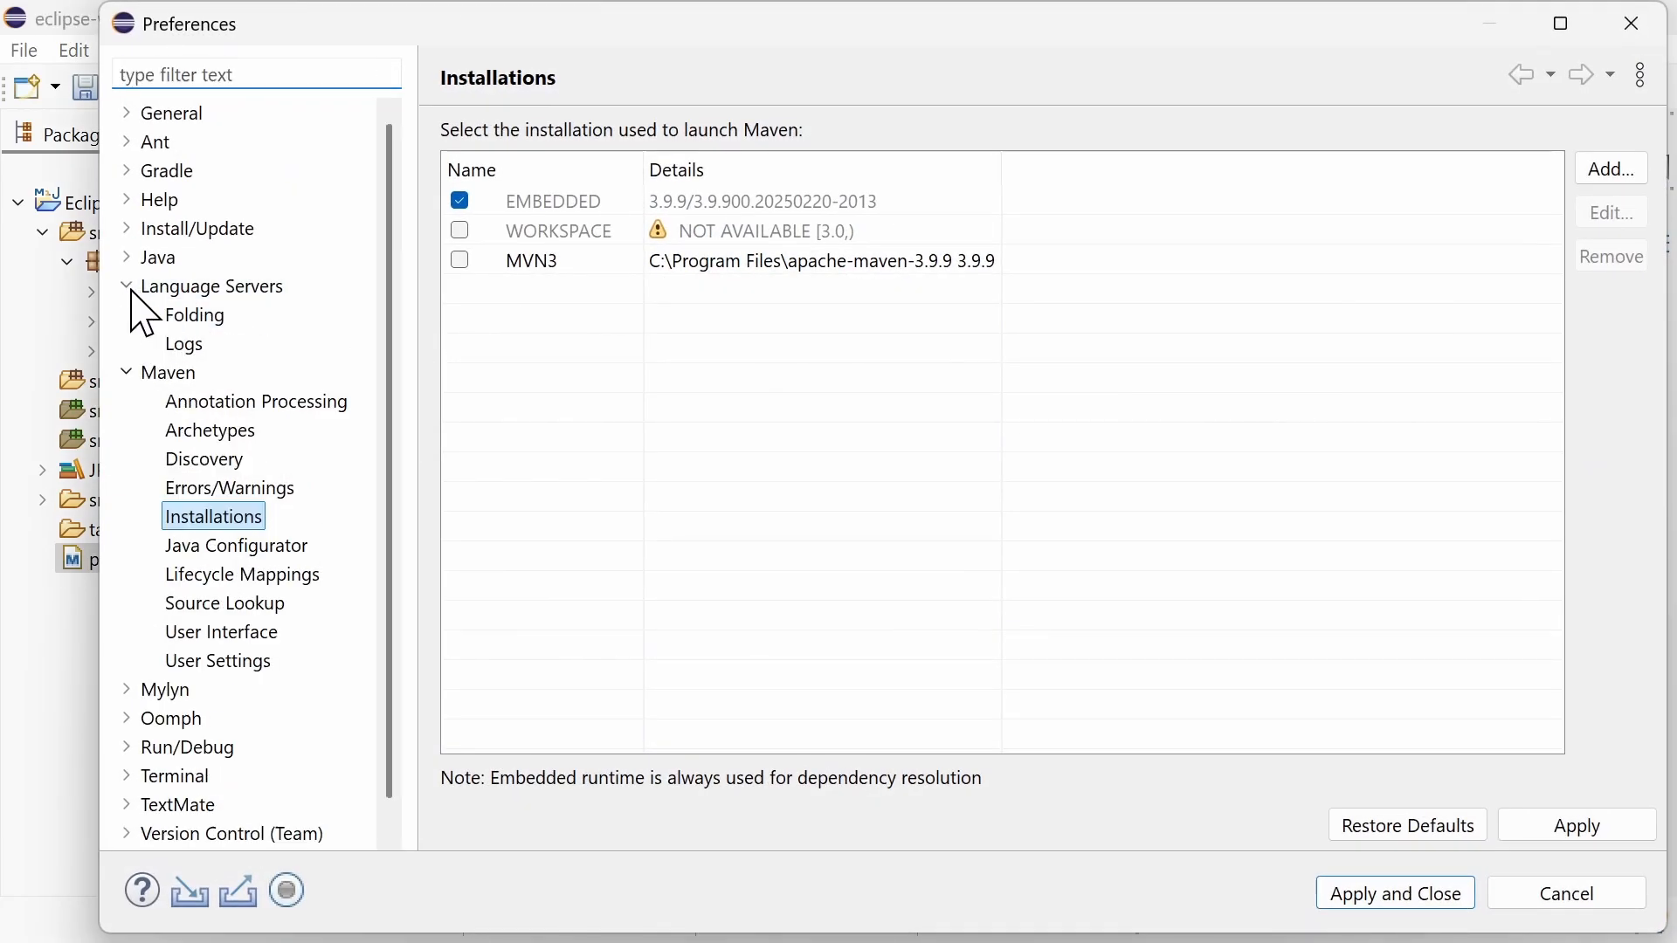
pyautogui.click(194, 316)
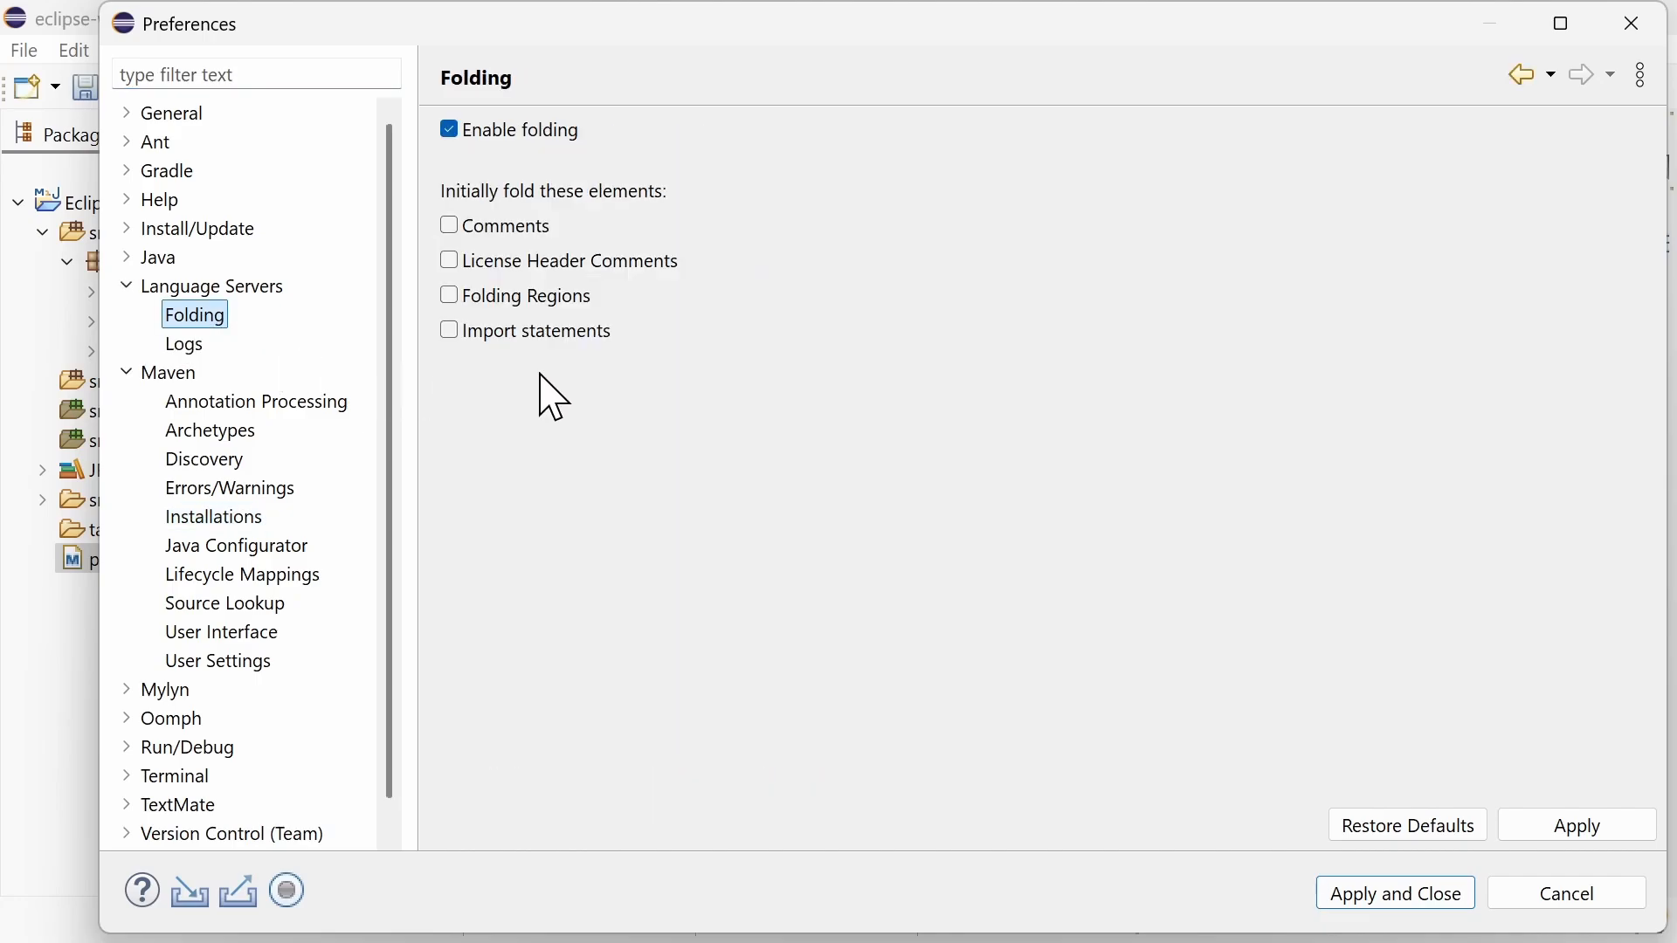
pyautogui.moveTo(561, 238)
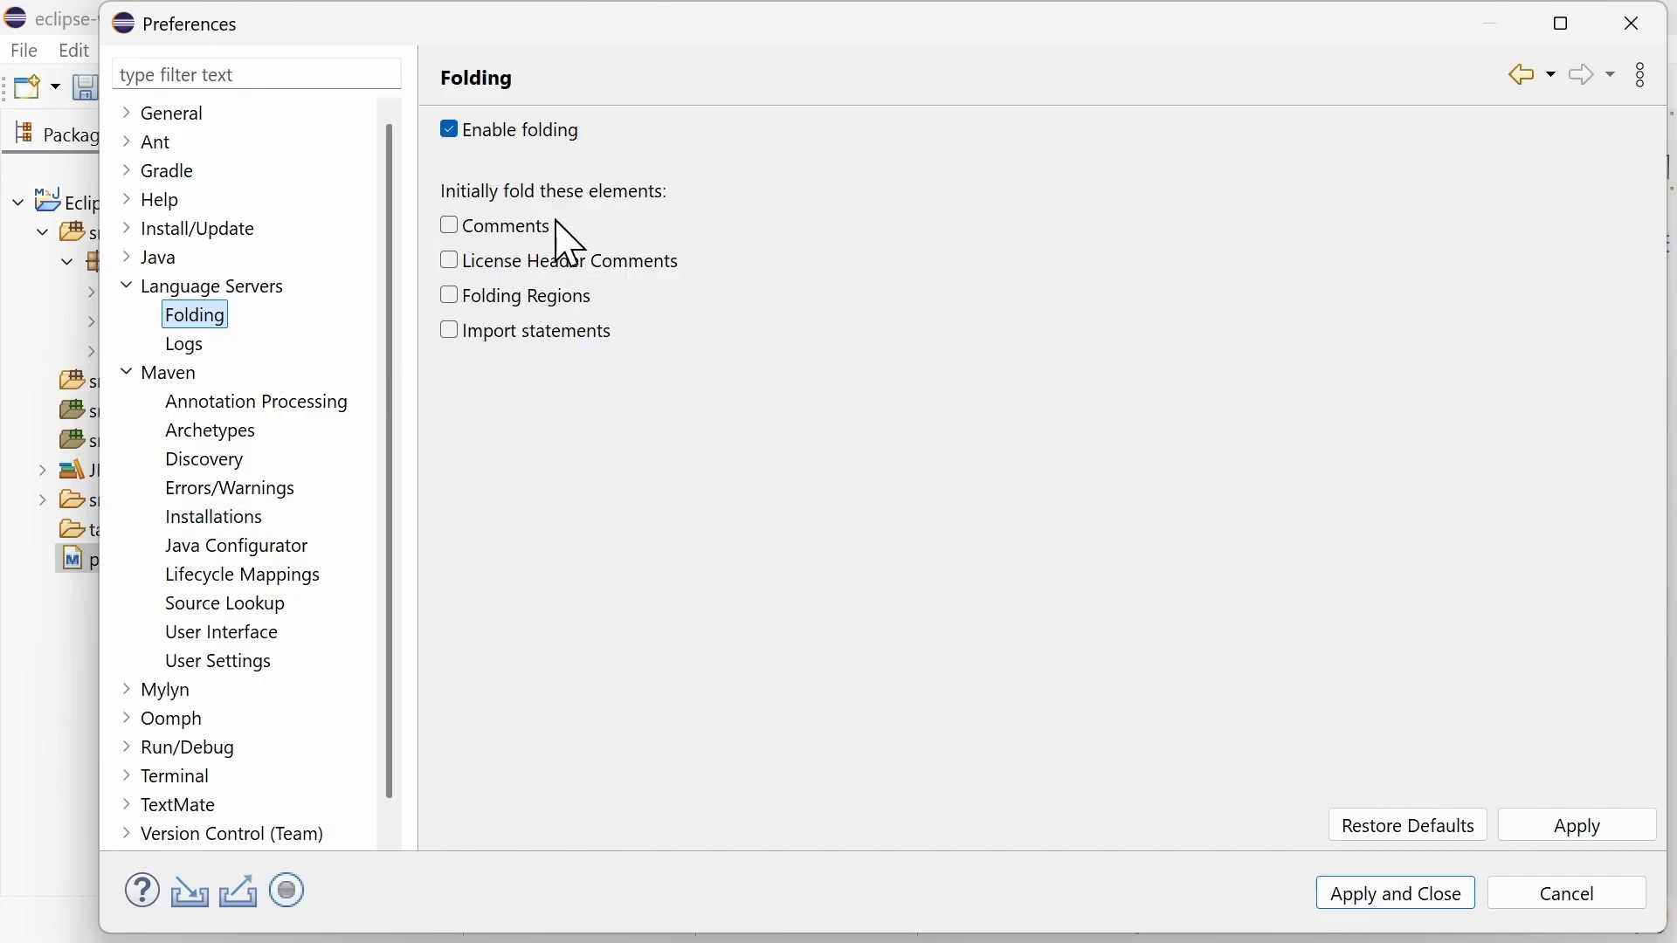
pyautogui.moveTo(685, 283)
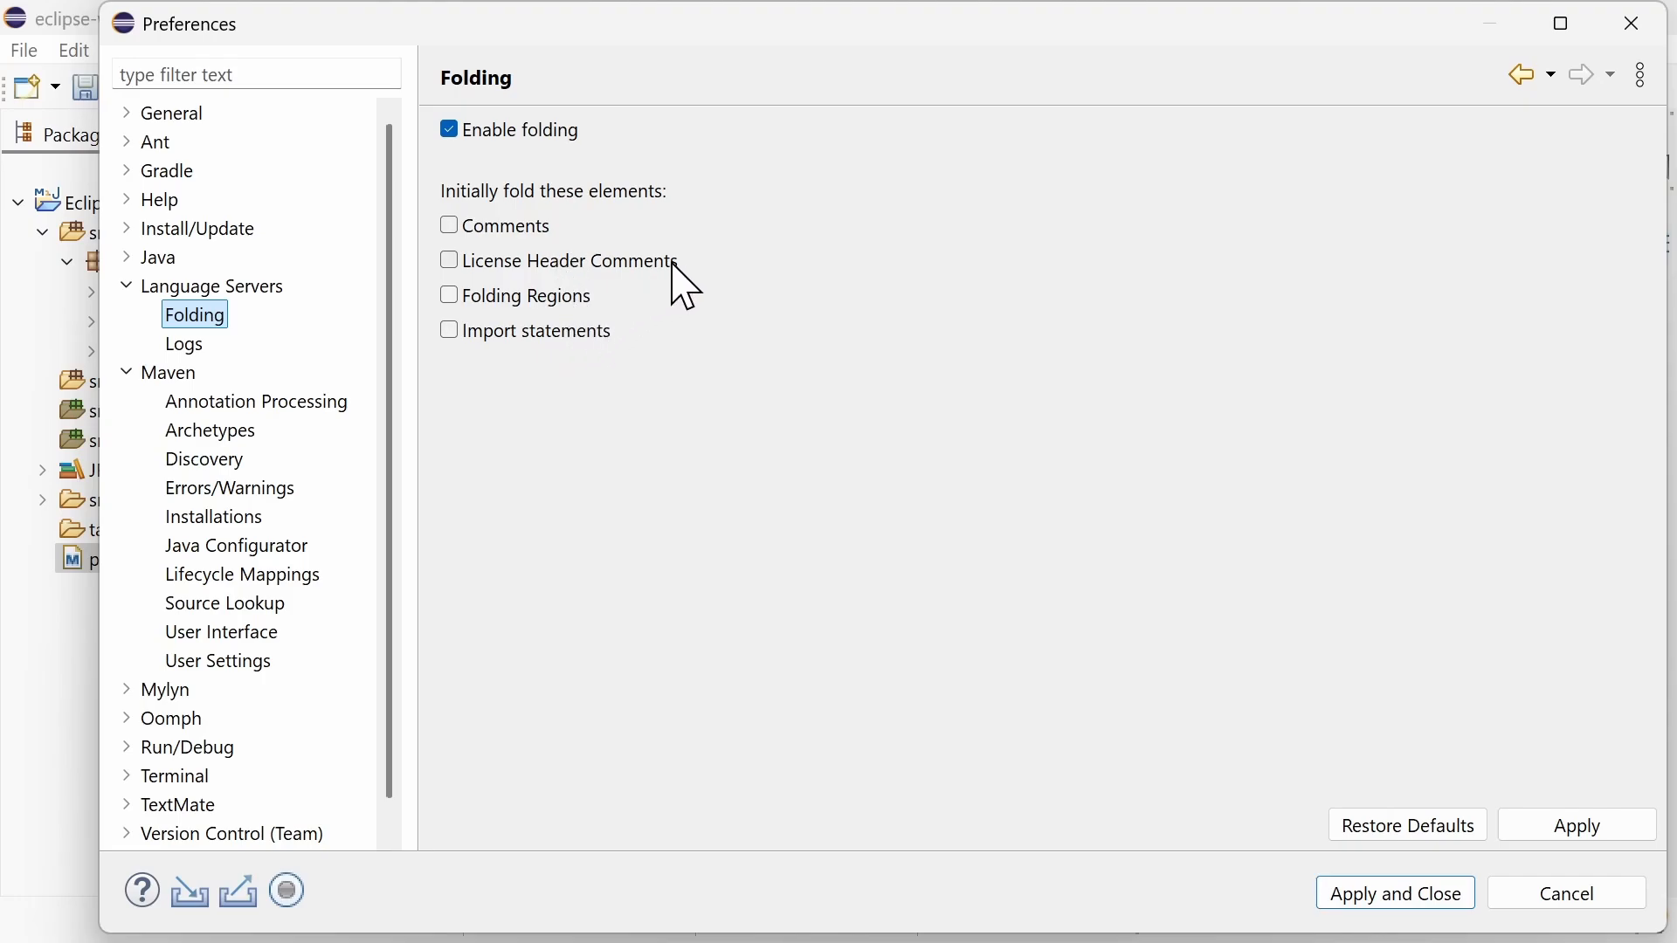
pyautogui.click(449, 260)
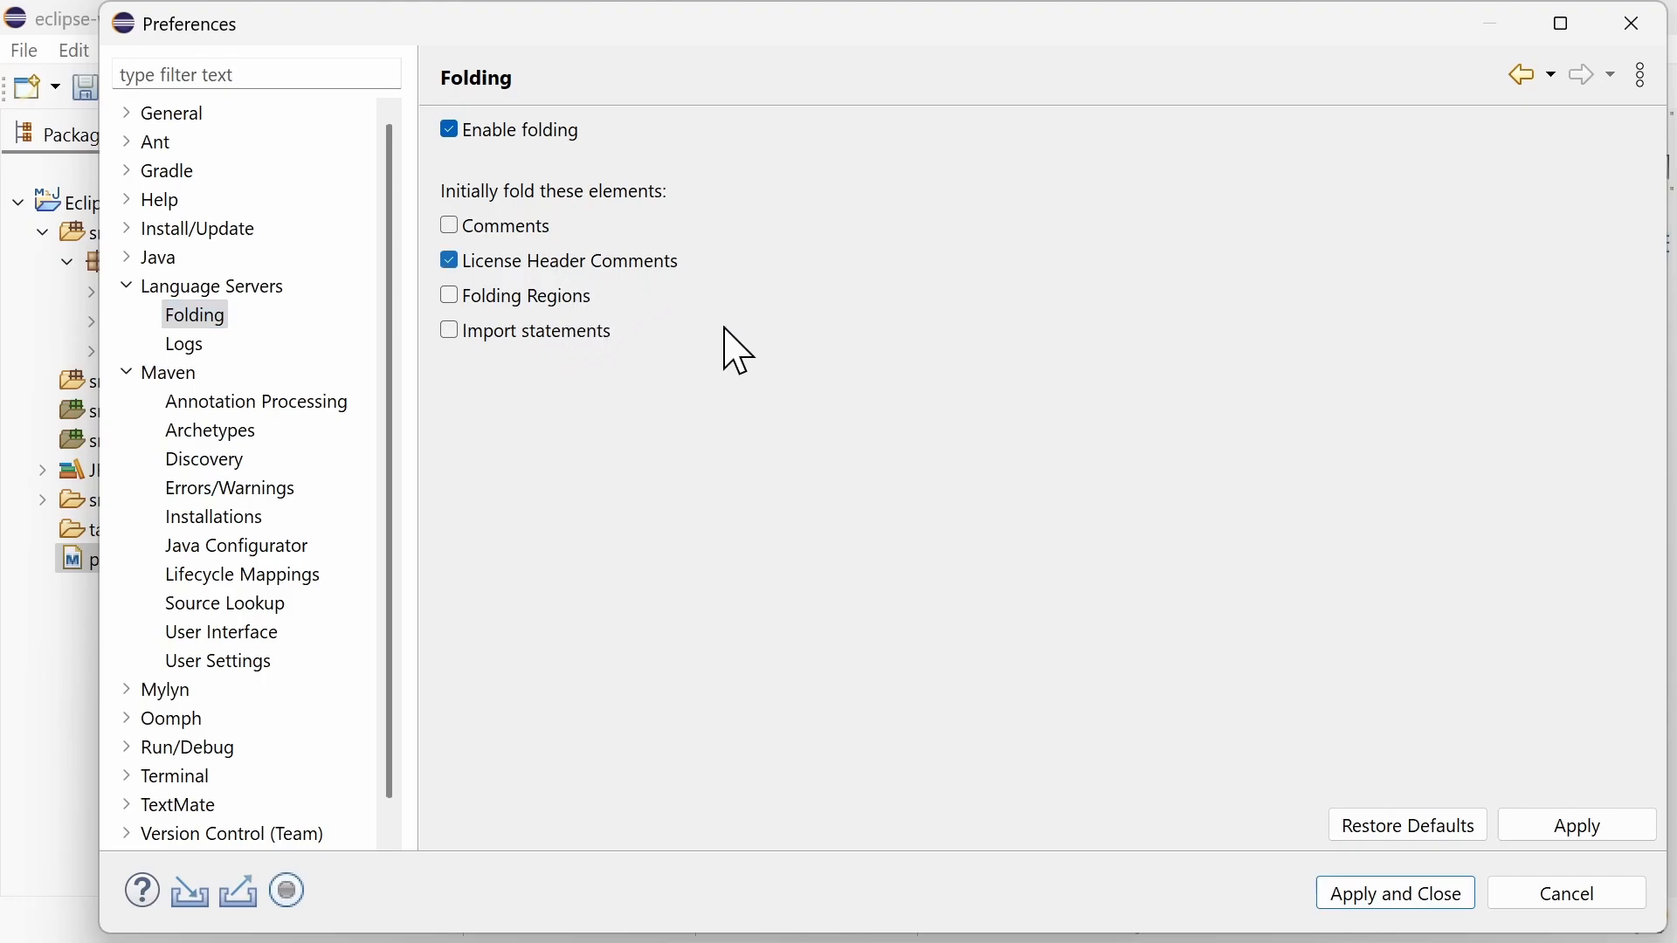
pyautogui.press('ctrl+s')
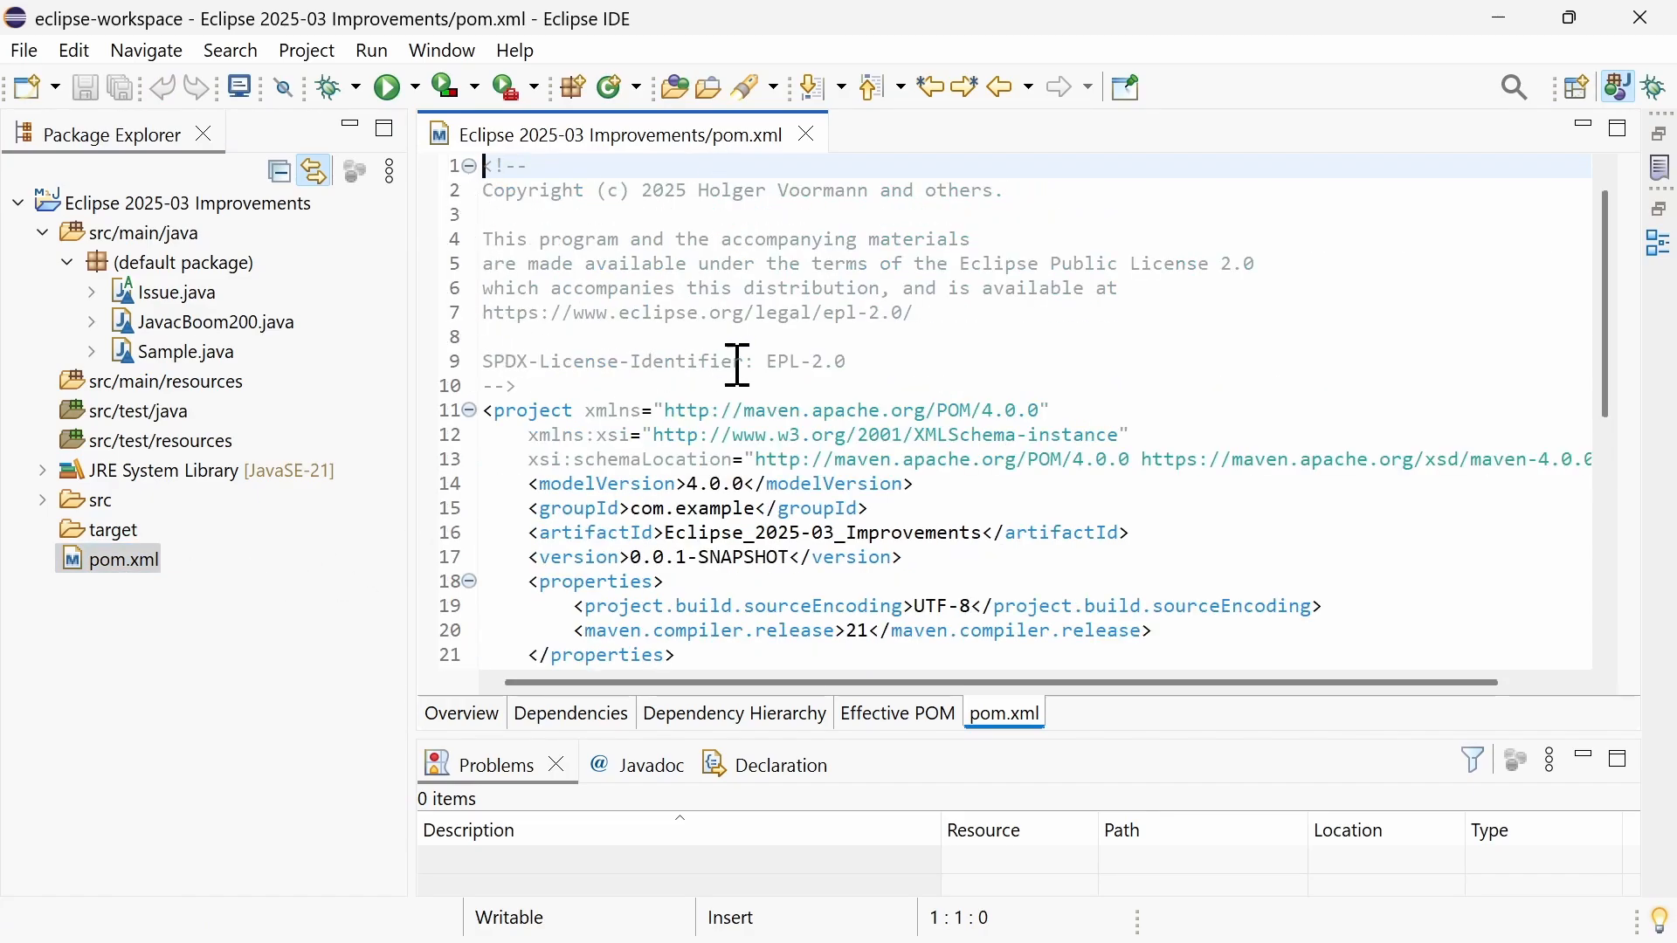
# - Select SPDX-License-Identifier in the header comment, then close the pom.xml editor
pyautogui.doubleClick(605, 361)
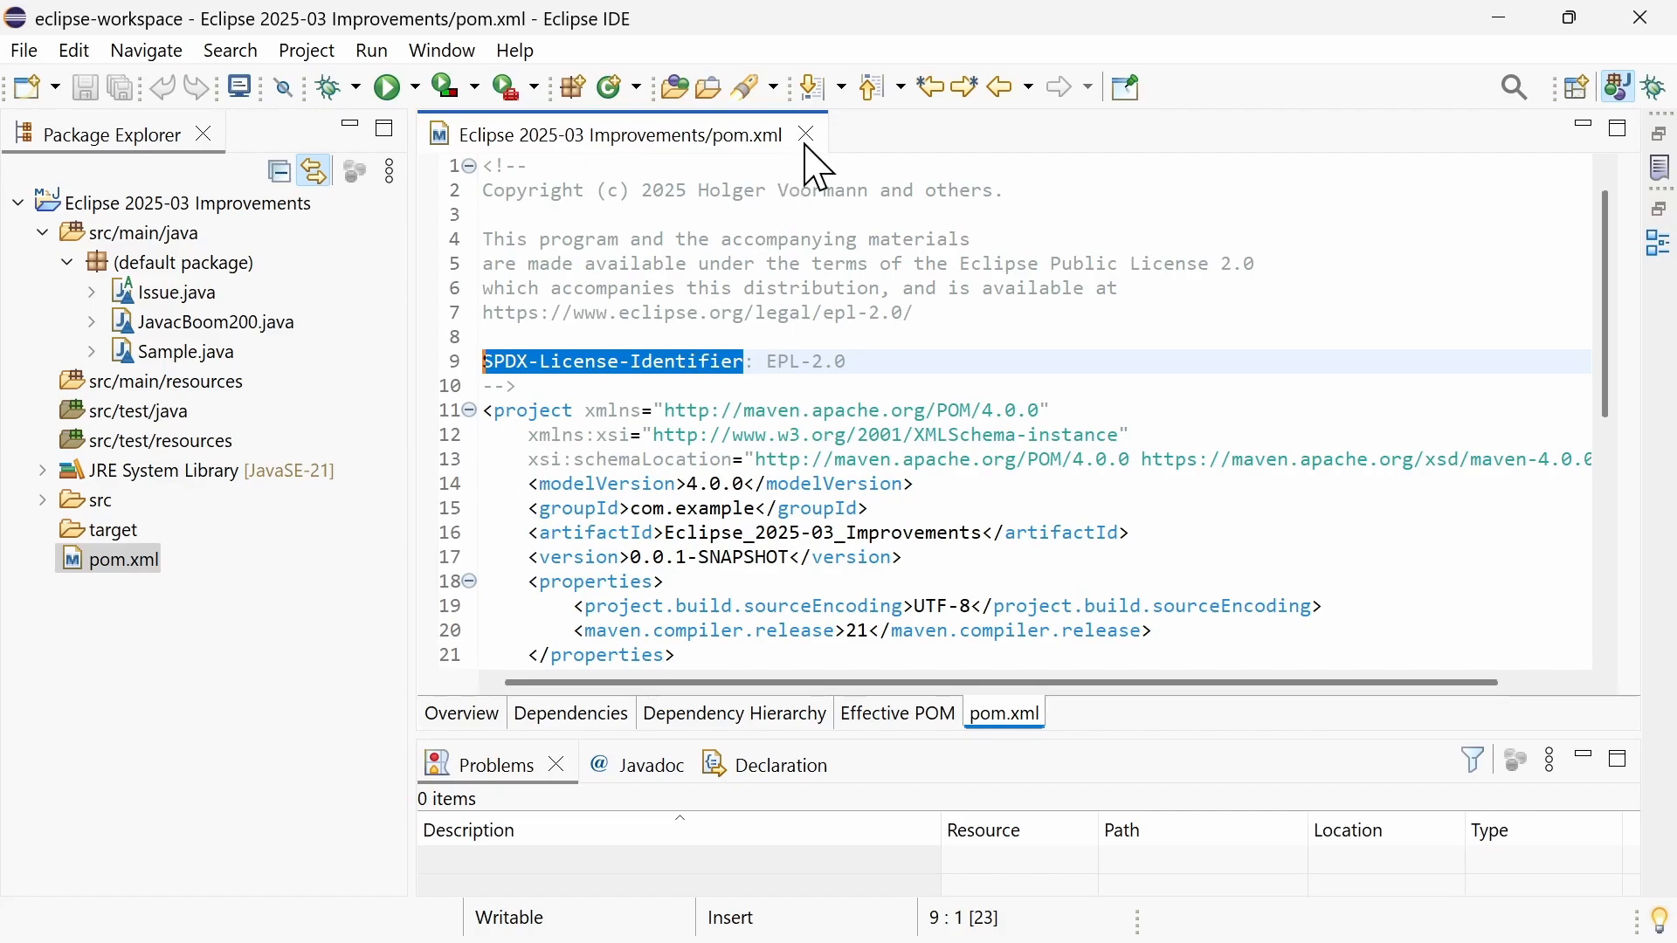
pyautogui.click(805, 135)
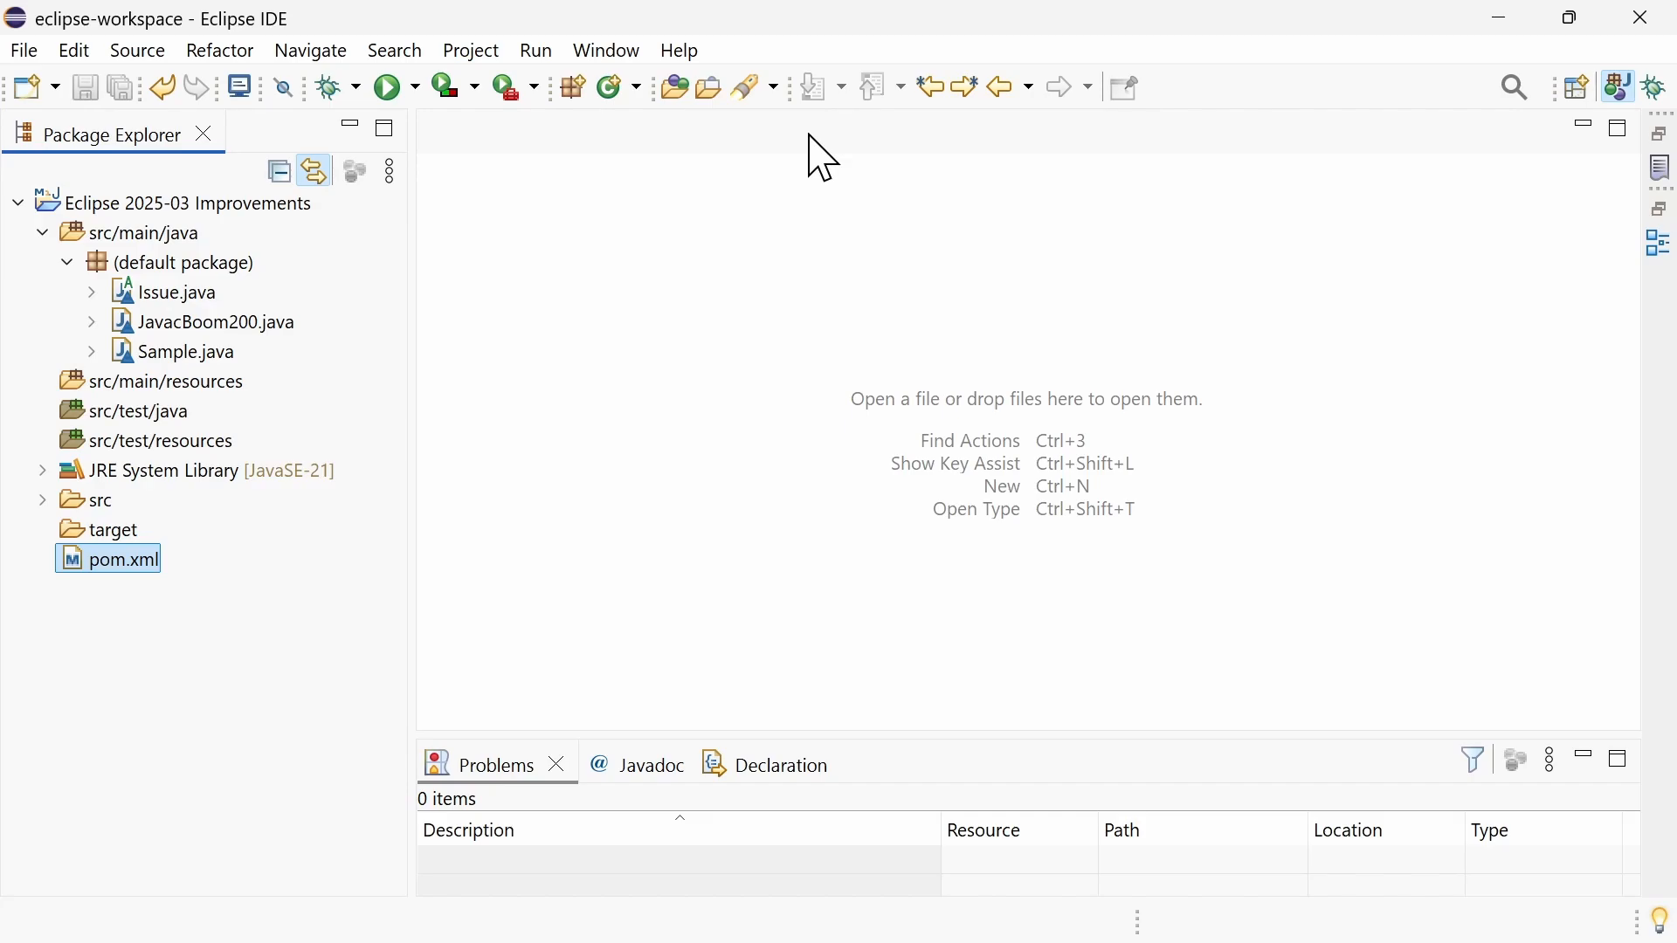
pyautogui.click(604, 51)
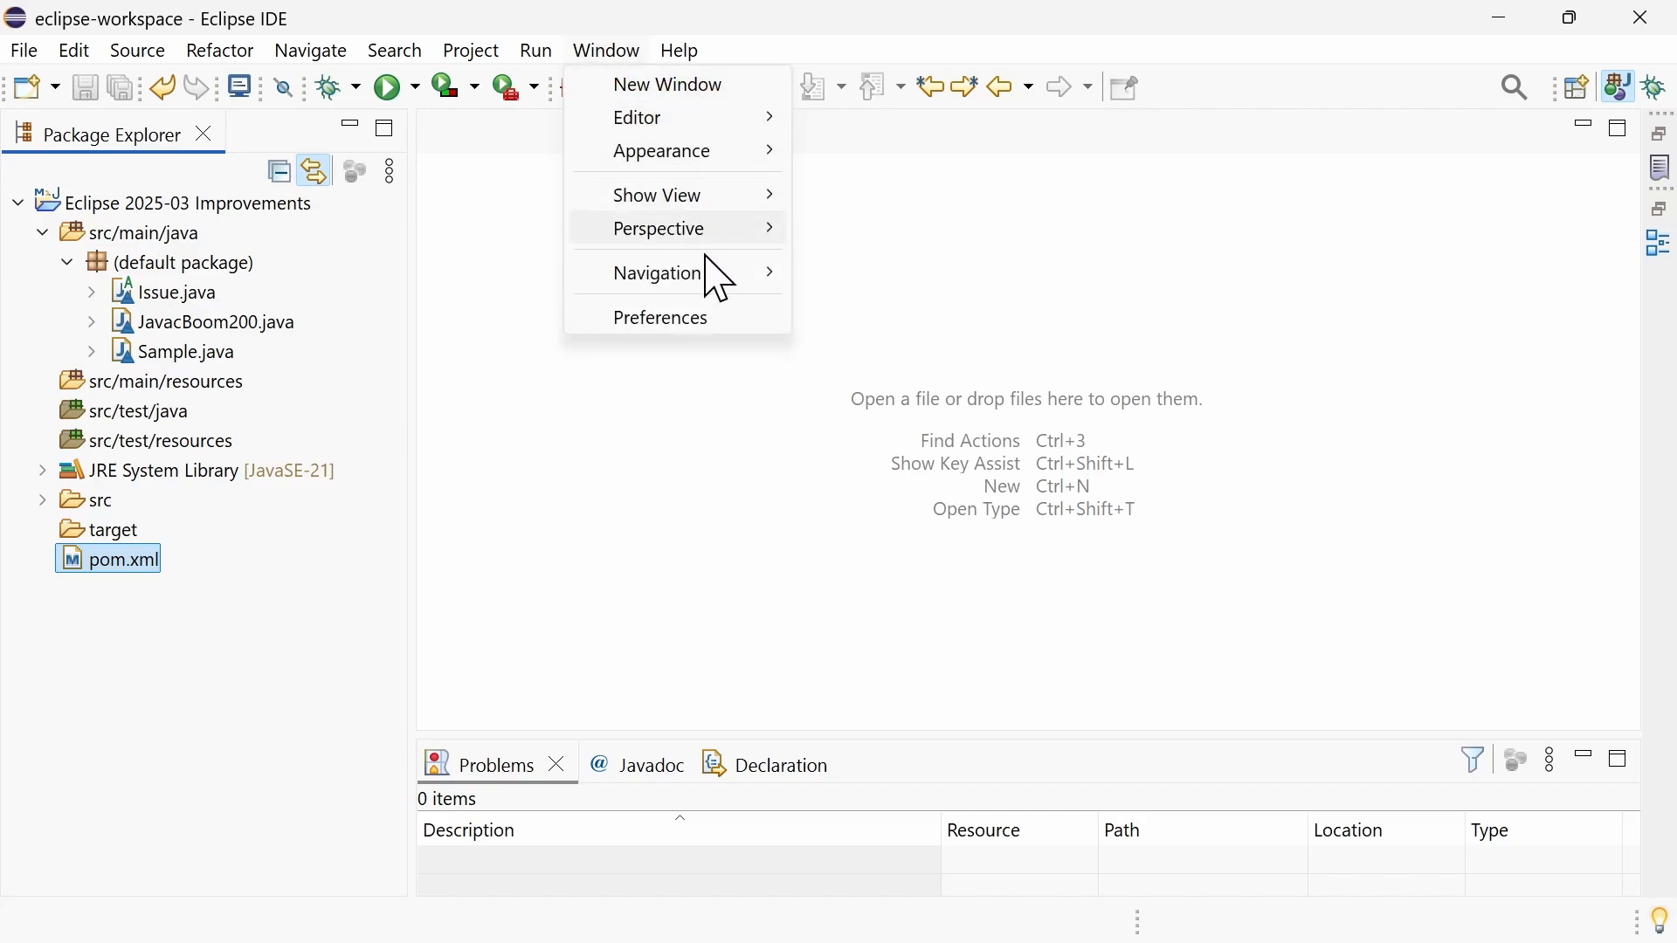
pyautogui.click(660, 316)
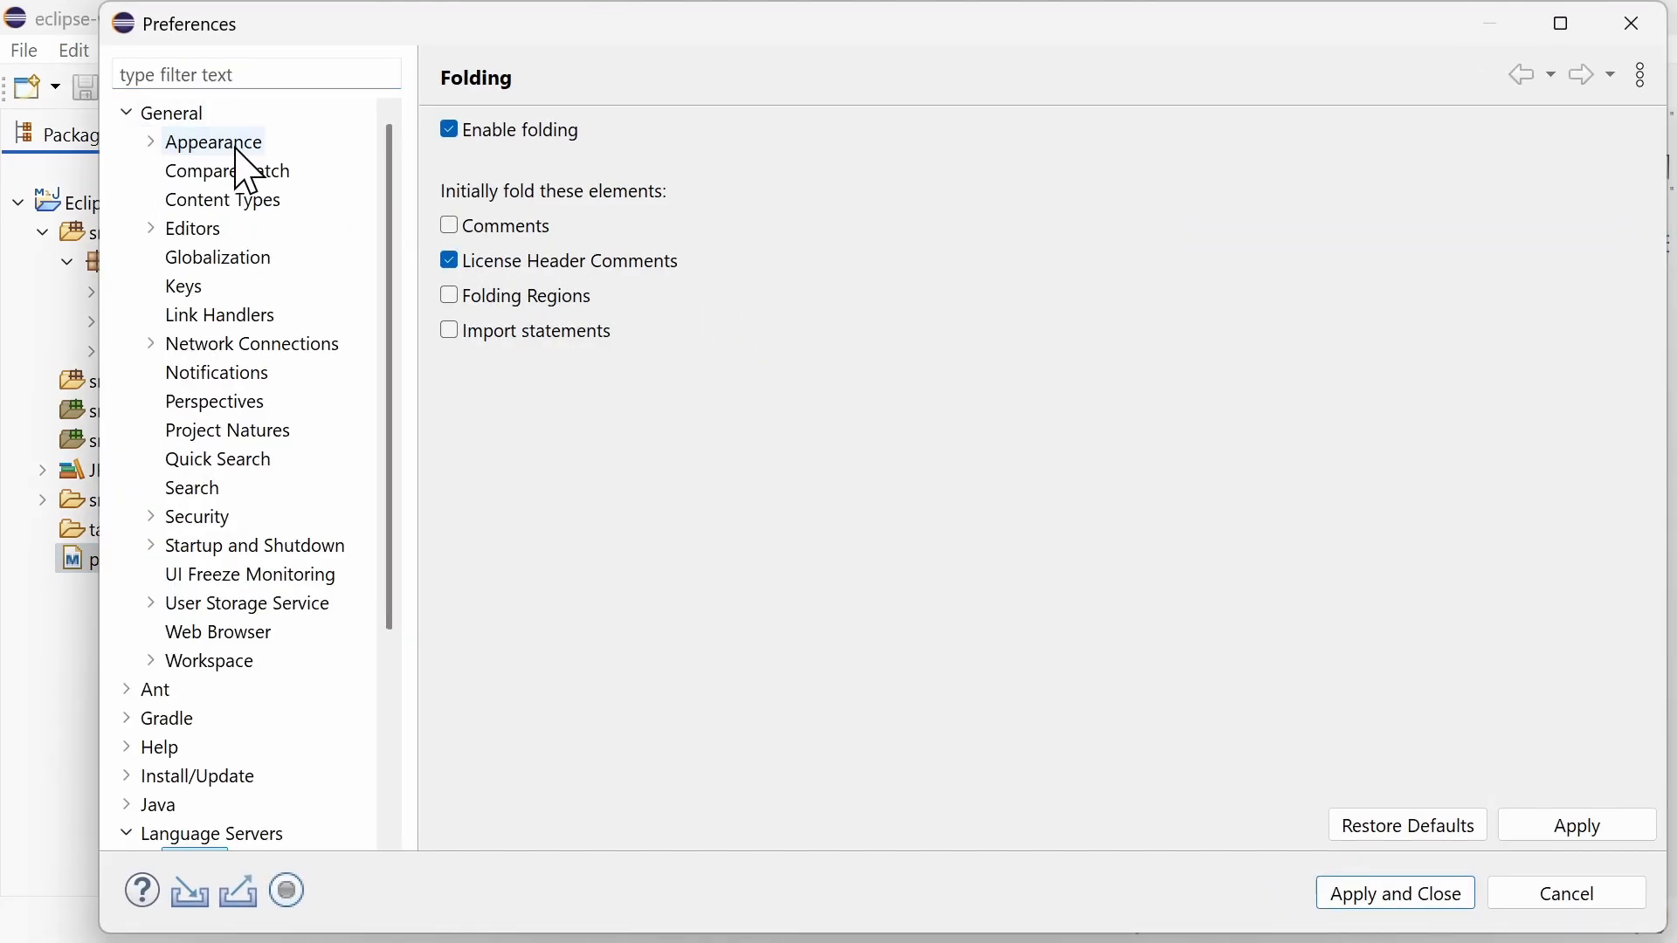
pyautogui.click(213, 141)
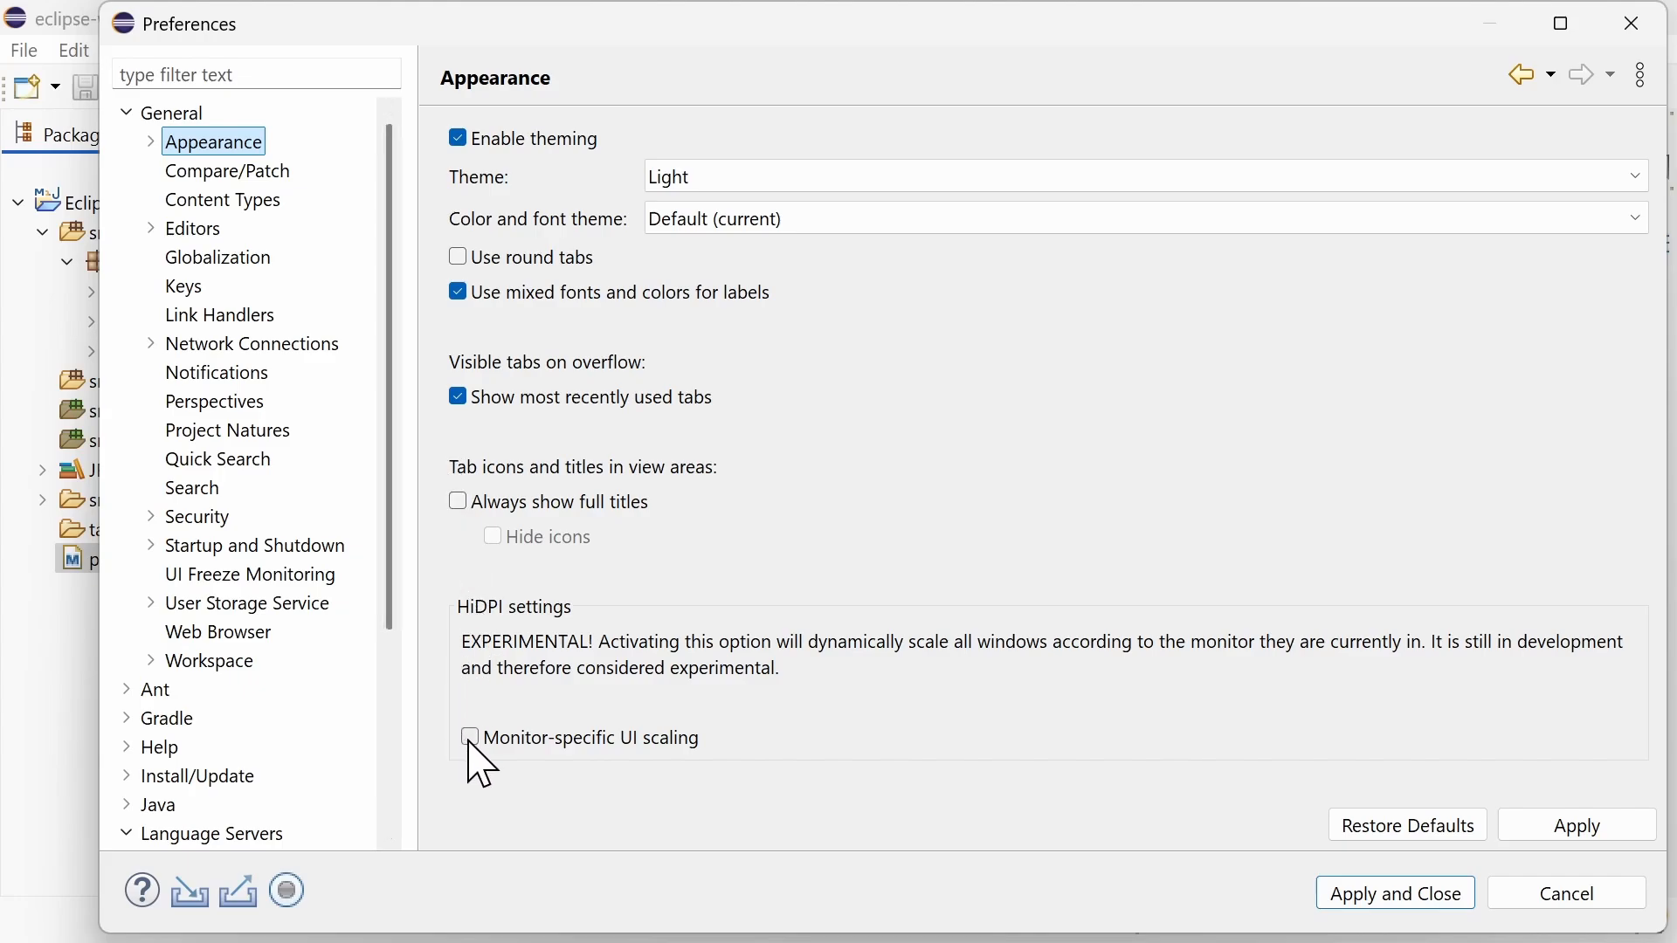
pyautogui.click(468, 737)
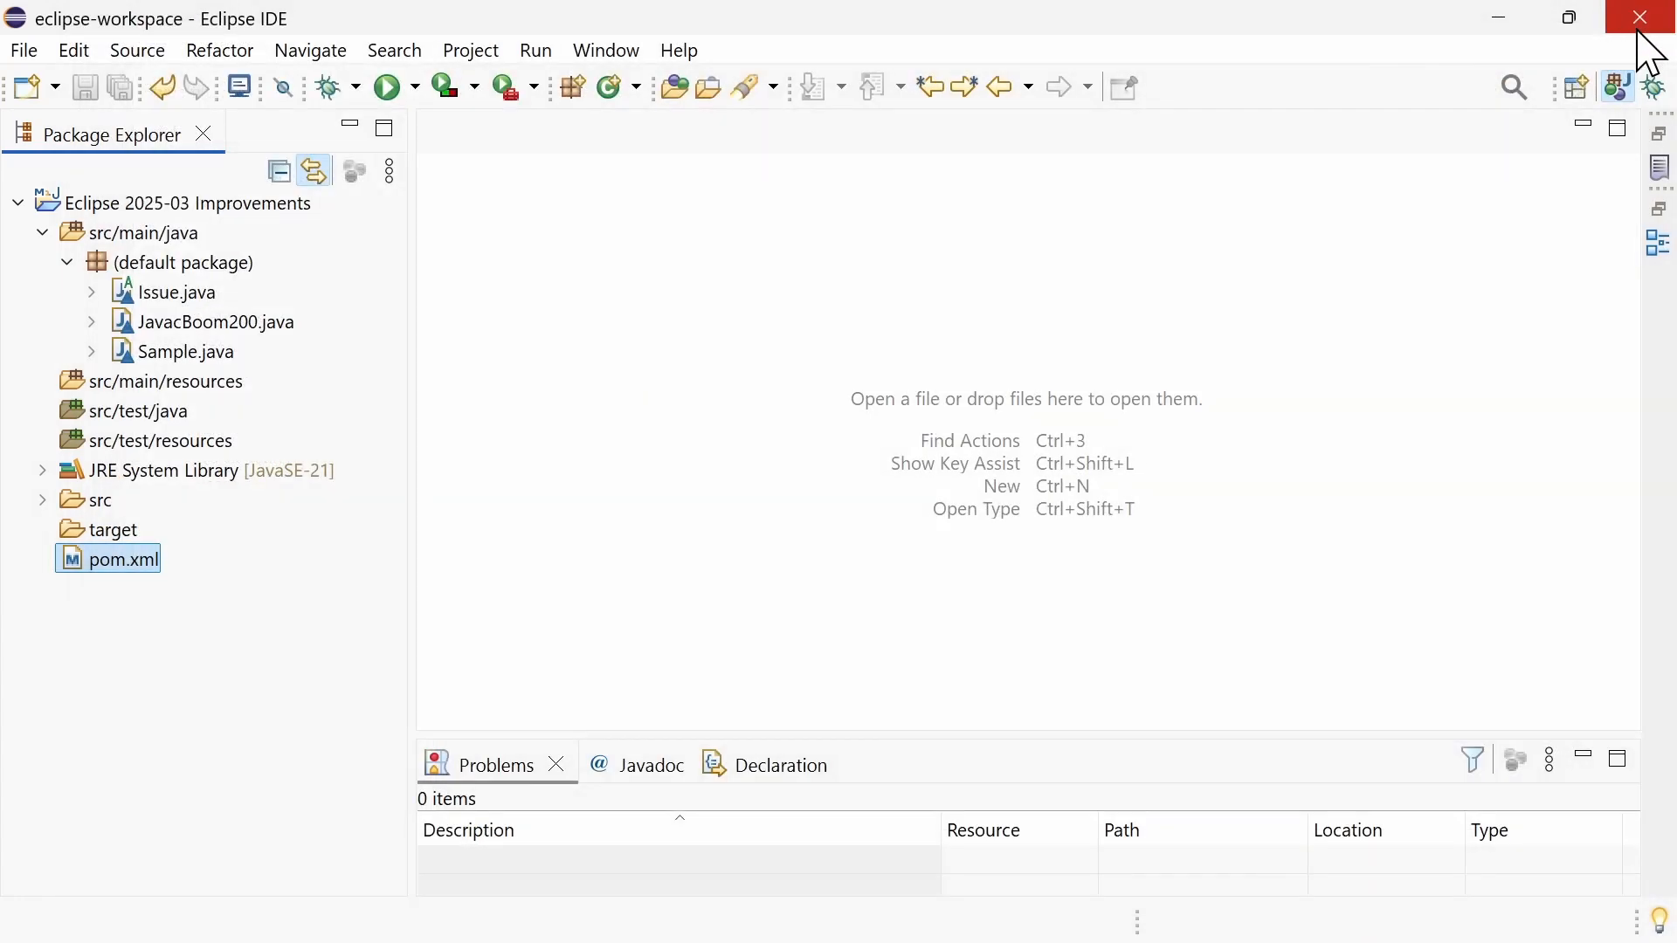
# - View the JVM arguments in About Eclipse IDE > Installation Details > Configuration, then close the details
pyautogui.click(678, 51)
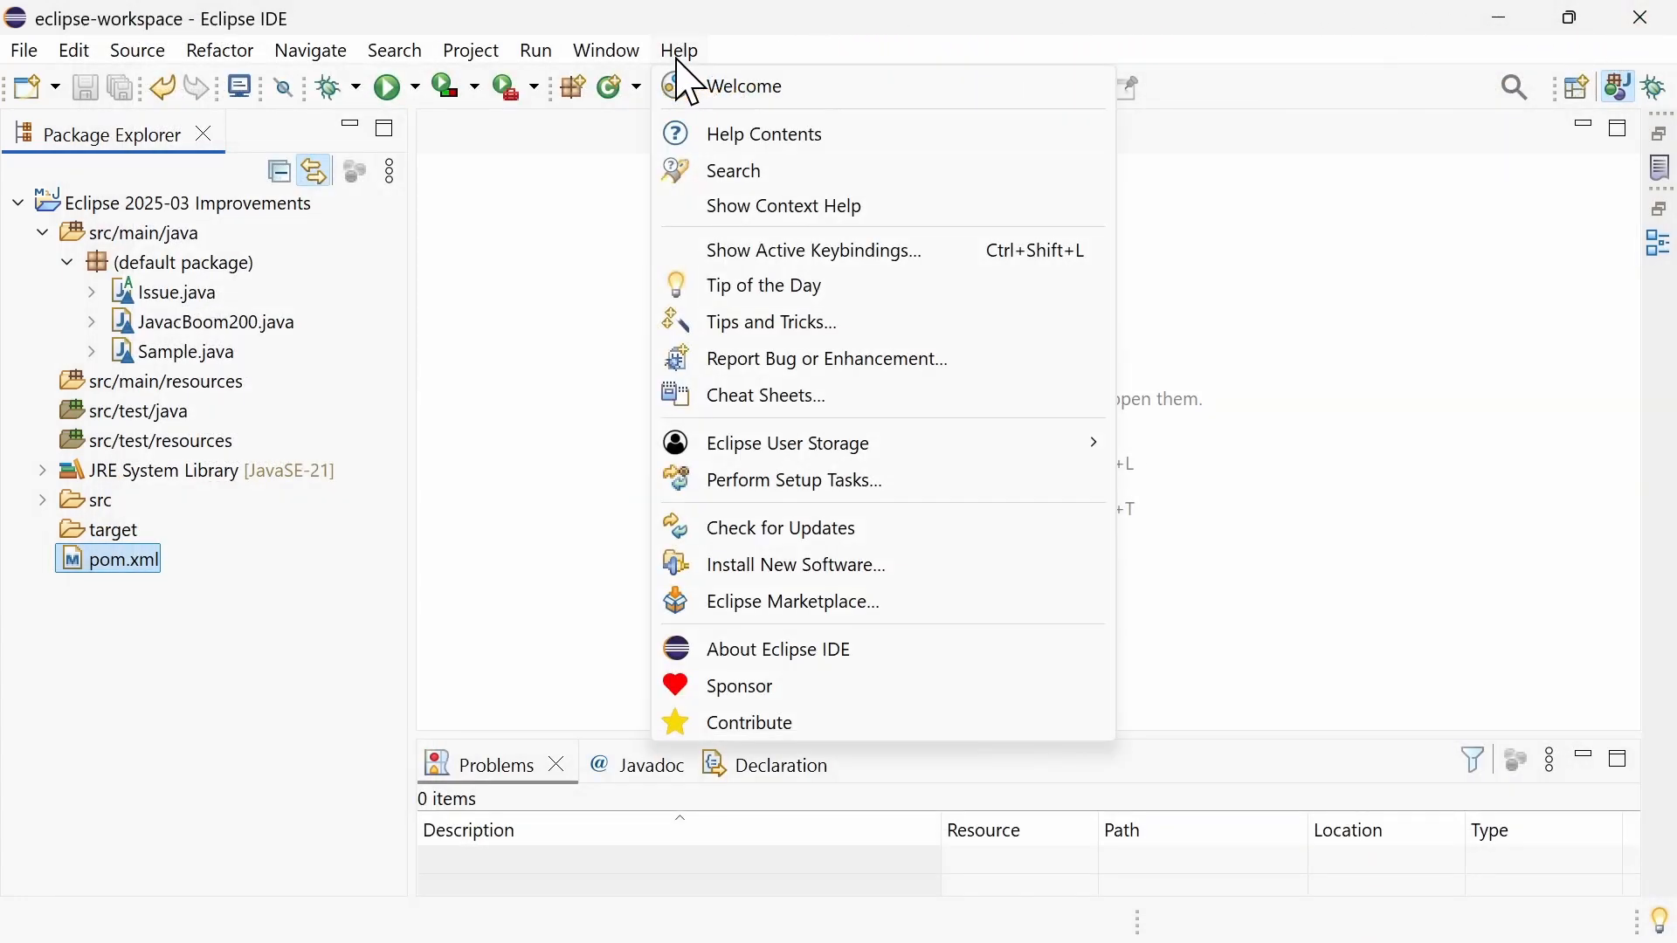
pyautogui.click(777, 650)
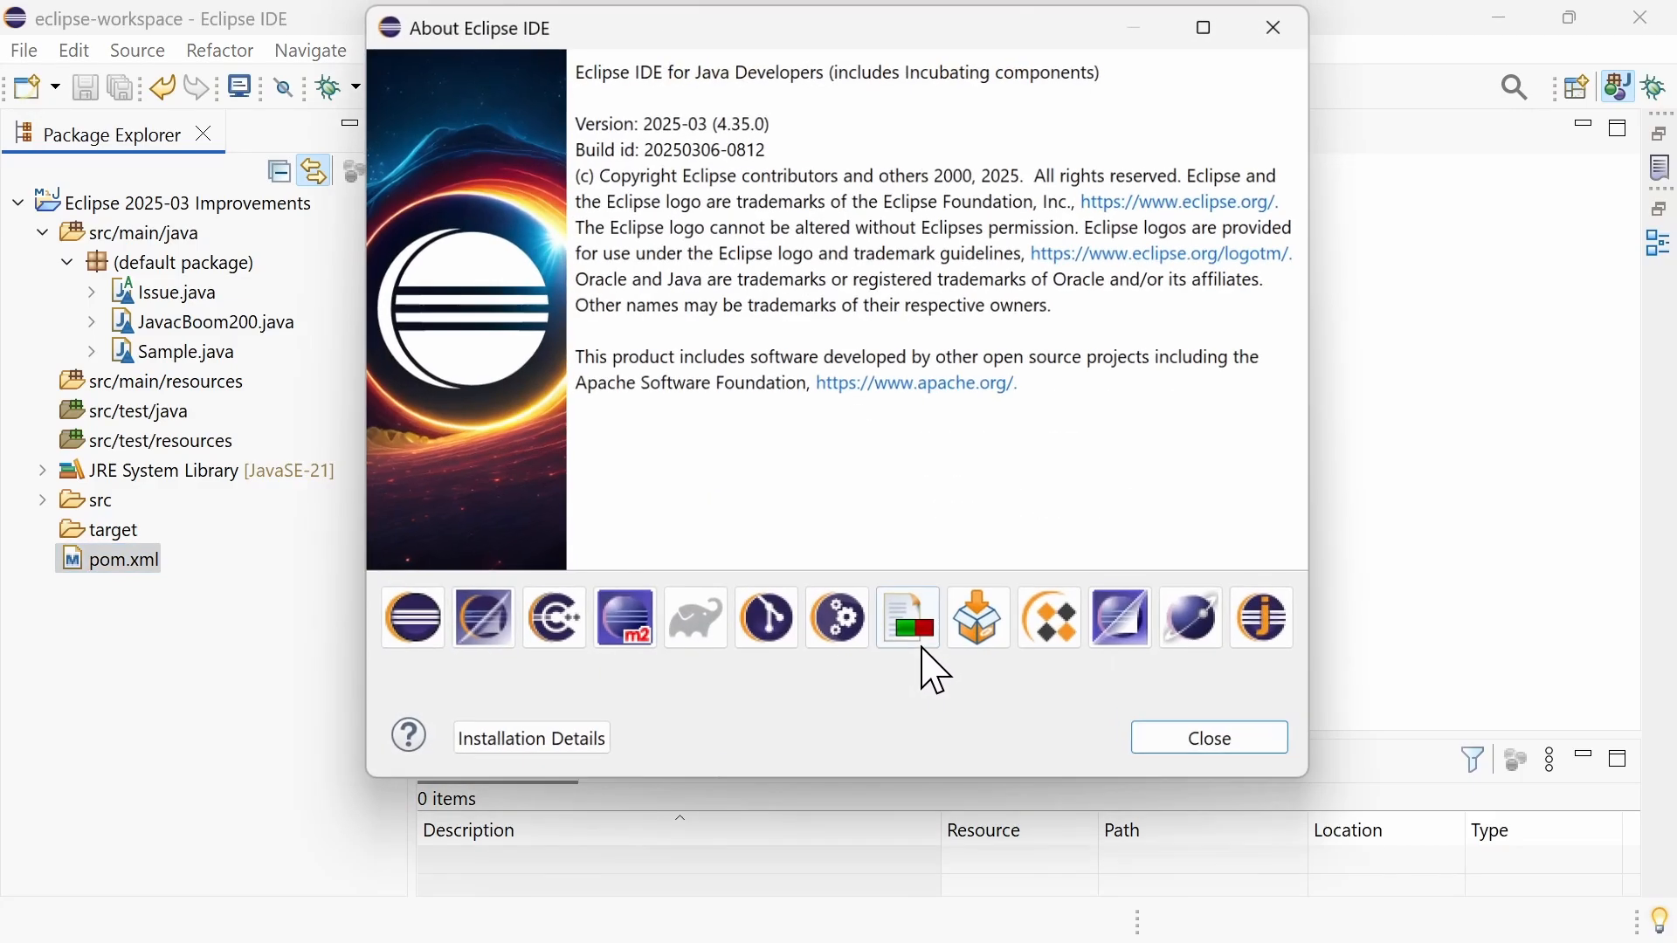
pyautogui.click(531, 737)
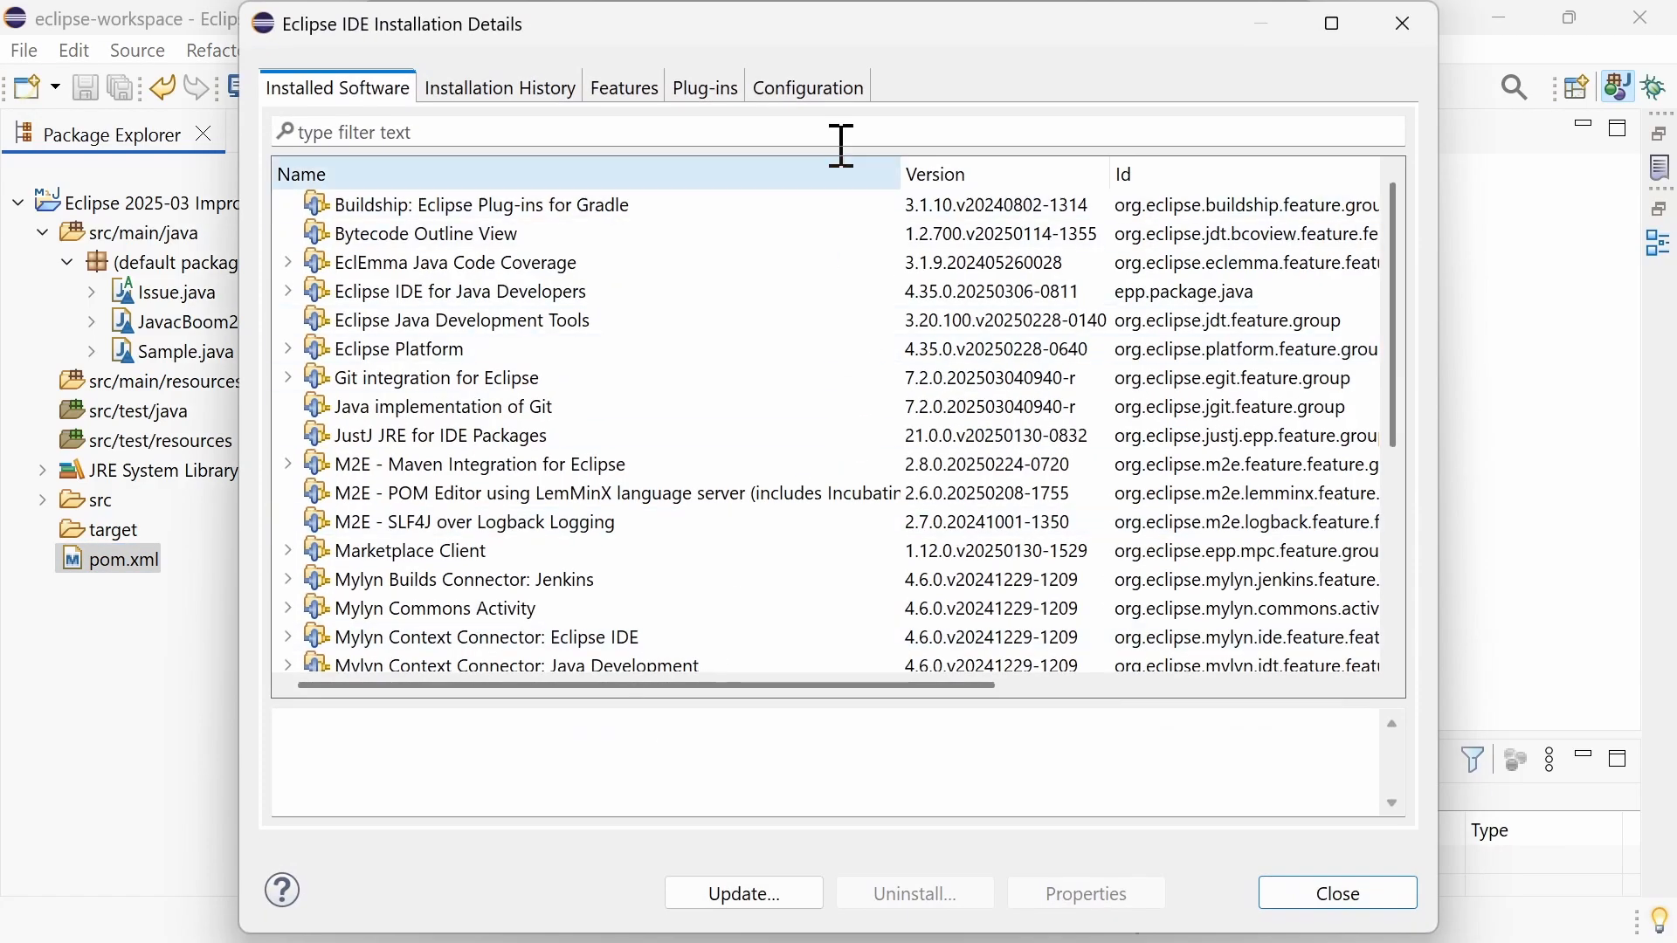
pyautogui.click(807, 87)
pyautogui.write('-xmx')
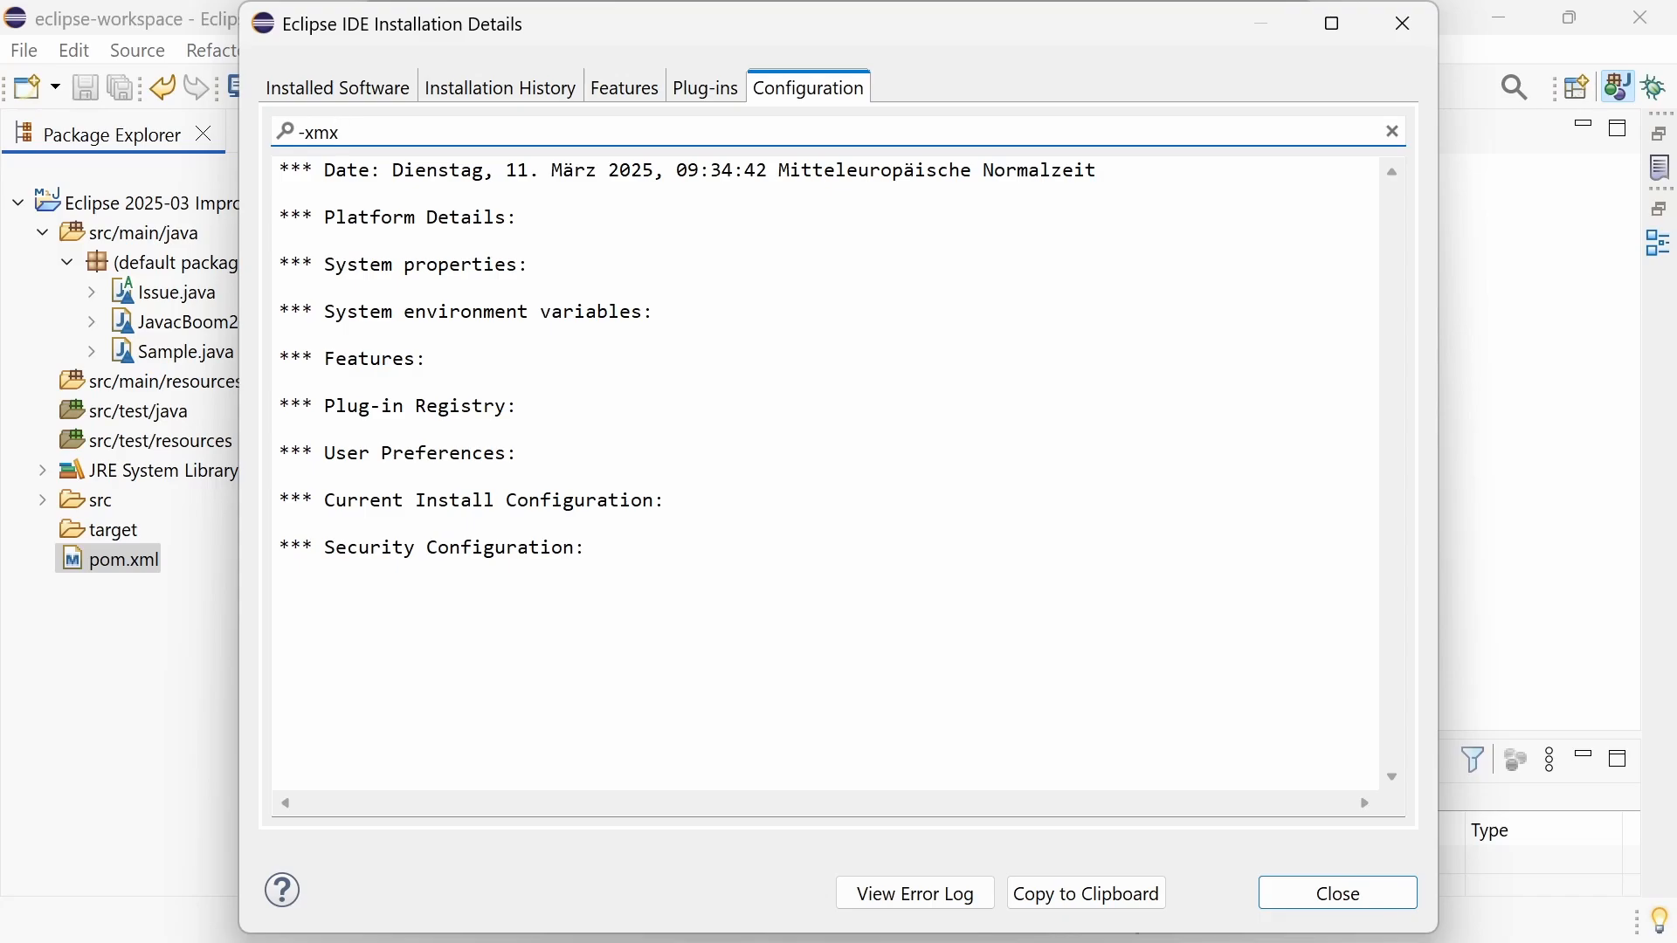
pyautogui.press('Backspace')
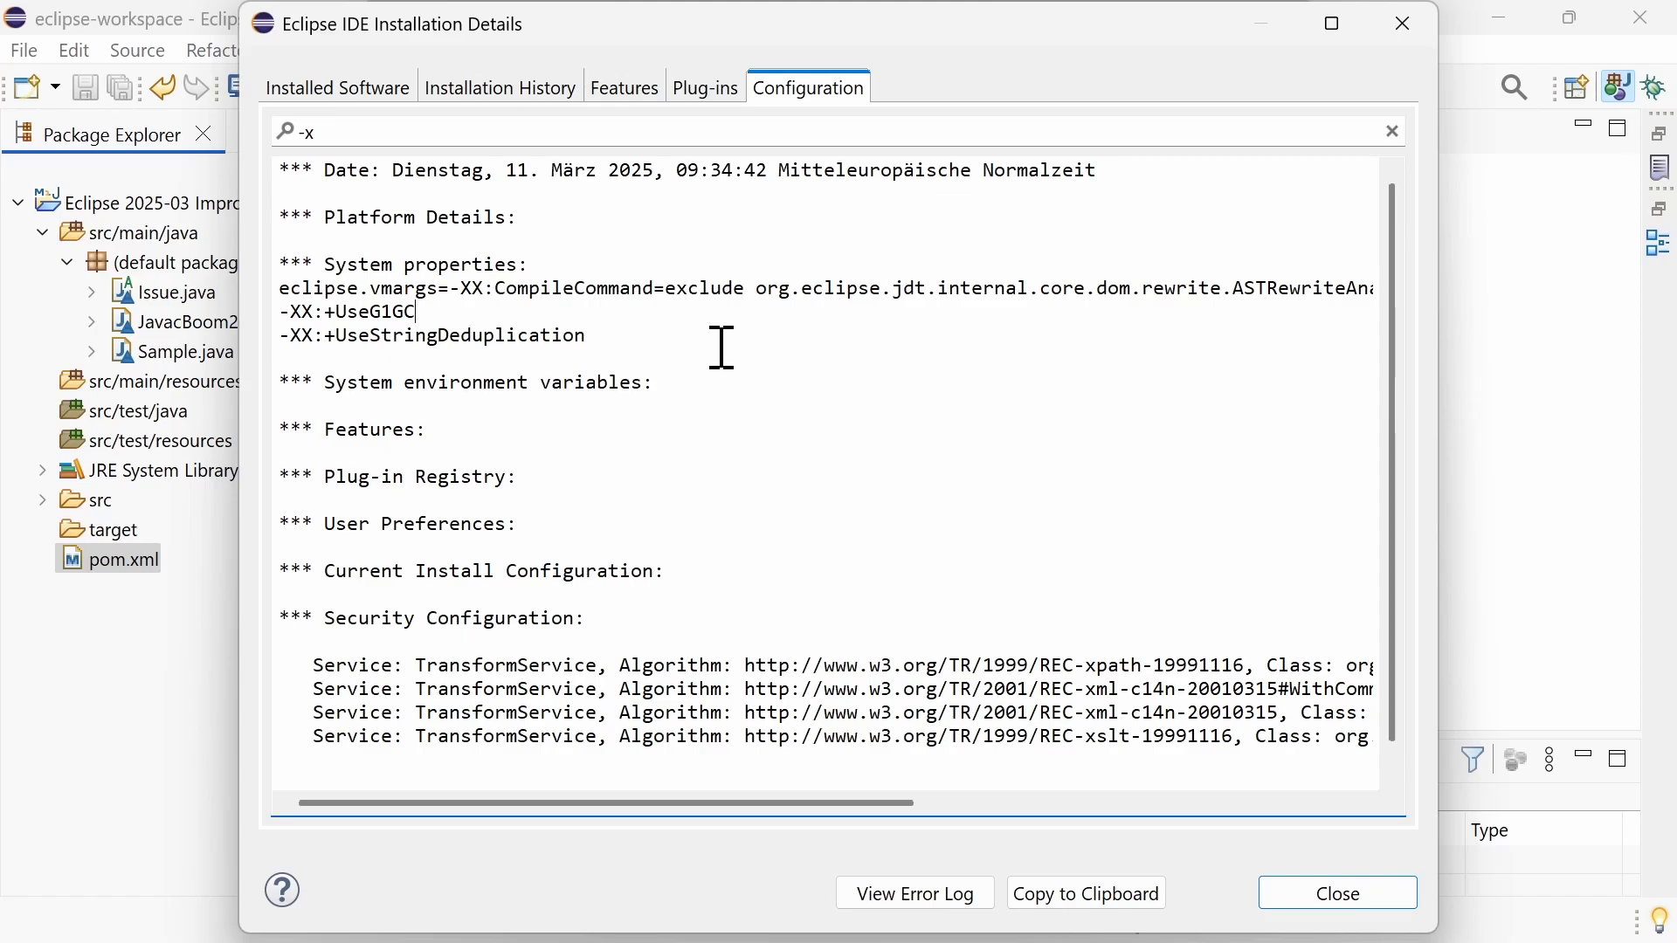
pyautogui.moveTo(1080, 639)
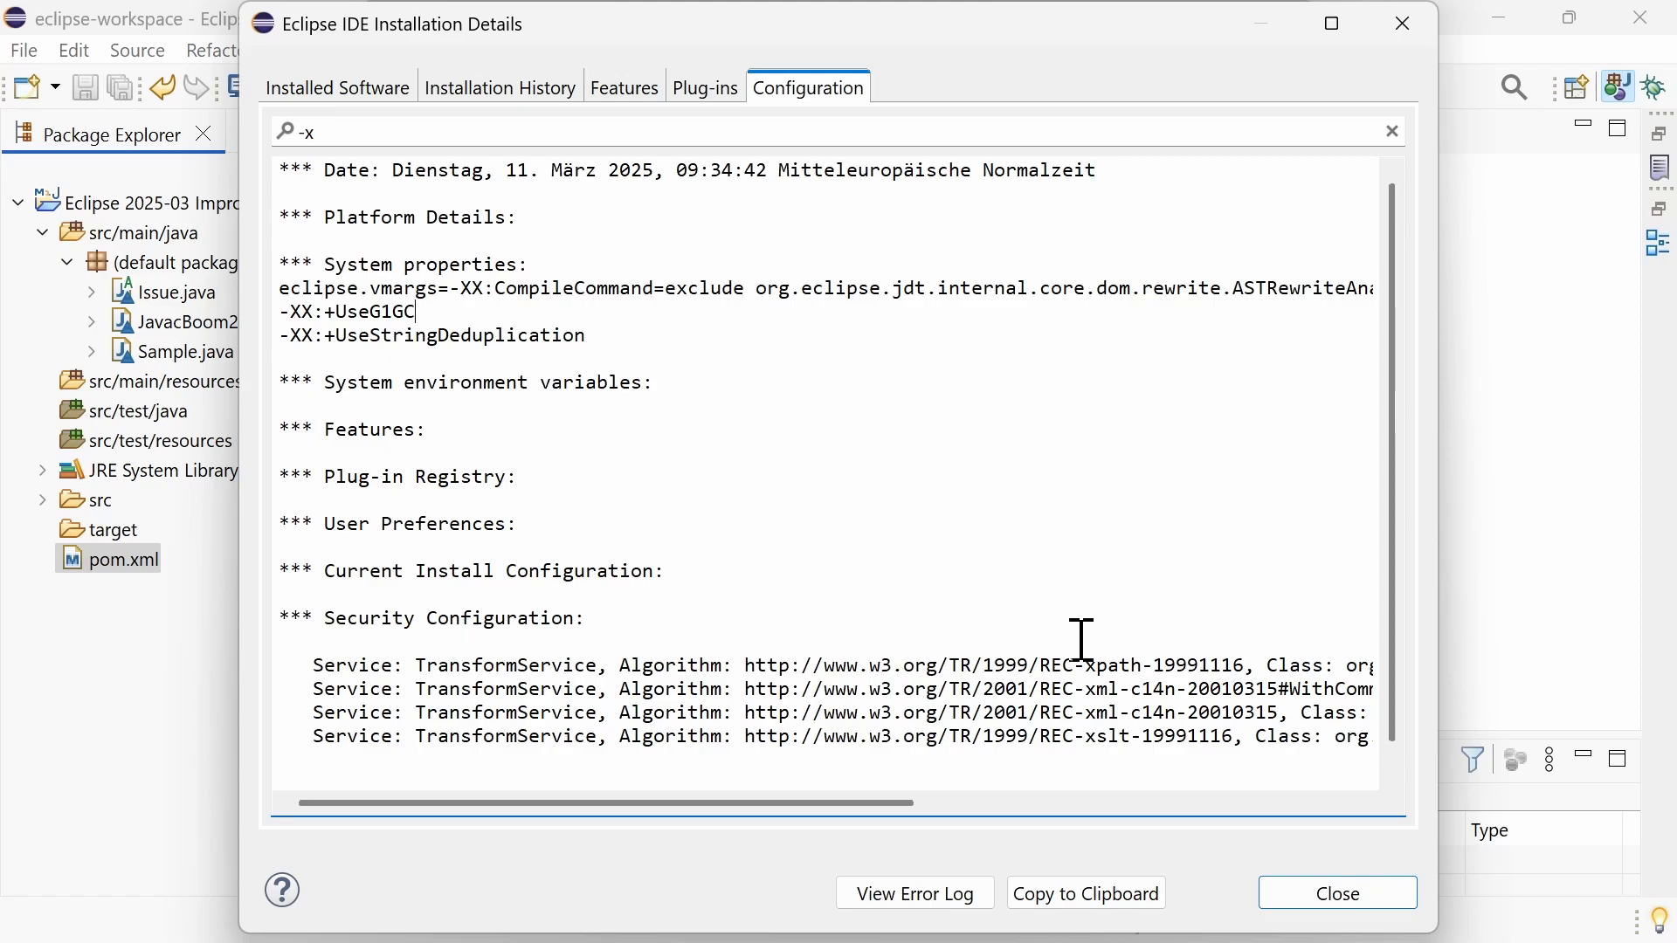
pyautogui.click(1334, 893)
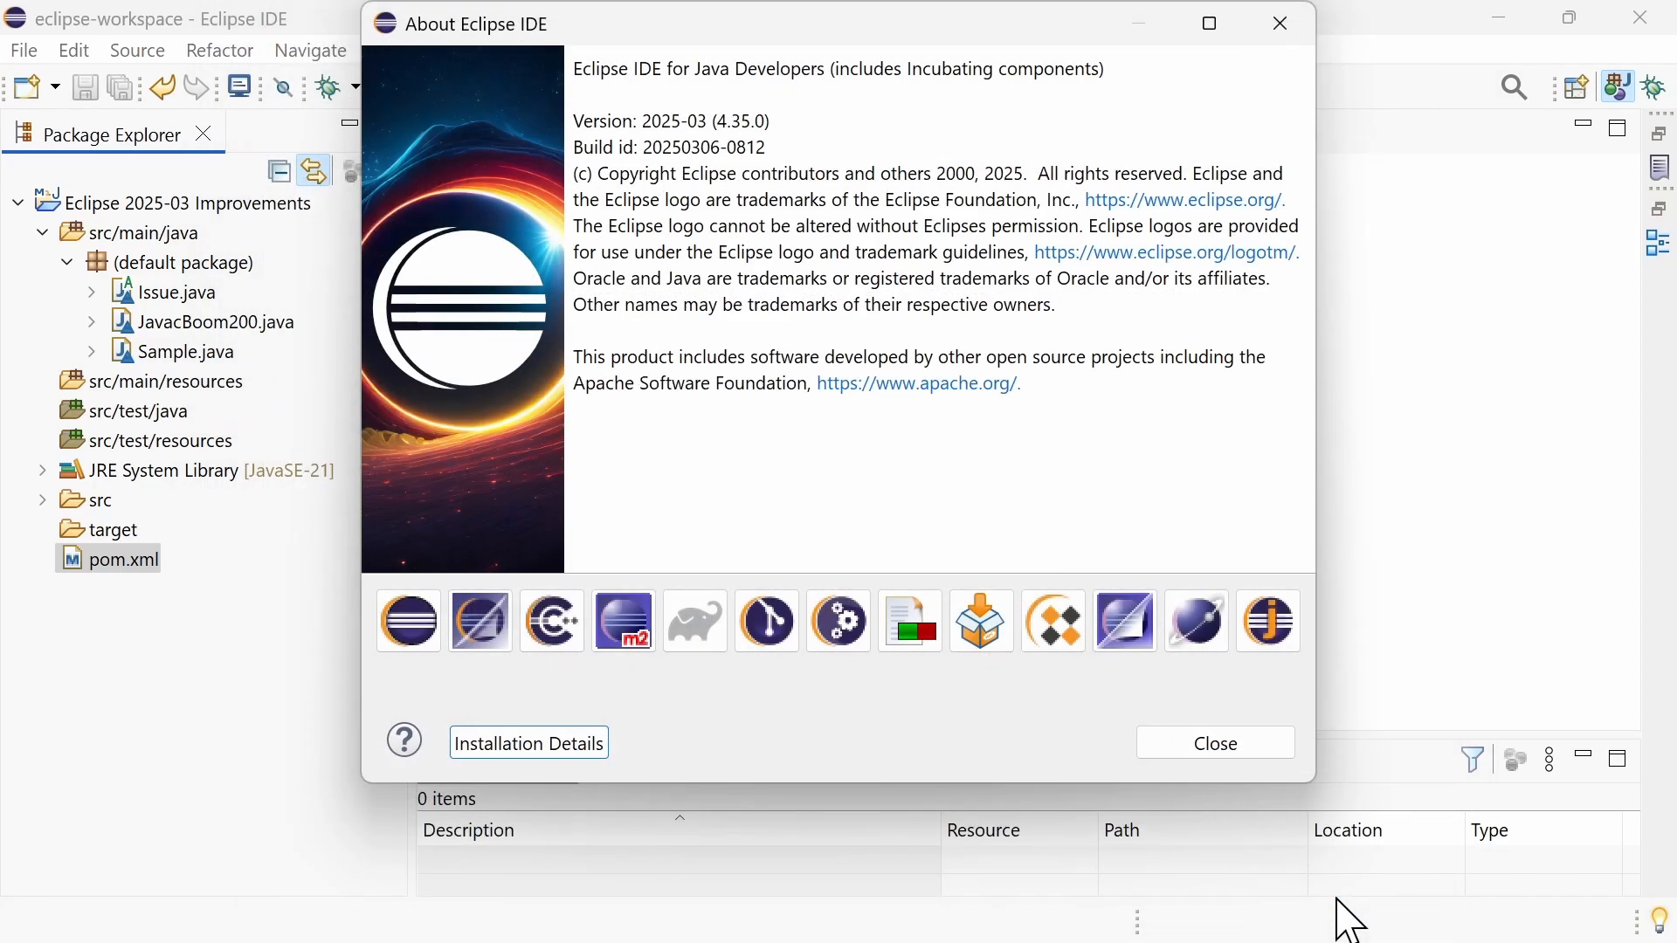
pyautogui.moveTo(1294, 835)
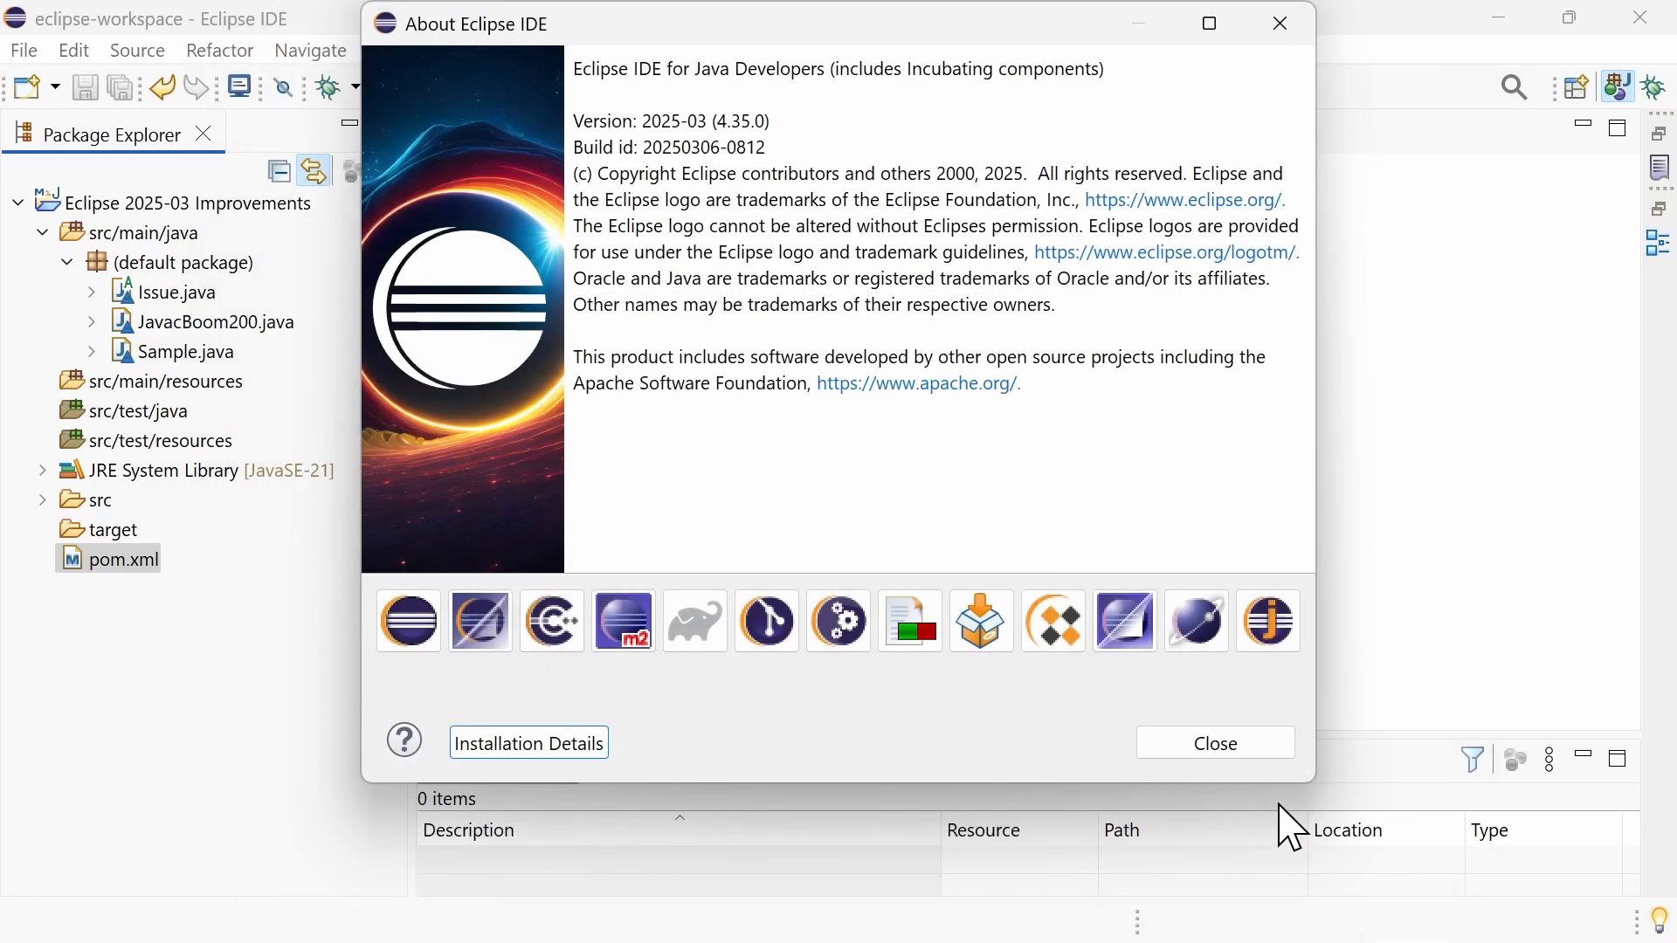